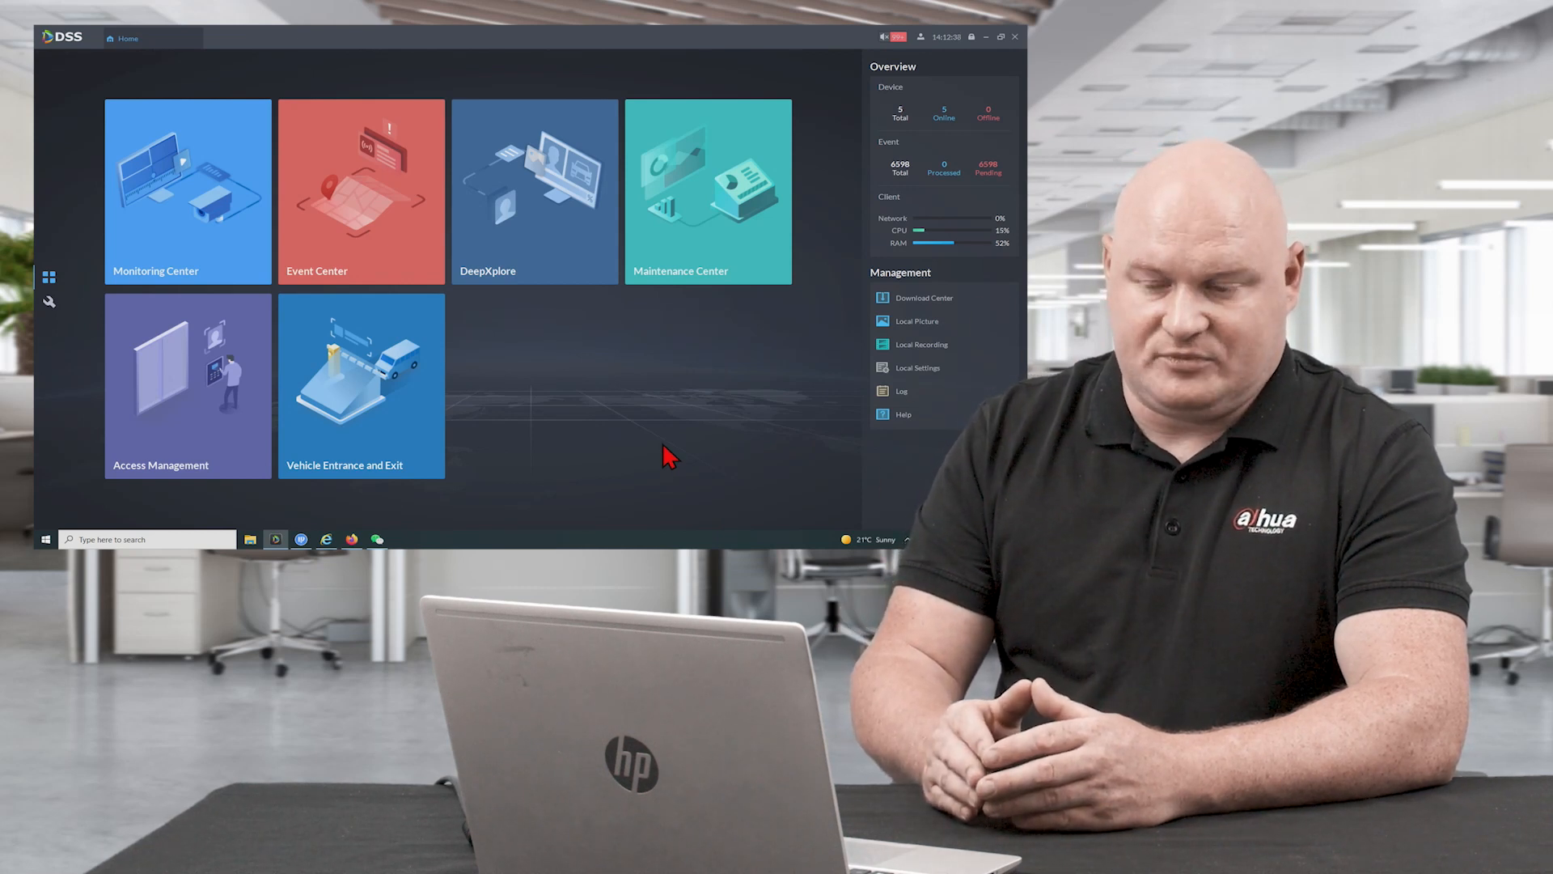
{"action": "mouse_move", "coordinate": [253, 226]}
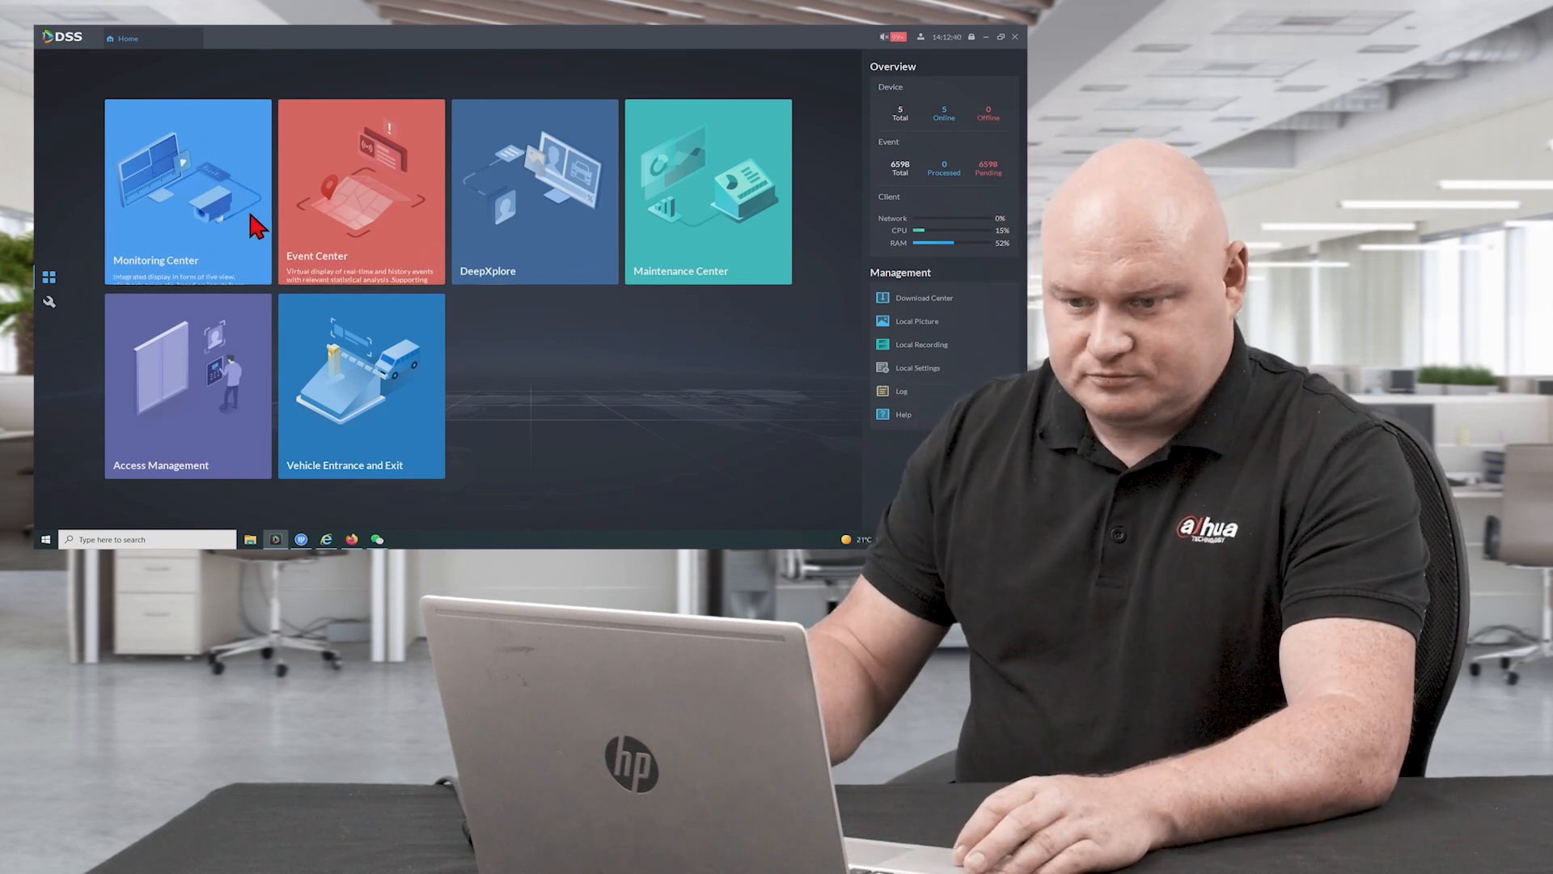
Enter the Monitoring Center and expand its left navigation menu
{"action": "left_click", "coordinate": [188, 188]}
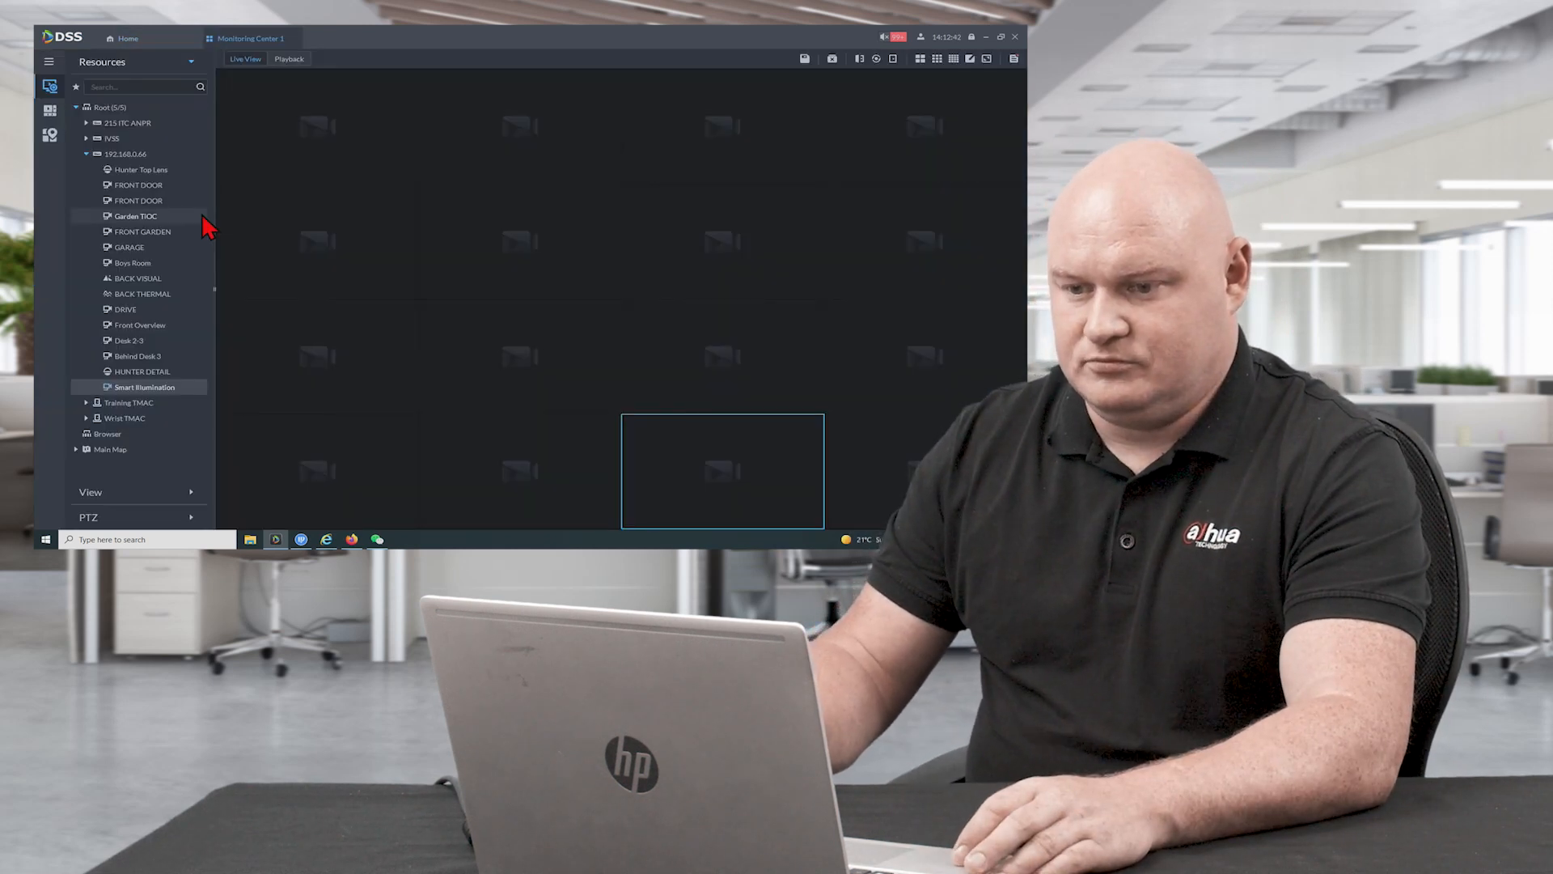
{"action": "left_click", "coordinate": [1000, 37]}
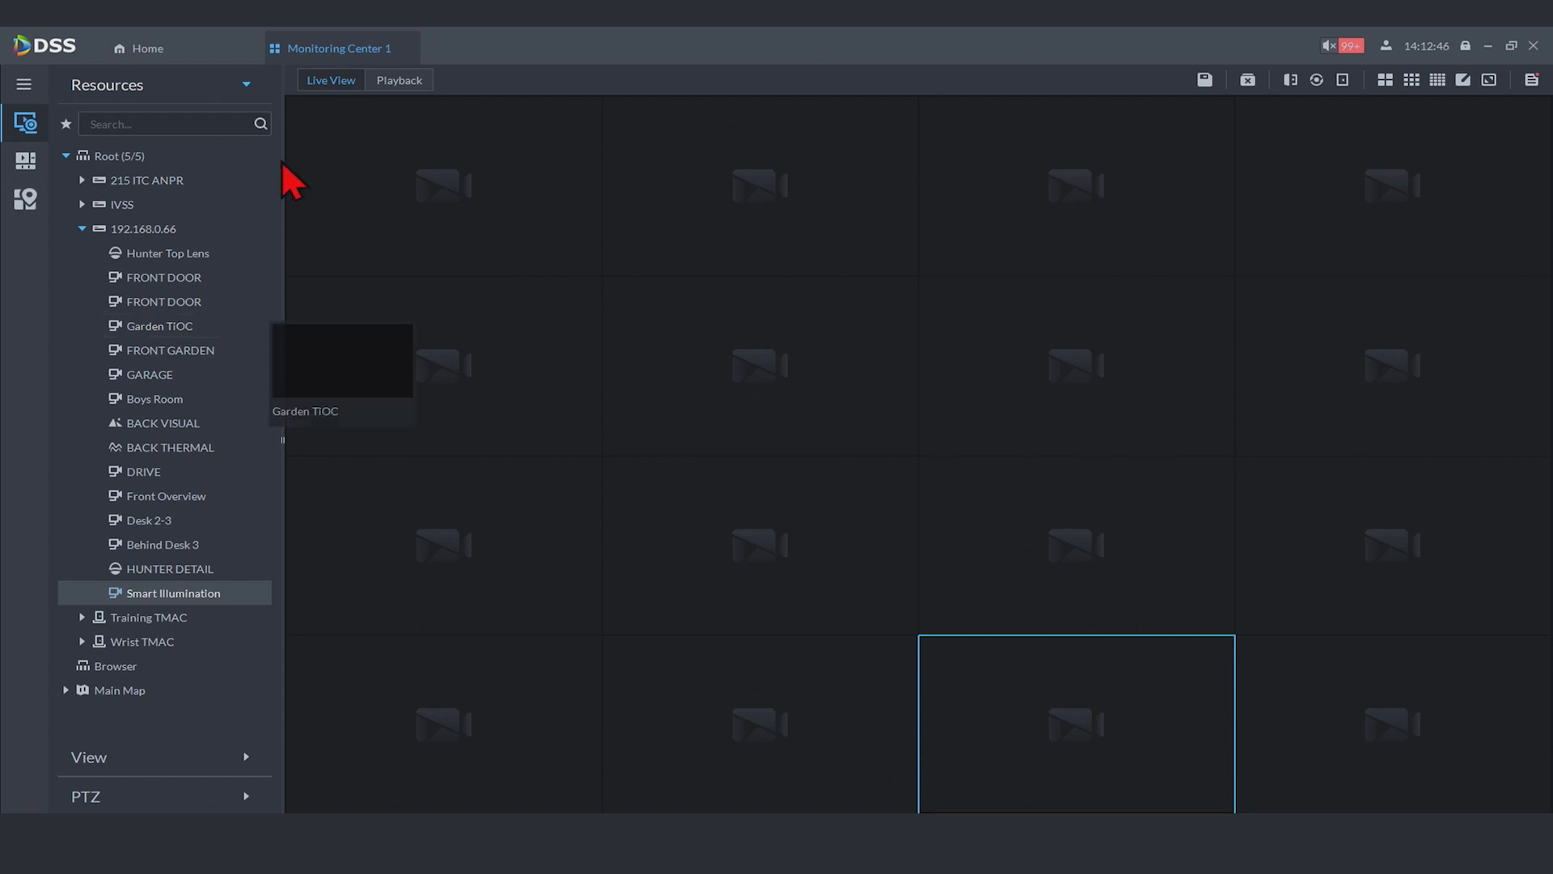
{"action": "mouse_move", "coordinate": [158, 325]}
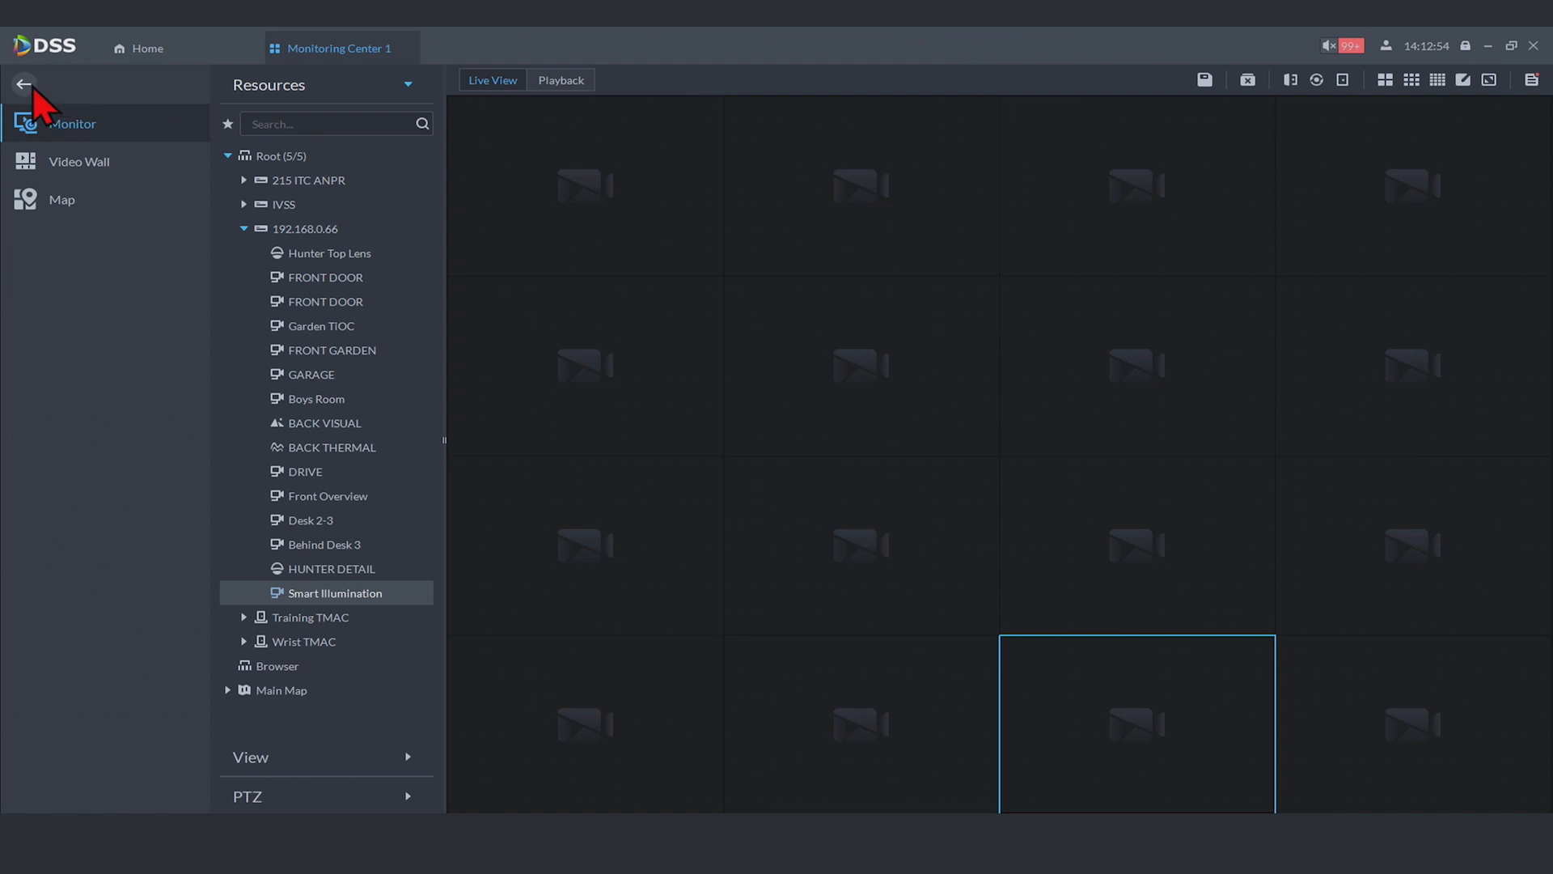
Collapse the navigation names and load Hunter Top Lens and HUNTER DETAIL into the first two panes
{"action": "left_click", "coordinate": [24, 84]}
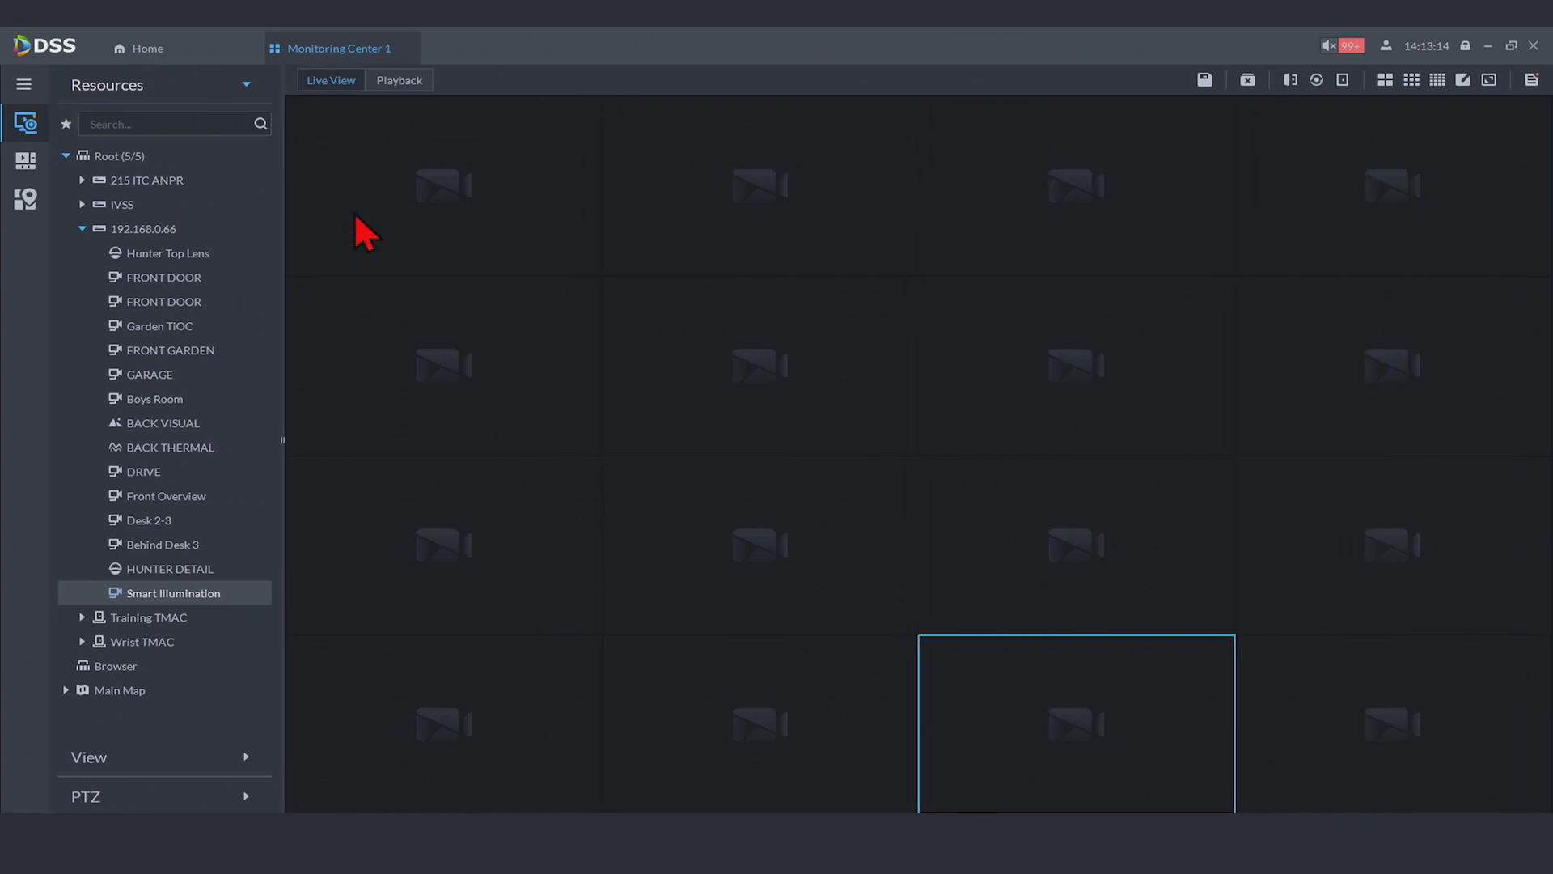
{"action": "mouse_move", "coordinate": [1045, 182]}
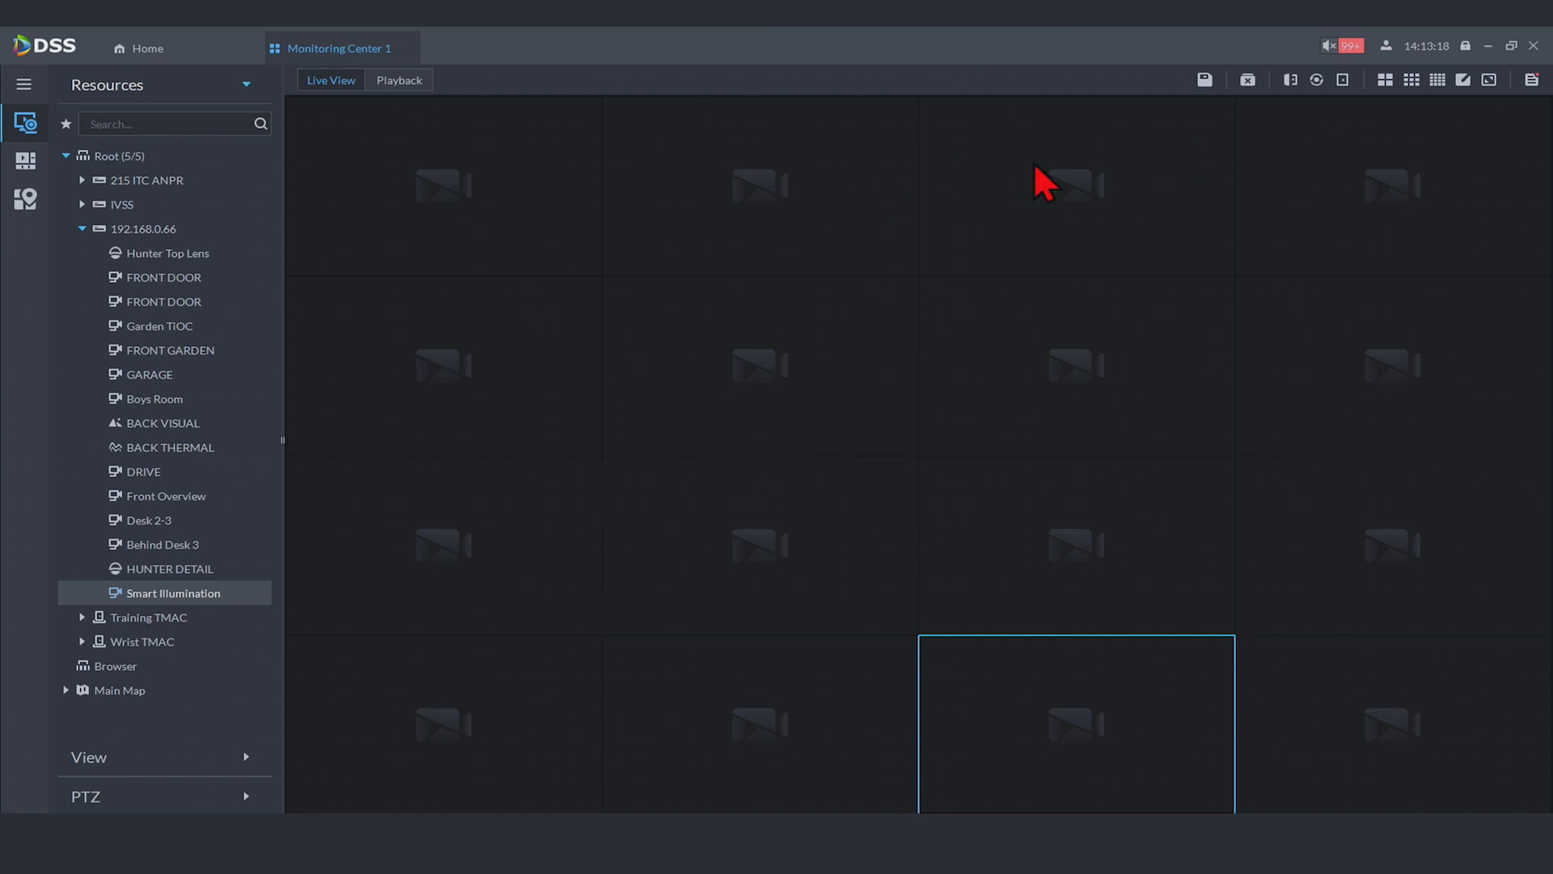
{"action": "mouse_move", "coordinate": [320, 239]}
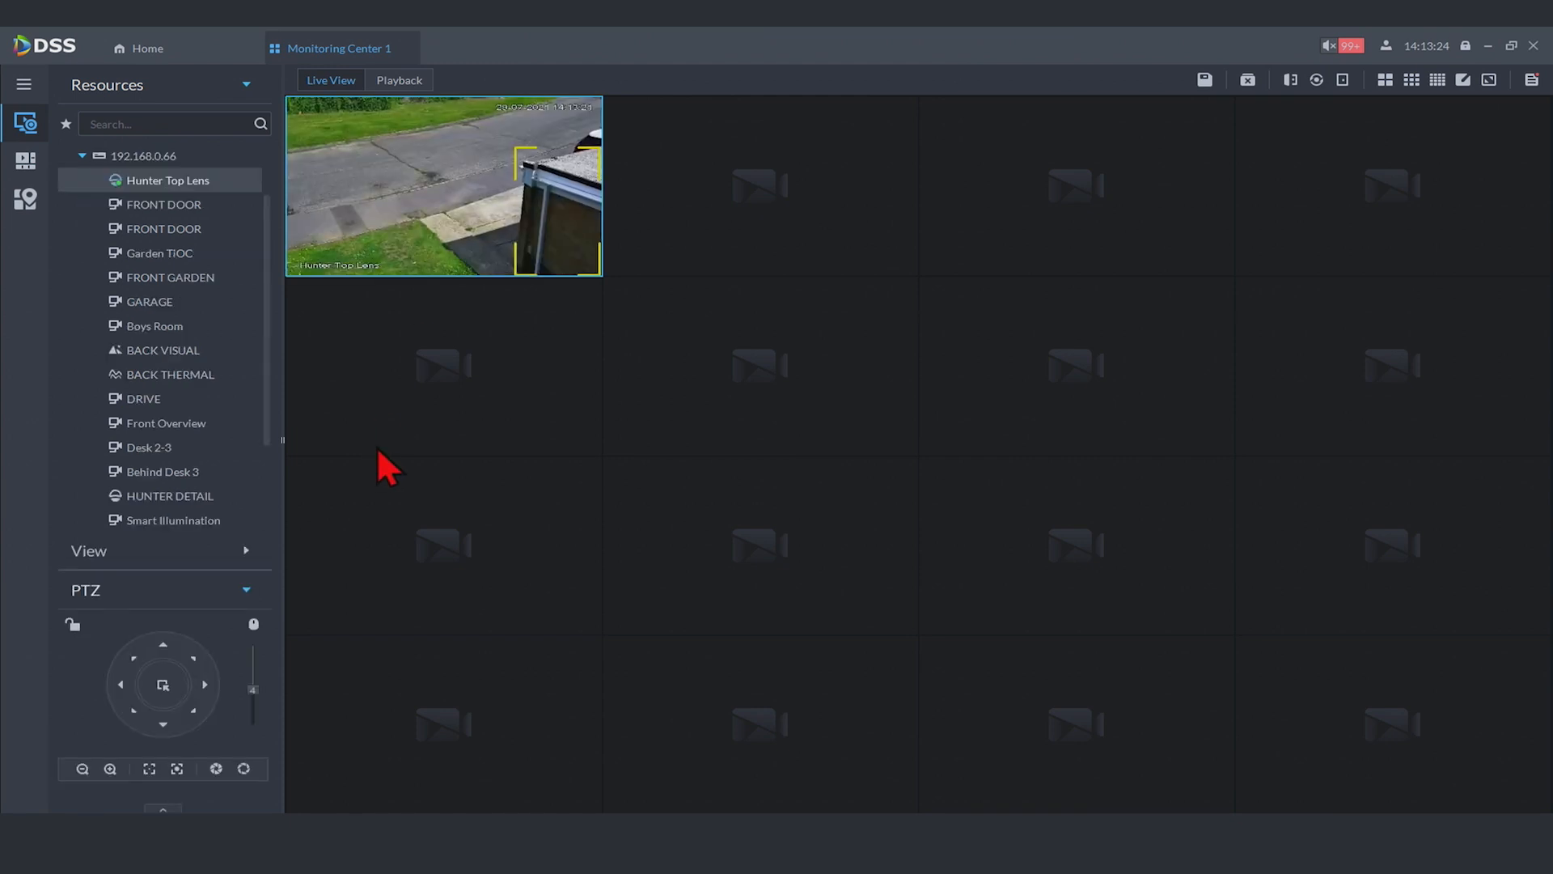
{"action": "scroll", "scroll_direction": "down", "scroll_amount": 3}
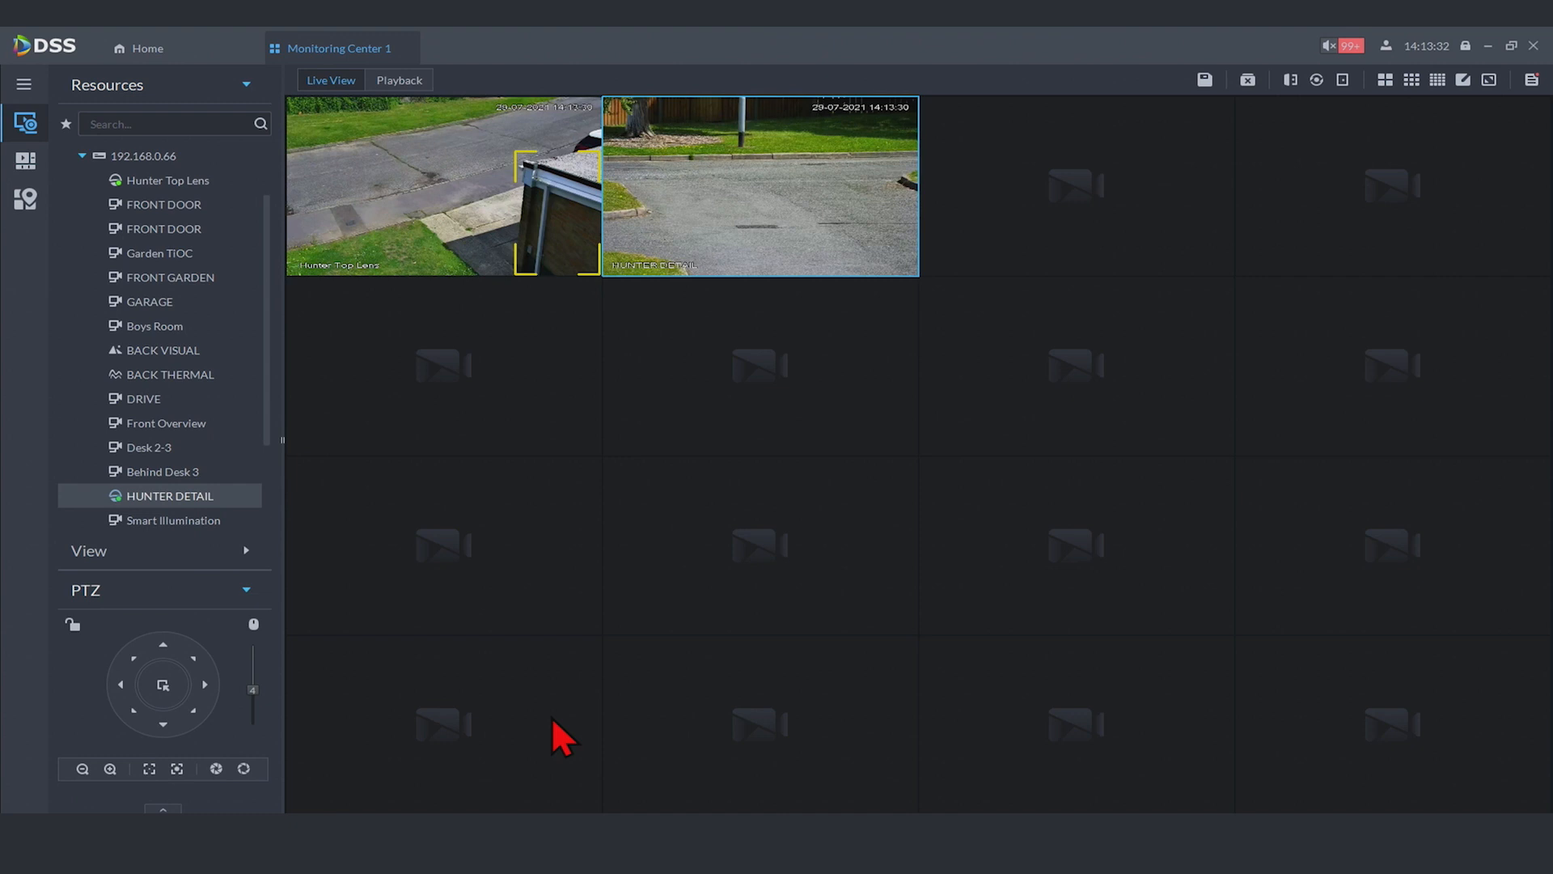
{"action": "mouse_move", "coordinate": [545, 714]}
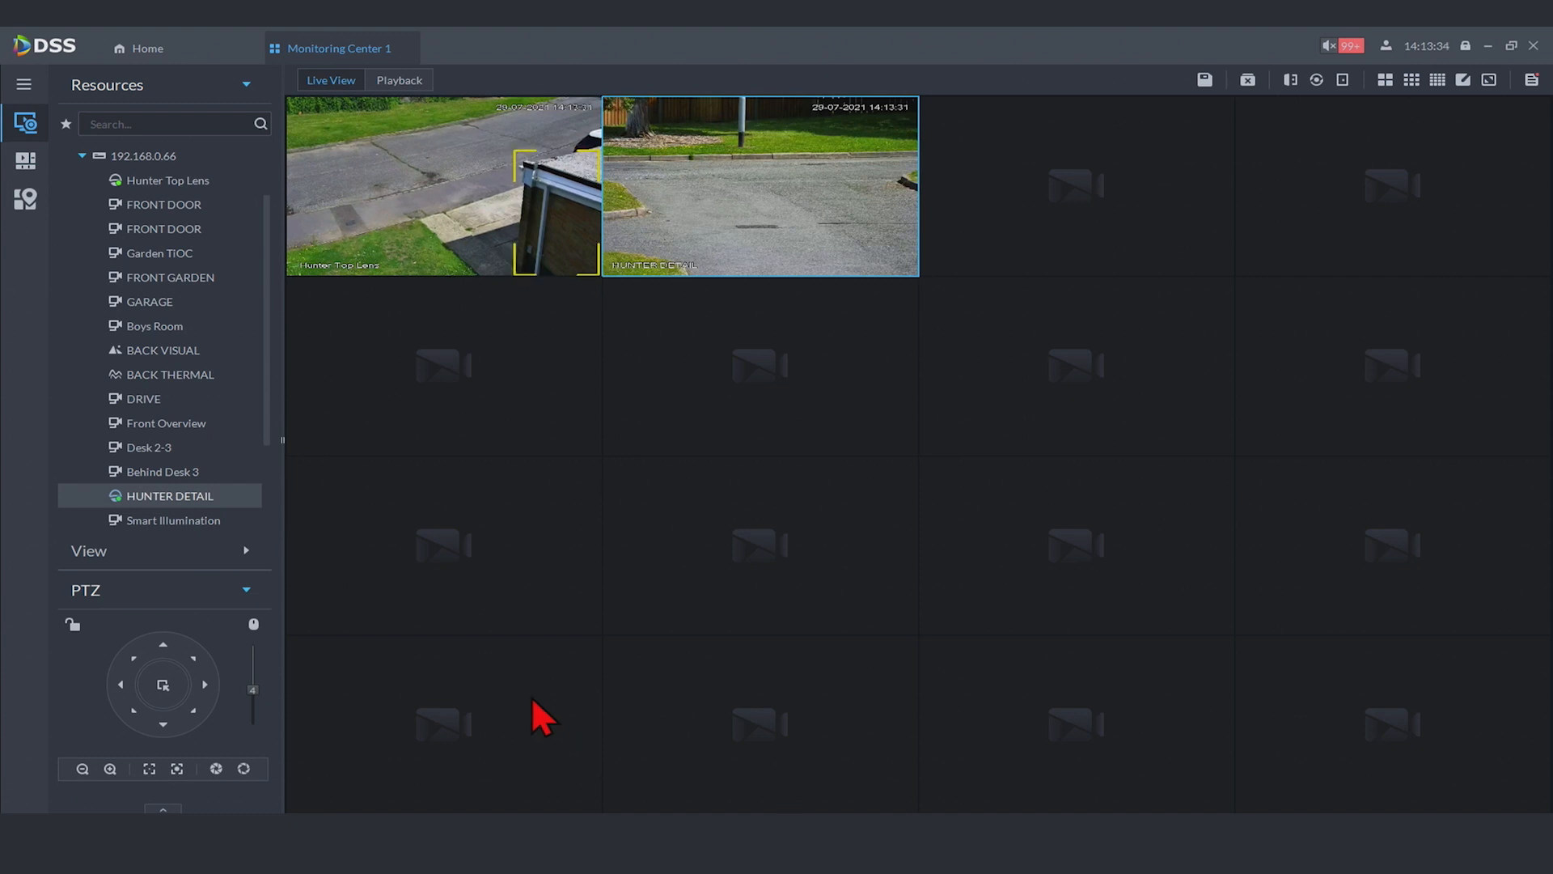
{"action": "mouse_move", "coordinate": [313, 440]}
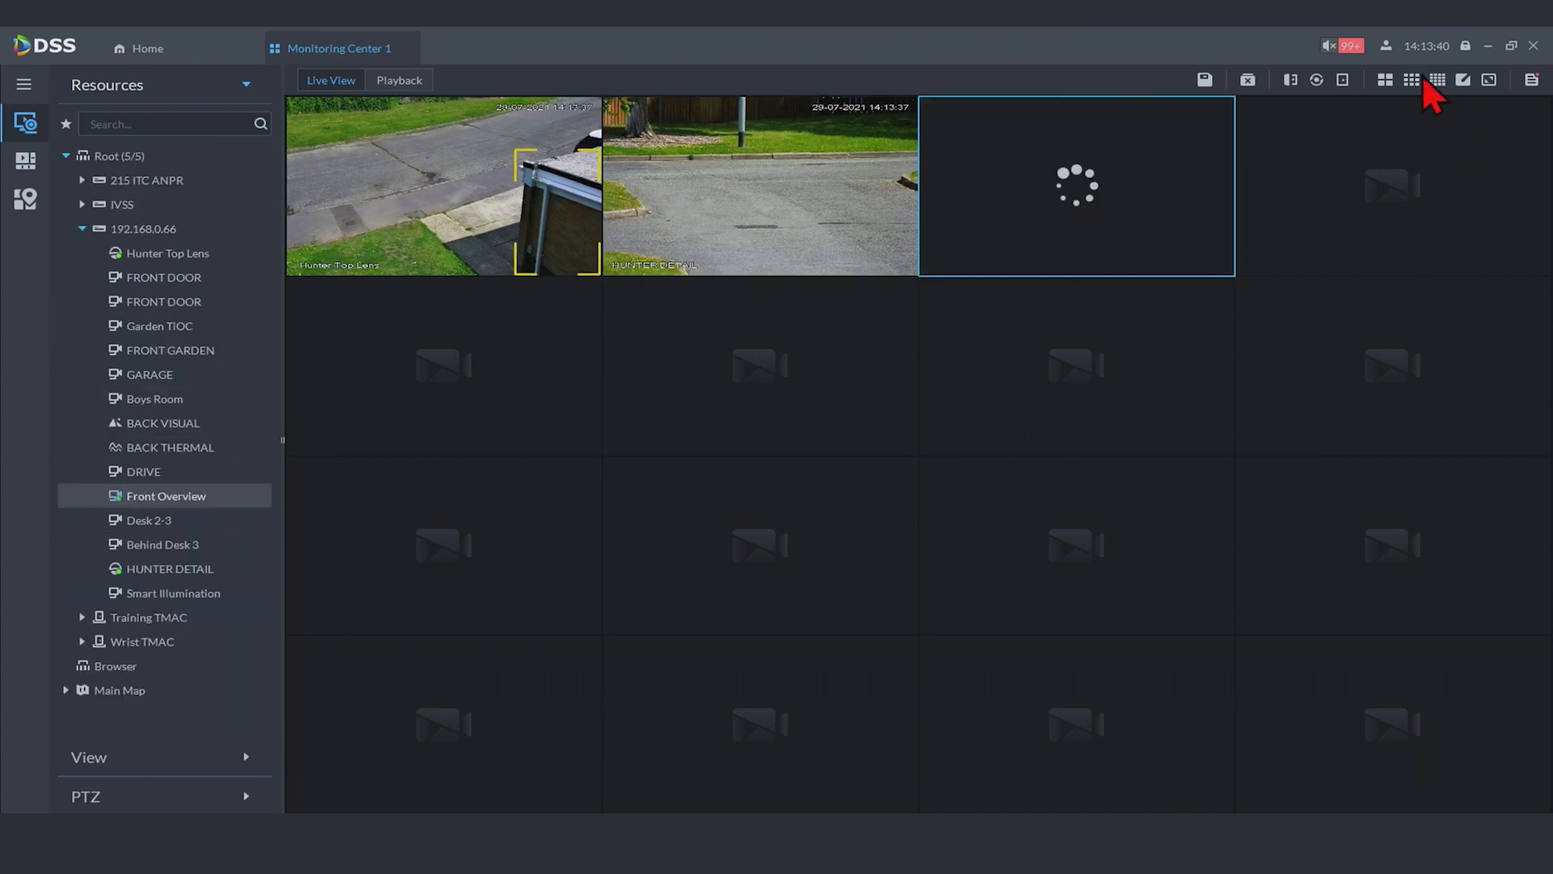
Switch to a four-pane grid, clear it, replay Hunter Top Lens, then move to Playback
{"action": "left_click", "coordinate": [1410, 81]}
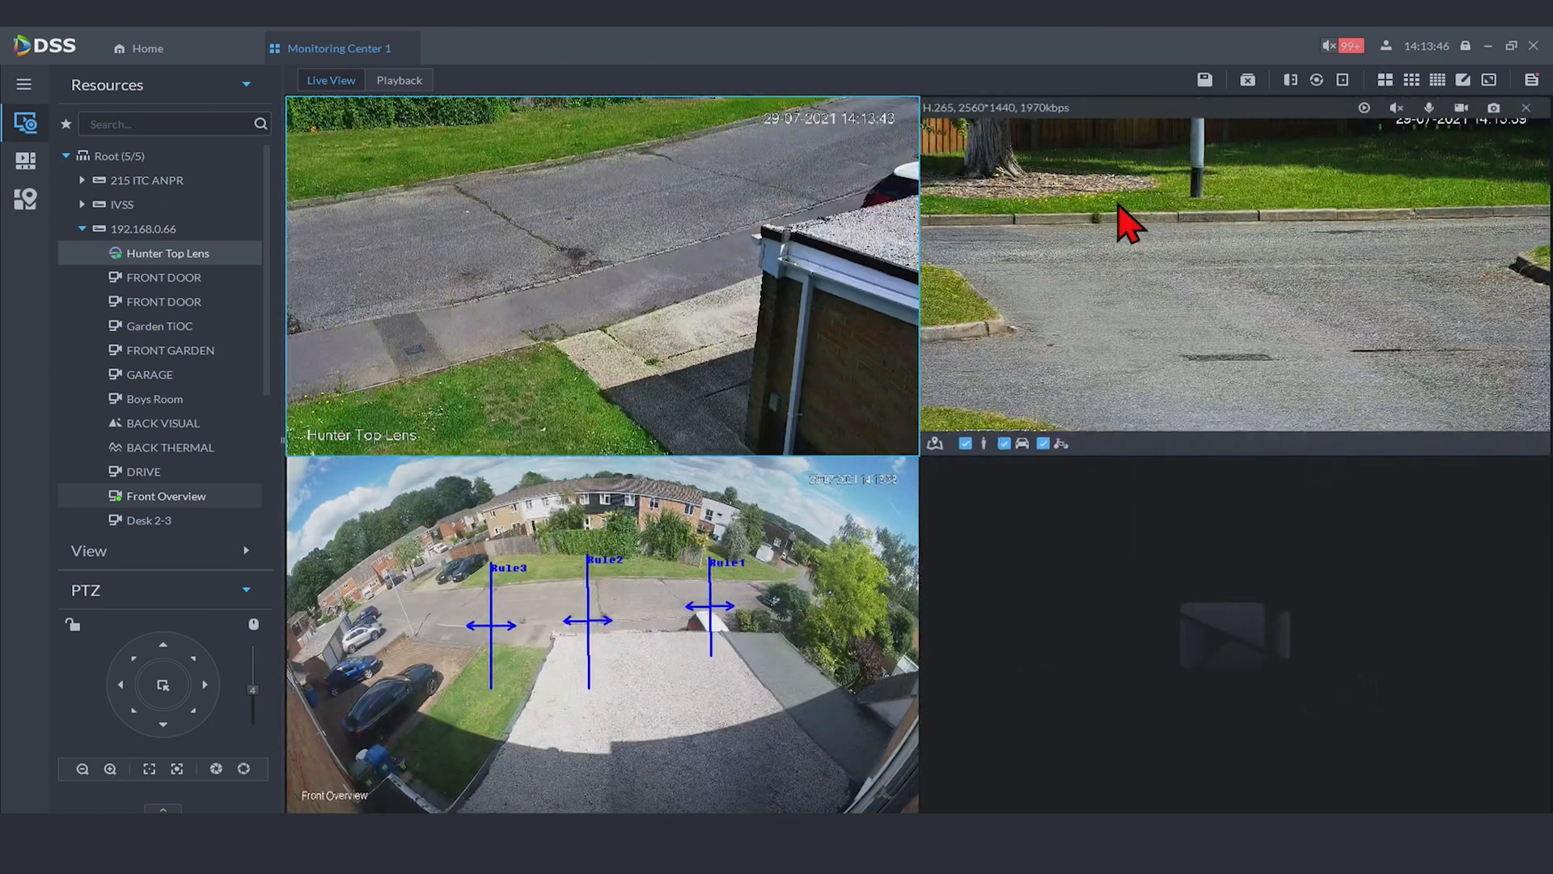
{"action": "left_click", "coordinate": [1246, 79]}
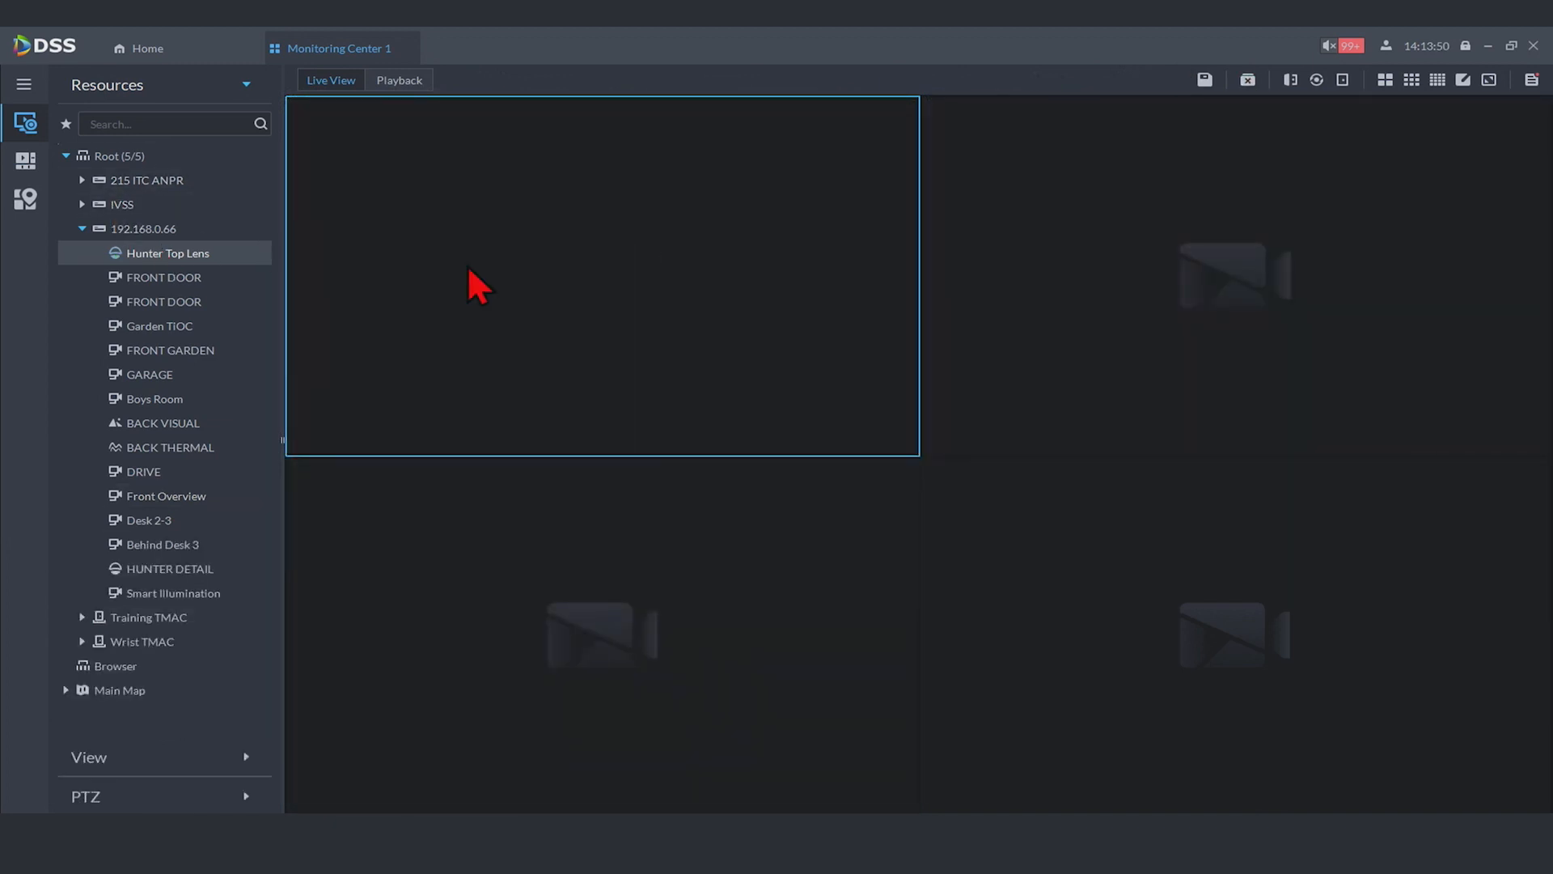
{"action": "double_click", "coordinate": [167, 252]}
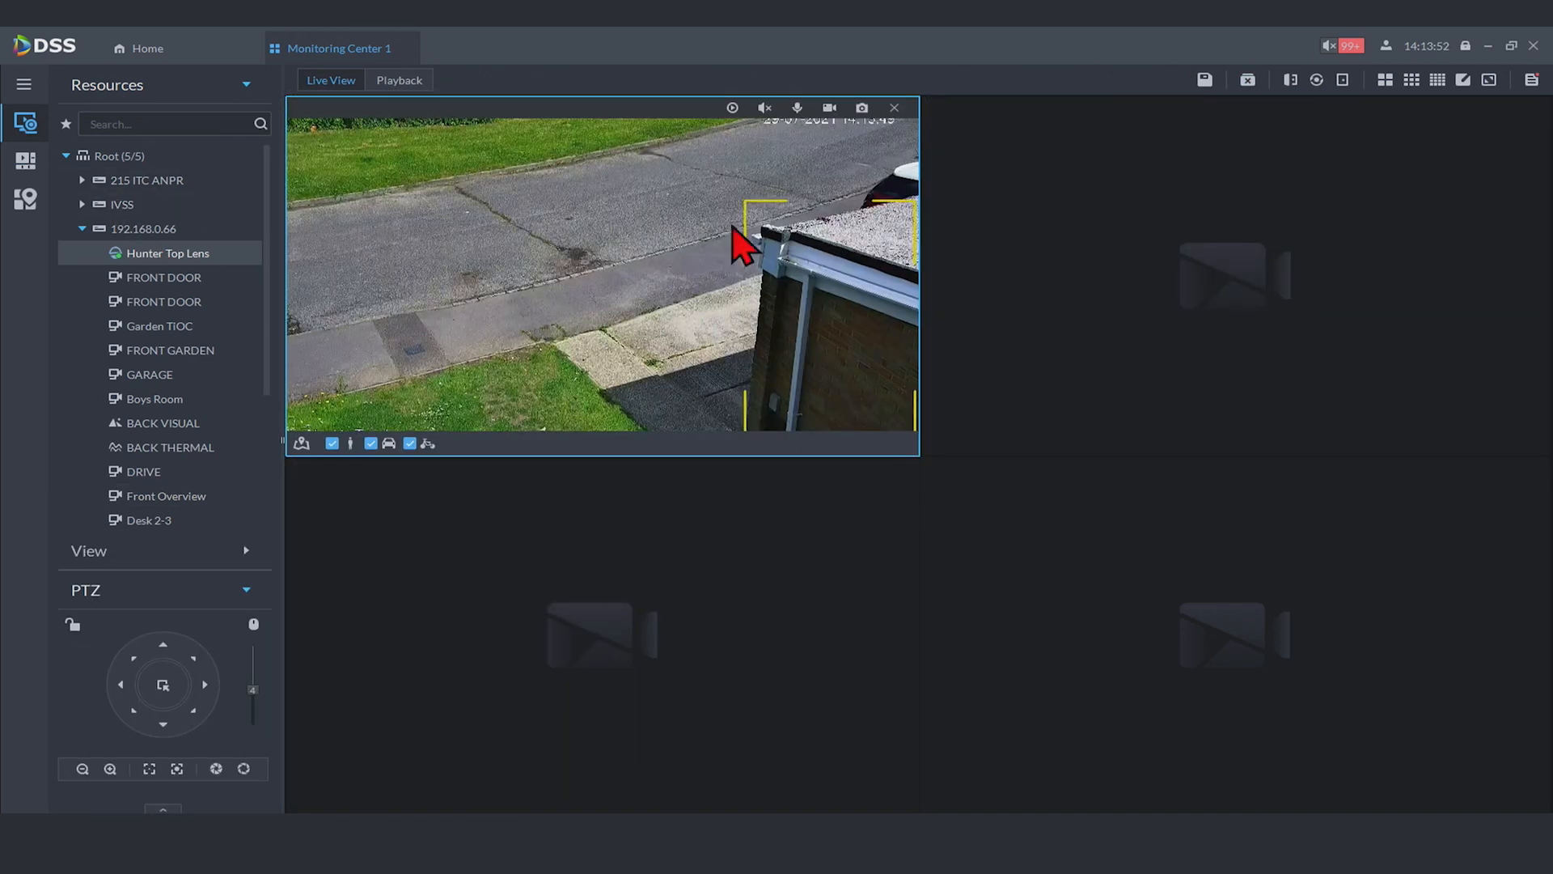
{"action": "left_click", "coordinate": [398, 81]}
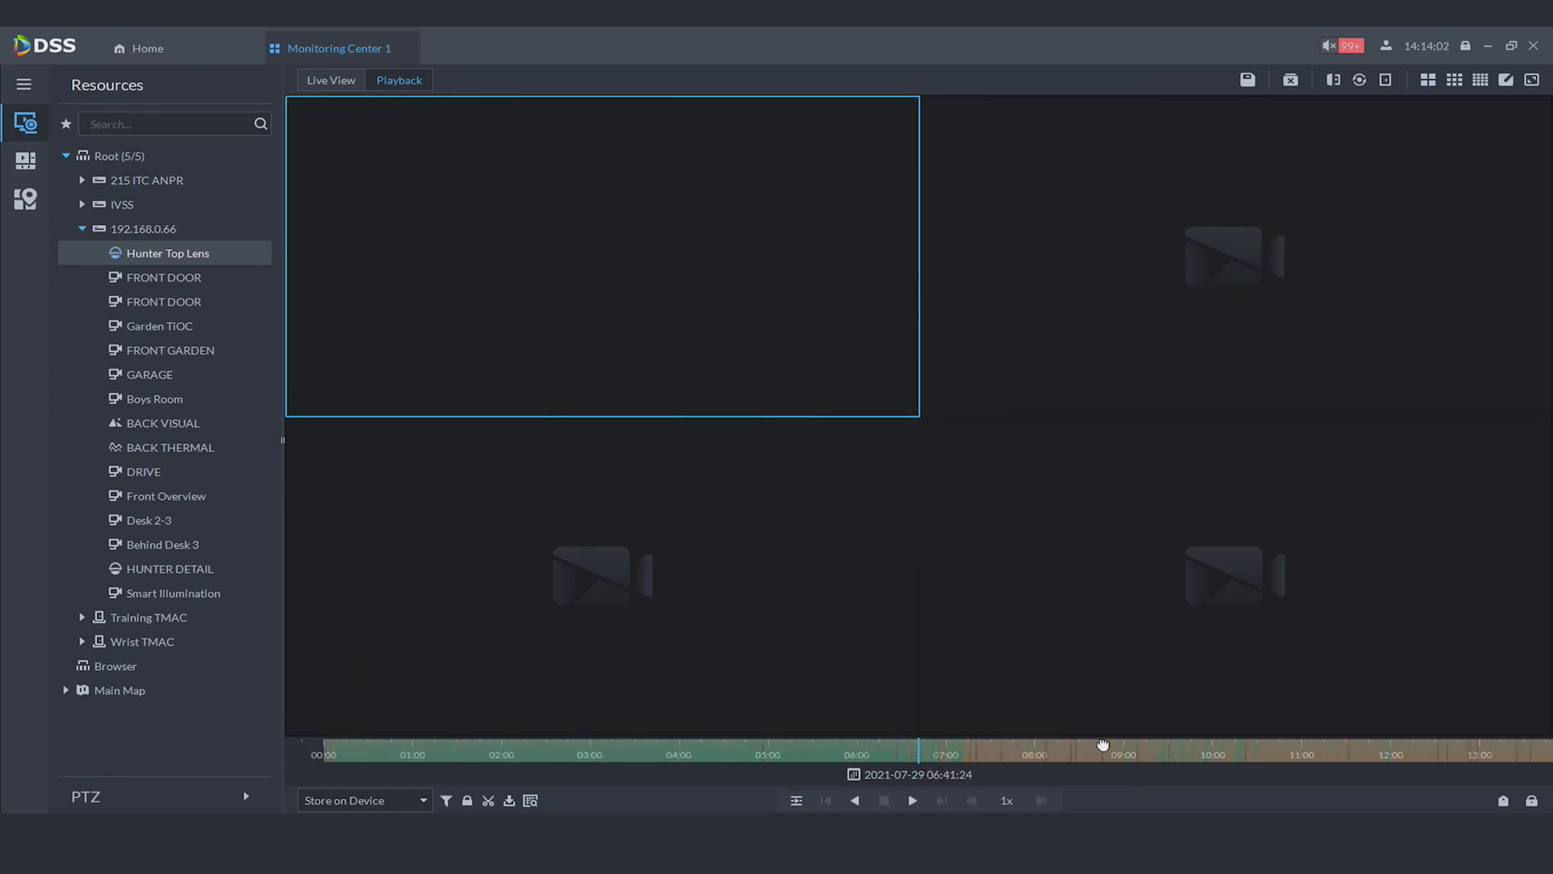
Return from Playback to the empty four-pane Live View
{"action": "left_click", "coordinate": [911, 800]}
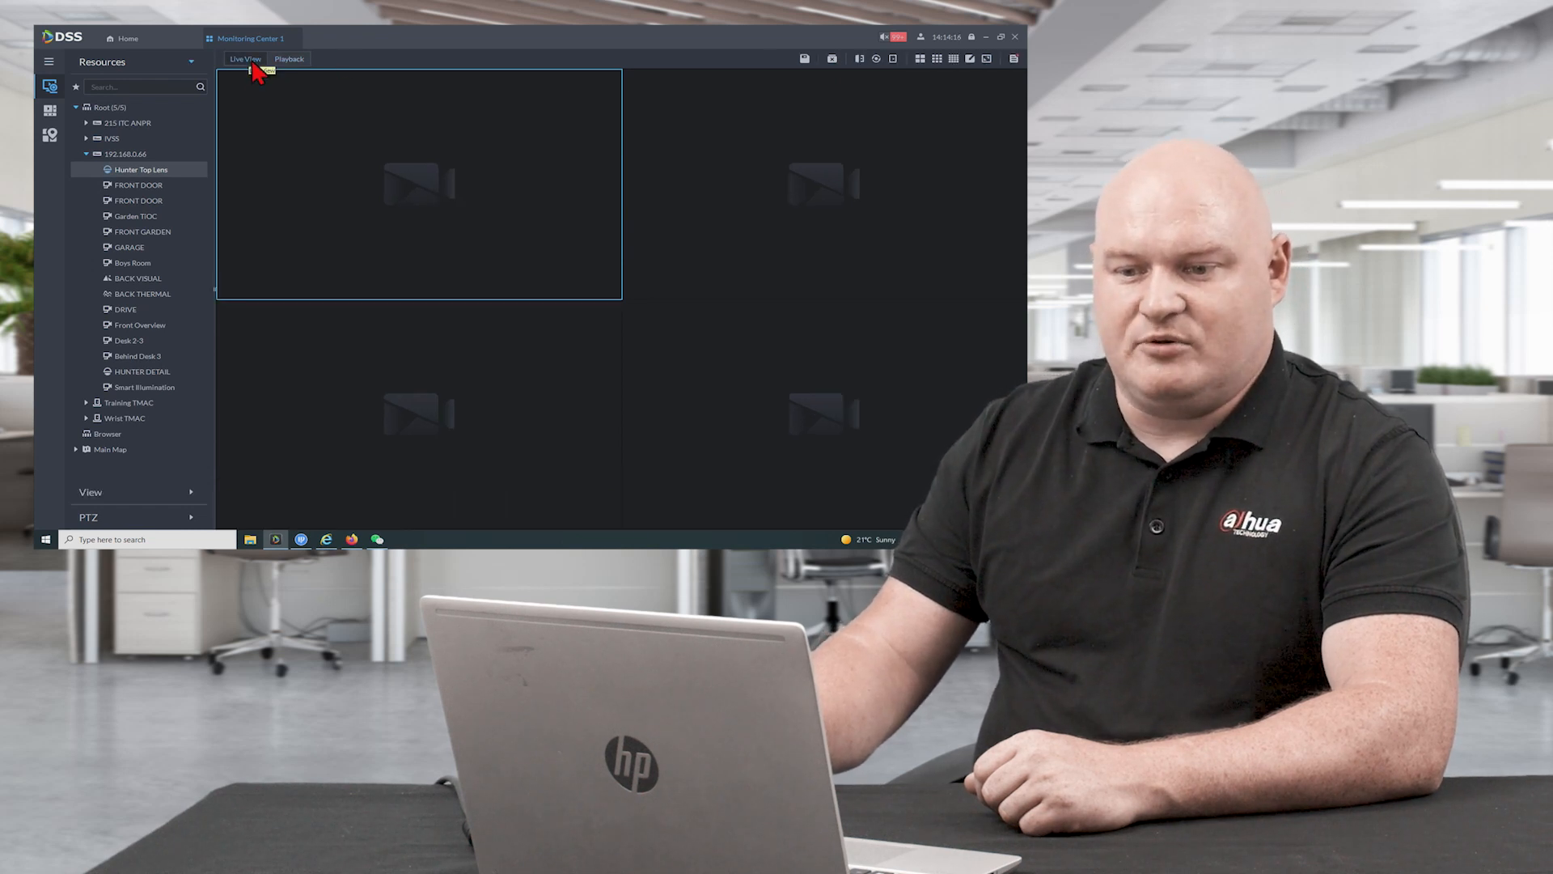
Fill the four panes with Hunter Top Lens, FRONT DOOR, BACK THERMAL and a Browser
{"action": "left_click", "coordinate": [1000, 37]}
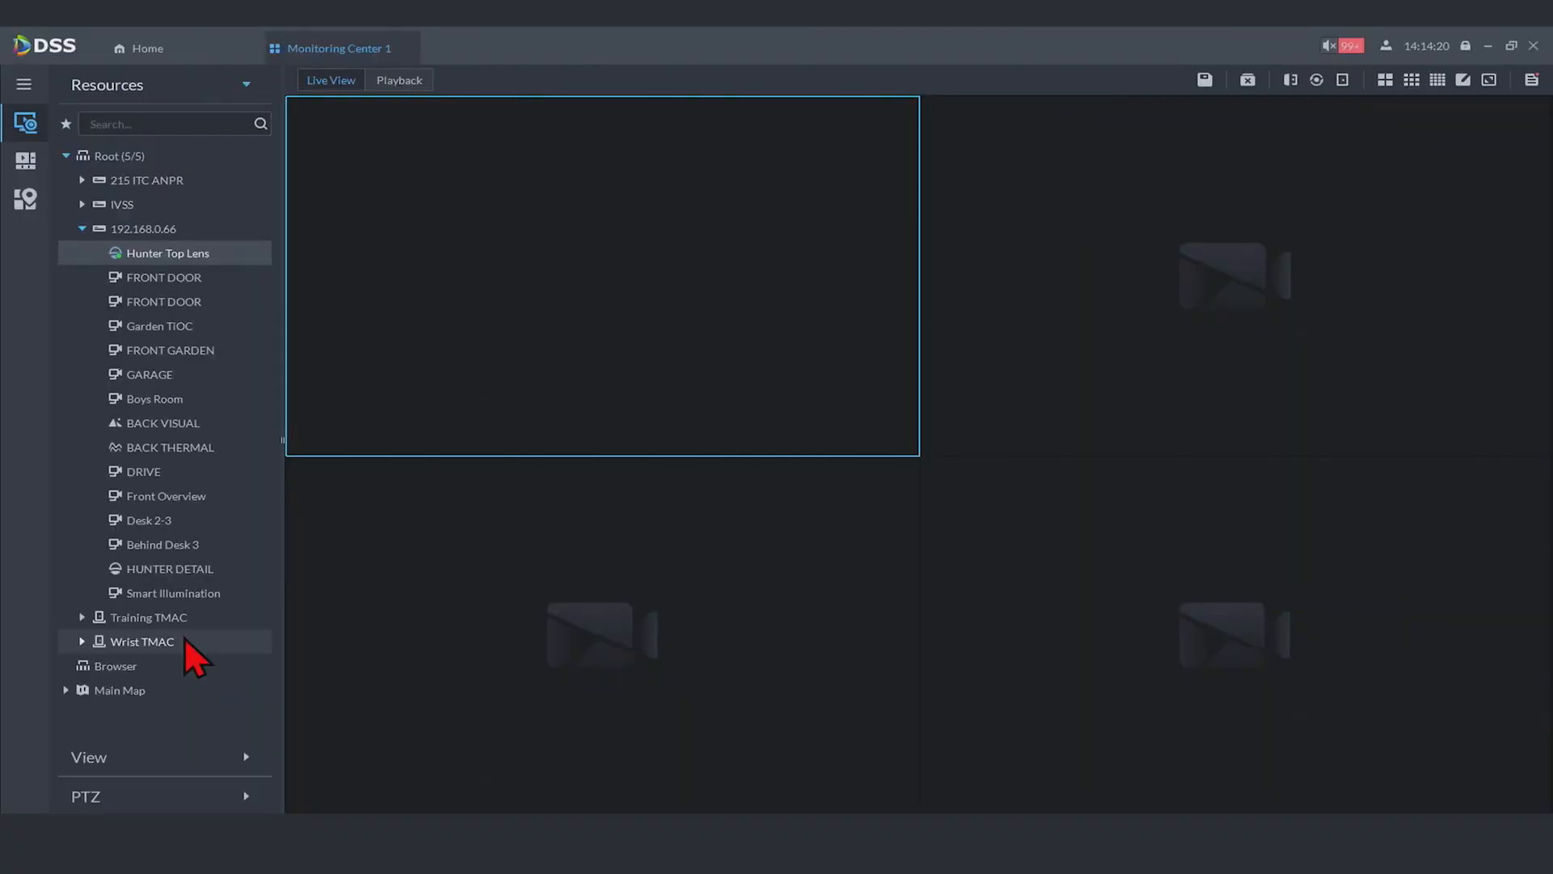
{"action": "double_click", "coordinate": [167, 253]}
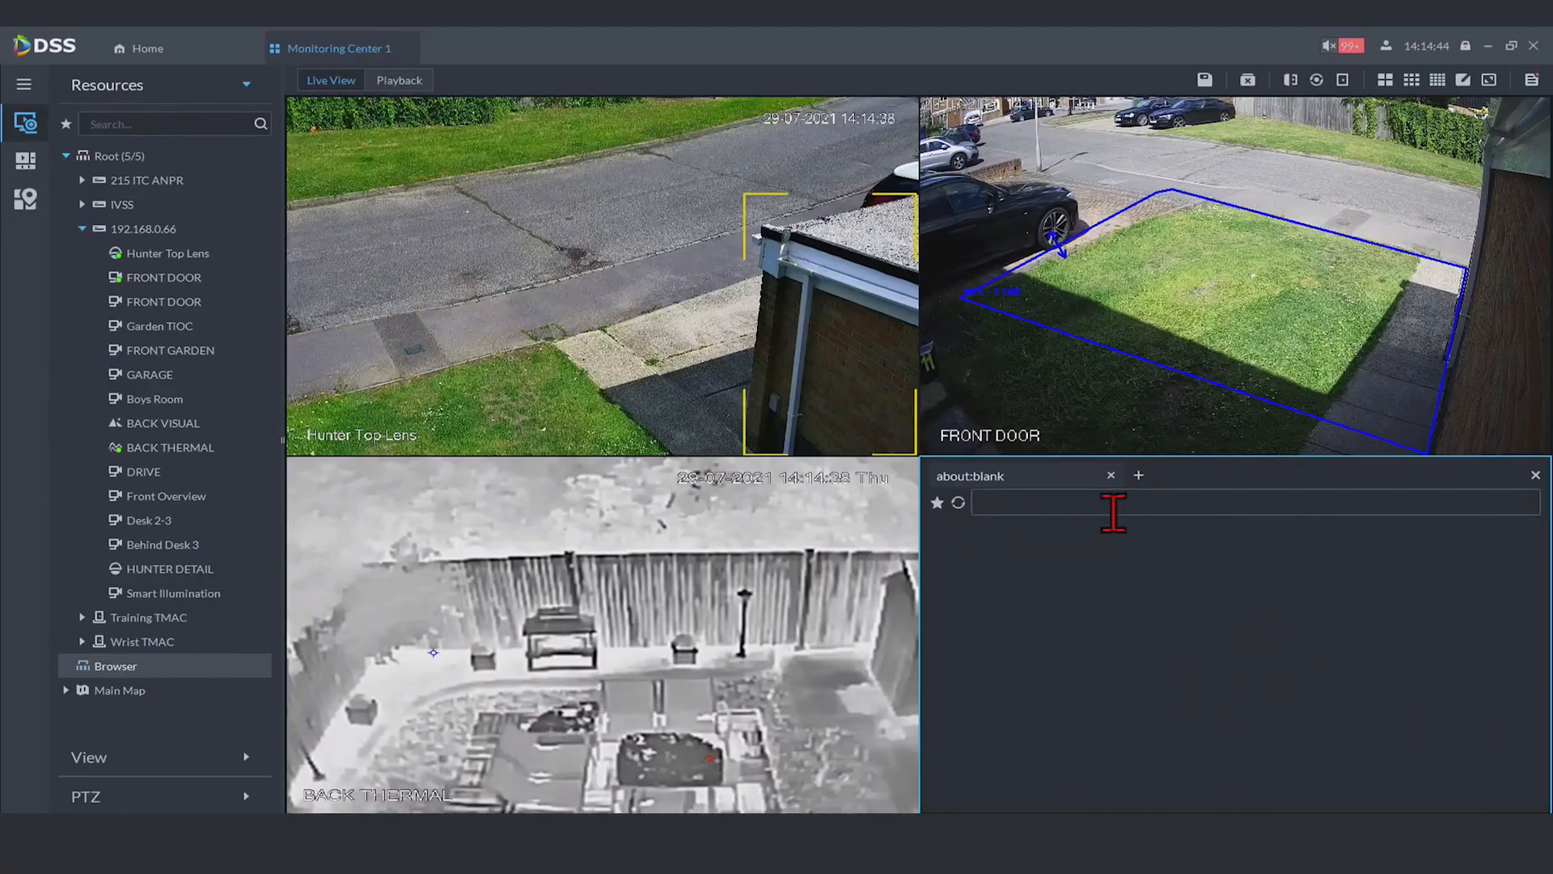
Search Google for 'dahua security' in the browser pane and load the Dahua Technology site
{"action": "type", "text": "google.com"}
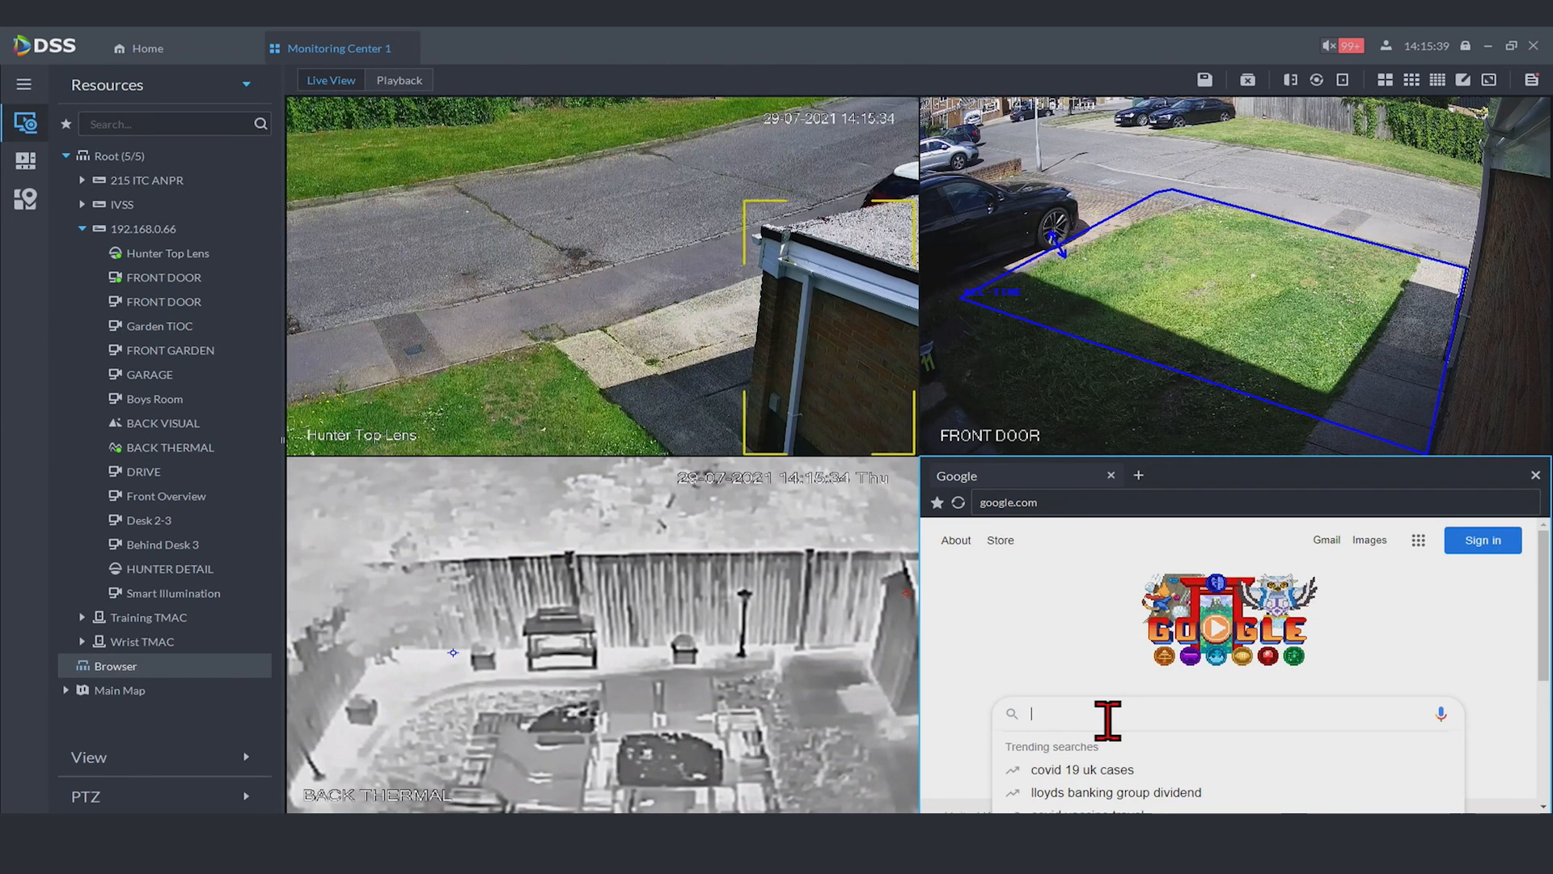
{"action": "type", "text": "dahua secueirt"}
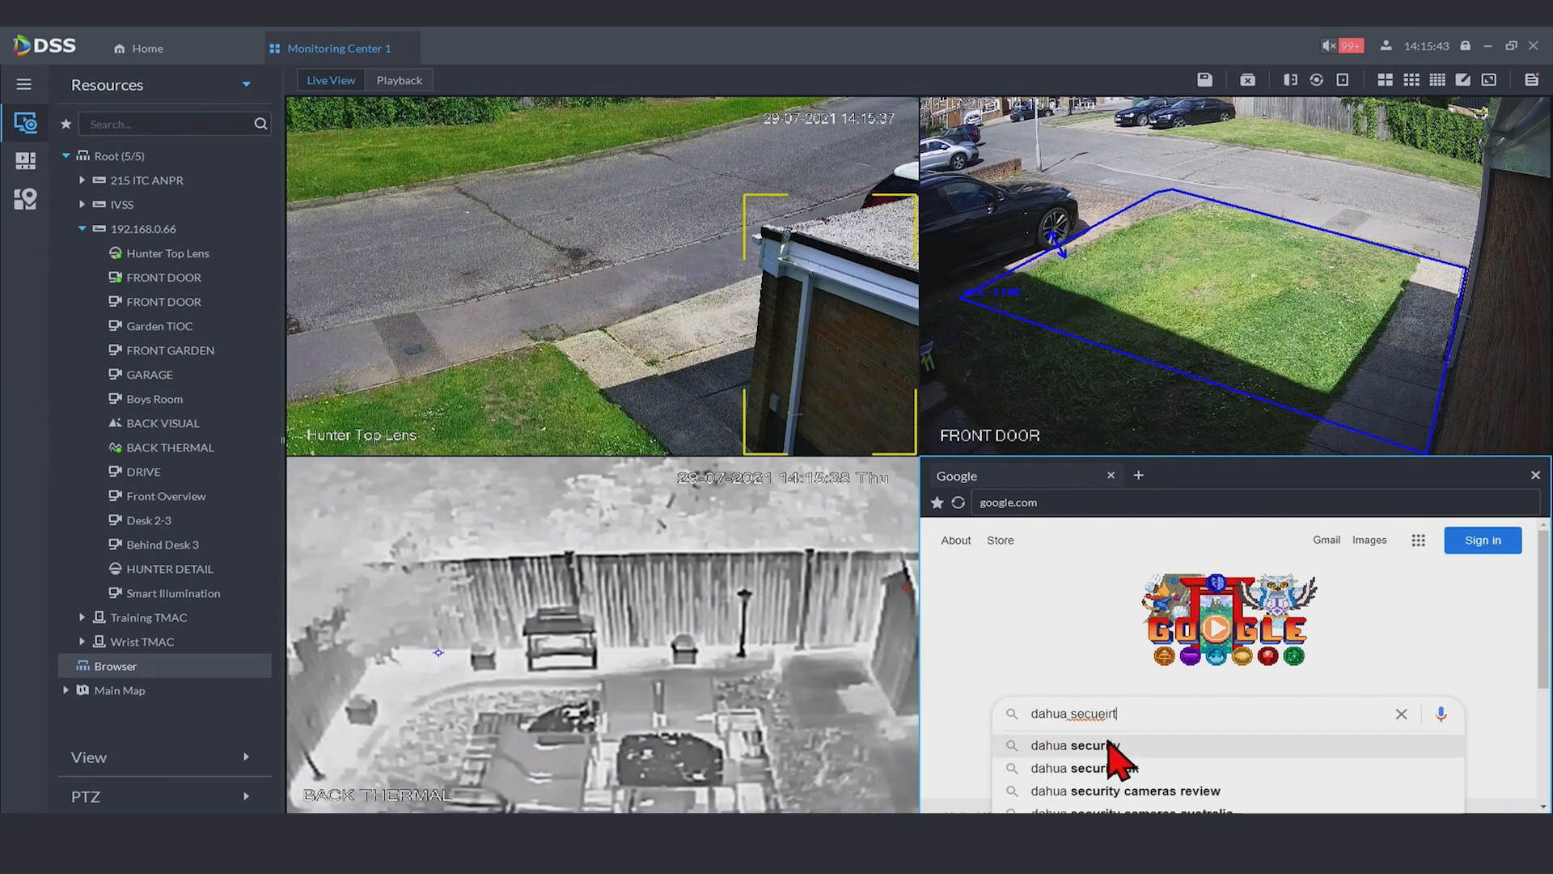
{"action": "left_click", "coordinate": [1077, 745]}
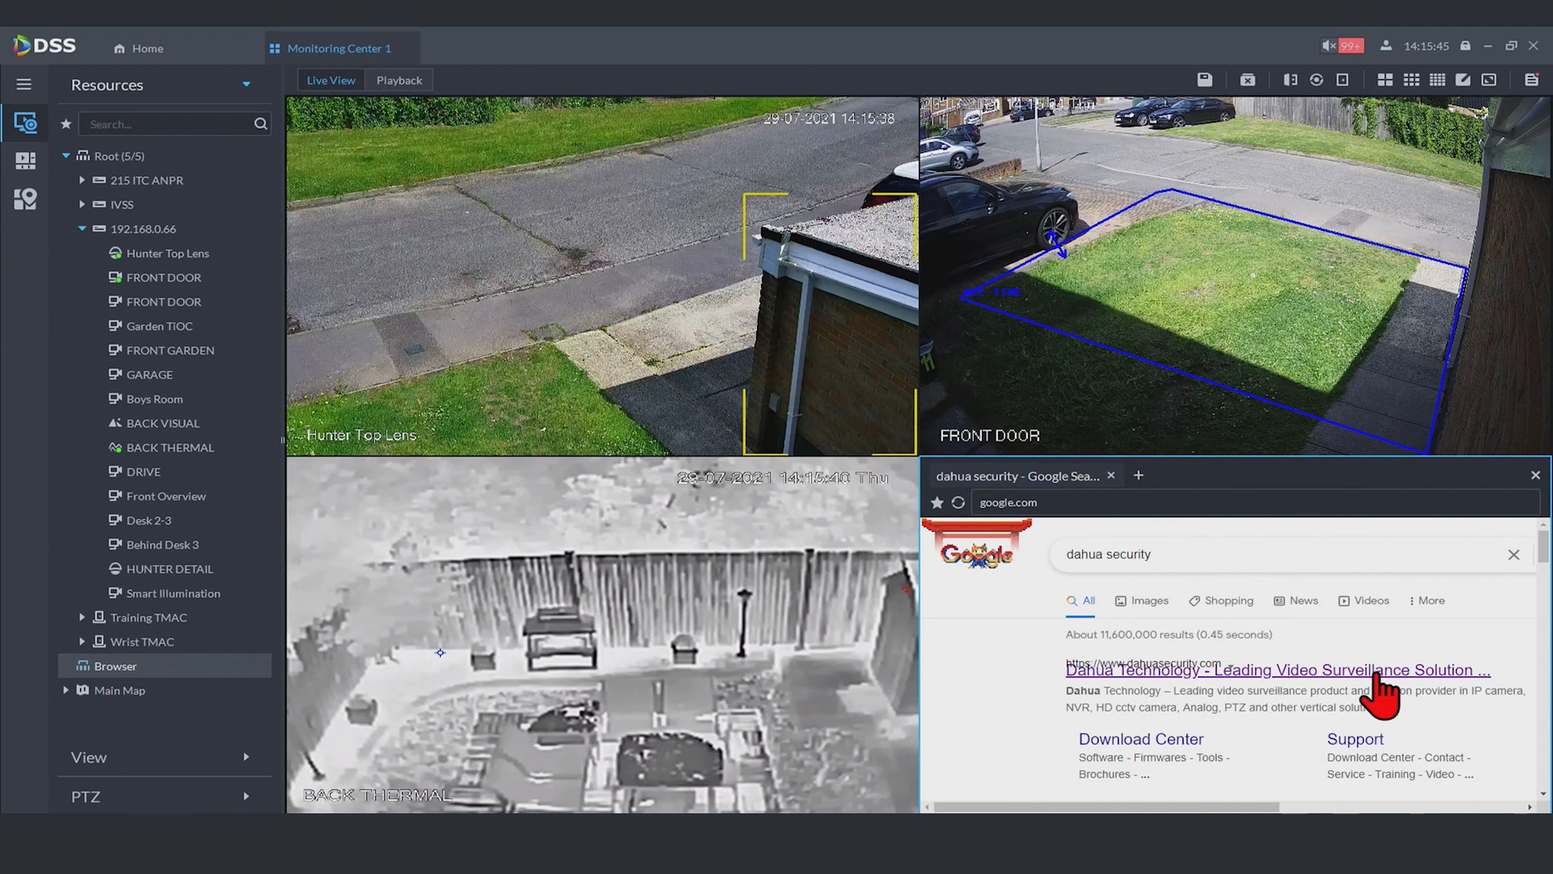
{"action": "left_click", "coordinate": [1279, 670]}
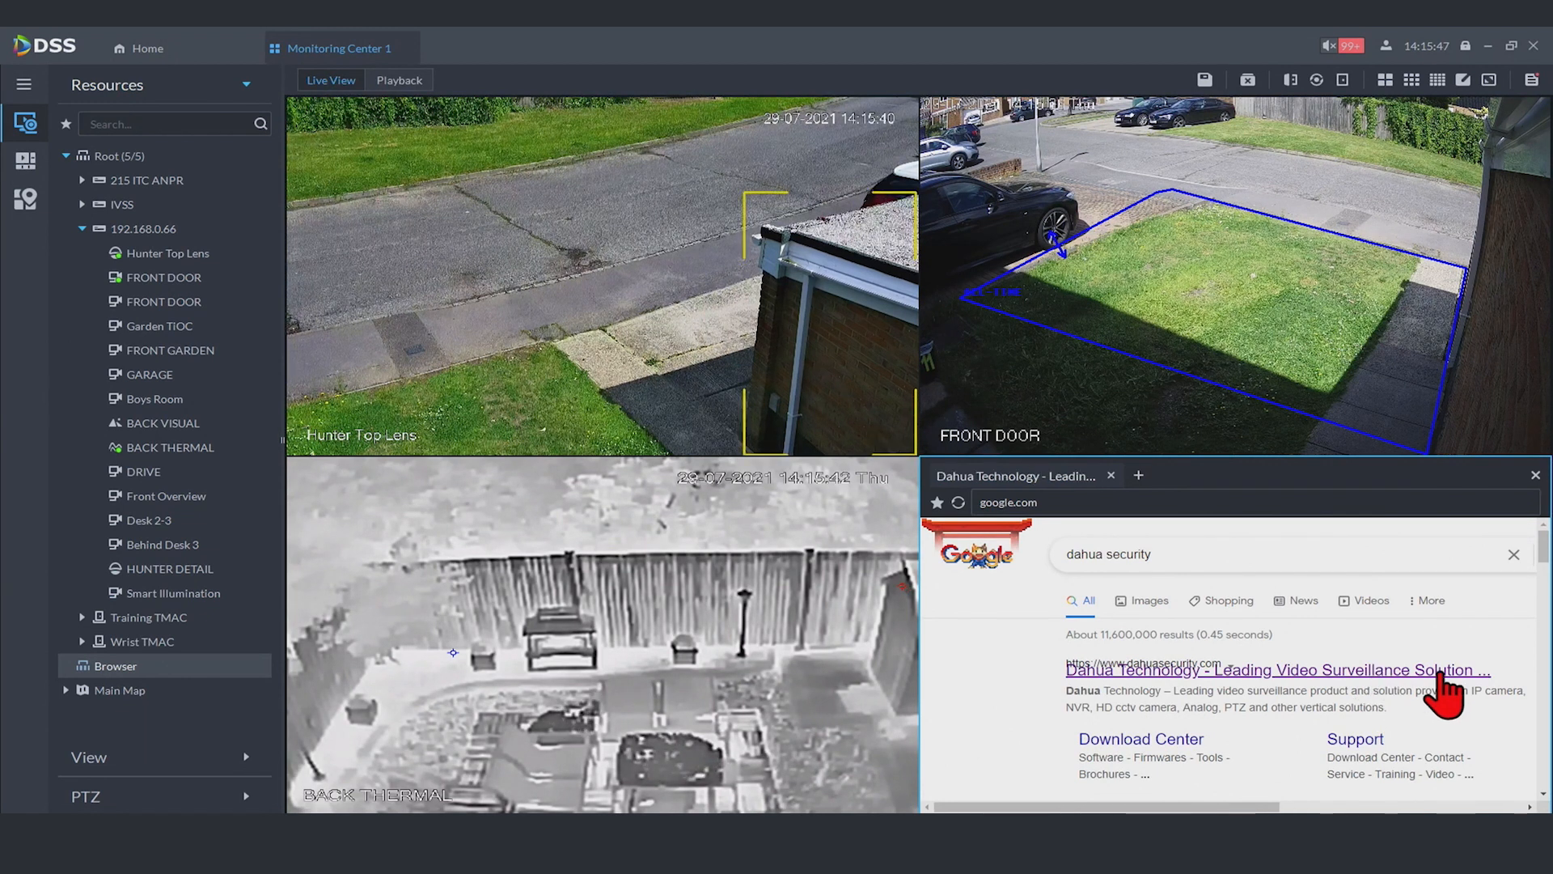
{"action": "left_click", "coordinate": [1277, 670]}
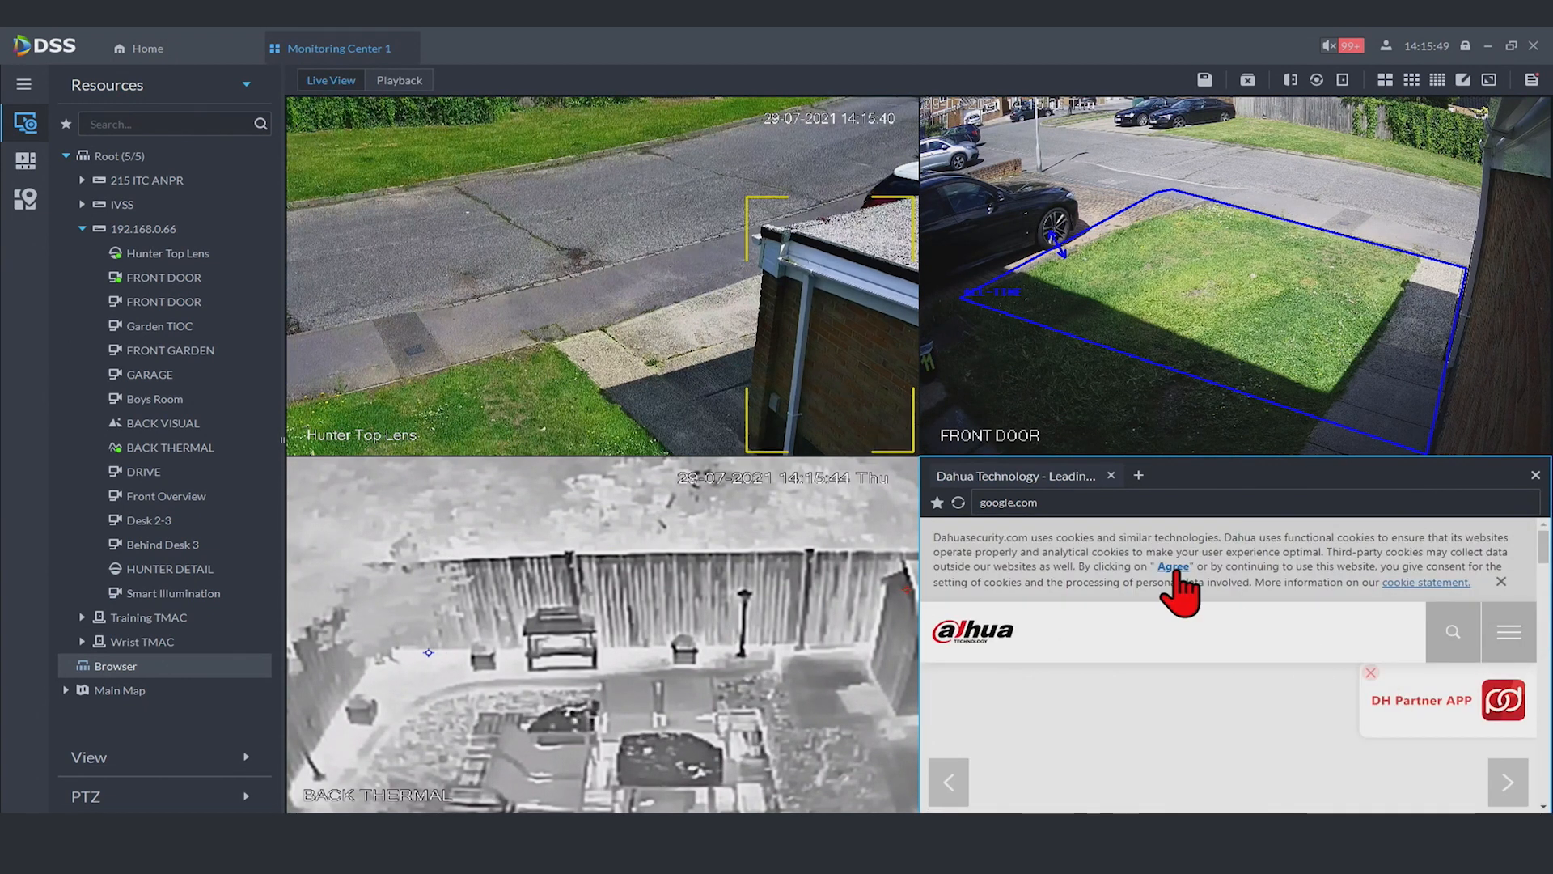
{"action": "mouse_move", "coordinate": [1362, 689]}
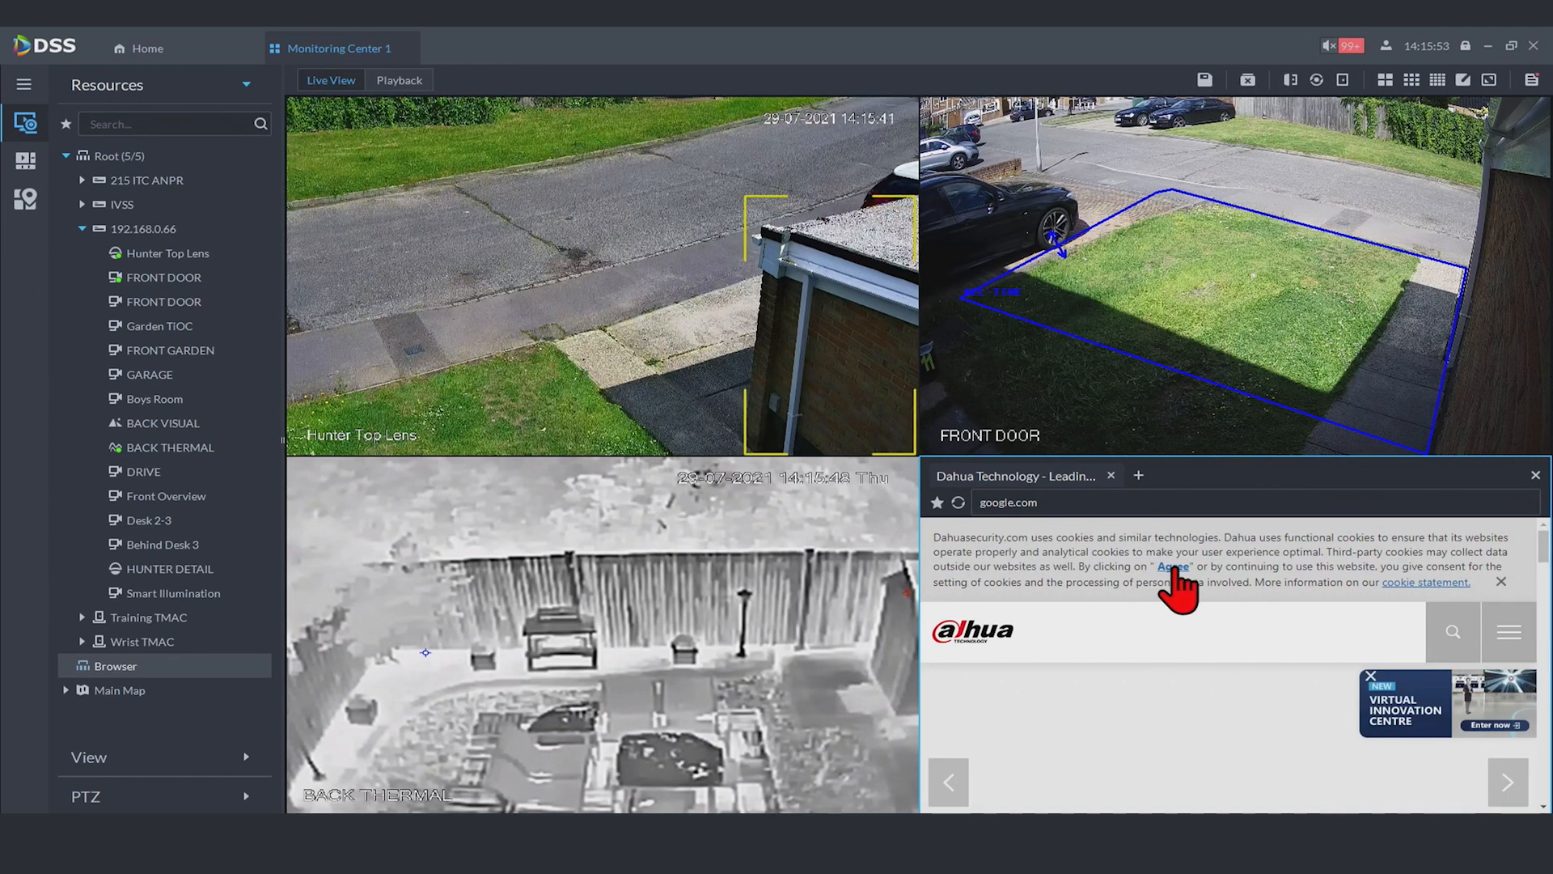
Clear the camera feeds and browser from all four panes
{"action": "left_click", "coordinate": [1173, 566]}
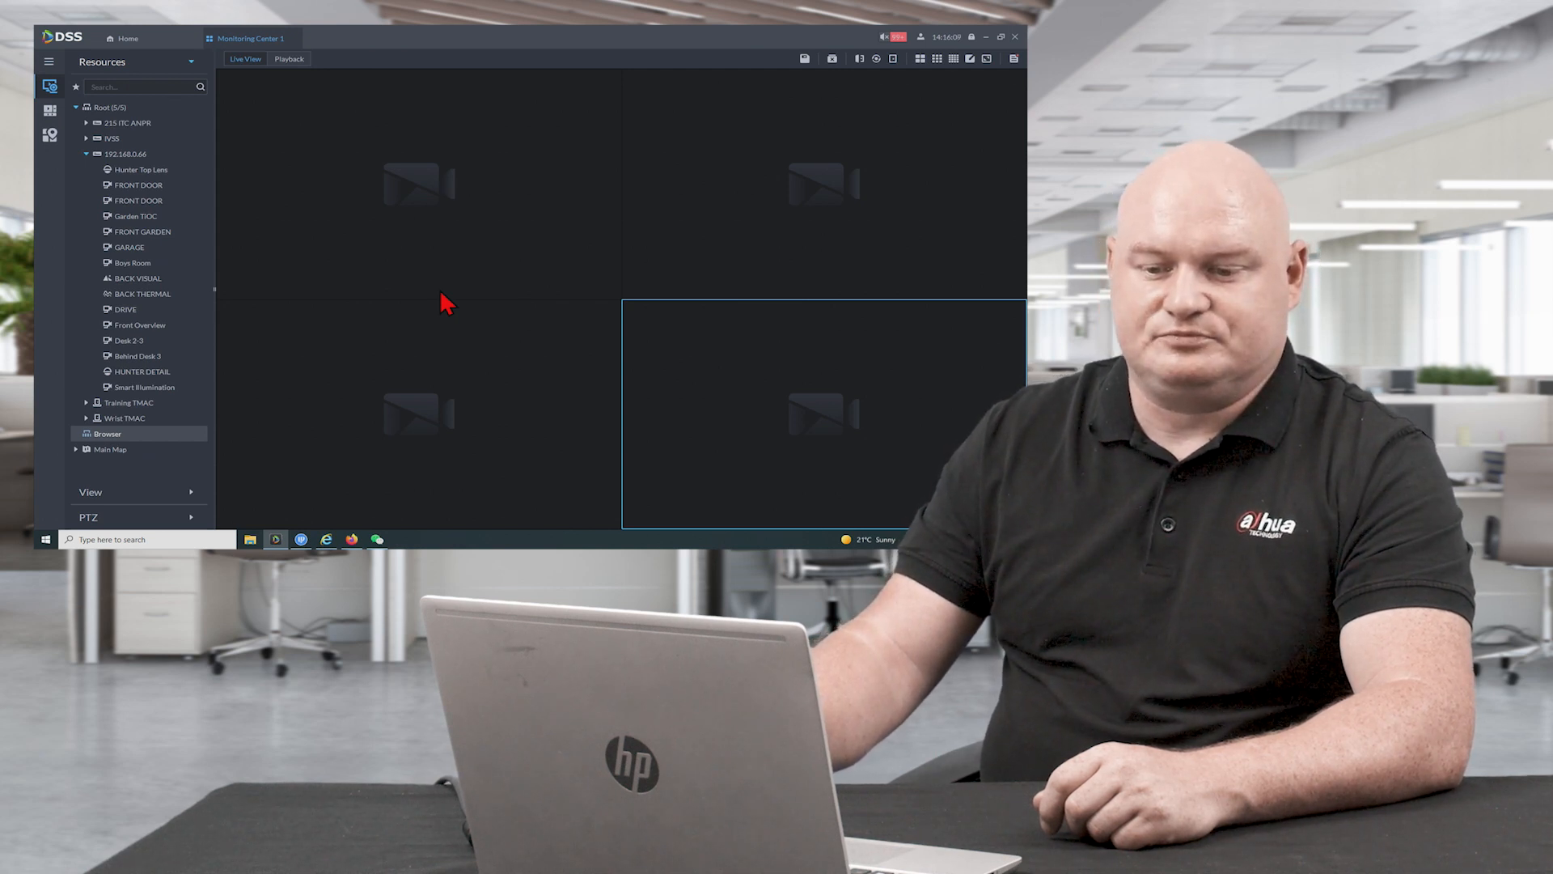
Start a second Monitoring Center playing Hunter Top Lens and HUNTER DETAIL with the PTZ preset list shown
{"action": "left_click", "coordinate": [123, 38]}
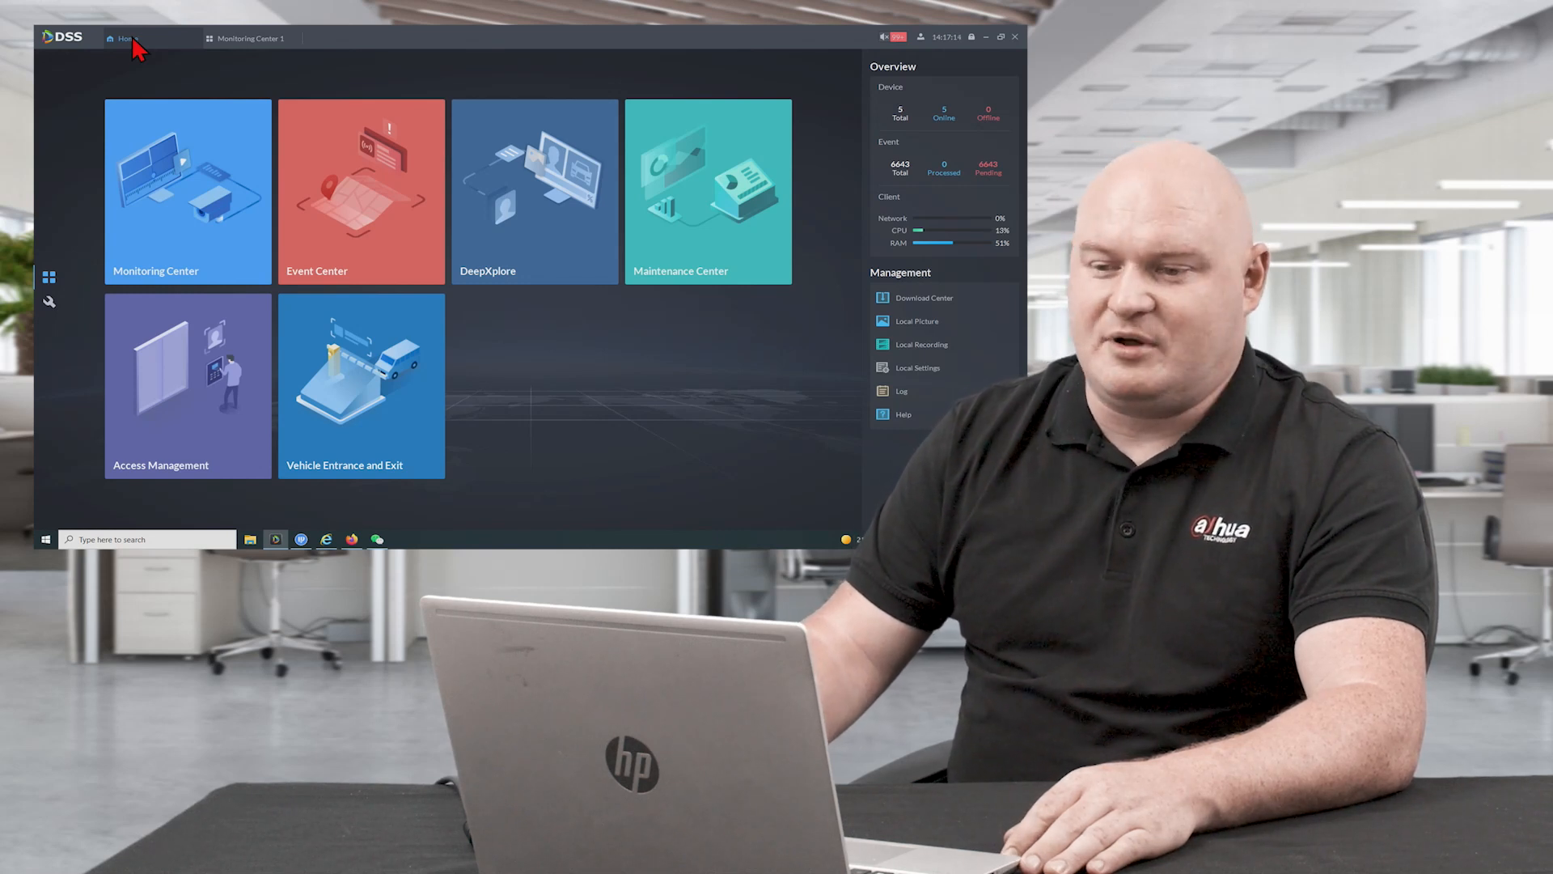
{"action": "mouse_move", "coordinate": [144, 188]}
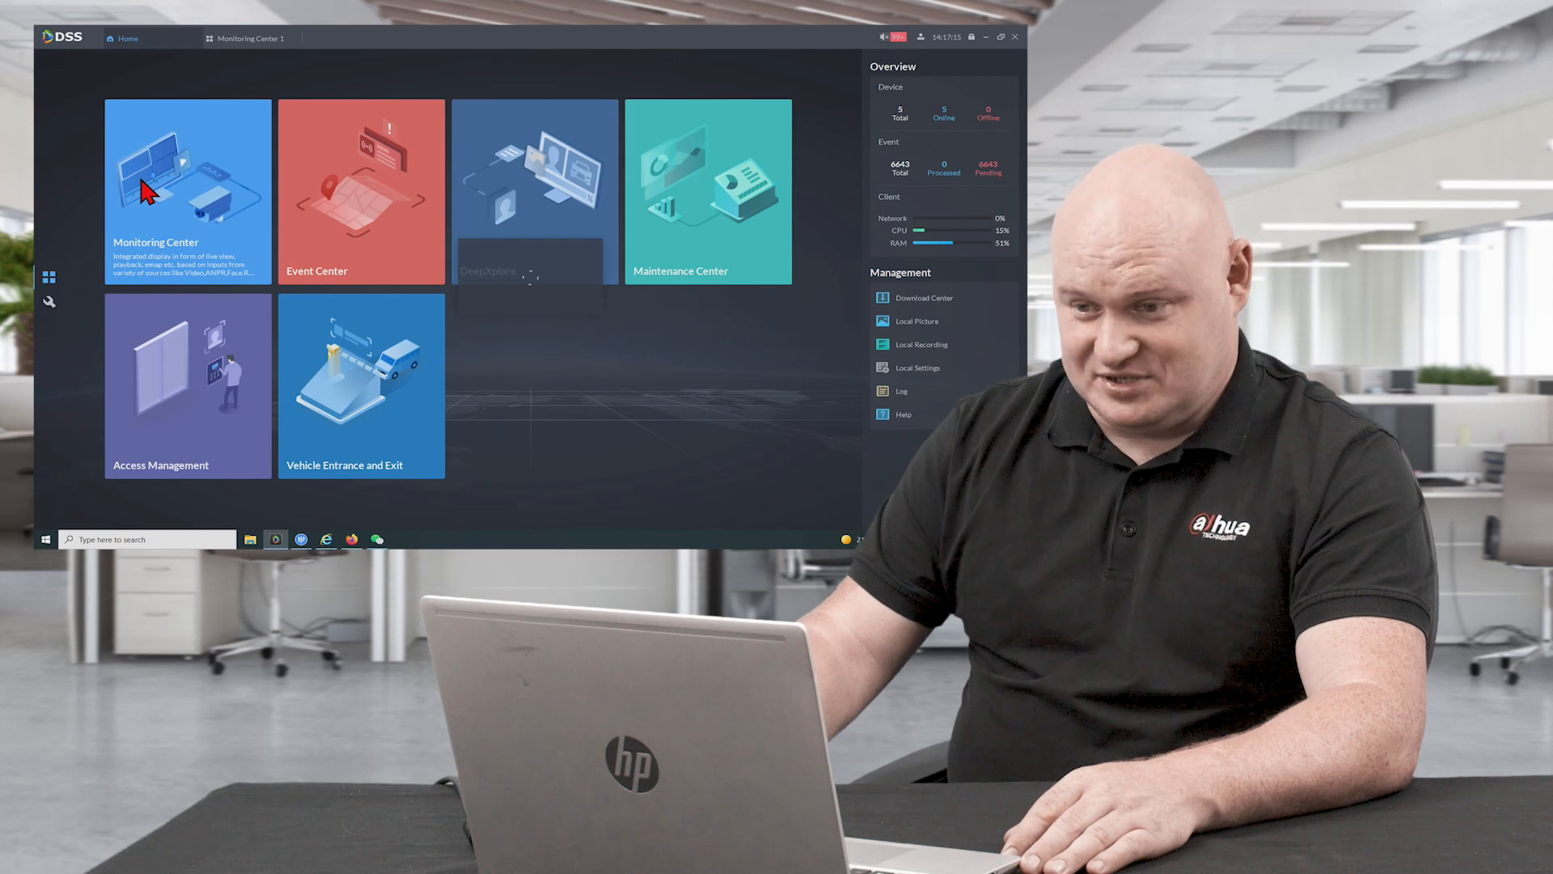
{"action": "left_click", "coordinate": [188, 191]}
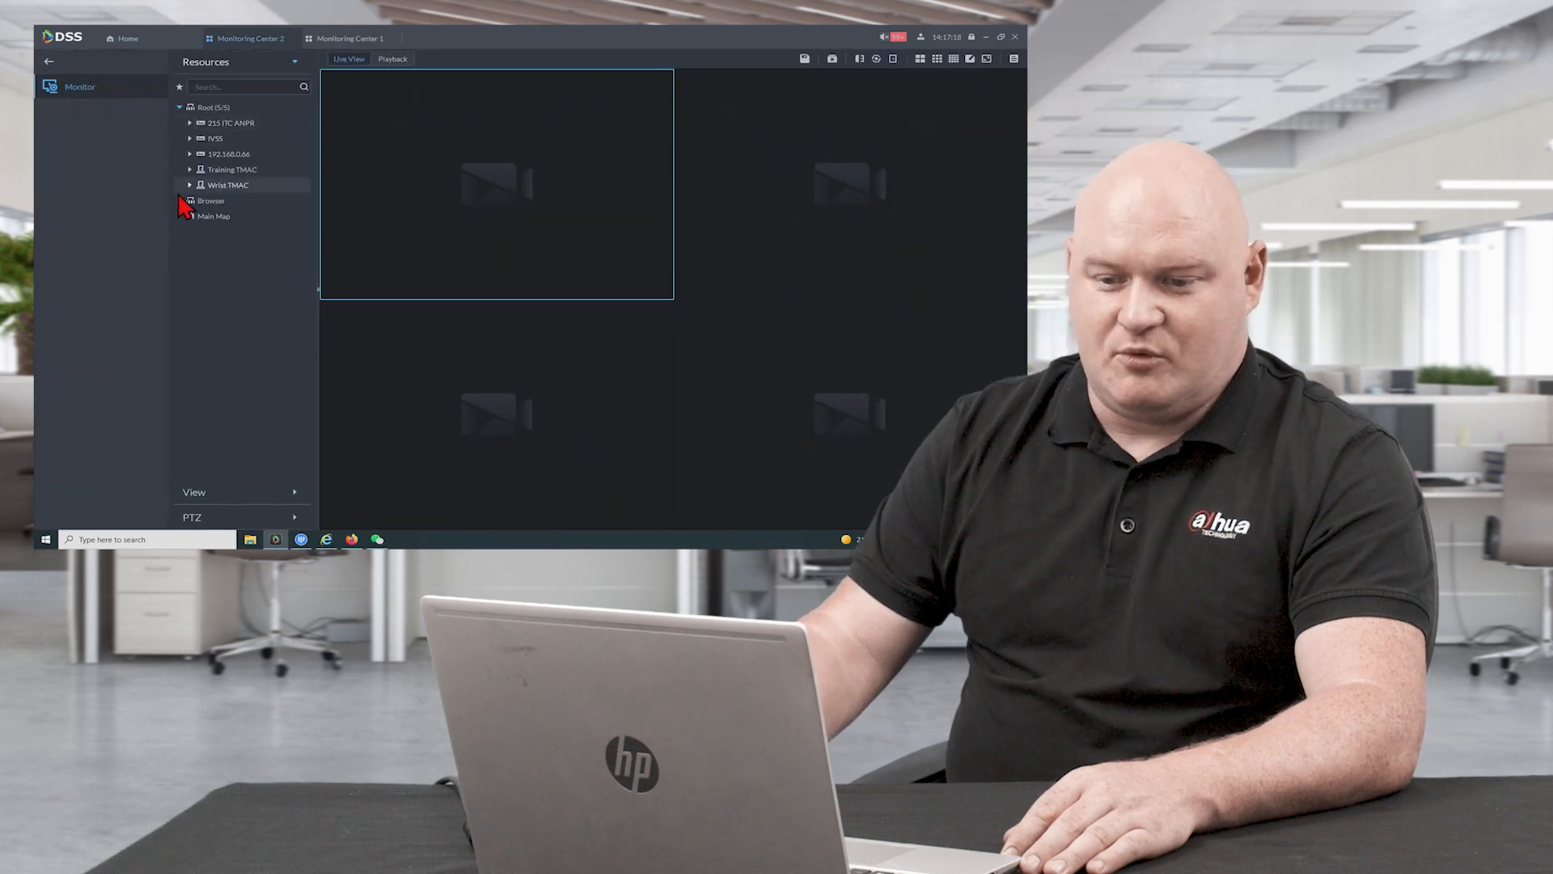
{"action": "left_click", "coordinate": [191, 153]}
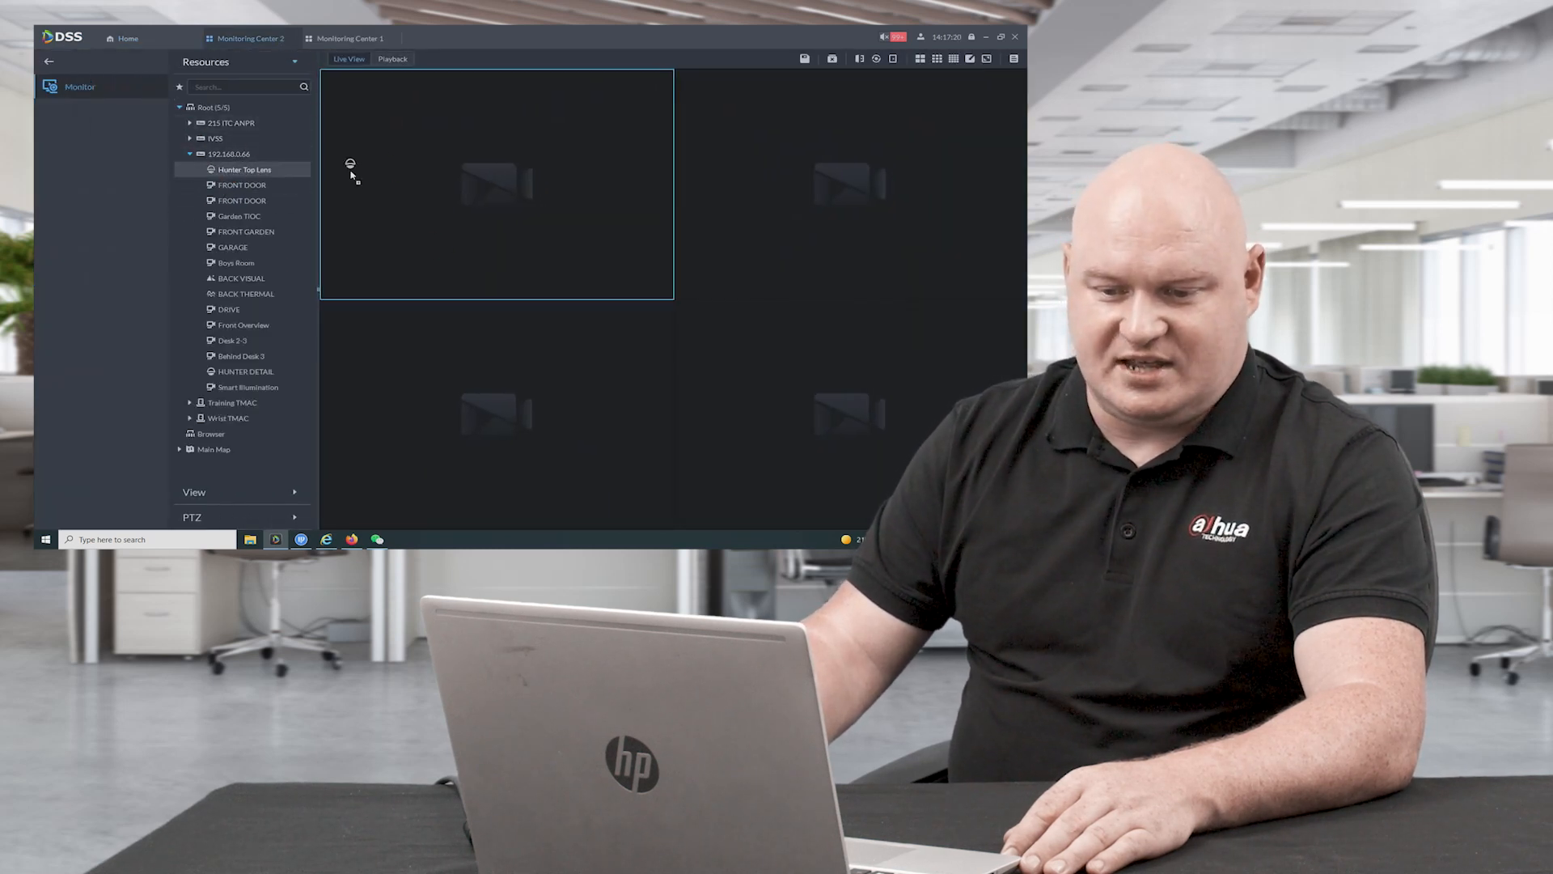
{"action": "double_click", "coordinate": [245, 170]}
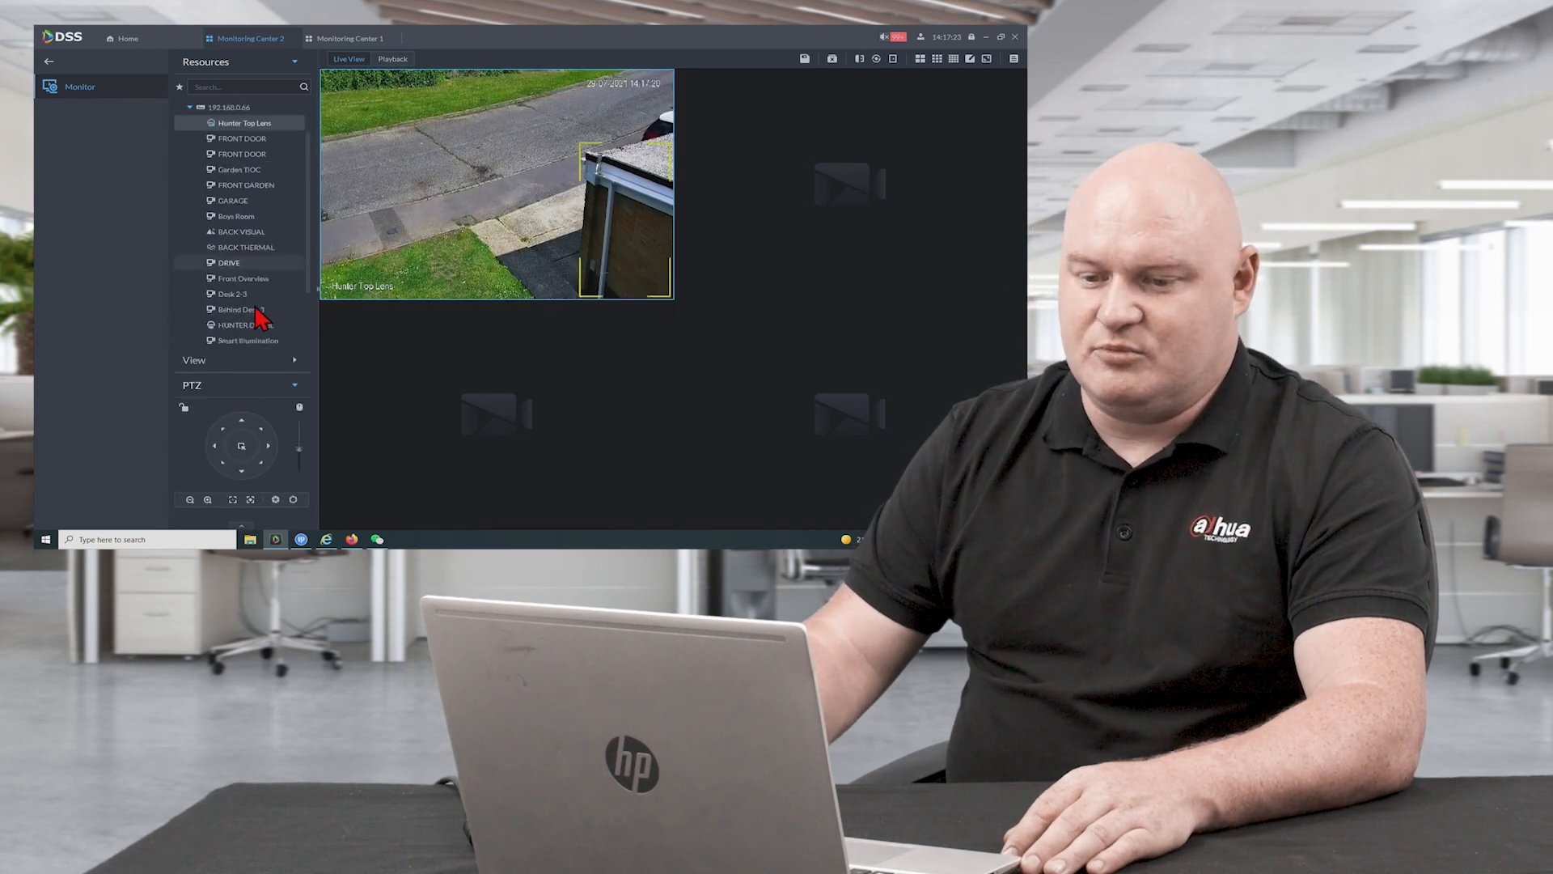
{"action": "left_click", "coordinate": [1000, 37]}
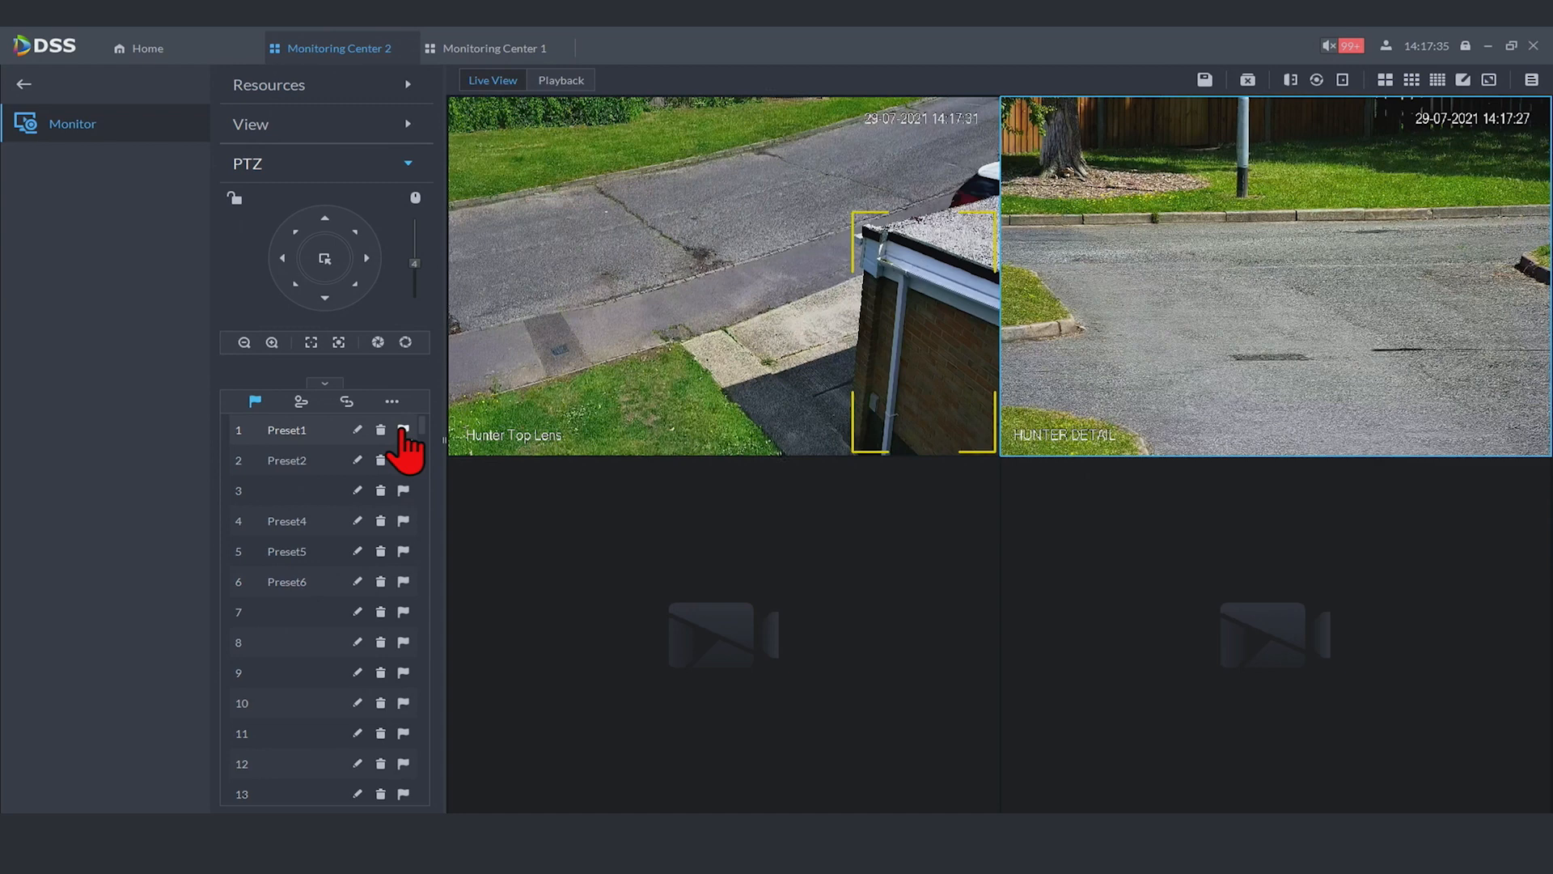
Call Preset1, Preset2 and further presets, swinging HUNTER DETAIL onto the parked cars
{"action": "left_click", "coordinate": [403, 428]}
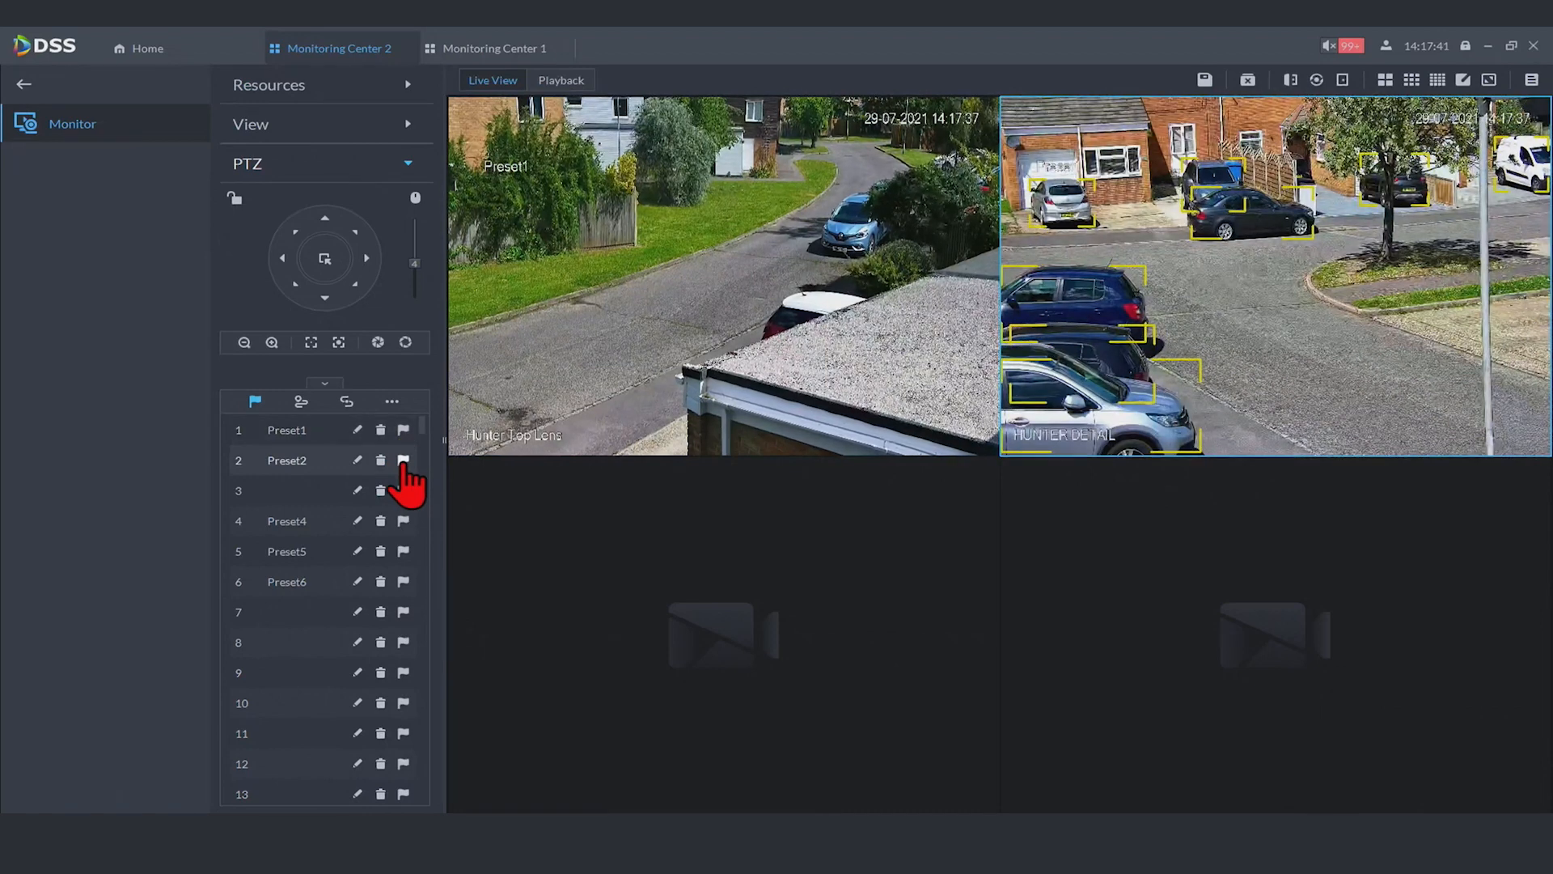
{"action": "left_click", "coordinate": [403, 460]}
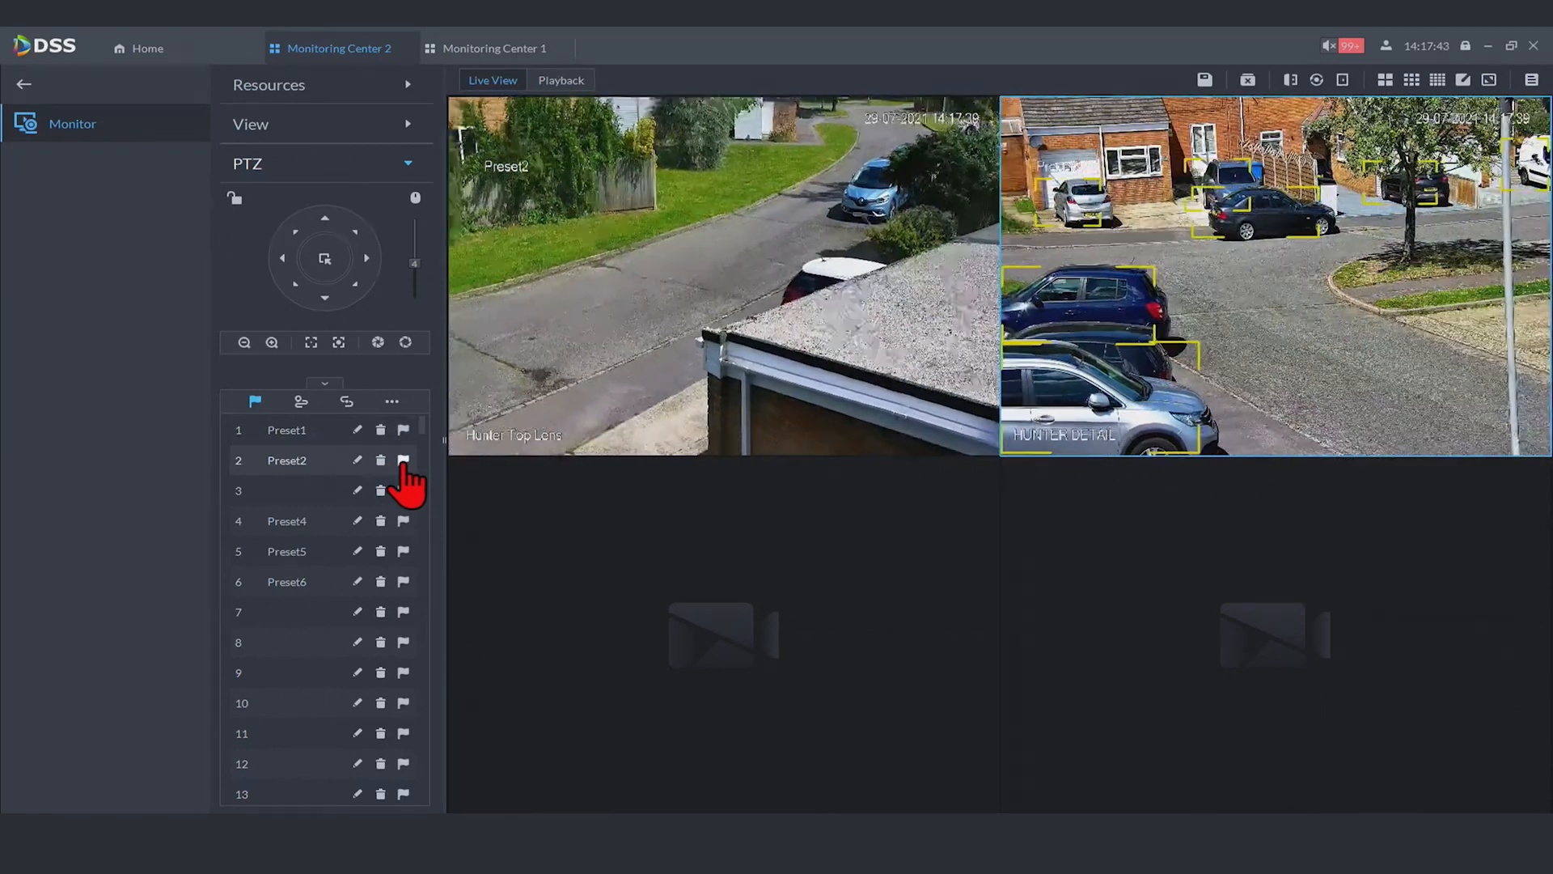
{"action": "left_click", "coordinate": [403, 459]}
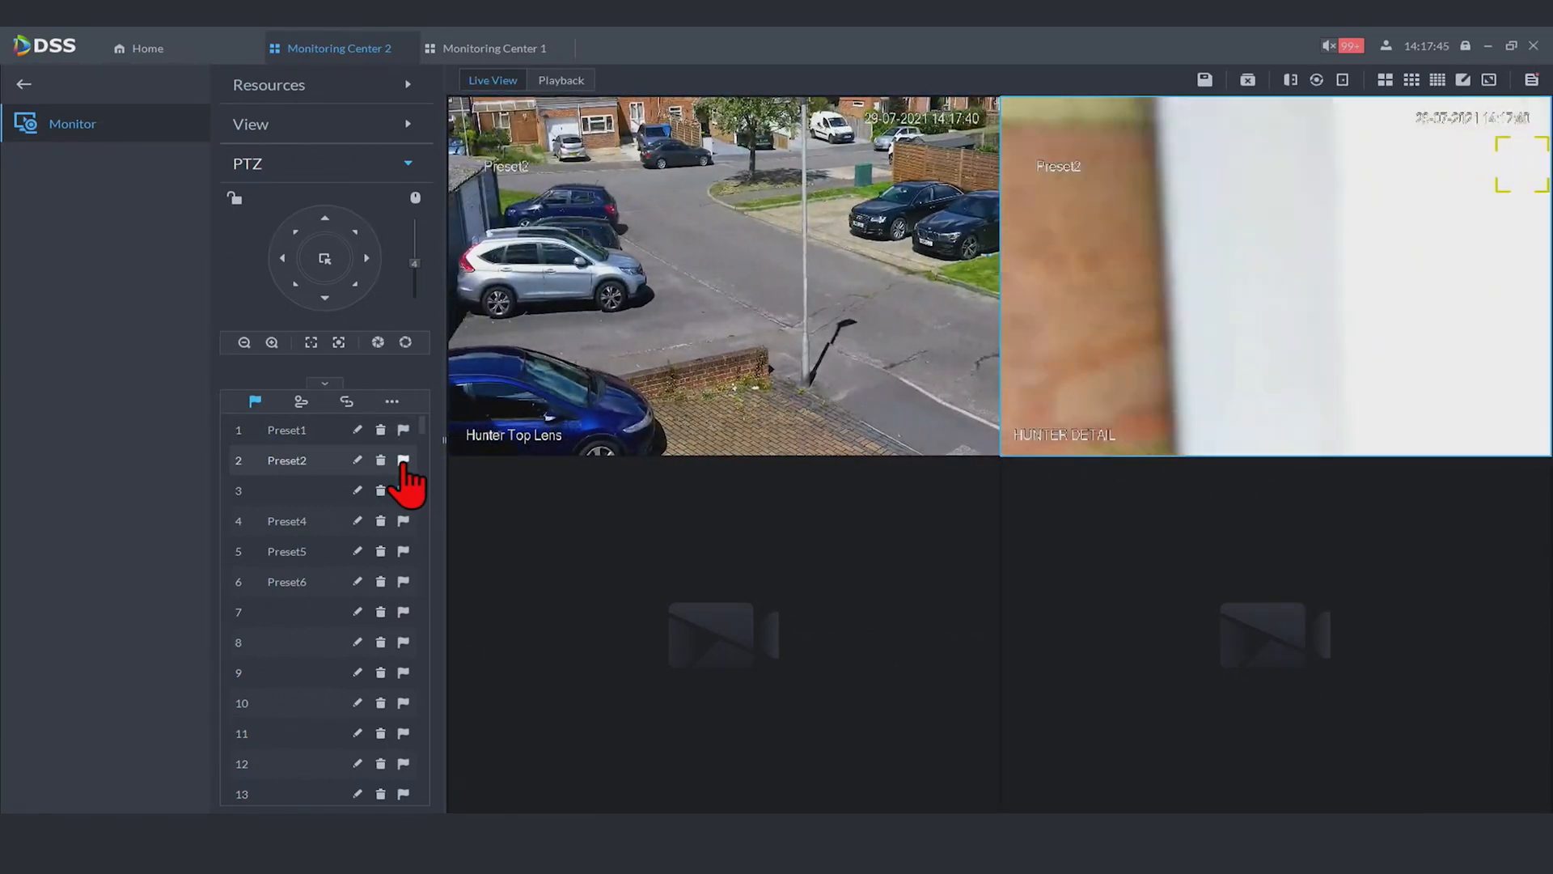
{"action": "left_click", "coordinate": [403, 460]}
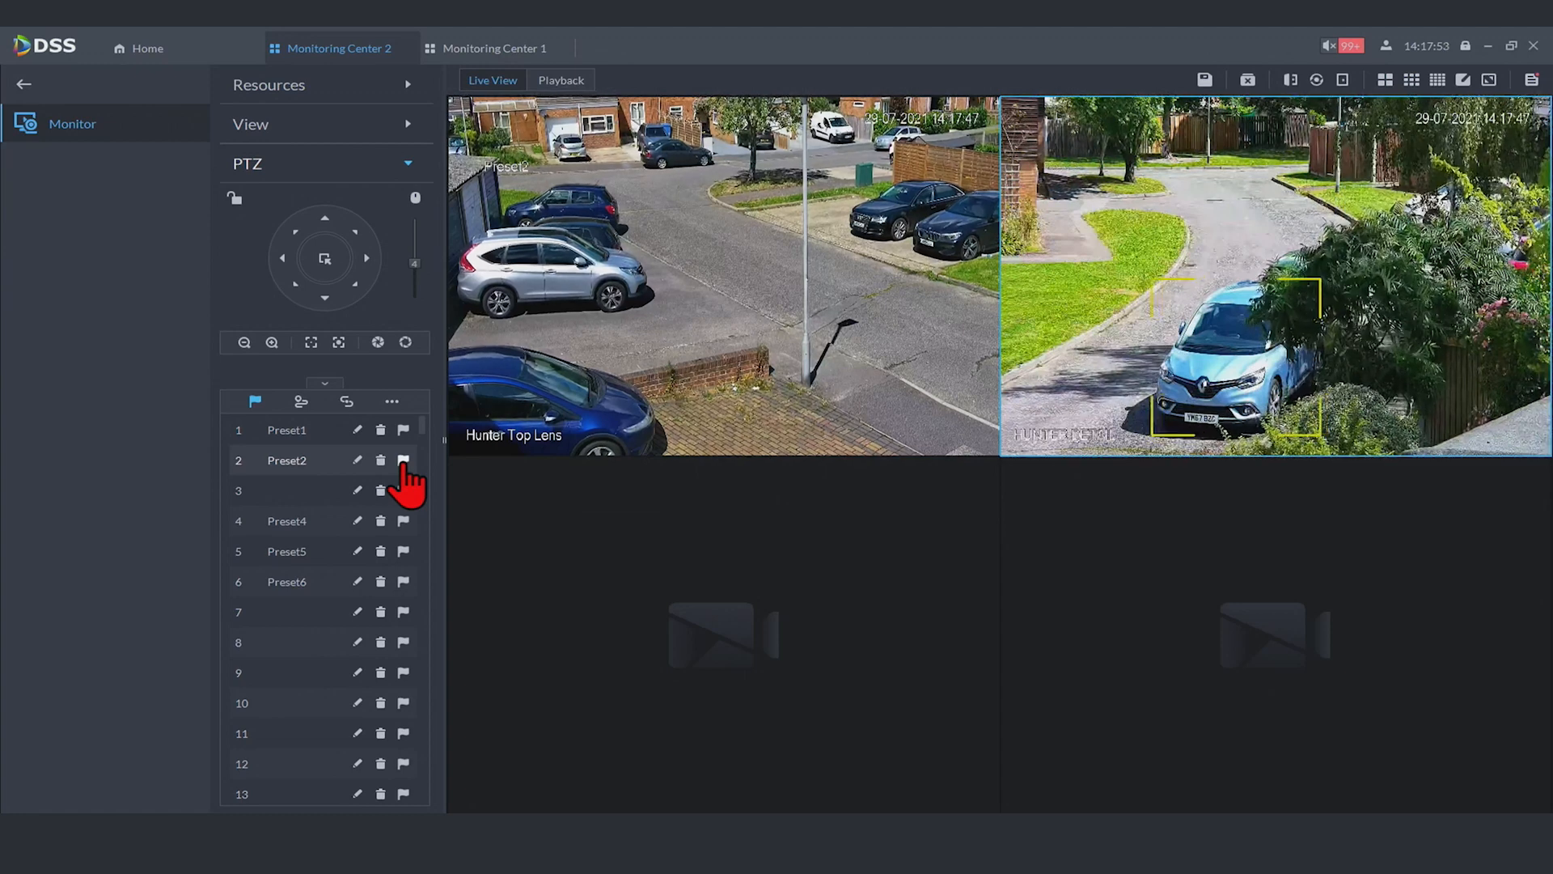
{"action": "left_click", "coordinate": [403, 460]}
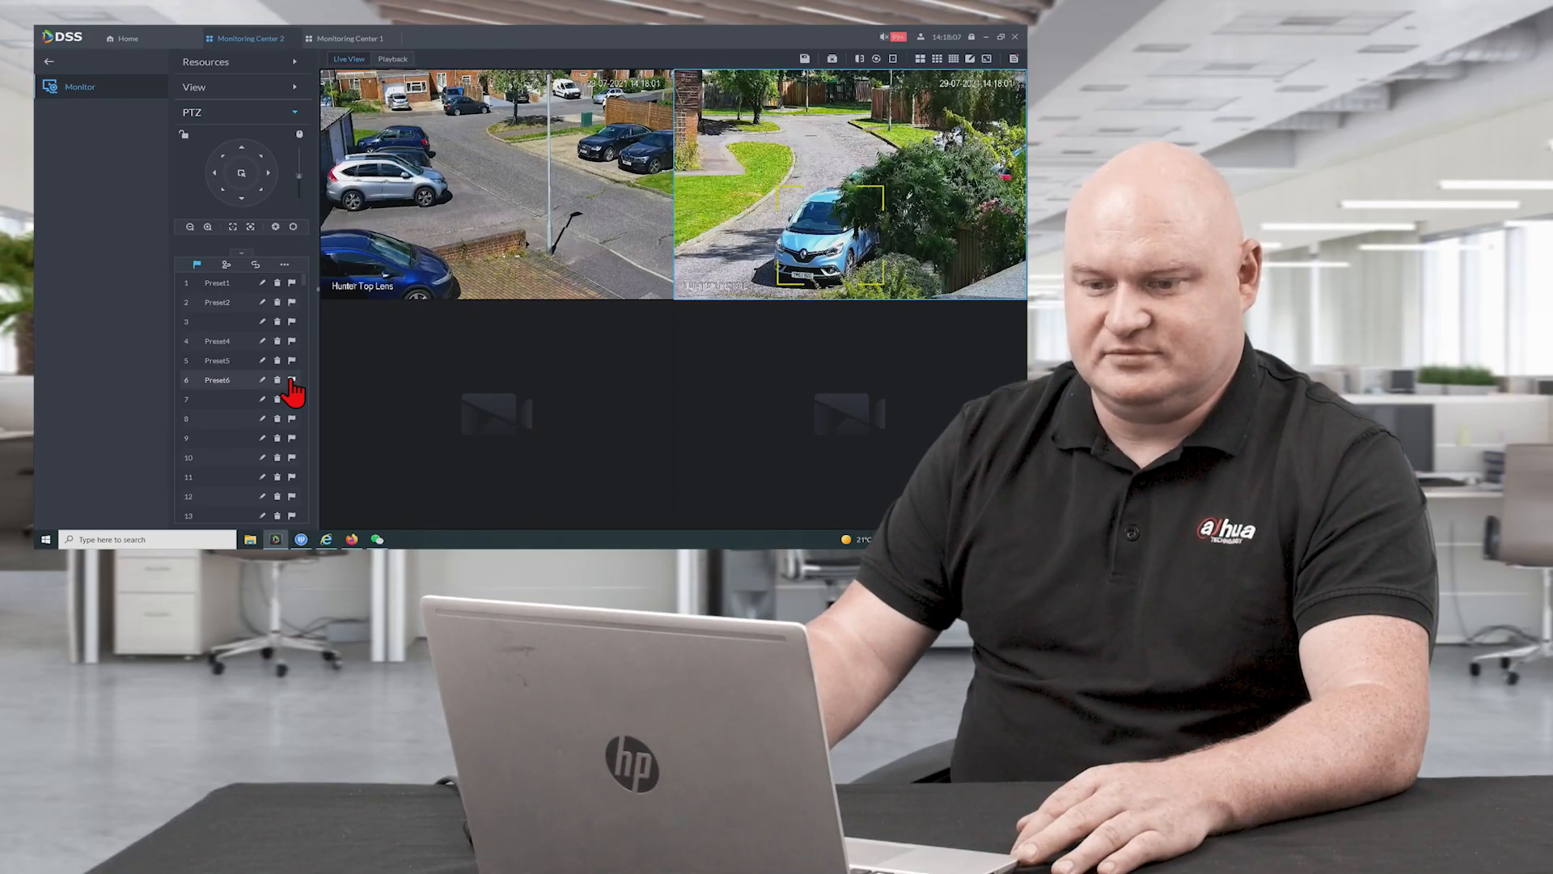
Call the sixth preset, then close all live feeds and go back to the home dashboard
{"action": "left_click", "coordinate": [291, 379]}
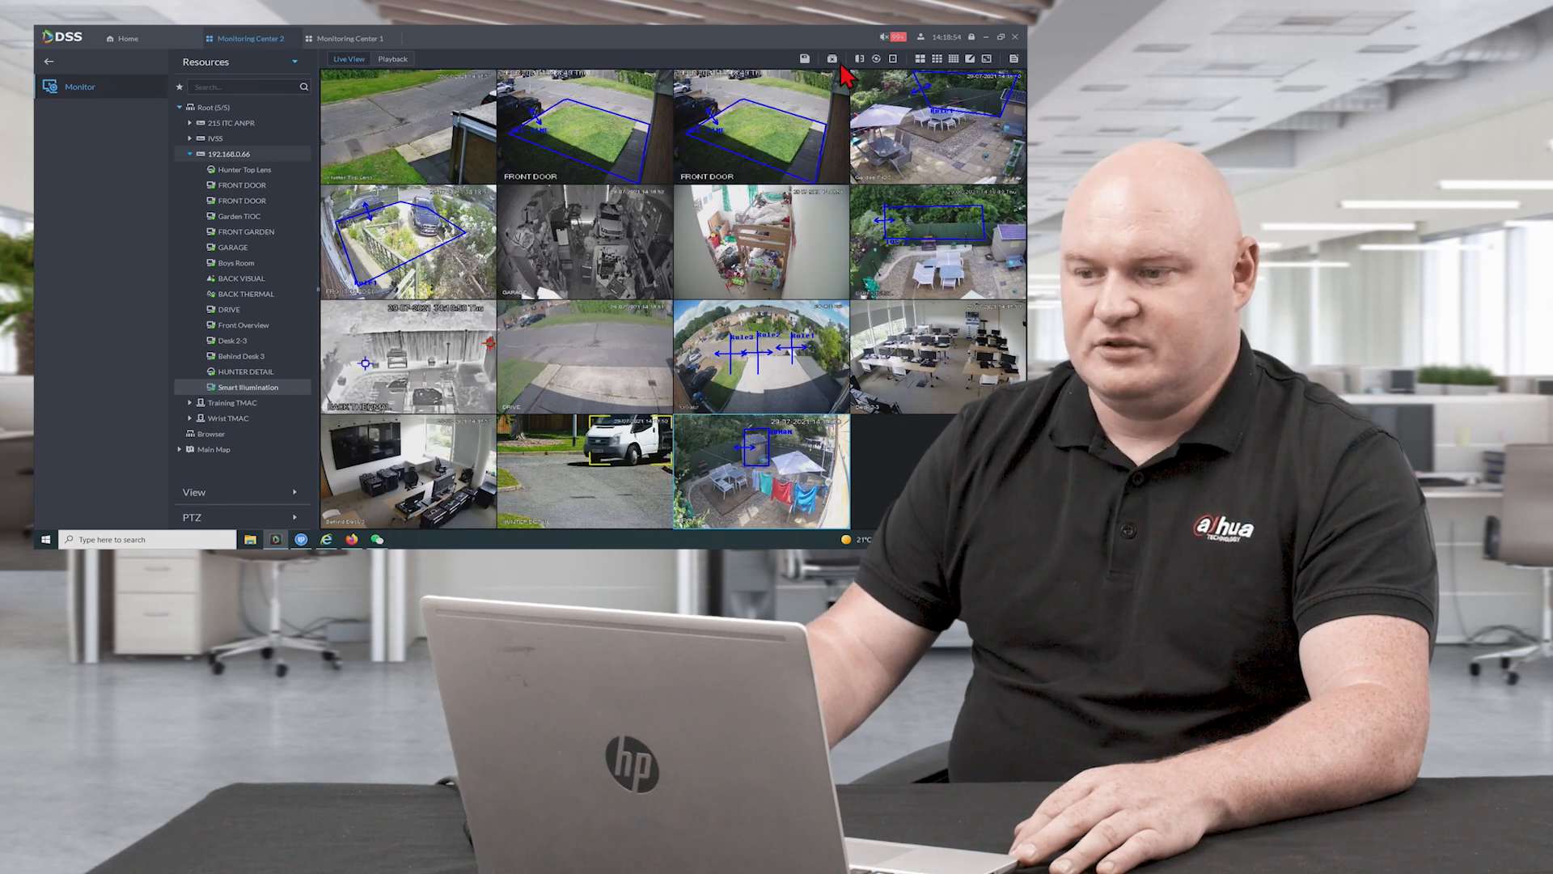
{"action": "left_click", "coordinate": [832, 58]}
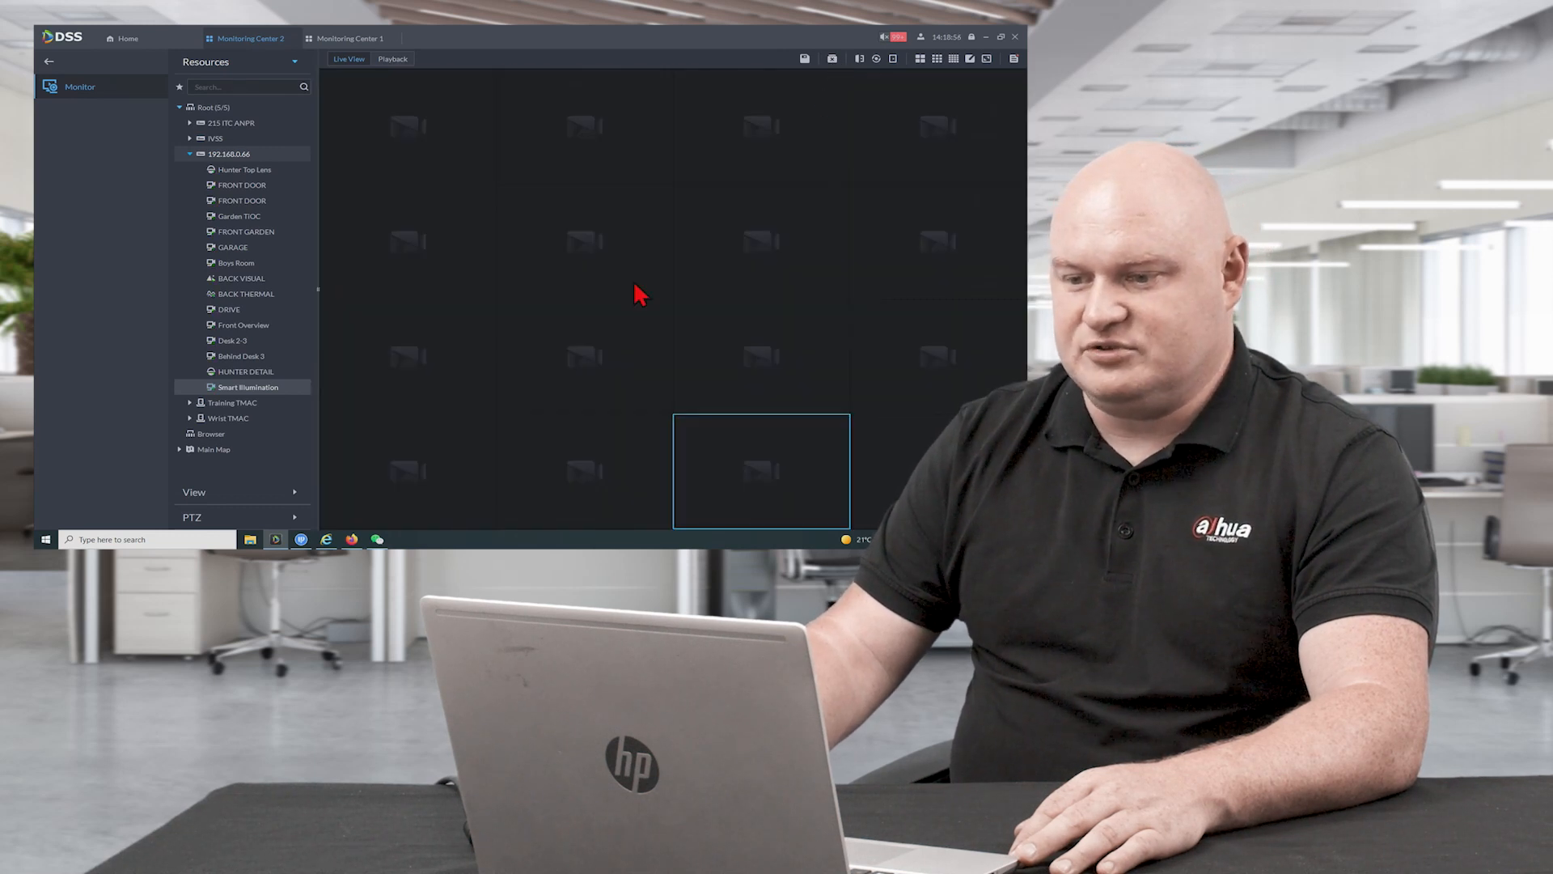
{"action": "mouse_move", "coordinate": [406, 364]}
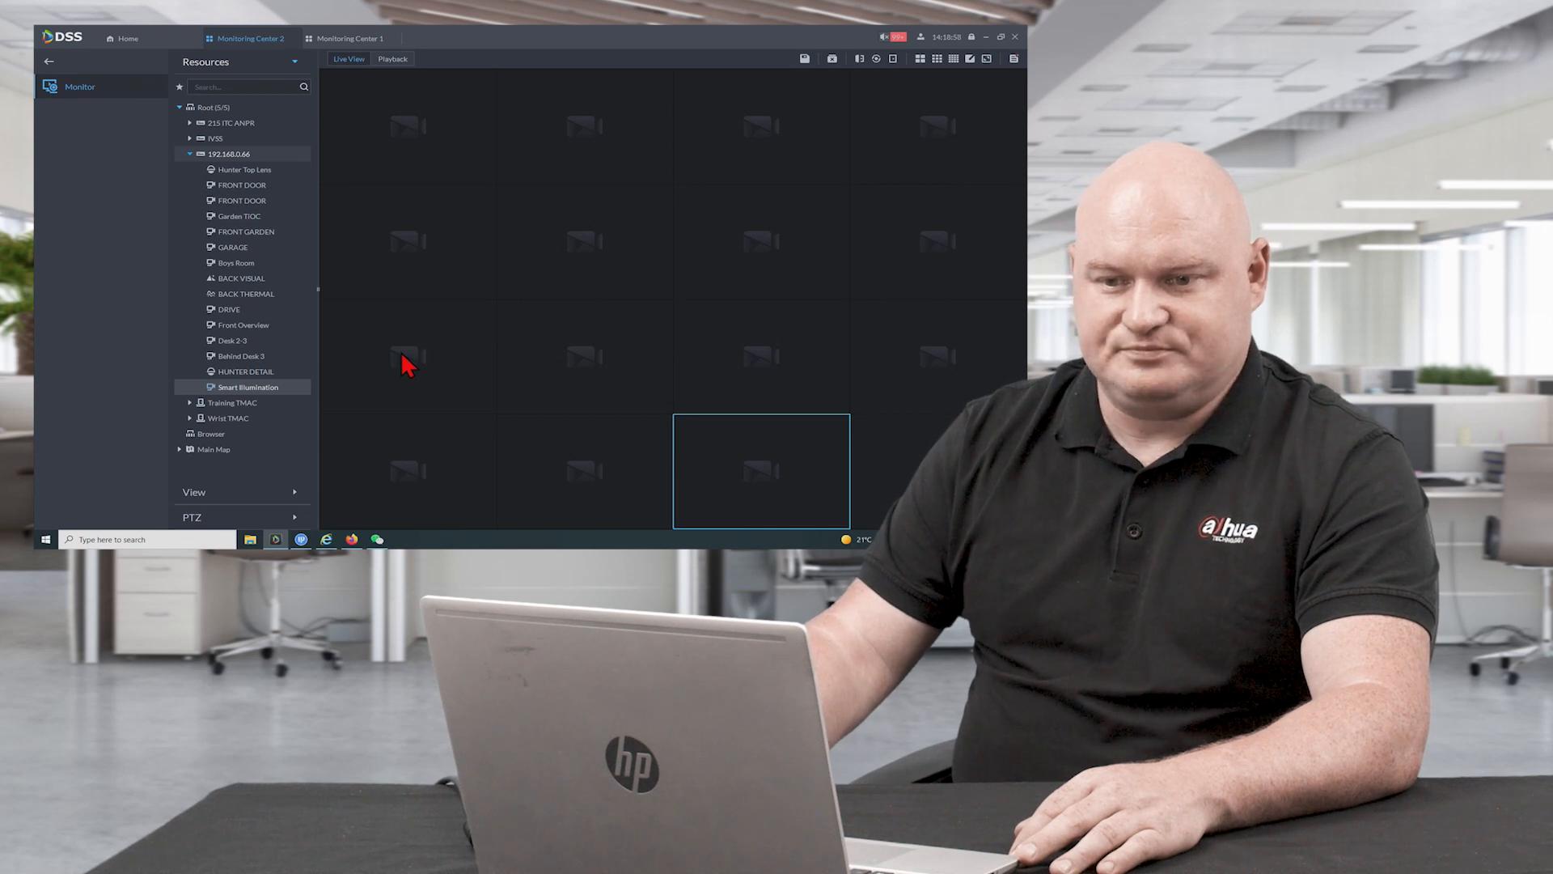
{"action": "left_click", "coordinate": [123, 37]}
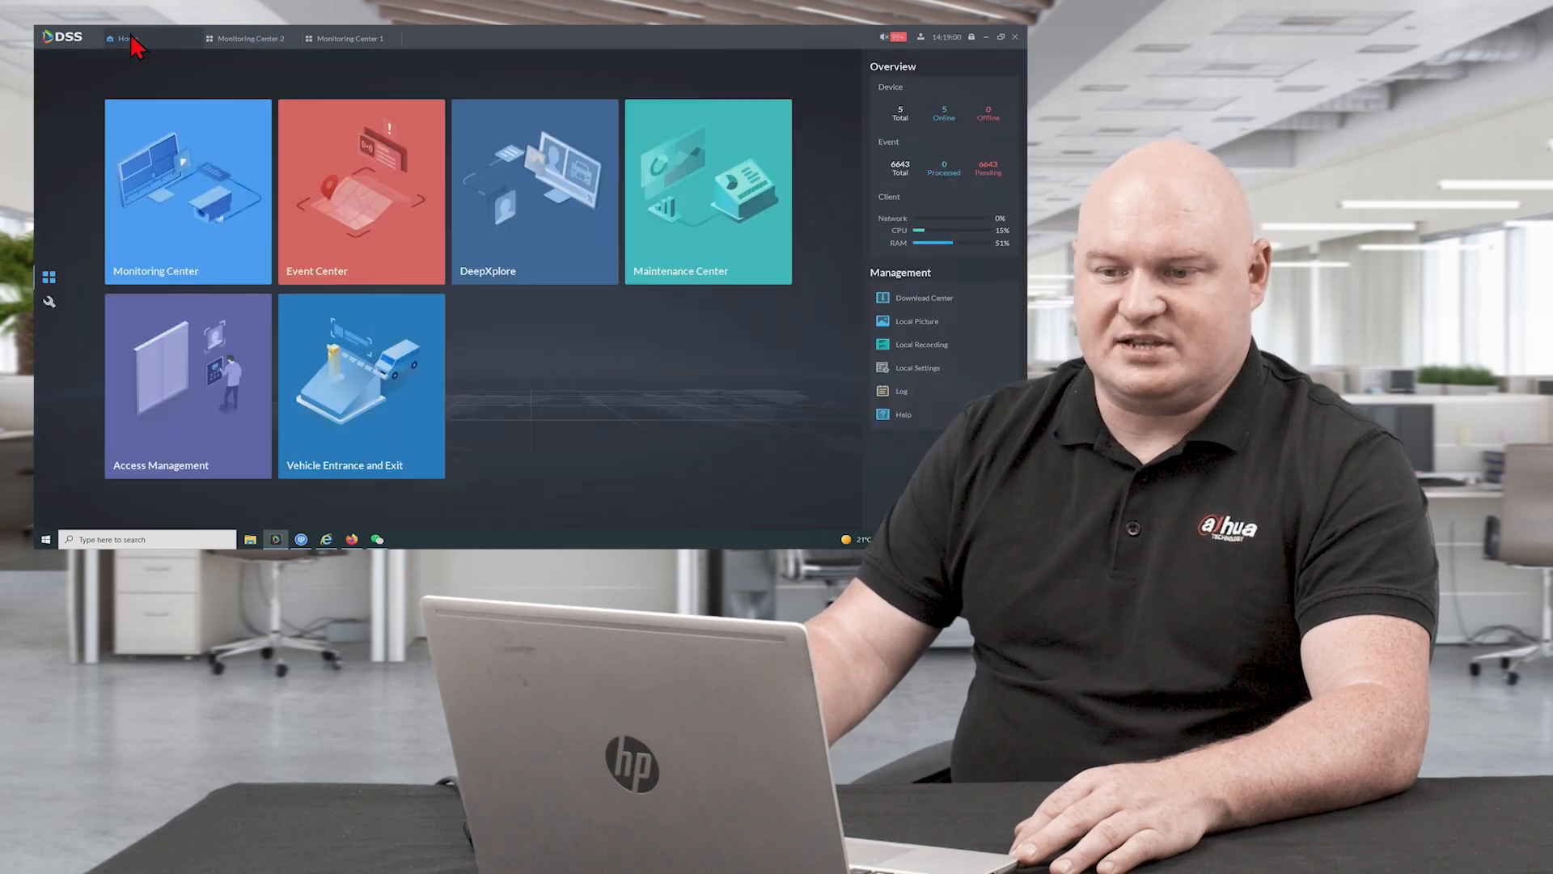
Enter the Event Center and list the real-time motion and tripwire alarms
{"action": "left_click", "coordinate": [360, 191]}
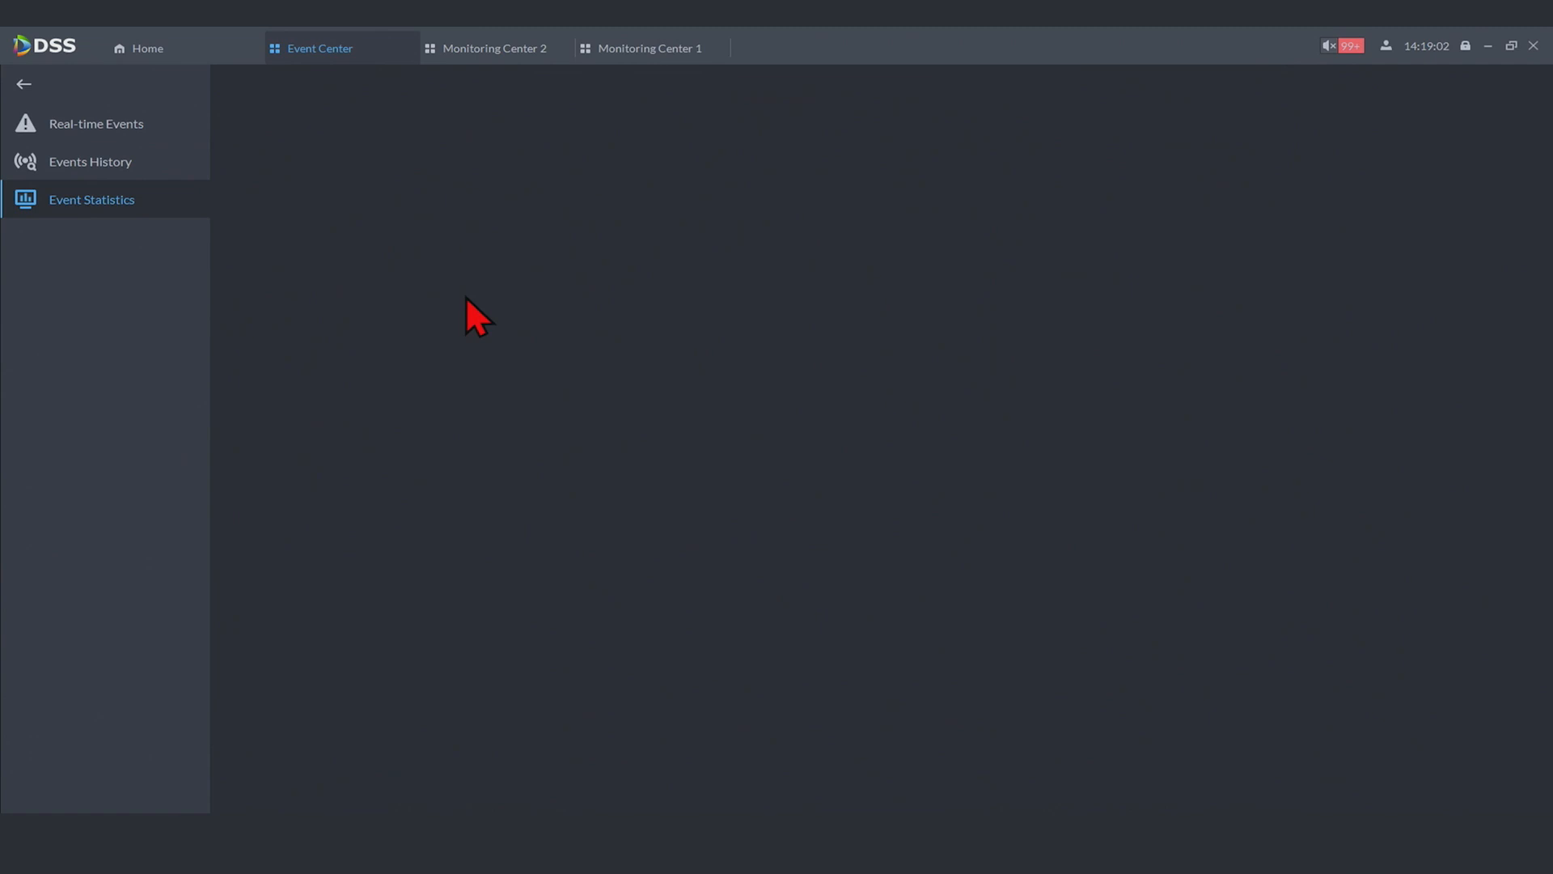
{"action": "left_click", "coordinate": [96, 123]}
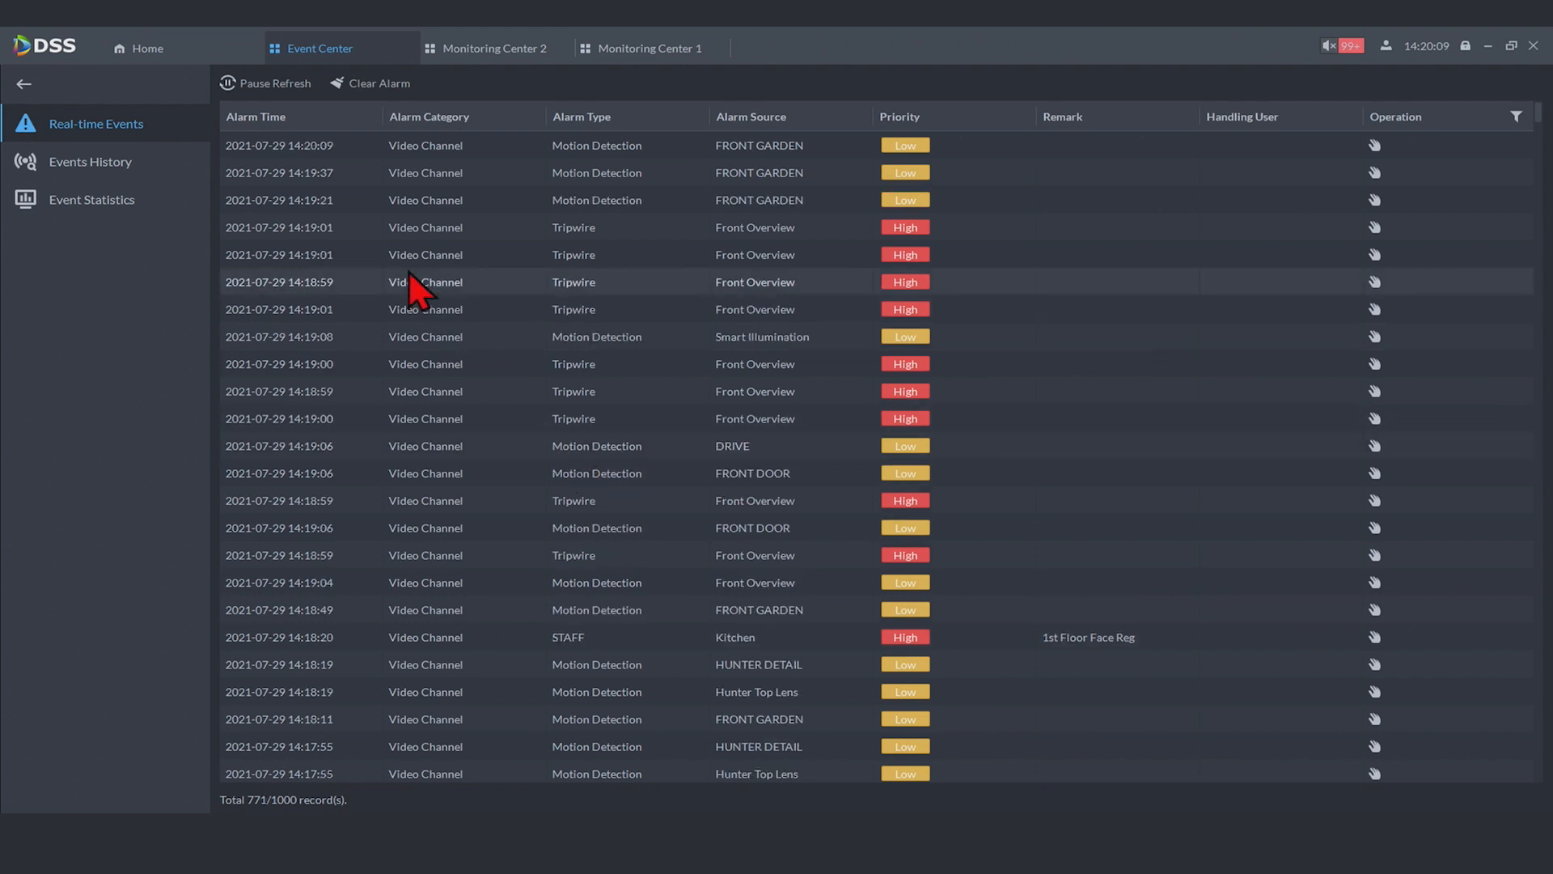
{"action": "mouse_move", "coordinate": [89, 162]}
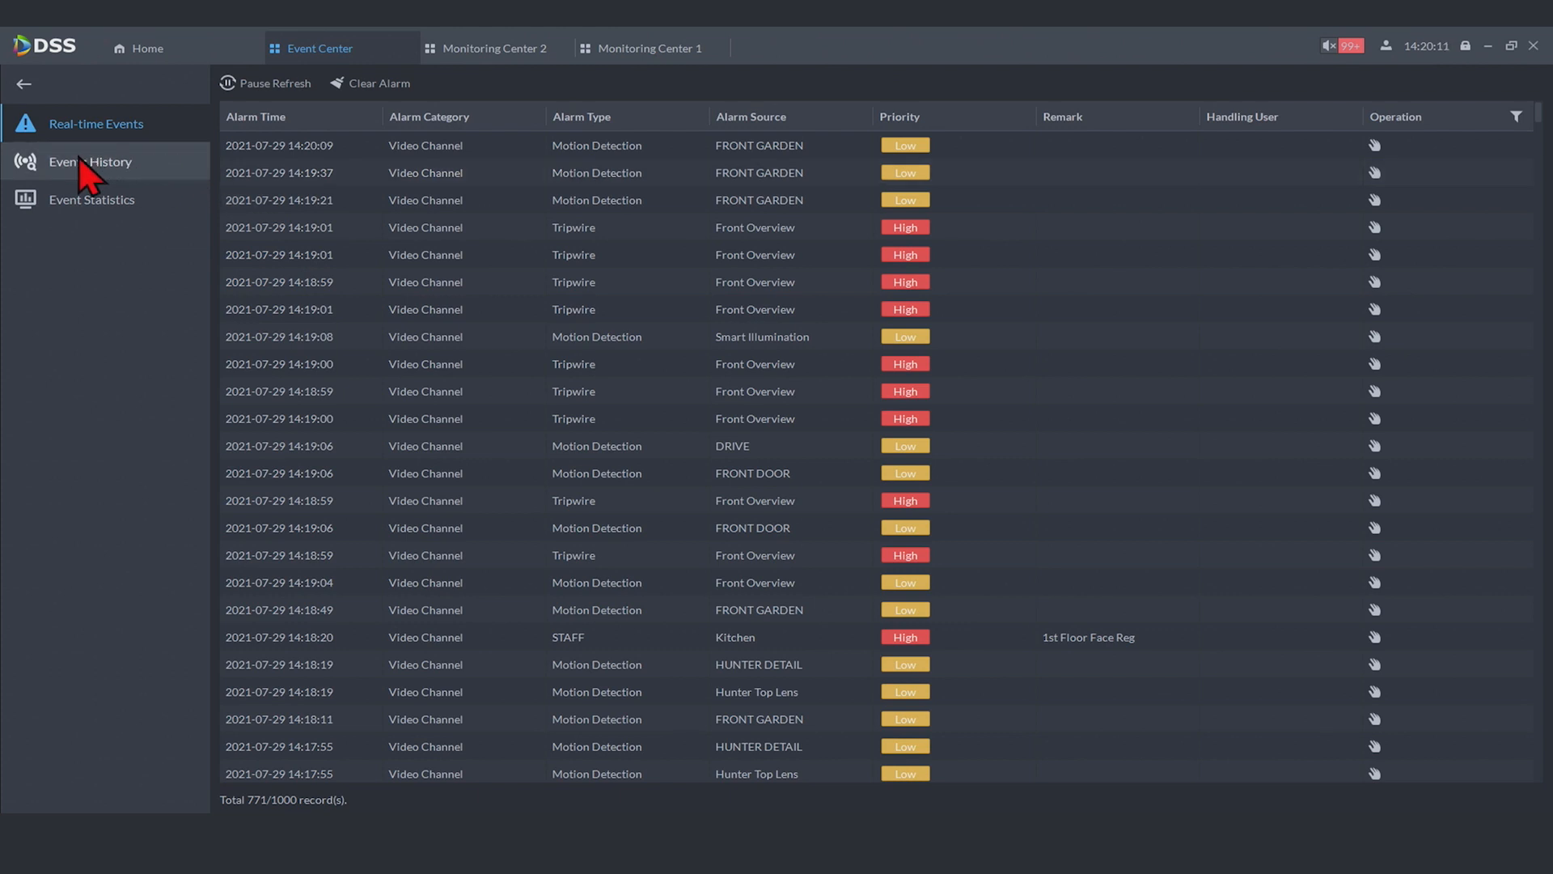
Show the Events History and page through the past alarms with source type unchanged
{"action": "left_click", "coordinate": [89, 162]}
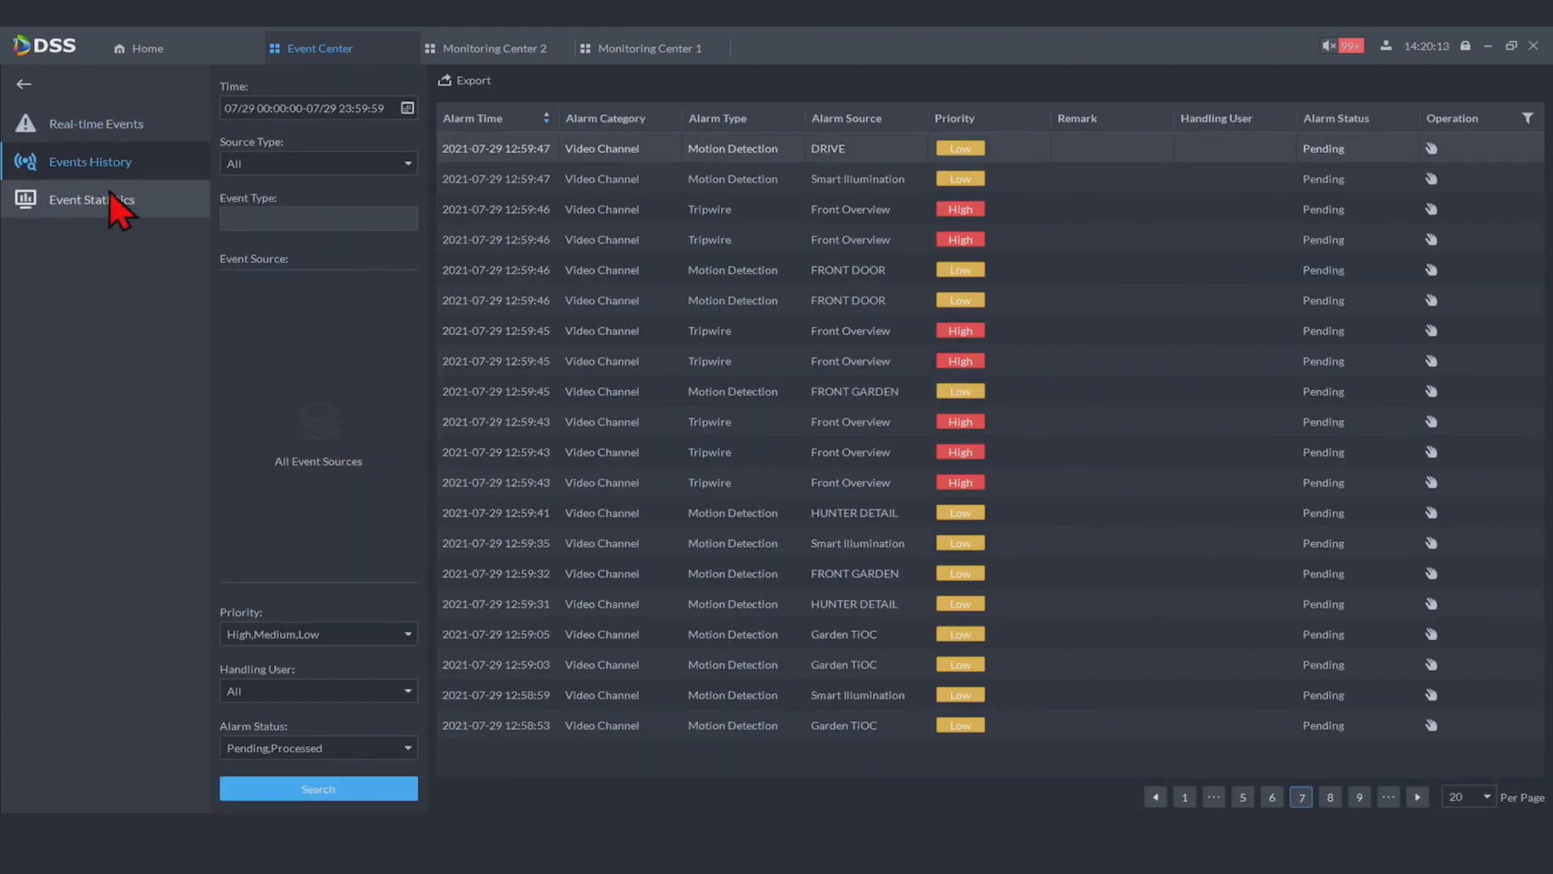
{"action": "mouse_move", "coordinate": [425, 514]}
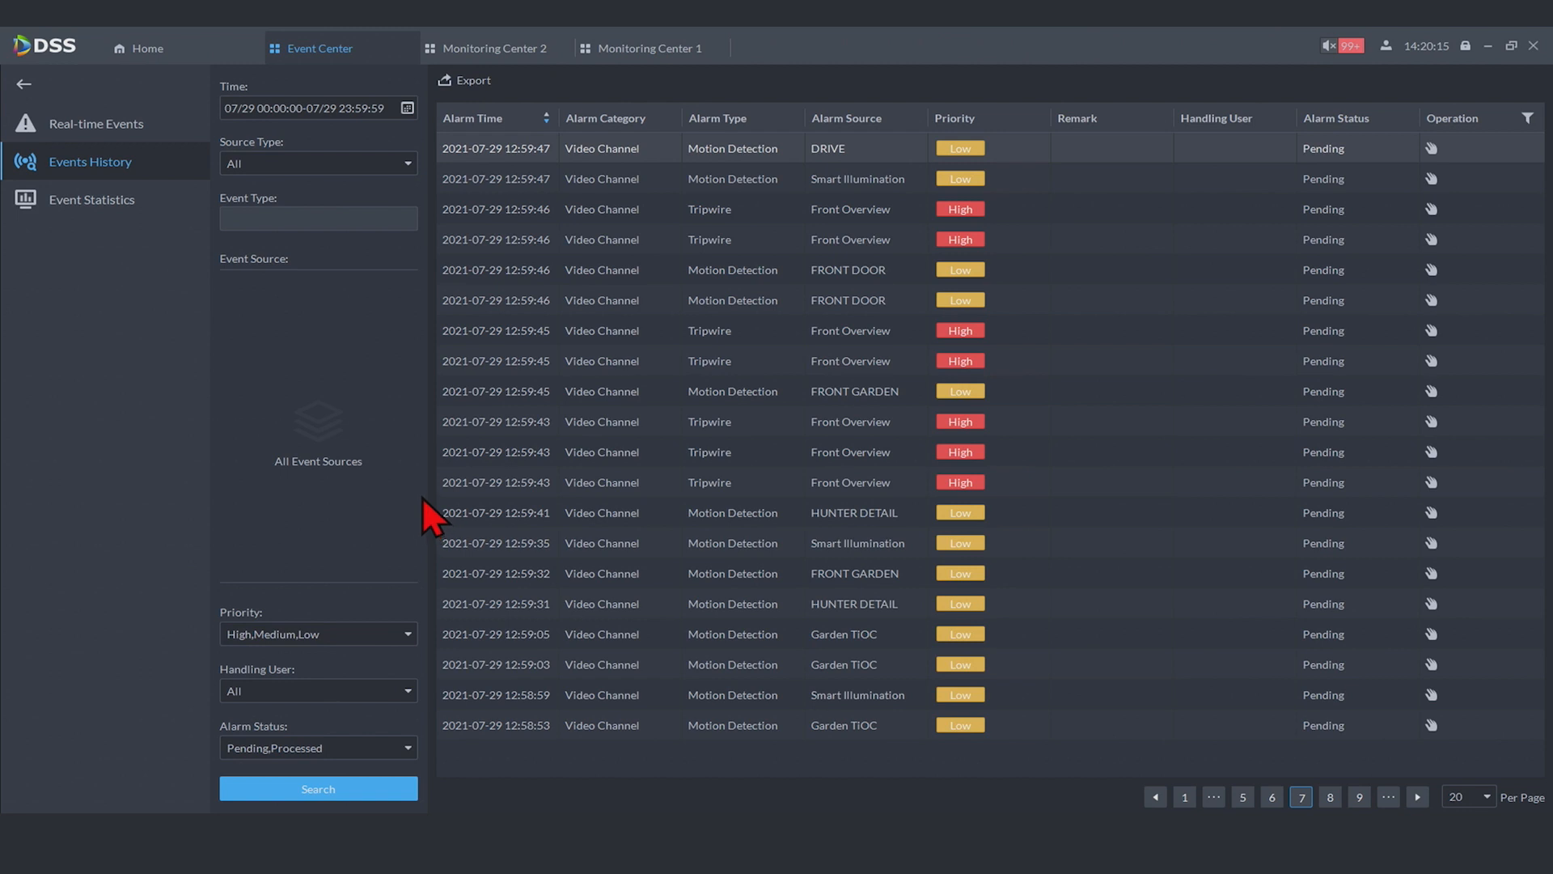
{"action": "mouse_move", "coordinate": [415, 220]}
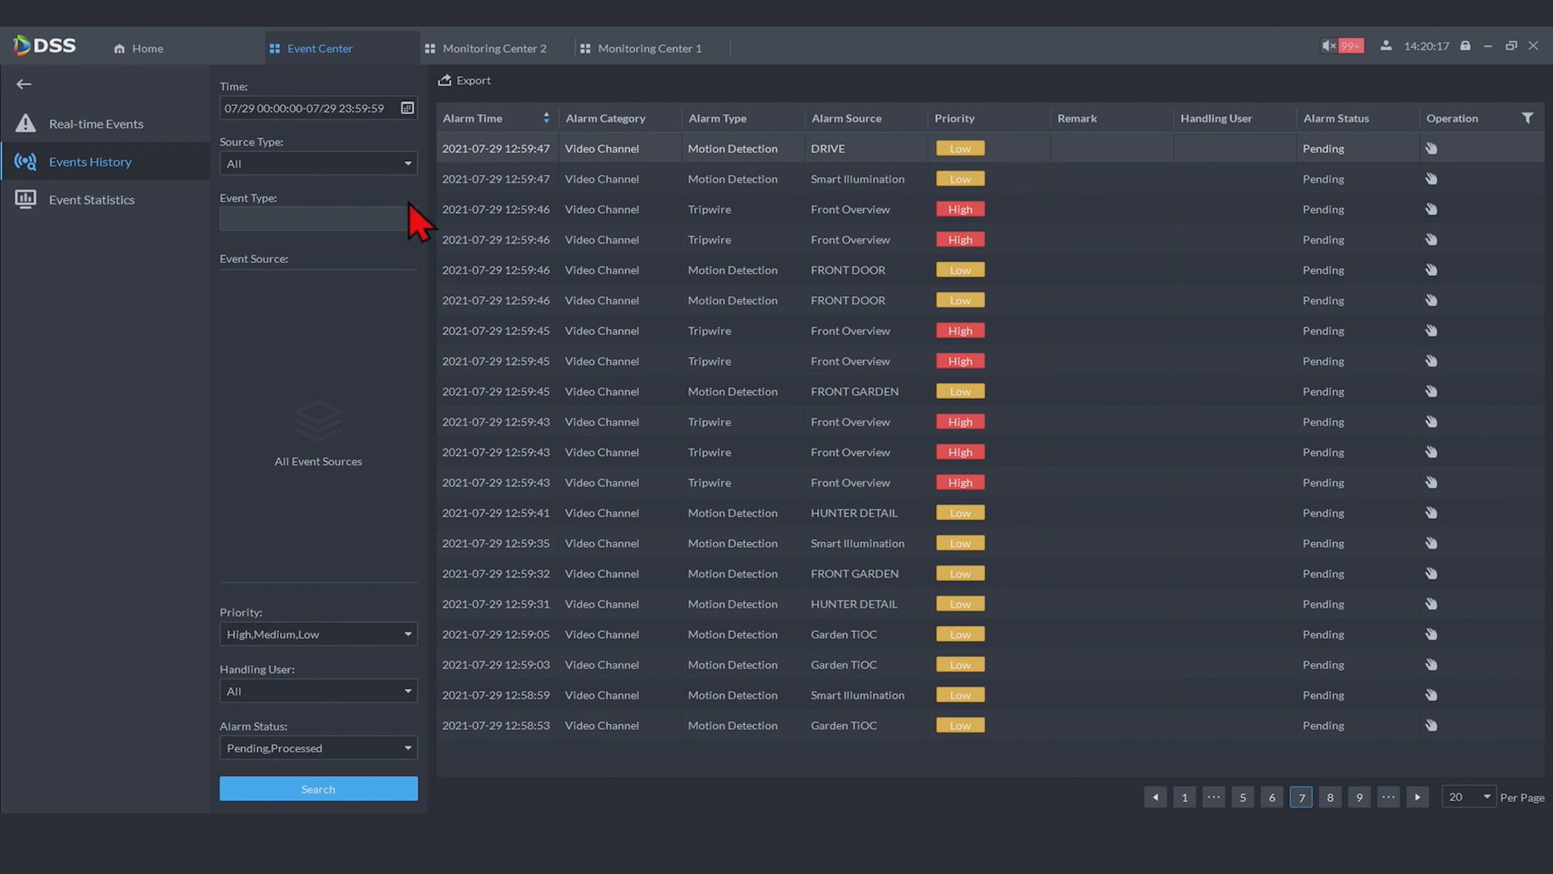
{"action": "left_click", "coordinate": [317, 164]}
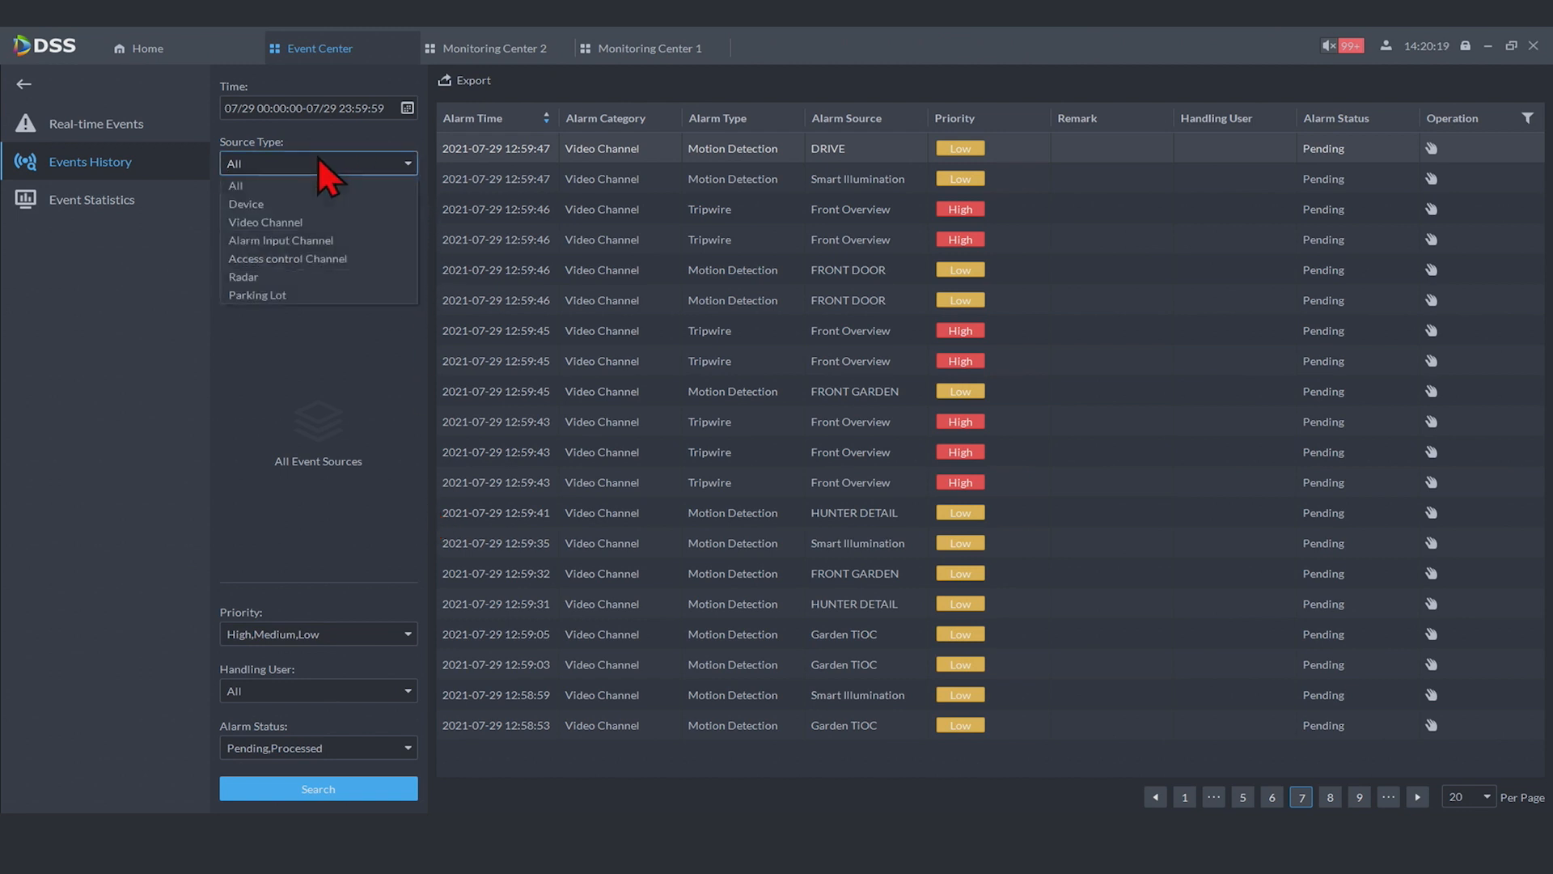
{"action": "left_click", "coordinate": [319, 788]}
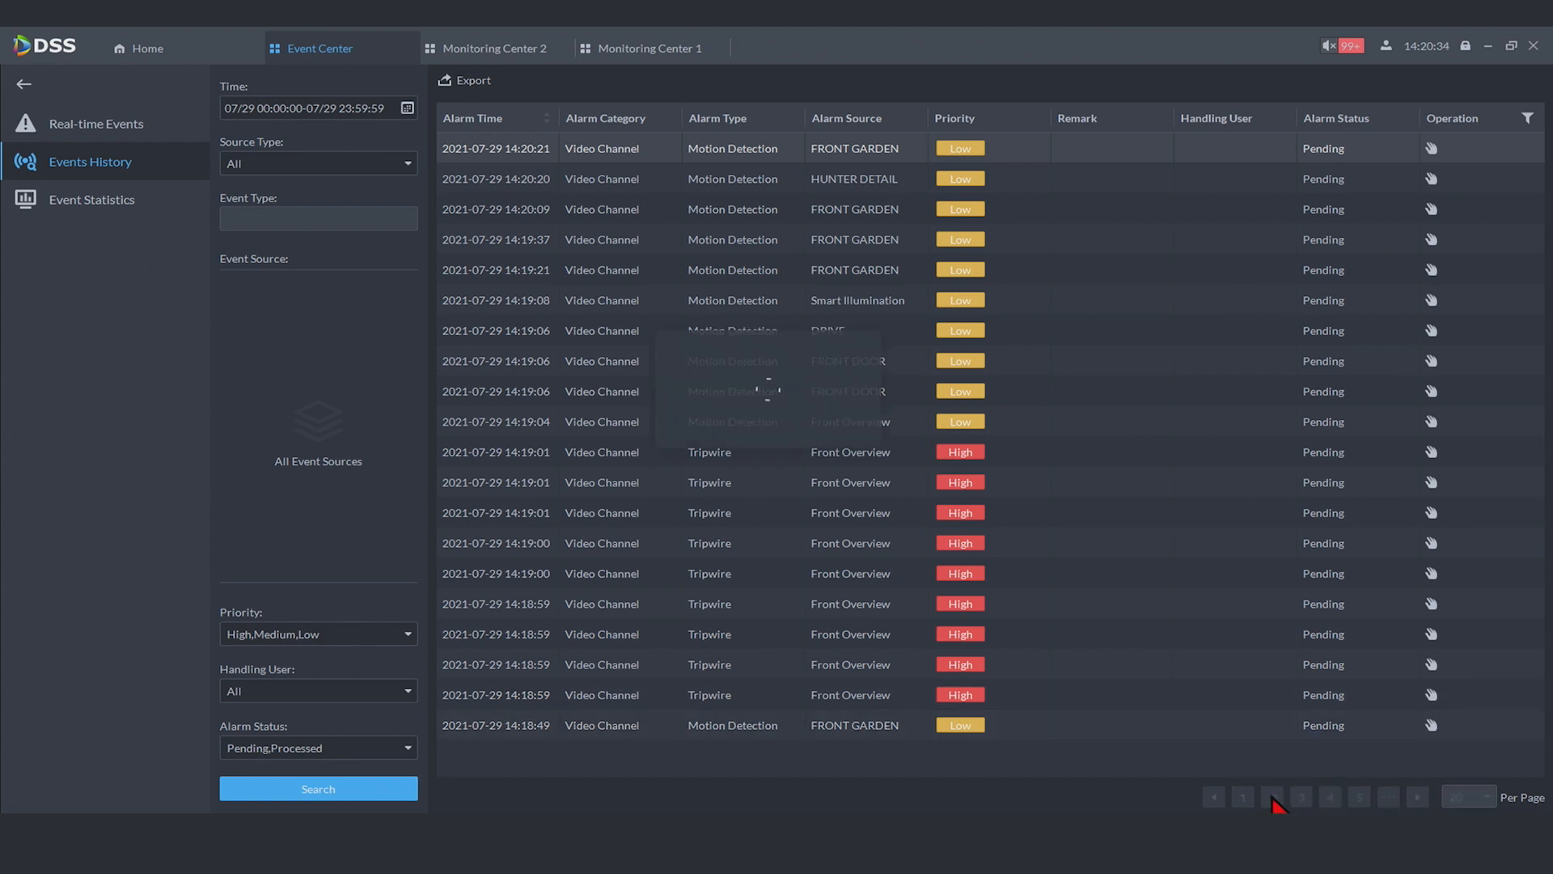
{"action": "left_click", "coordinate": [1301, 796]}
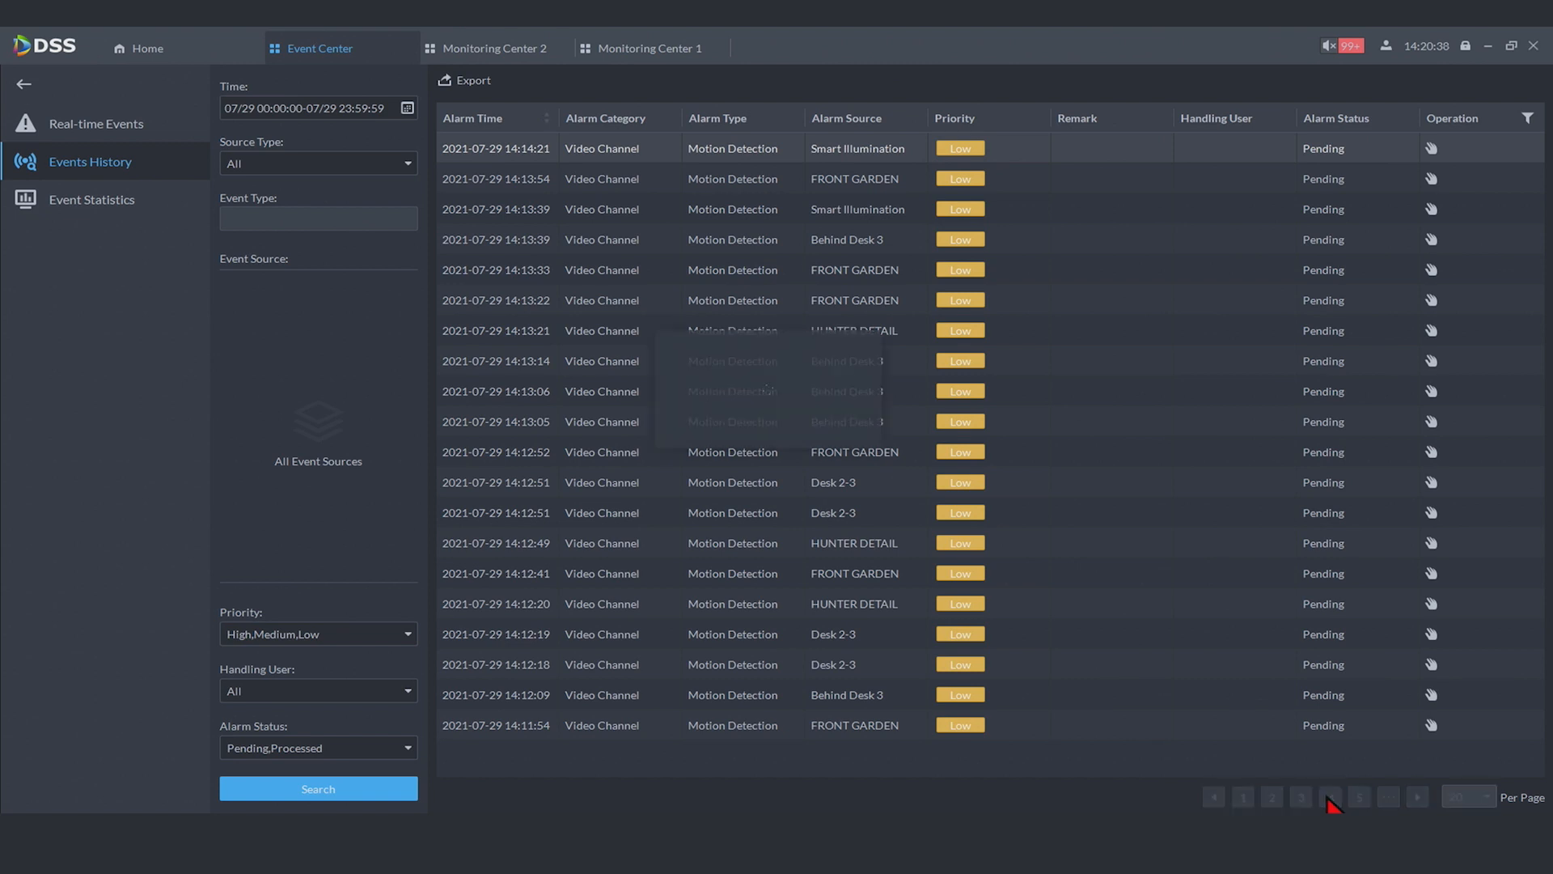
{"action": "left_click", "coordinate": [1331, 806]}
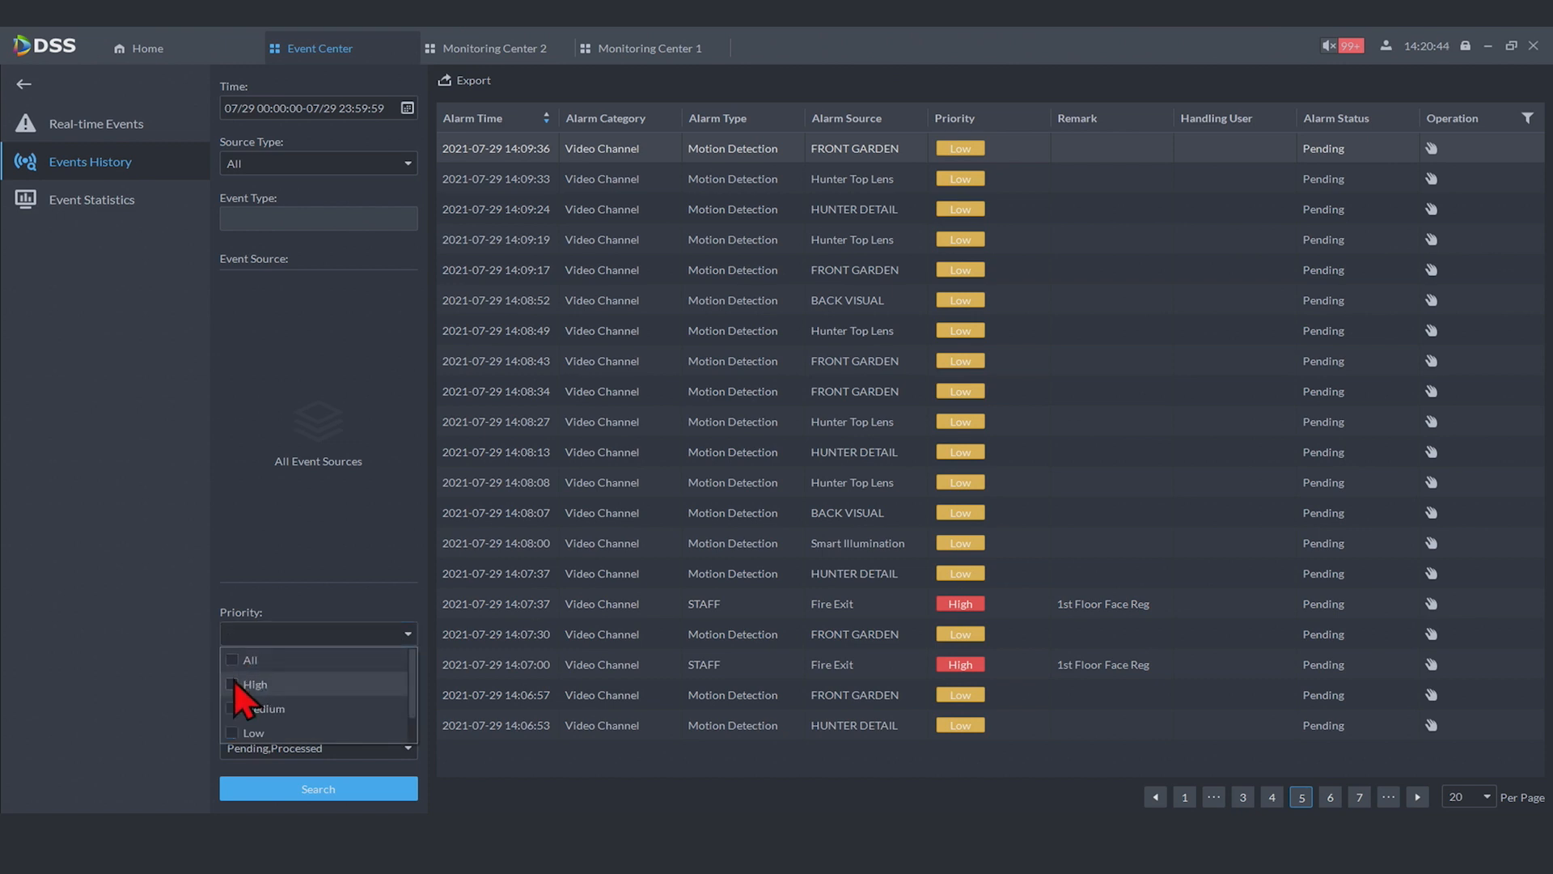
Filter the event history to High priority alarms and run the search
{"action": "left_click", "coordinate": [254, 685]}
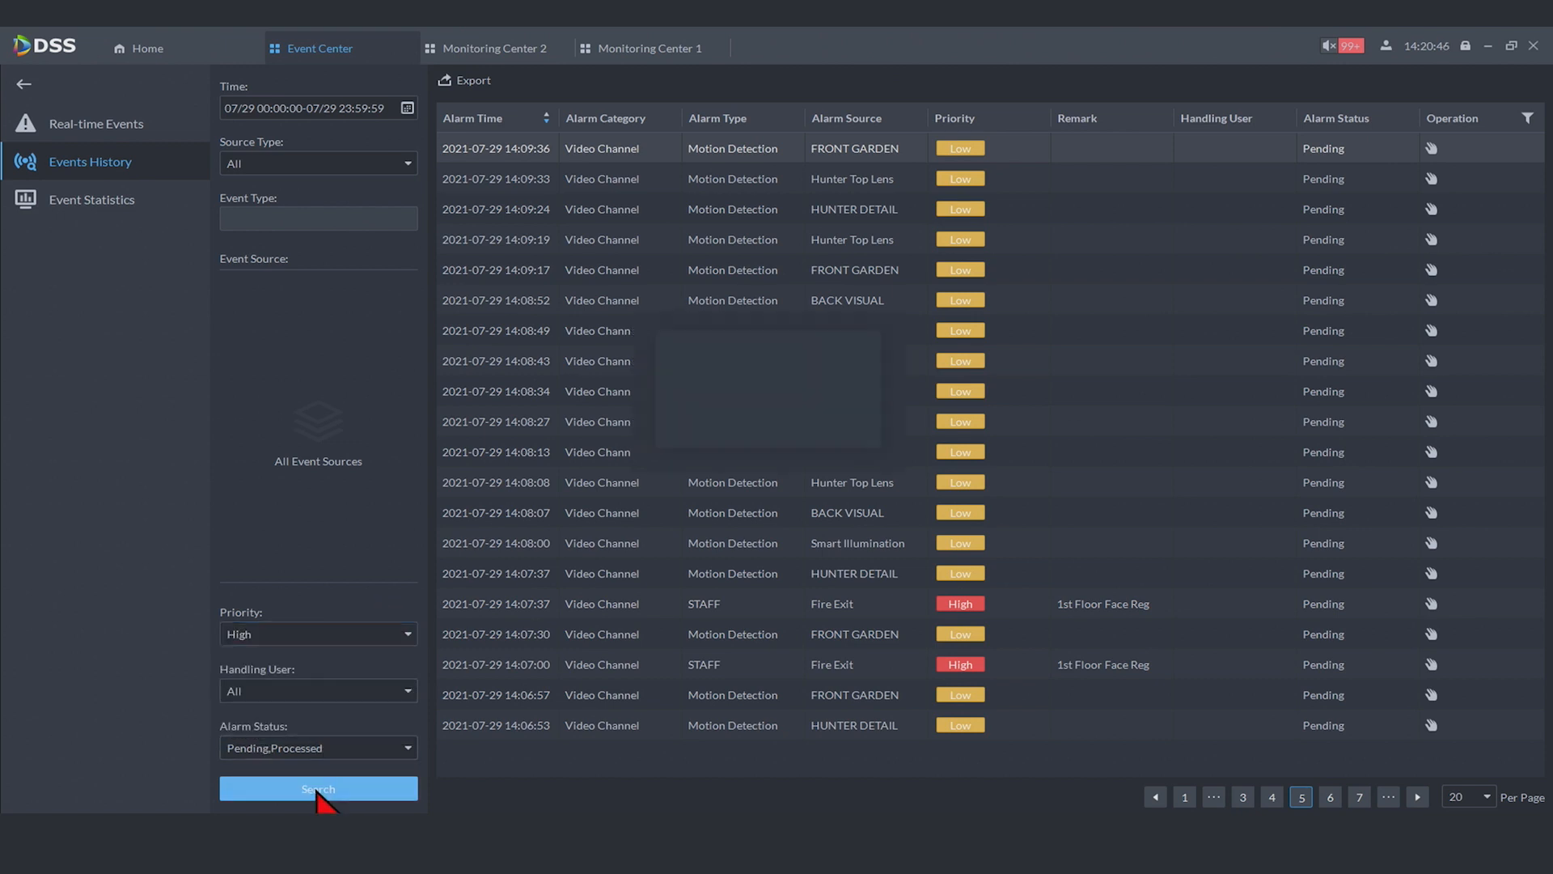
{"action": "left_click", "coordinate": [318, 788]}
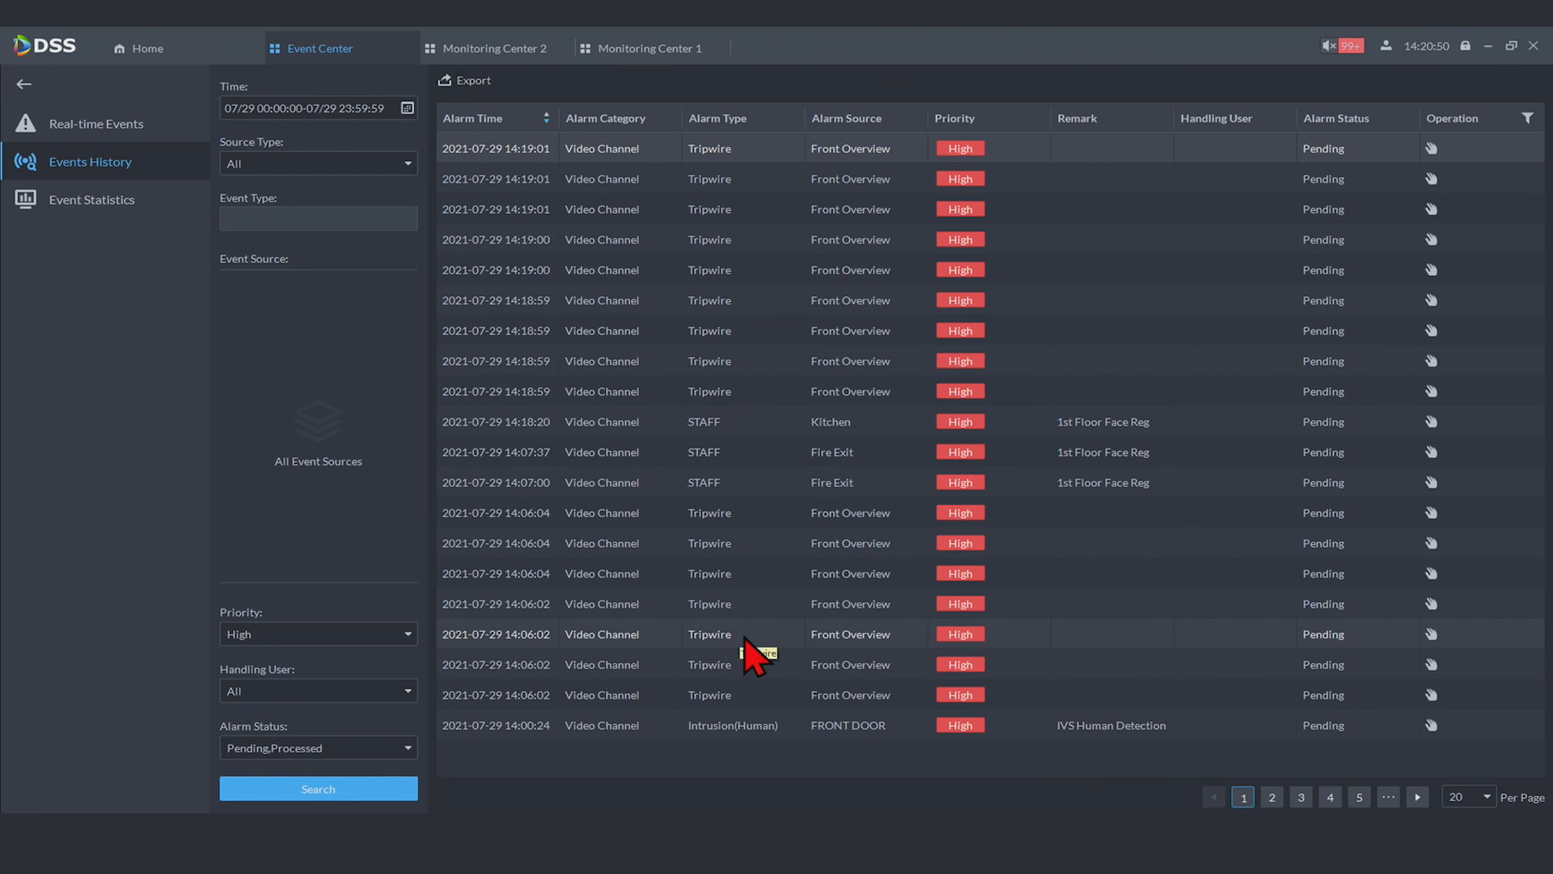
{"action": "mouse_move", "coordinate": [580, 447]}
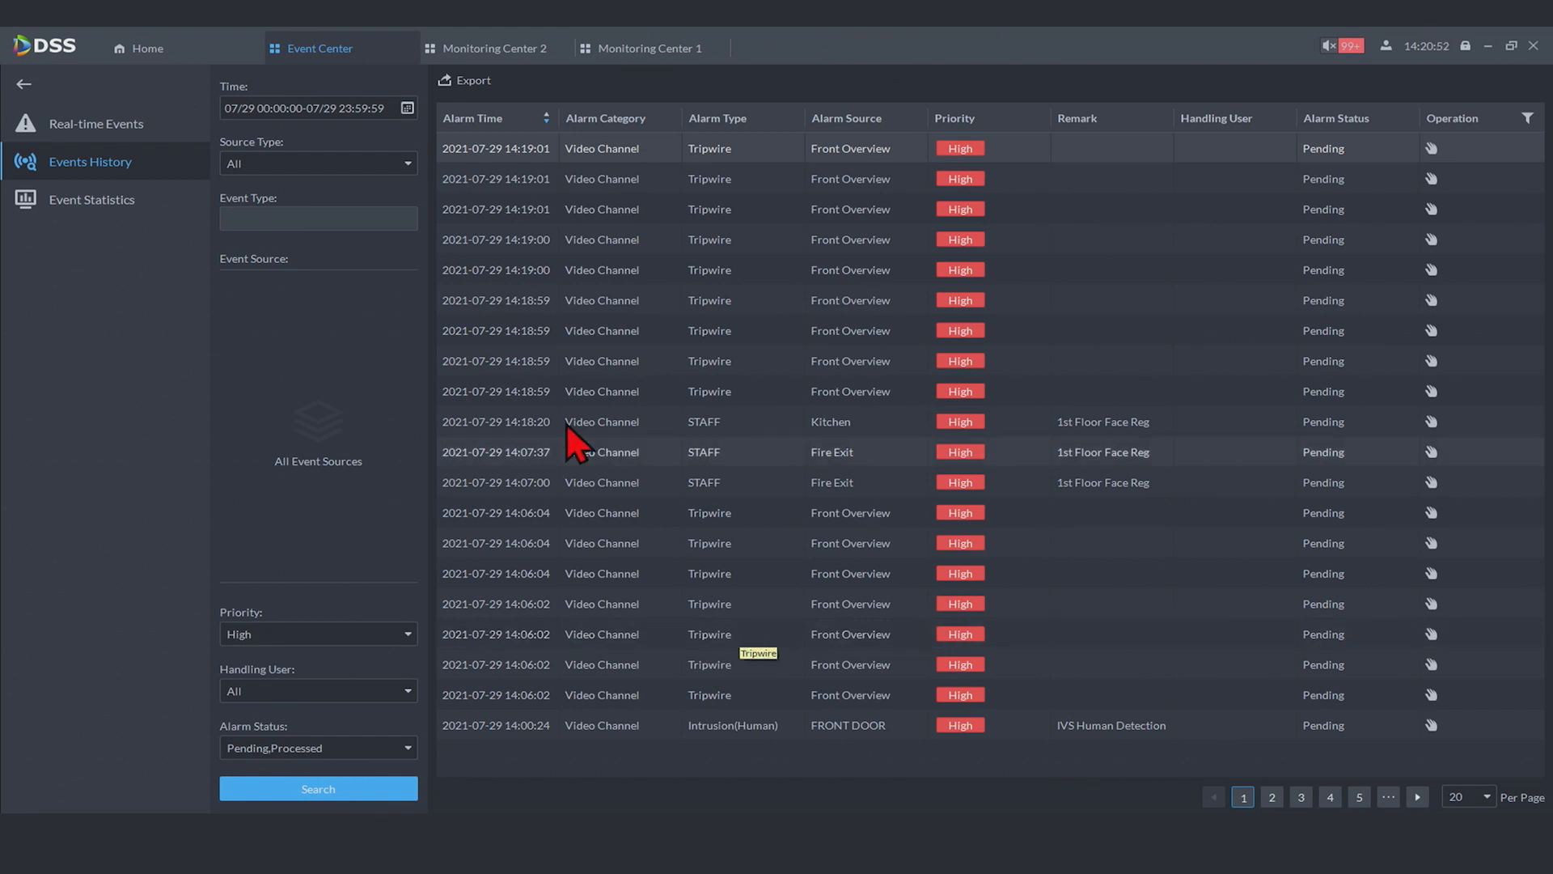
Show the real-time Event Statistics dashboard with total alarm counts and breakdowns
{"action": "left_click", "coordinate": [92, 199]}
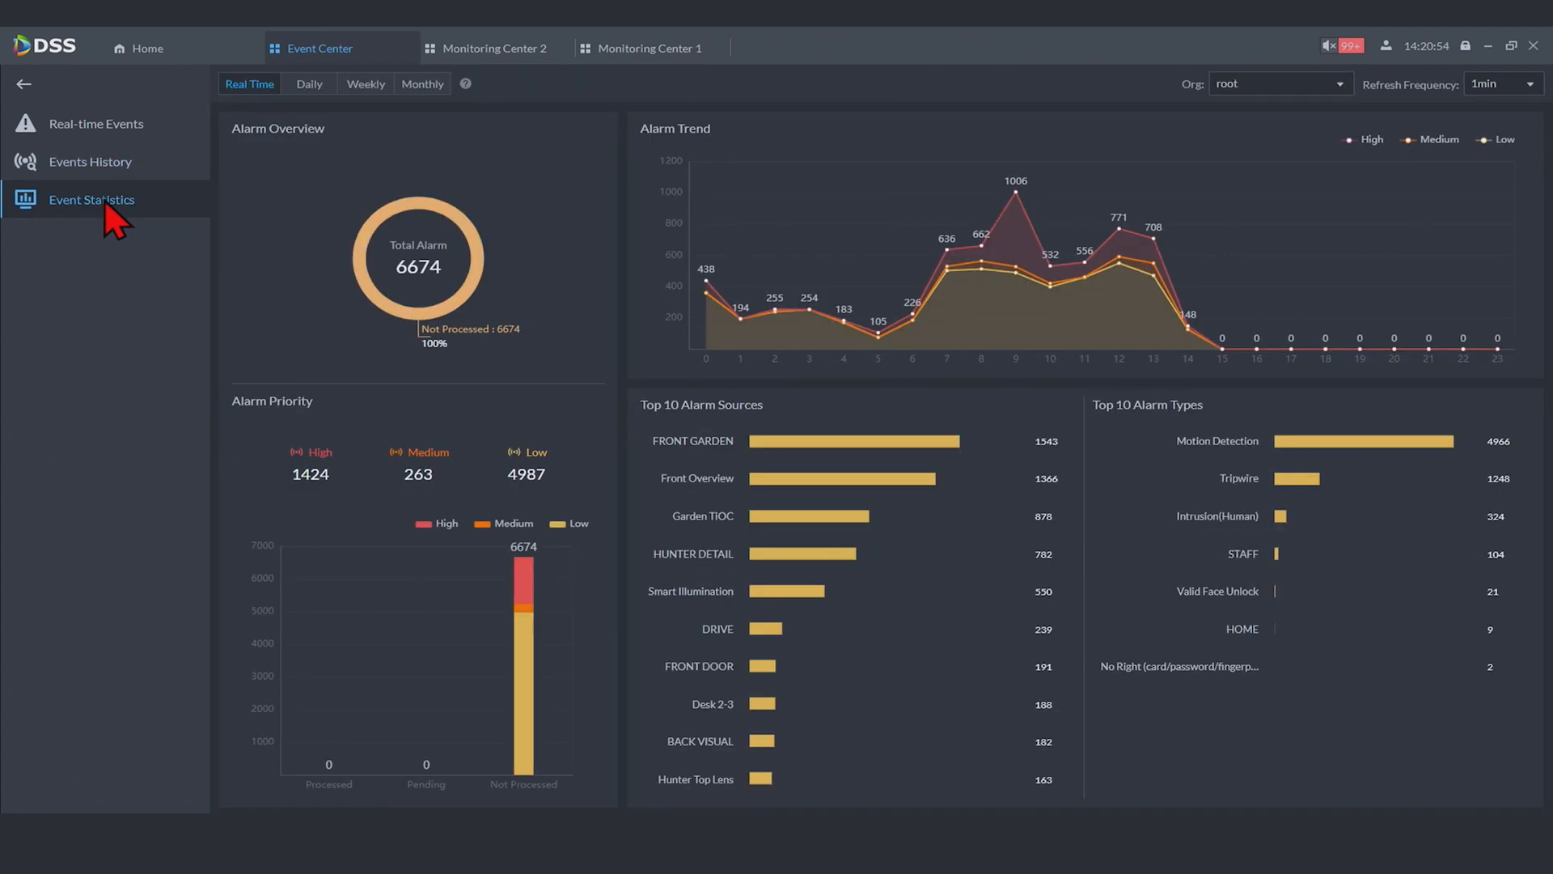
{"action": "mouse_move", "coordinate": [112, 200]}
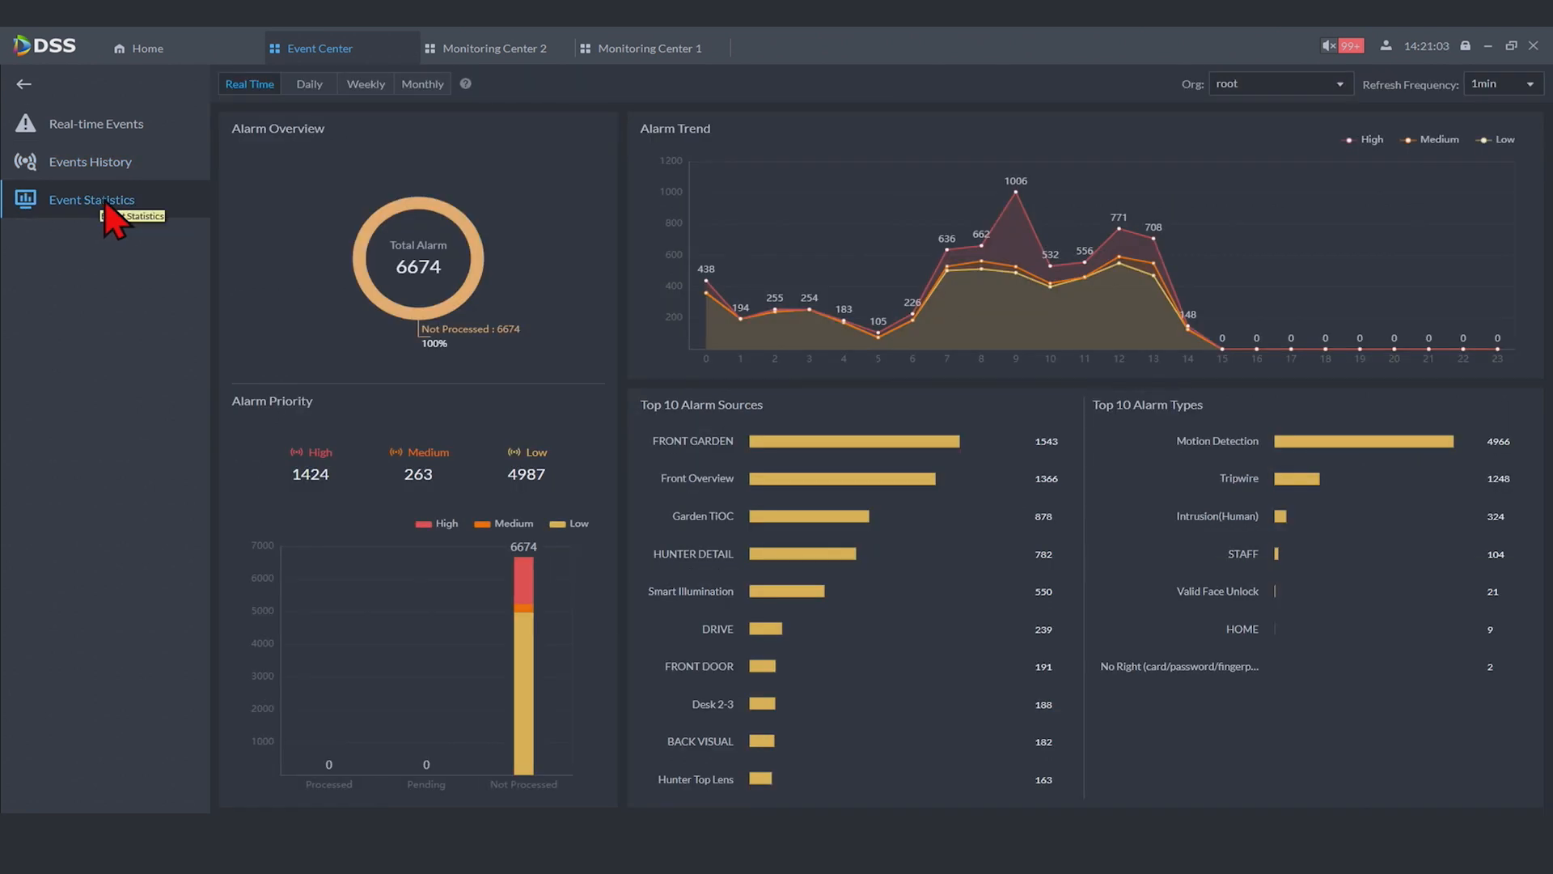
{"action": "mouse_move", "coordinate": [90, 199]}
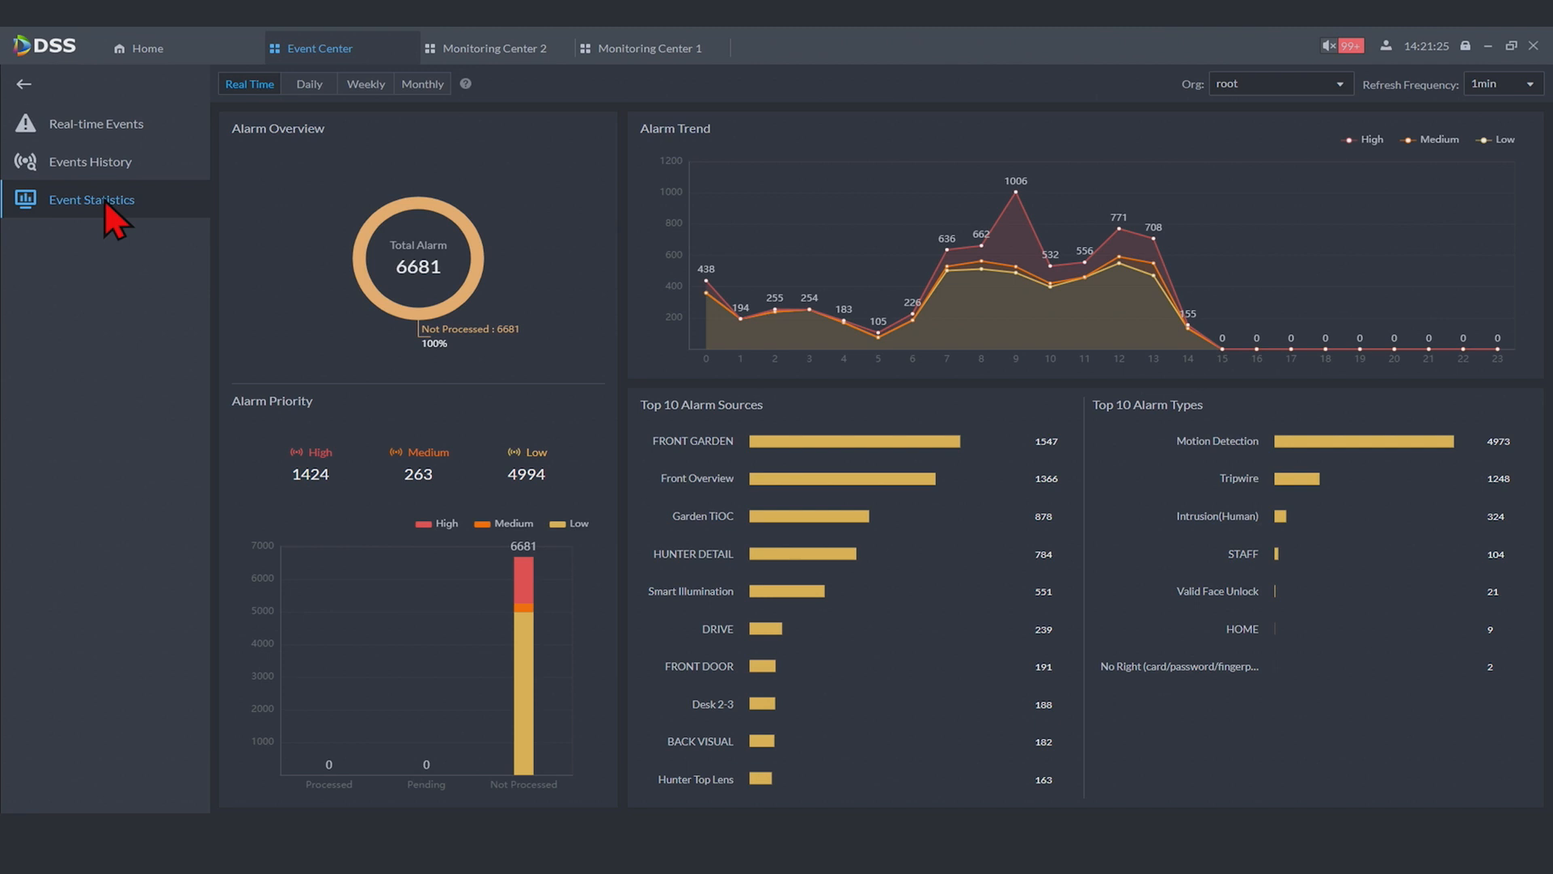
{"action": "mouse_move", "coordinate": [733, 318]}
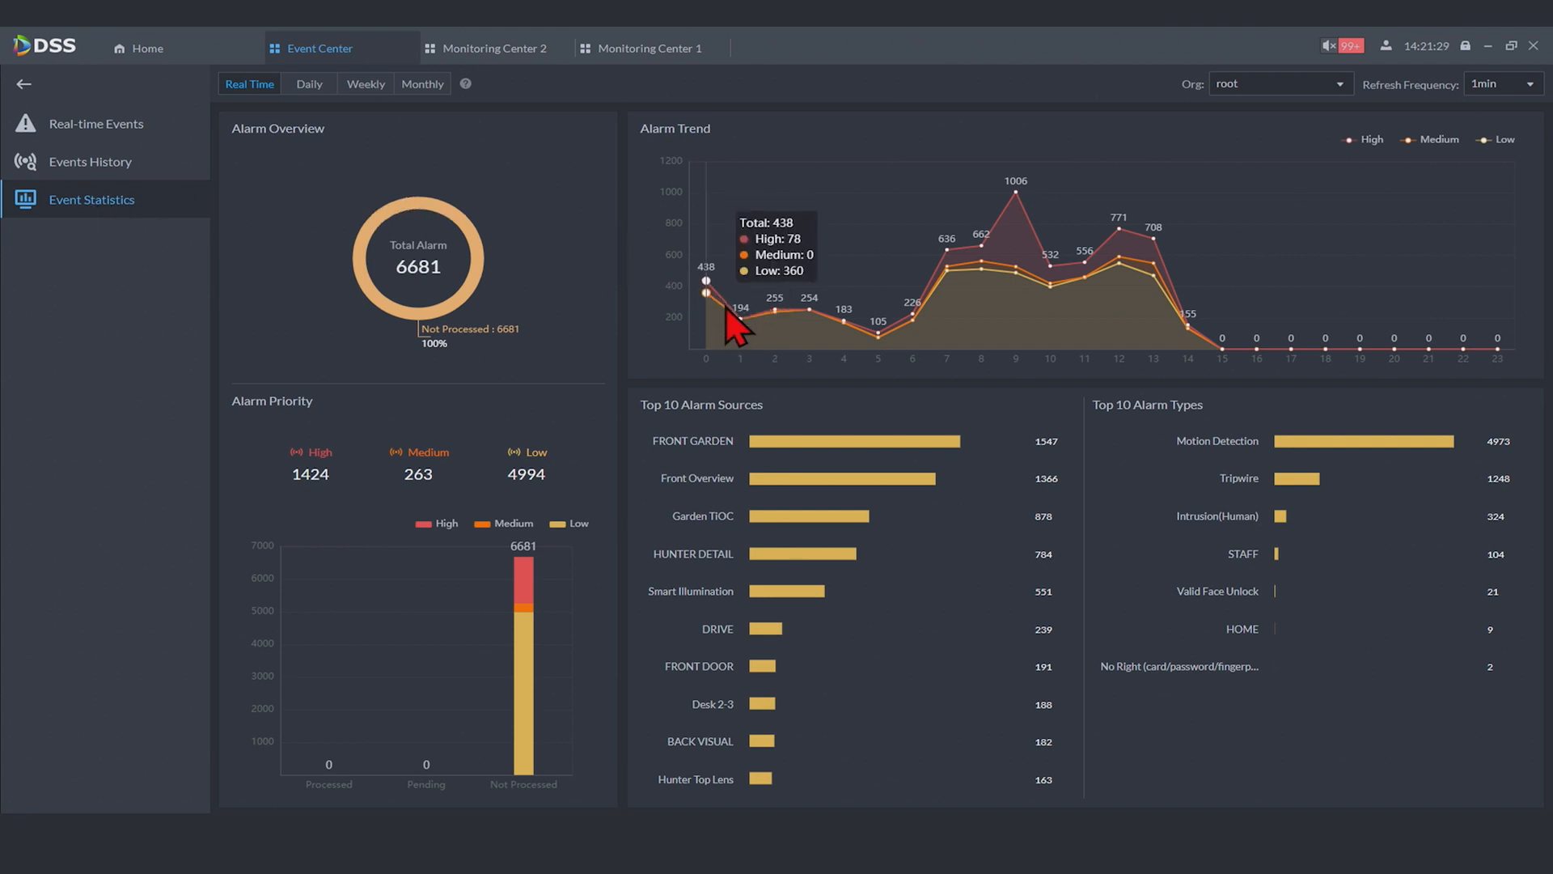
{"action": "mouse_move", "coordinate": [741, 325]}
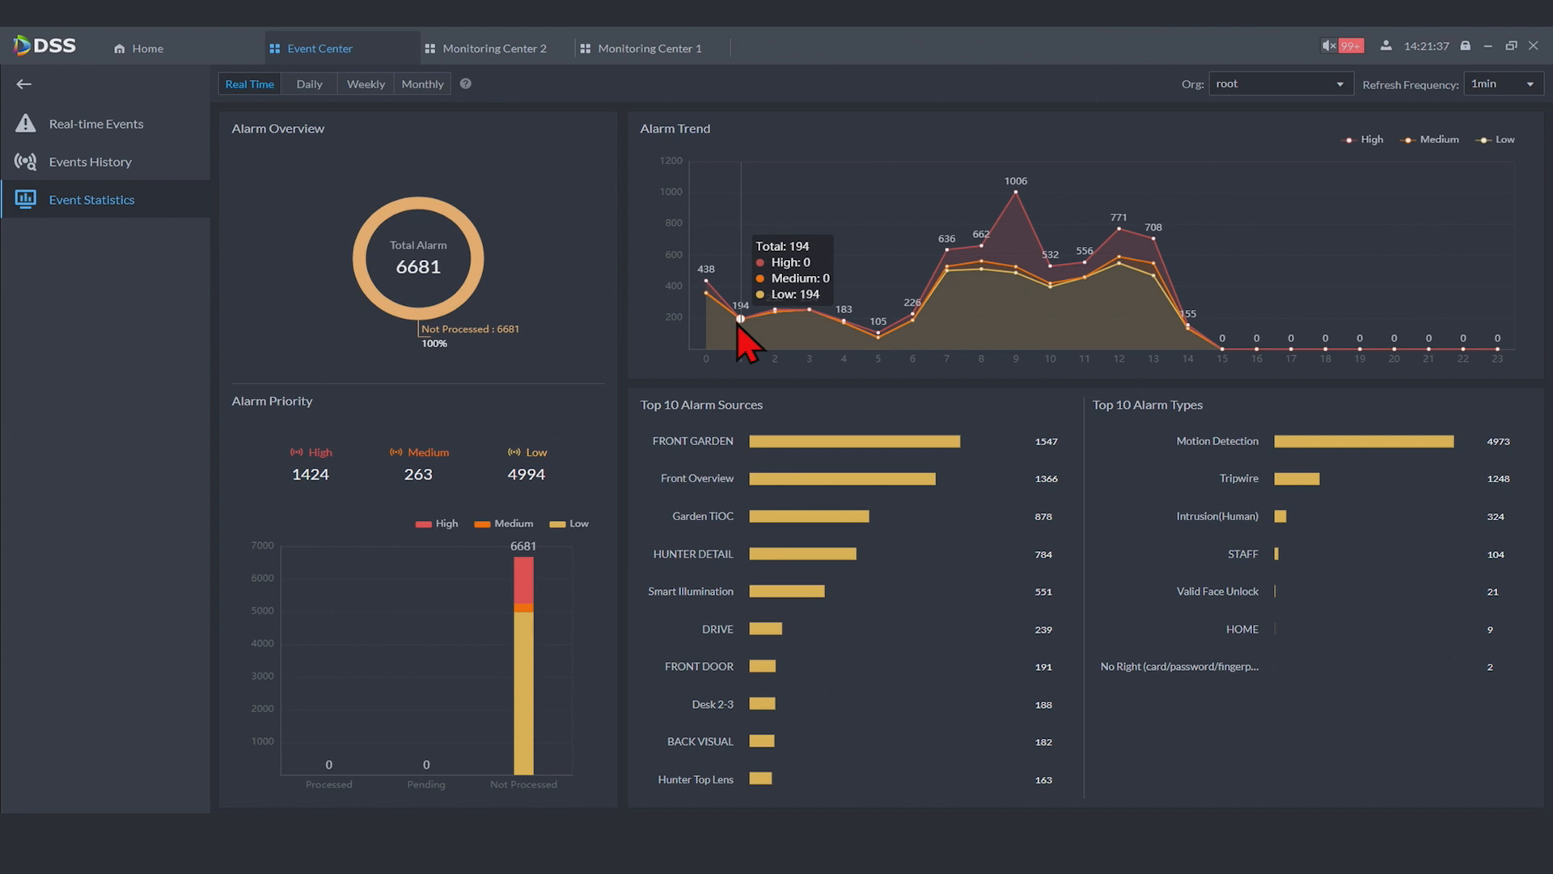
{"action": "mouse_move", "coordinate": [783, 317]}
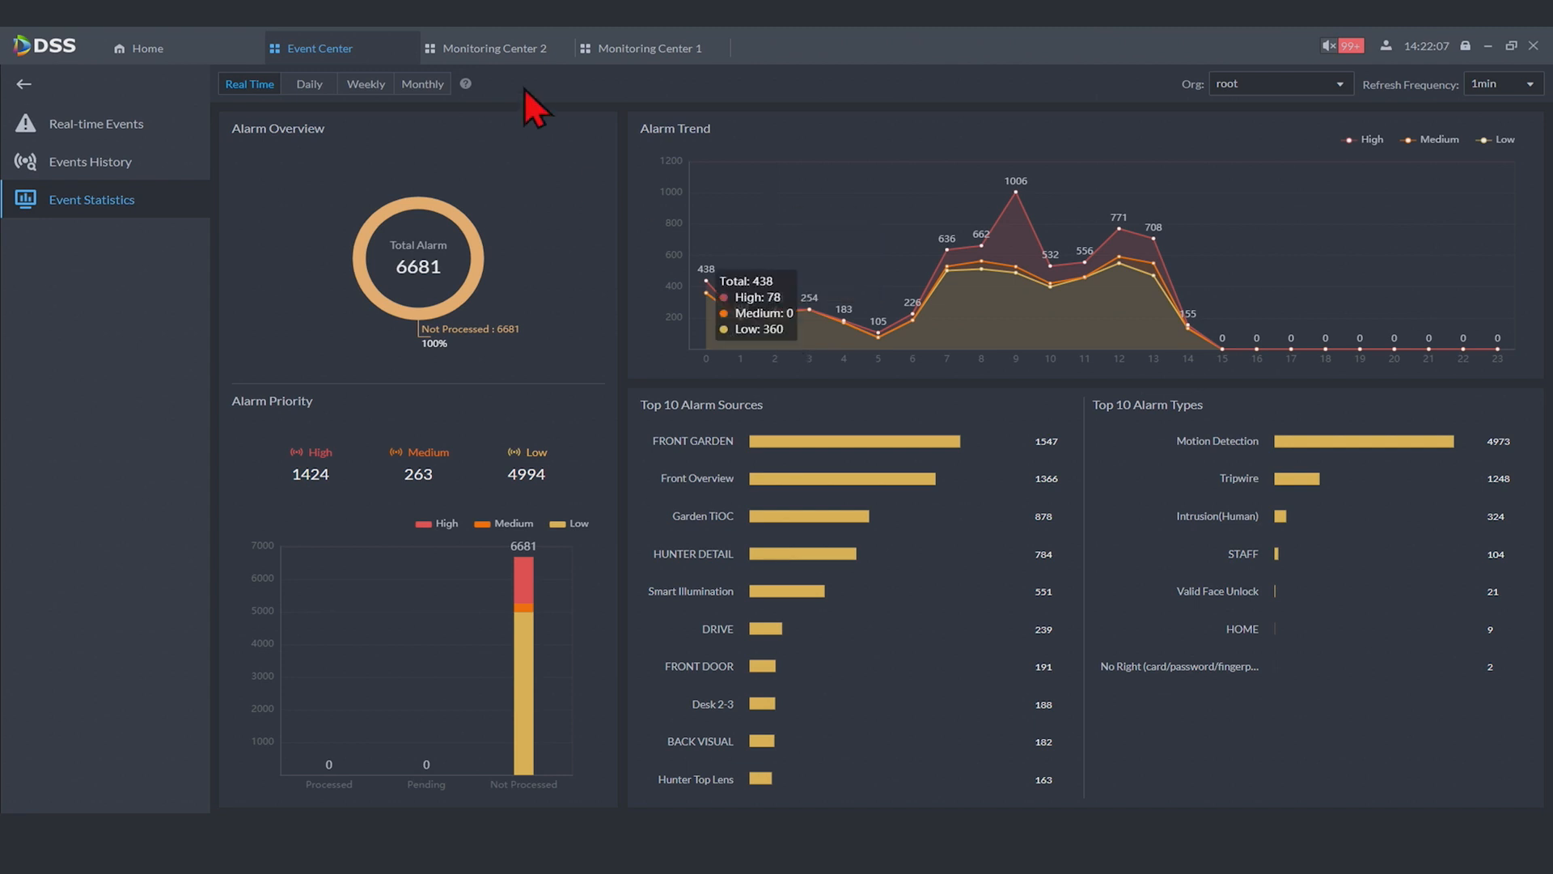
Go to DeepXplore from Home and close the old Body Capture 1 results tab
{"action": "left_click", "coordinate": [147, 46]}
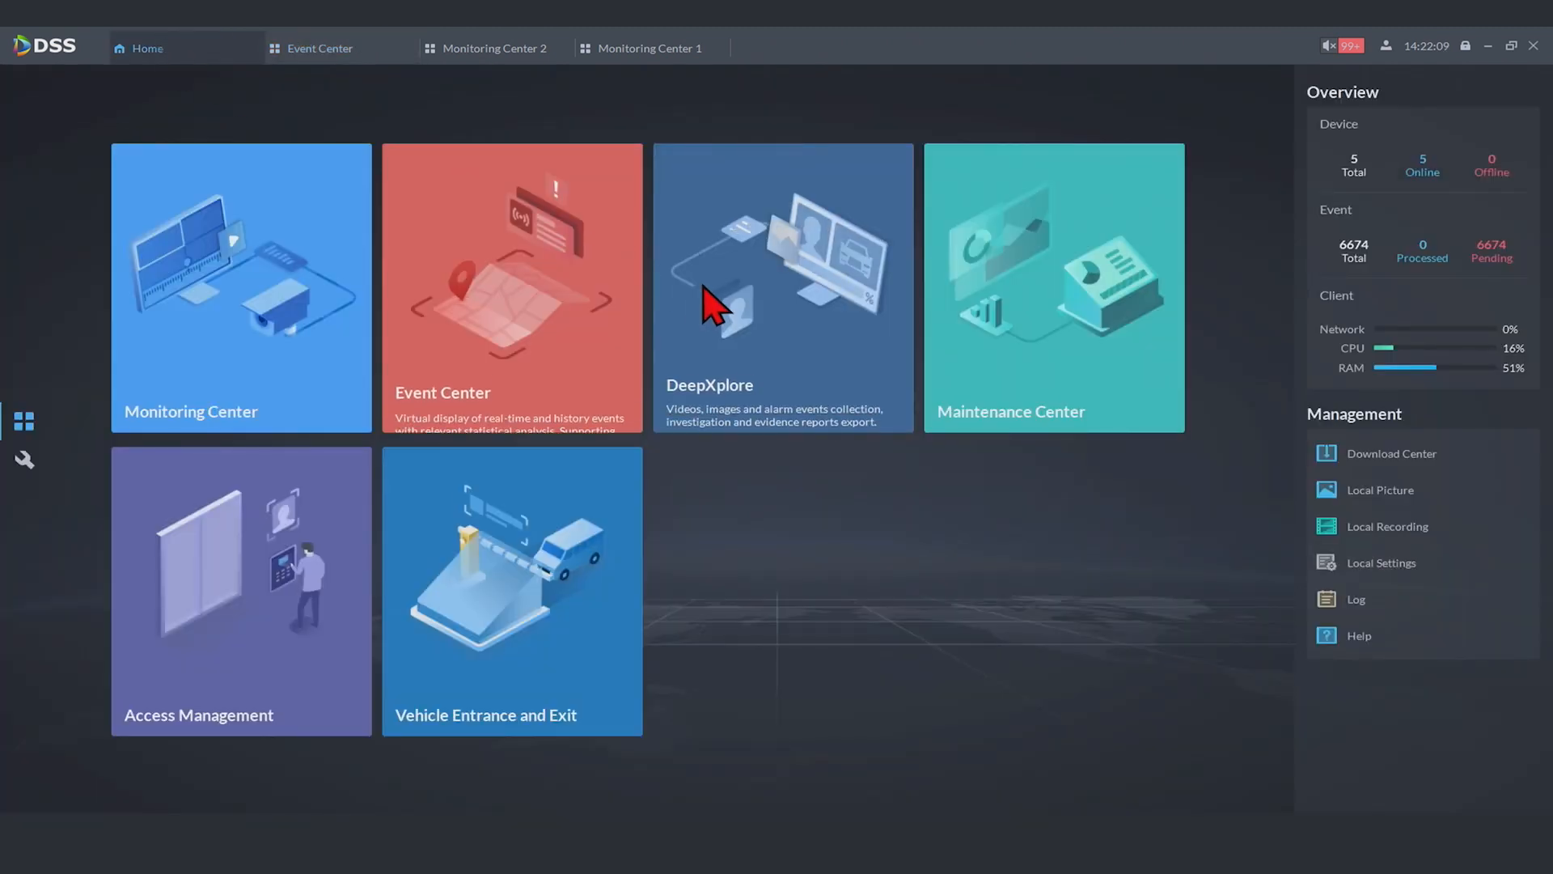
{"action": "left_click", "coordinate": [783, 288]}
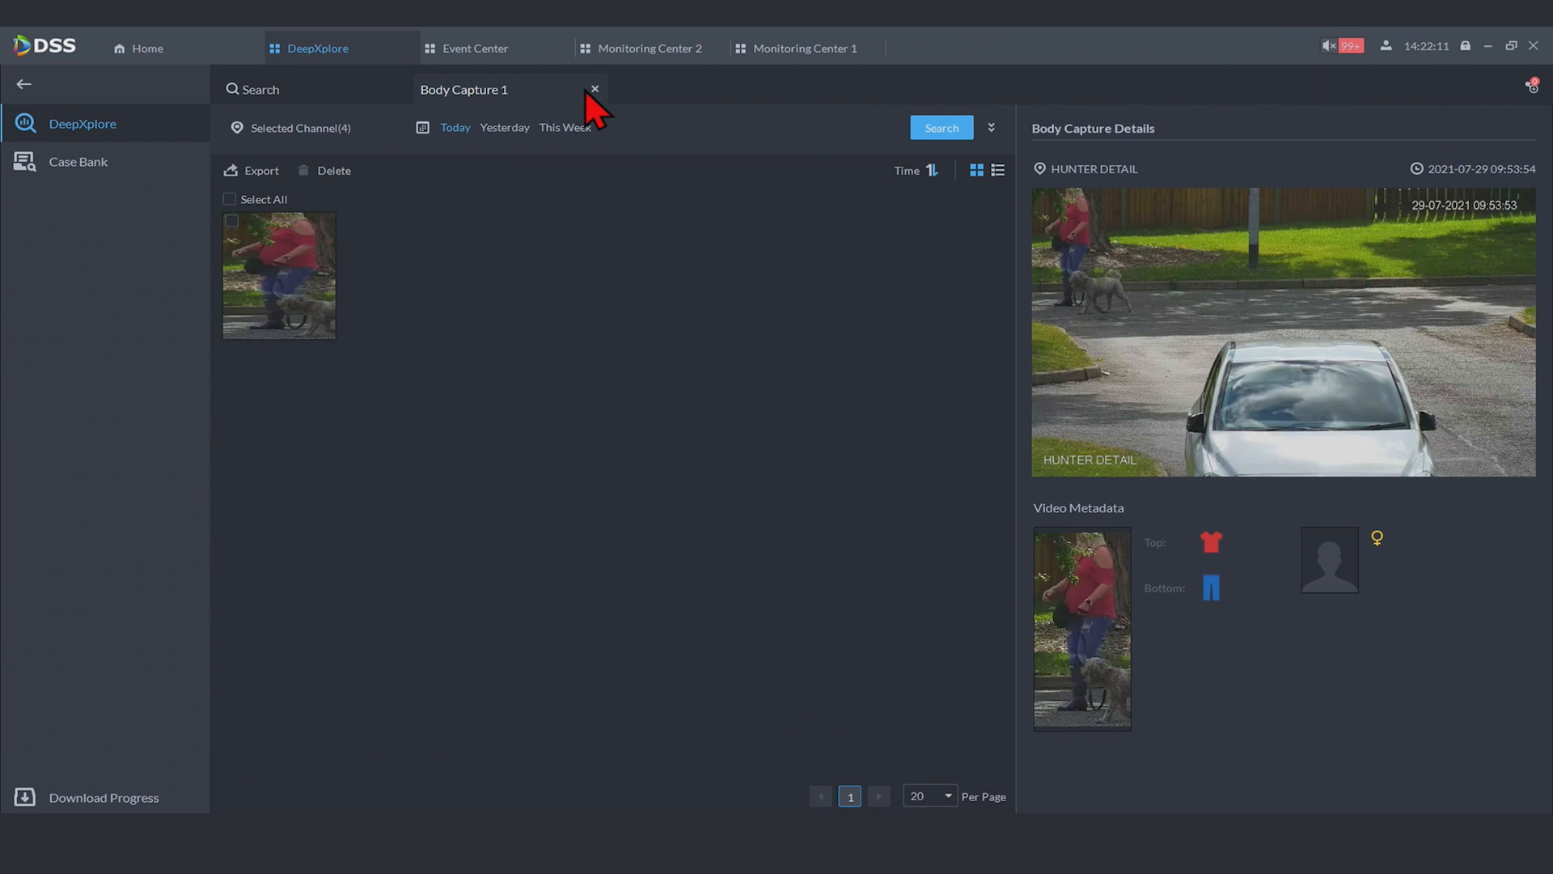
{"action": "left_click", "coordinate": [594, 89]}
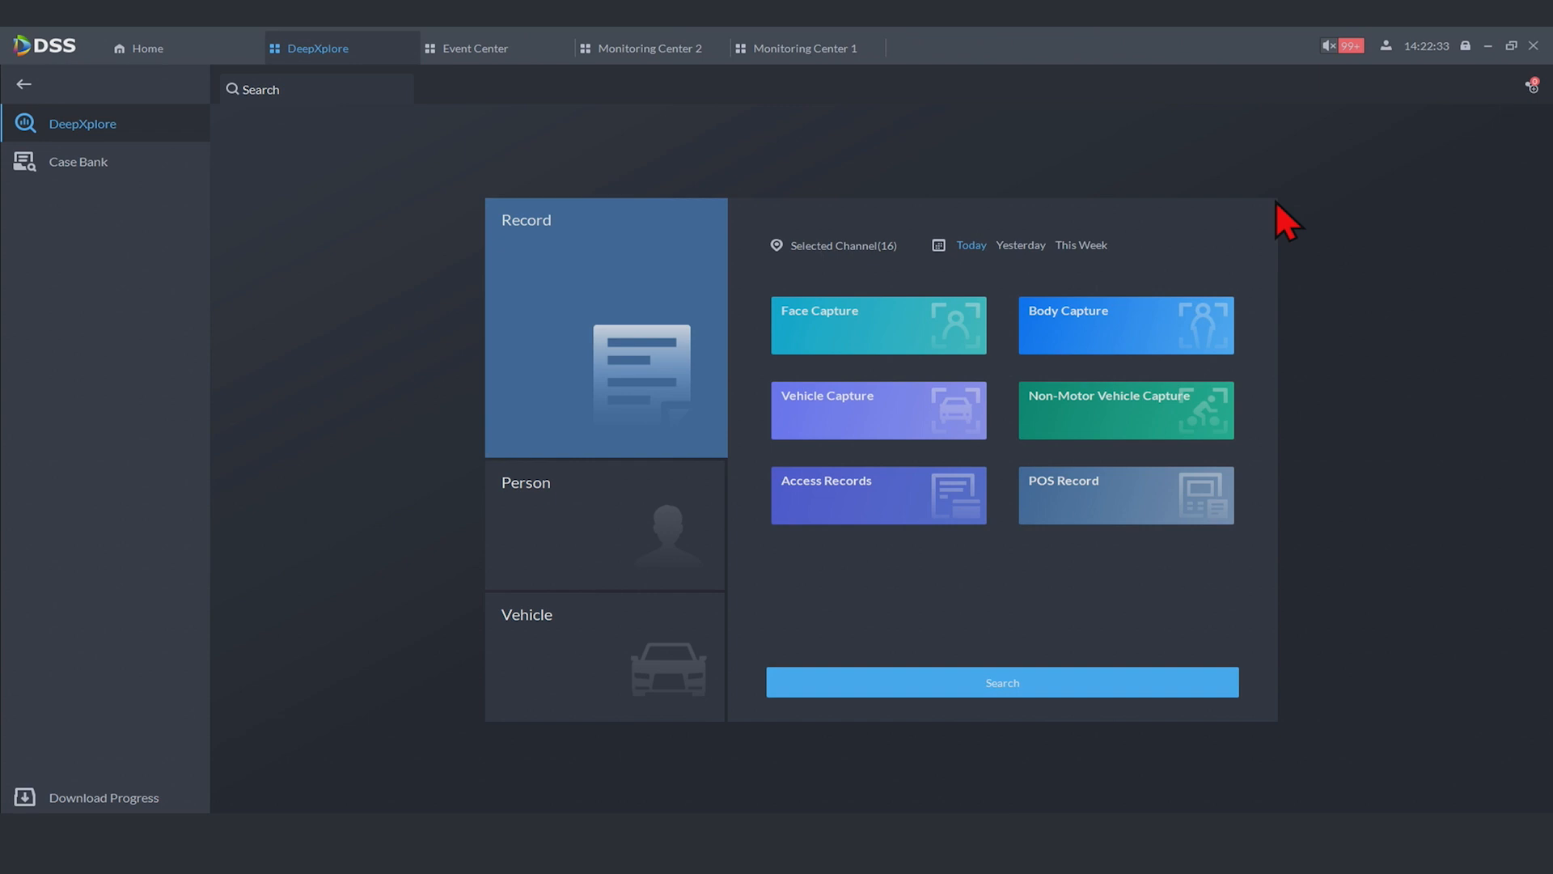
Add the Wrist TMAC device to the channel selection, confirming 17 channels
{"action": "left_click", "coordinate": [843, 244]}
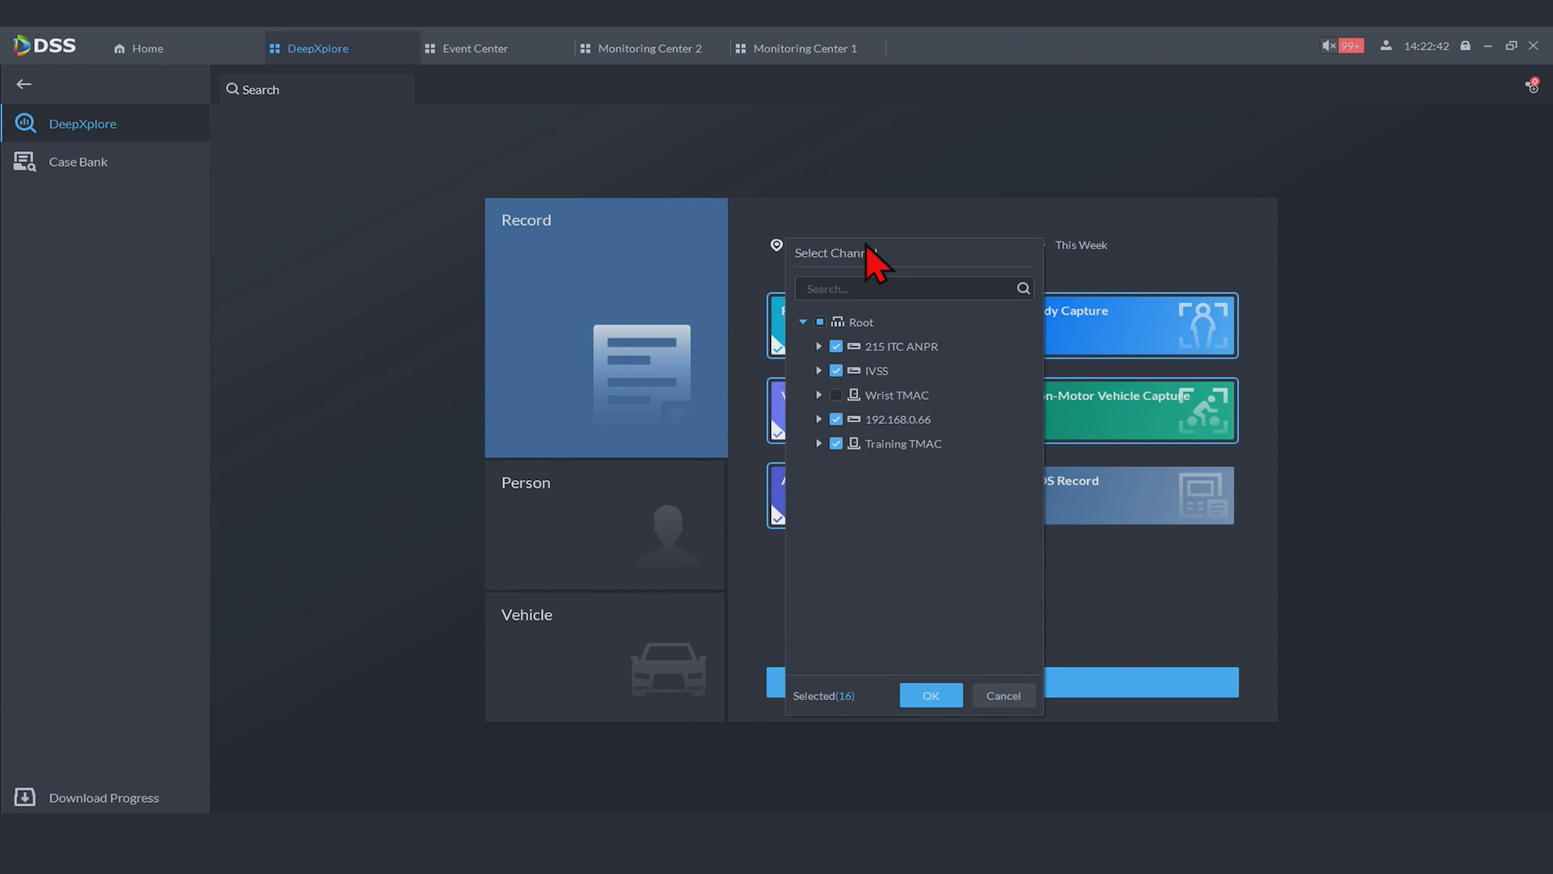
{"action": "mouse_move", "coordinate": [876, 275]}
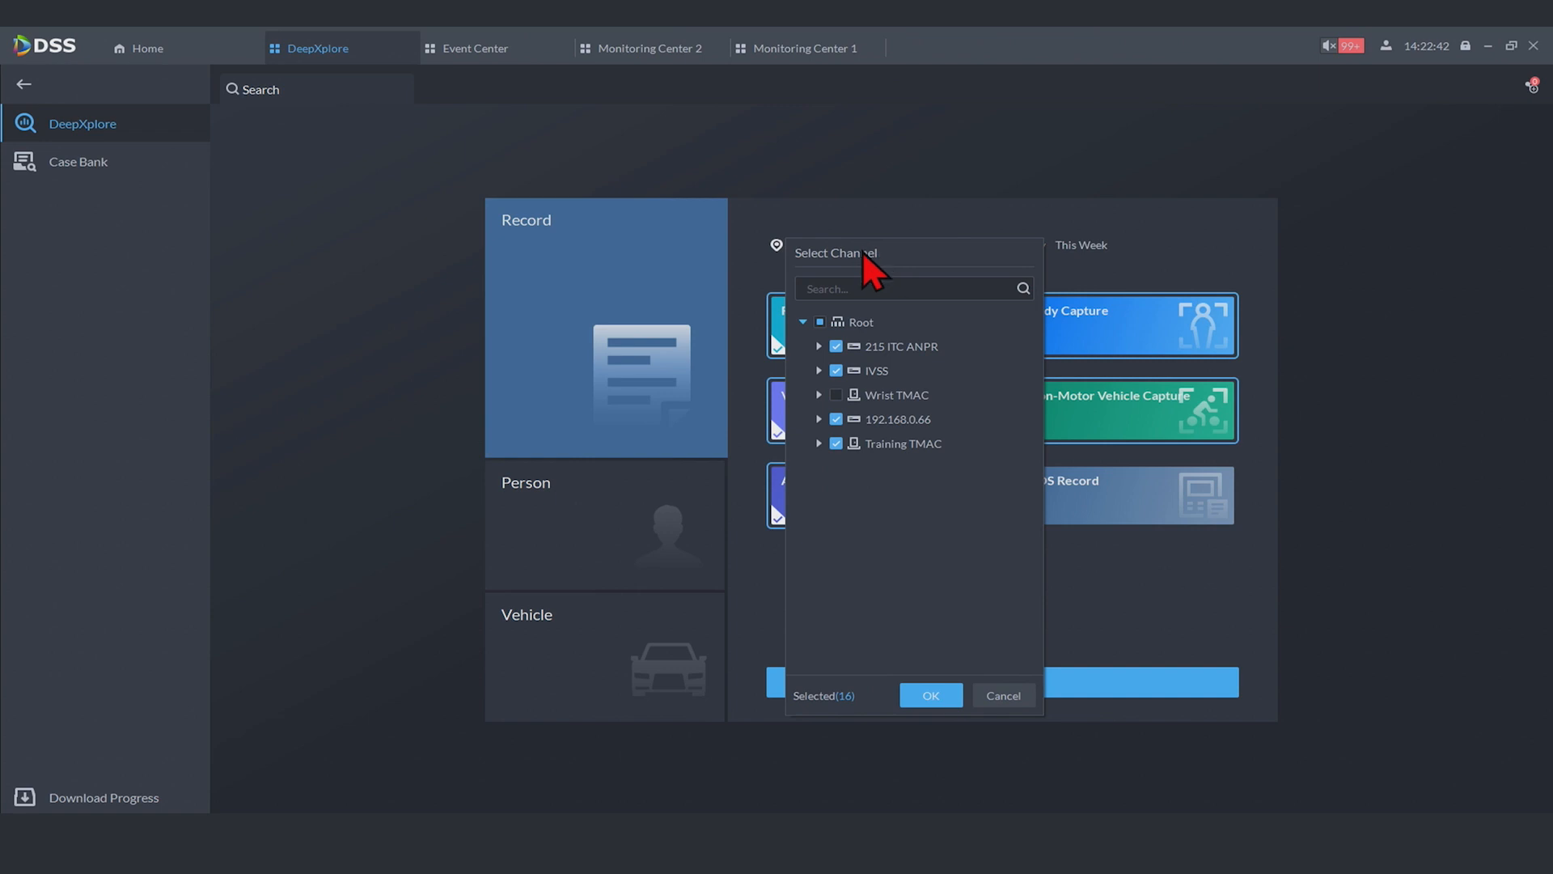
{"action": "left_click", "coordinate": [836, 395]}
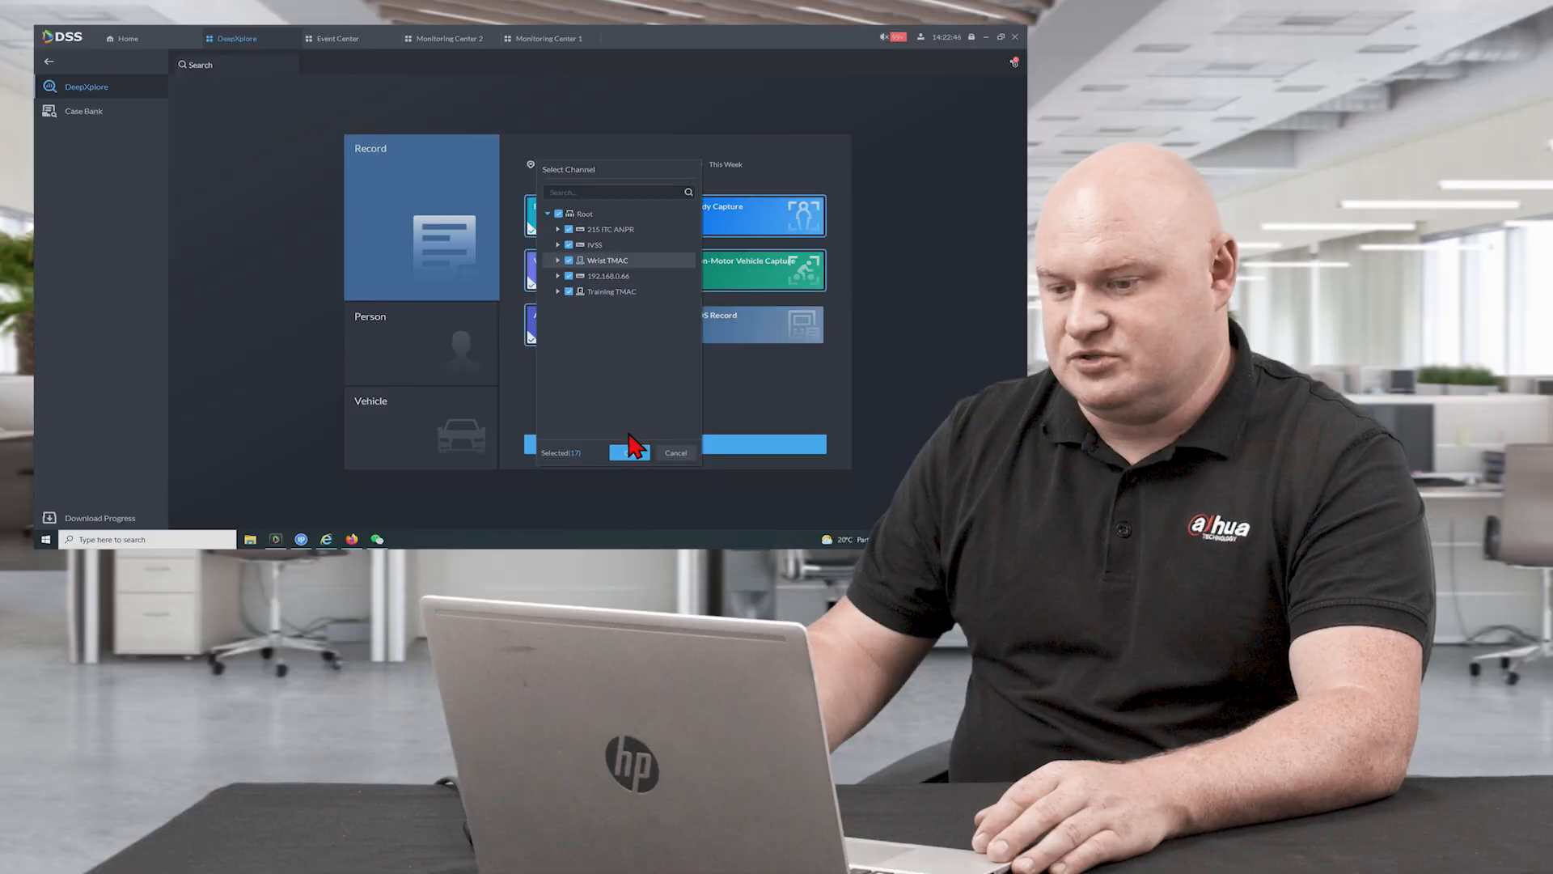
{"action": "left_click", "coordinate": [630, 452]}
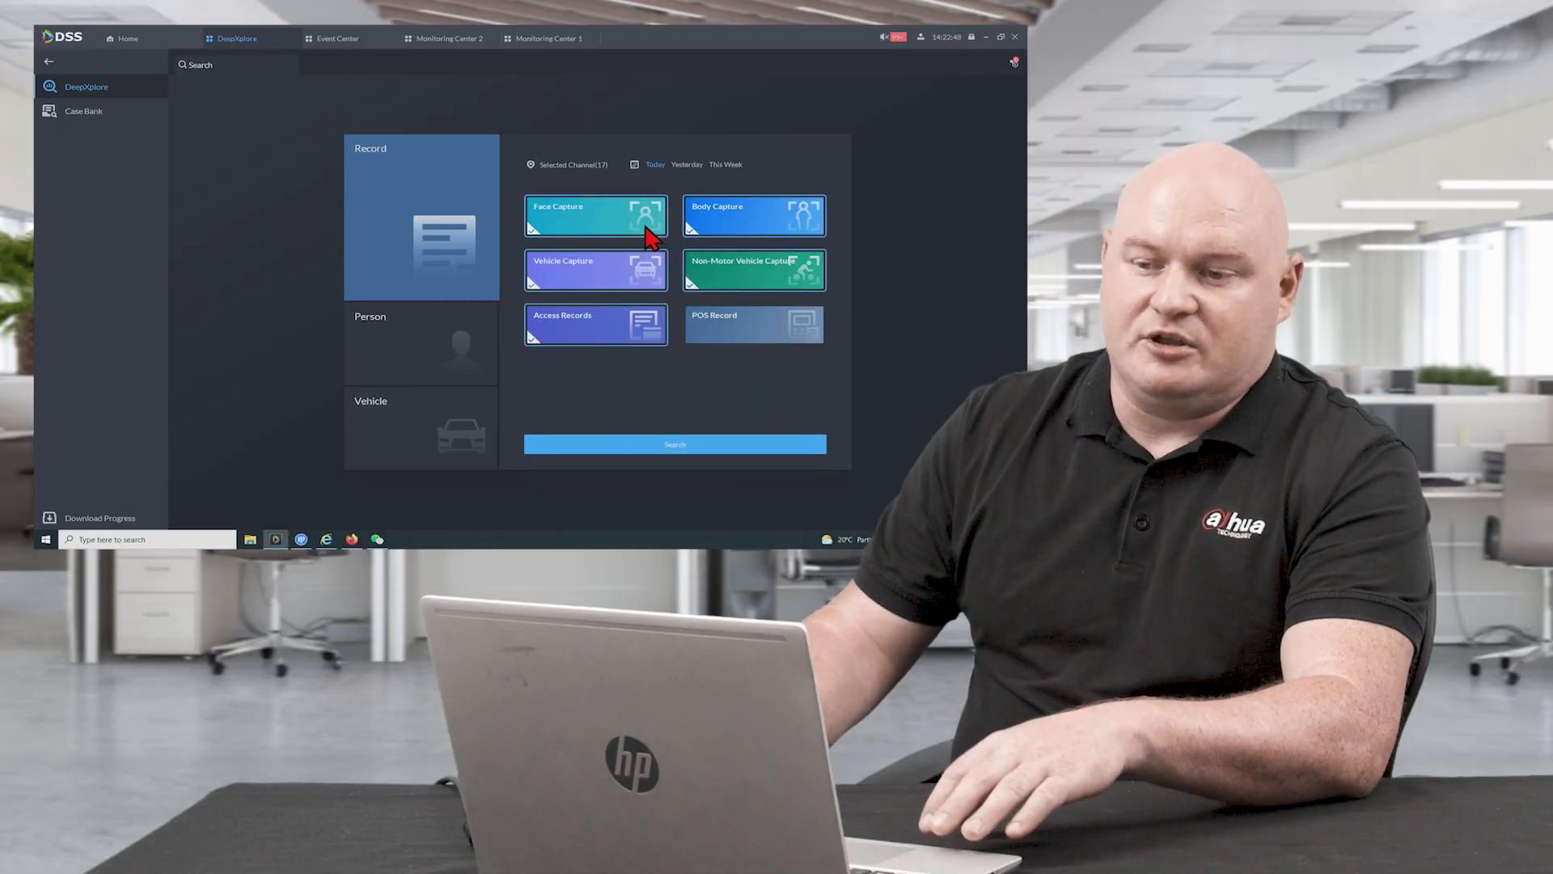
{"action": "mouse_move", "coordinate": [649, 284]}
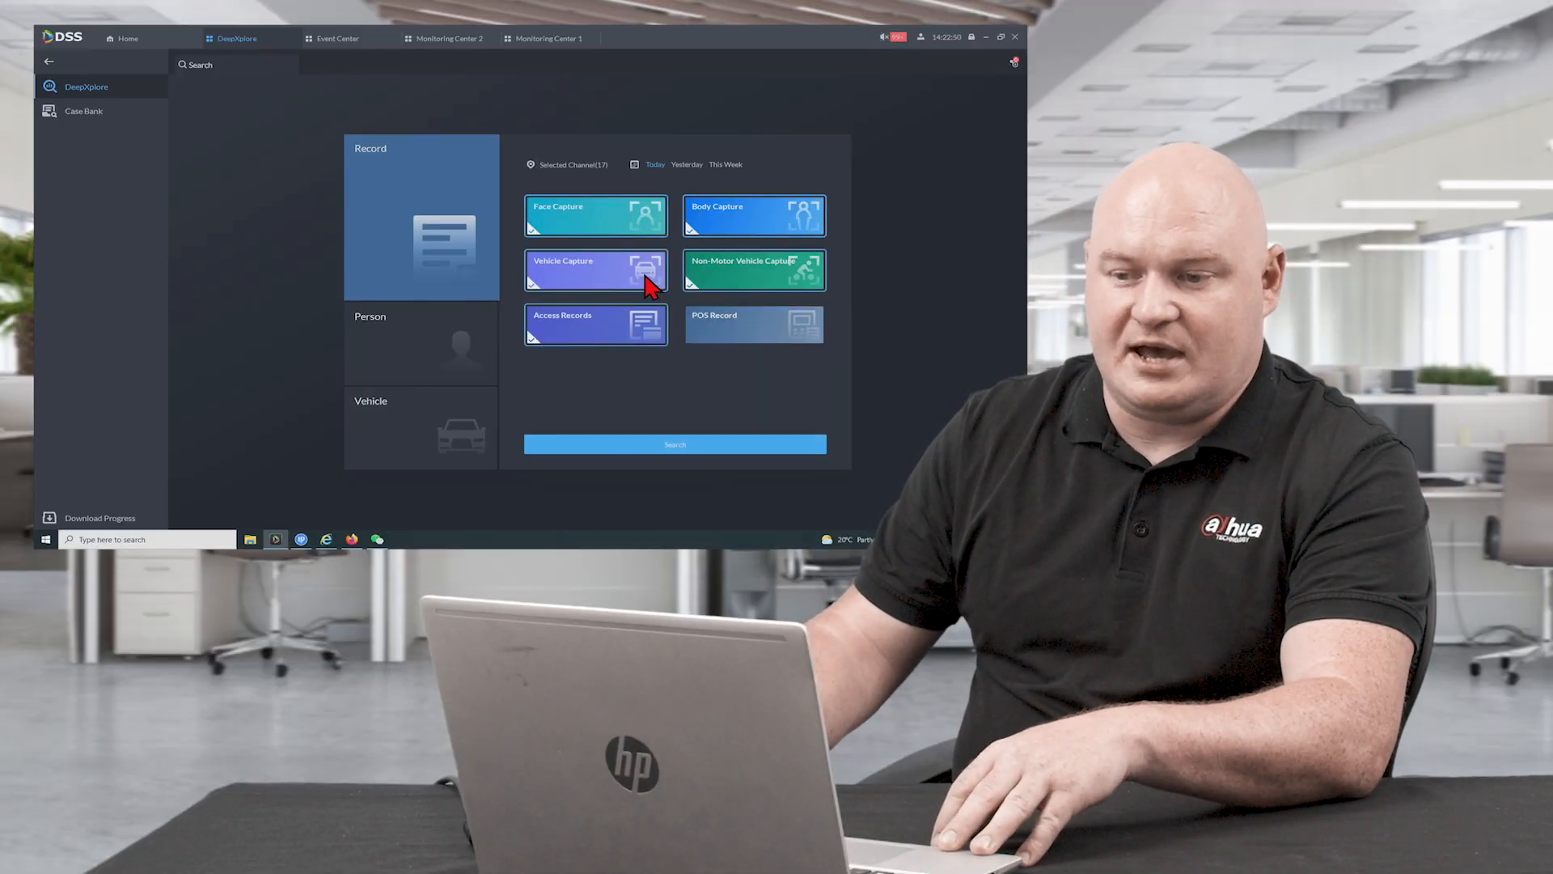
{"action": "mouse_move", "coordinate": [744, 285]}
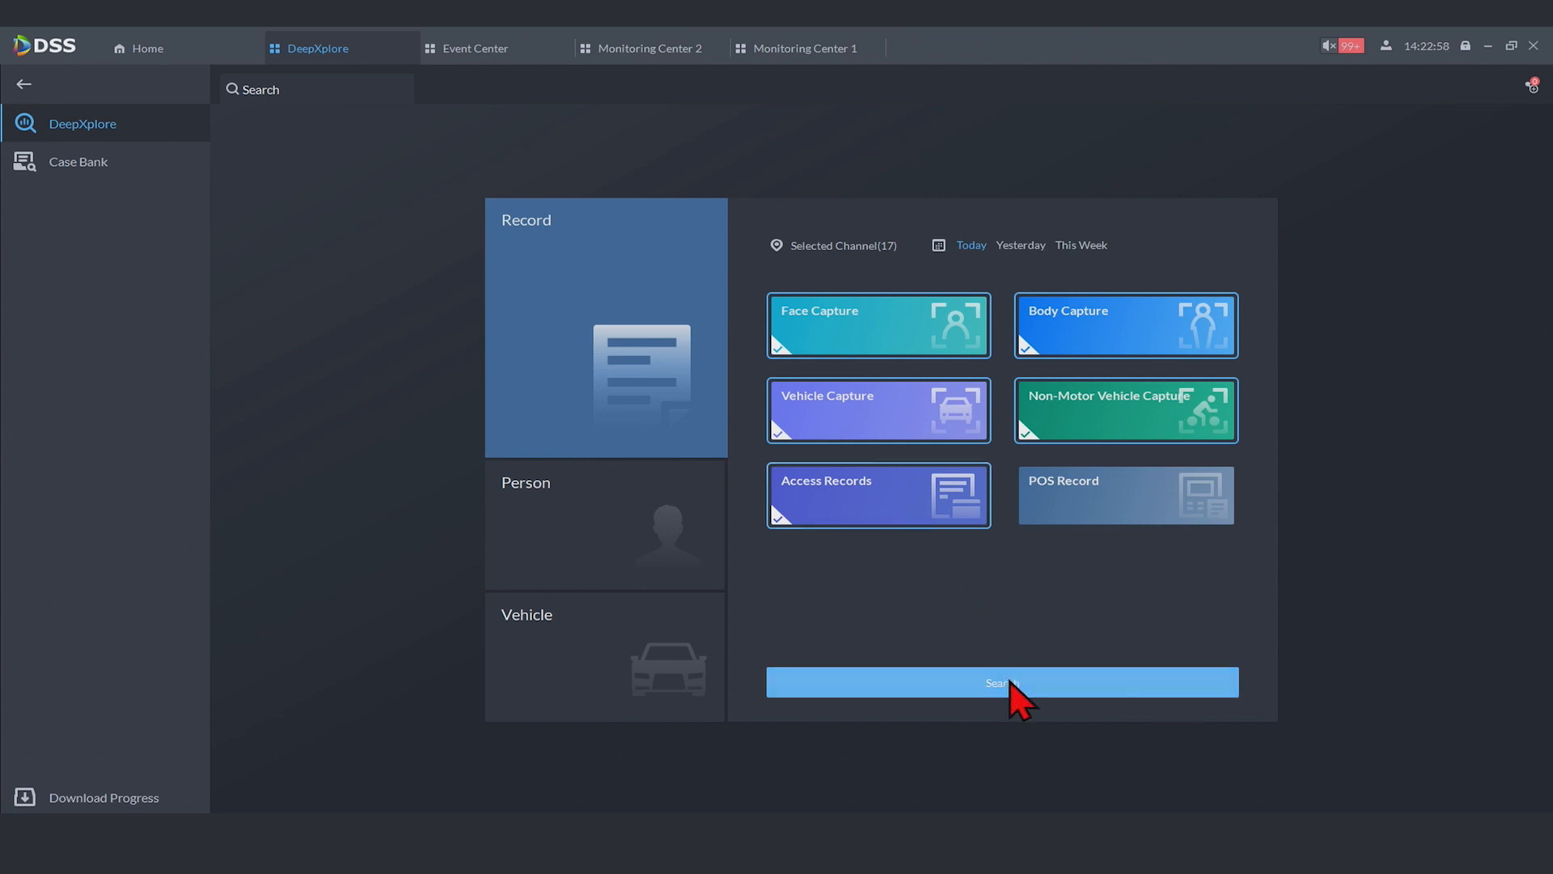
Search today's records on the 17 channels and browse down the face capture results
{"action": "left_click", "coordinate": [1000, 681]}
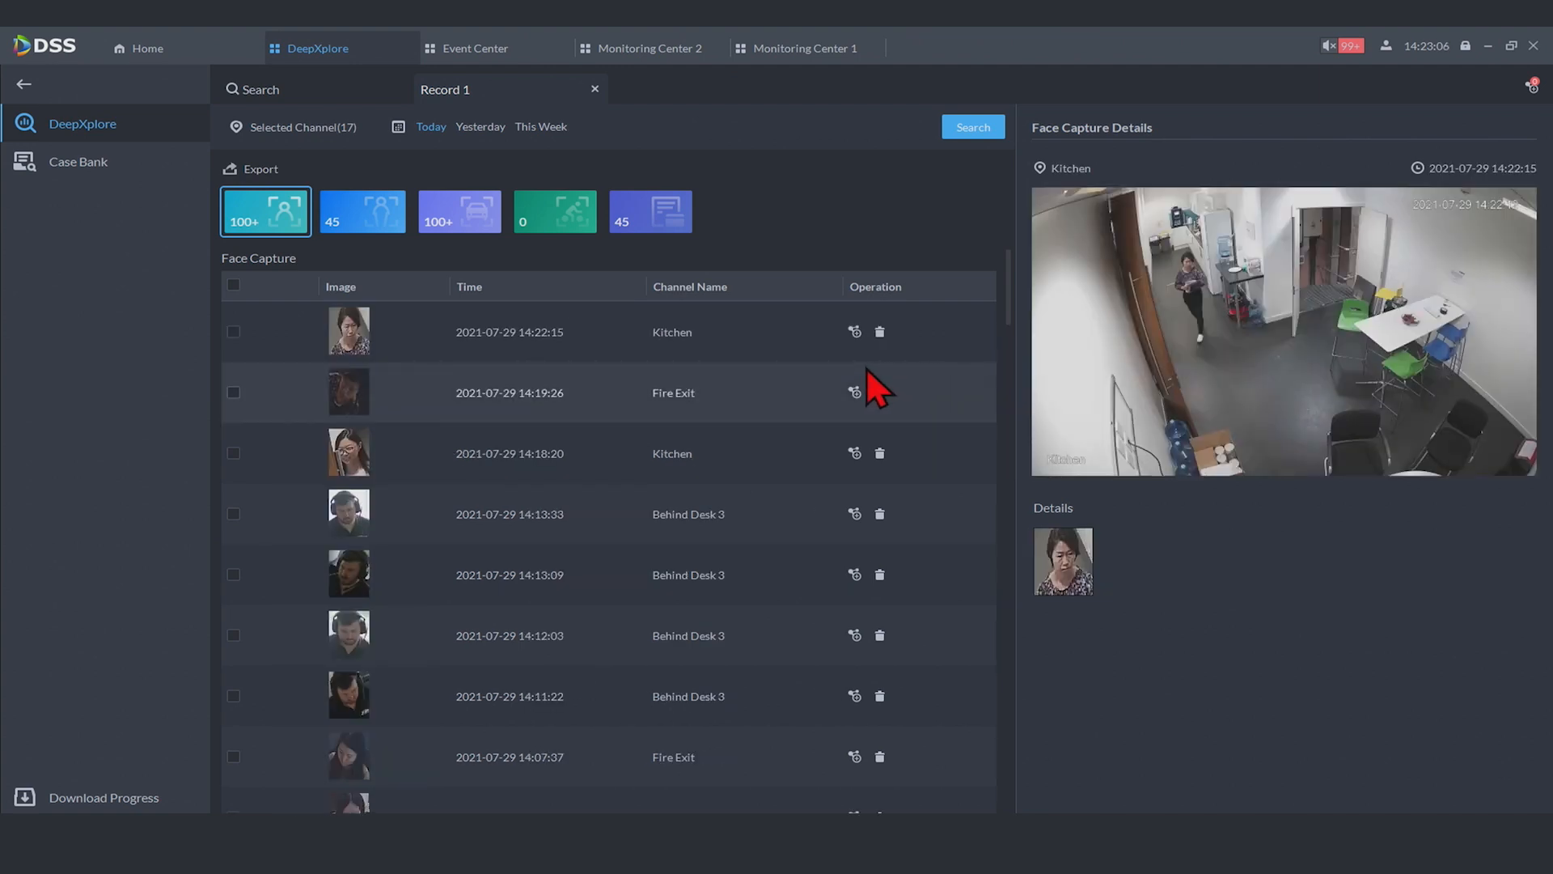
{"action": "mouse_move", "coordinate": [850, 386]}
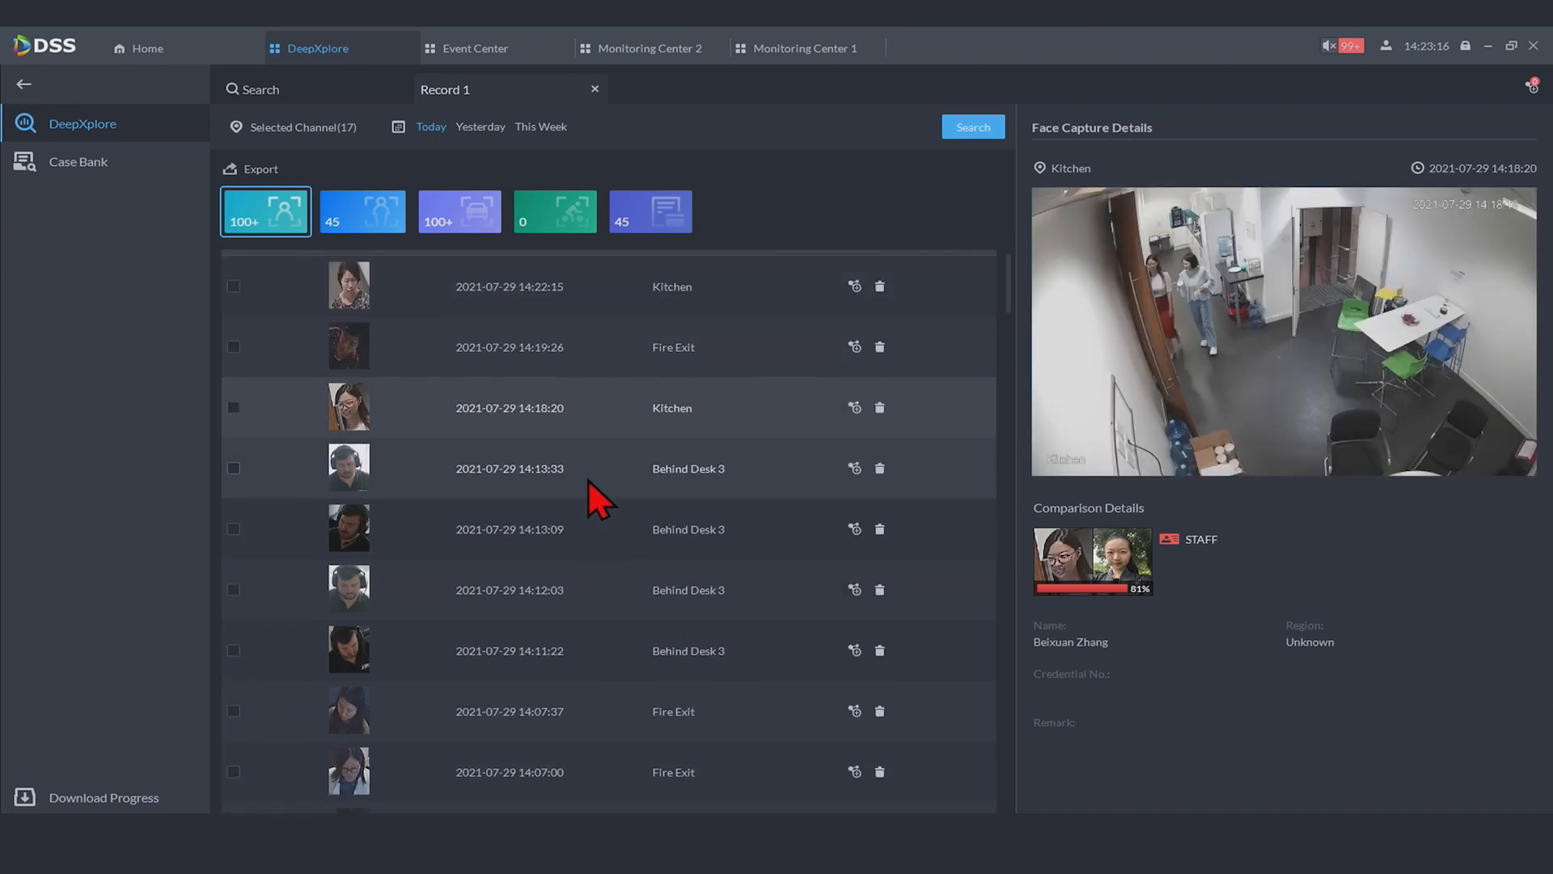
{"action": "scroll", "scroll_direction": "down", "scroll_amount": 3}
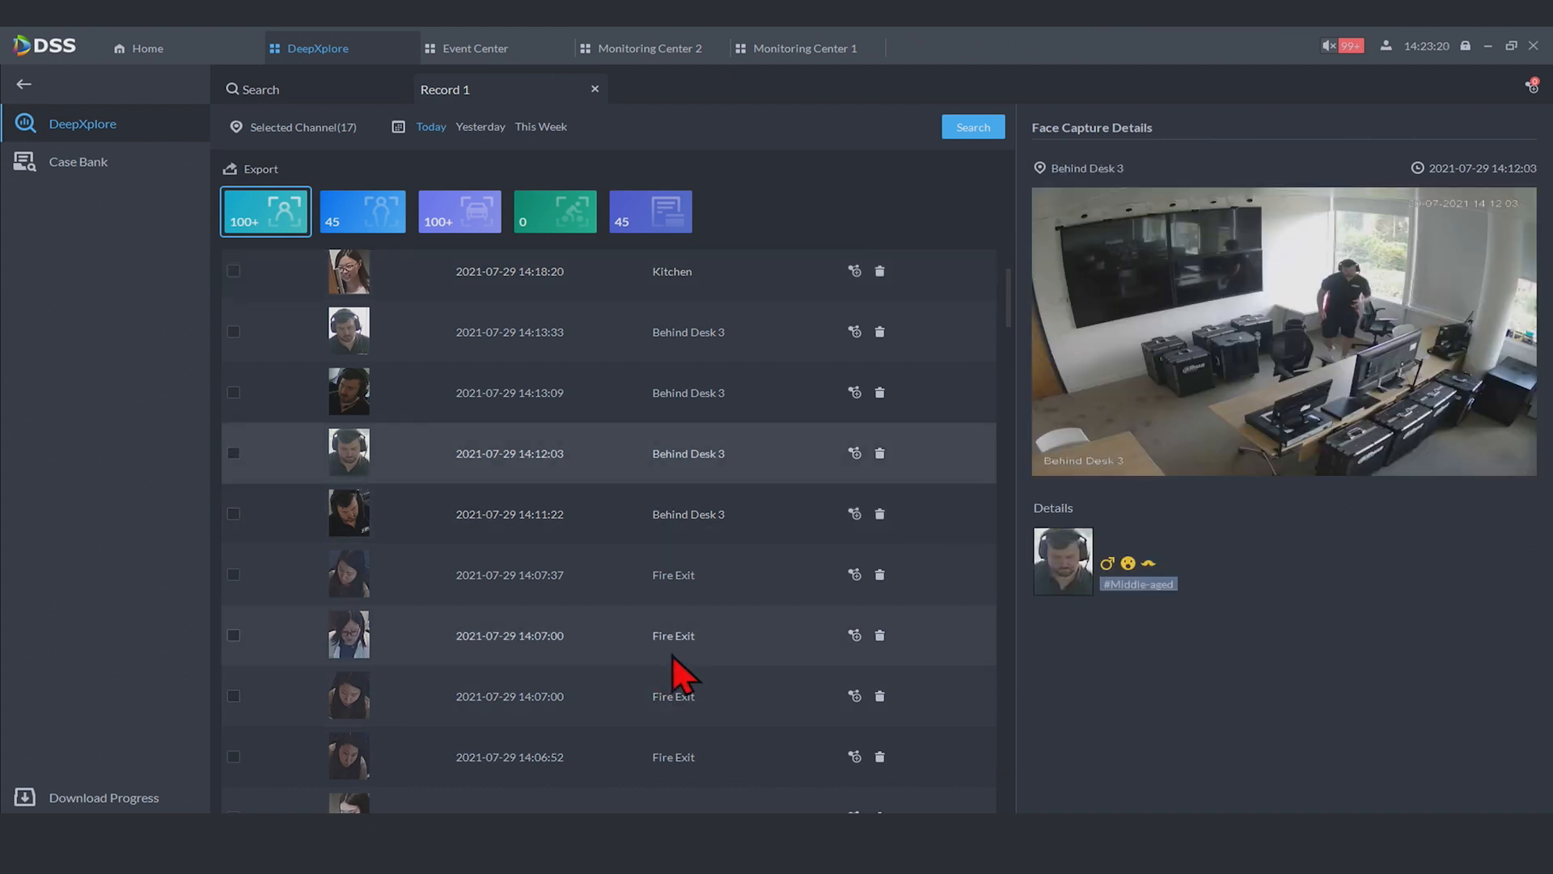
{"action": "scroll", "scroll_direction": "down", "scroll_amount": 3}
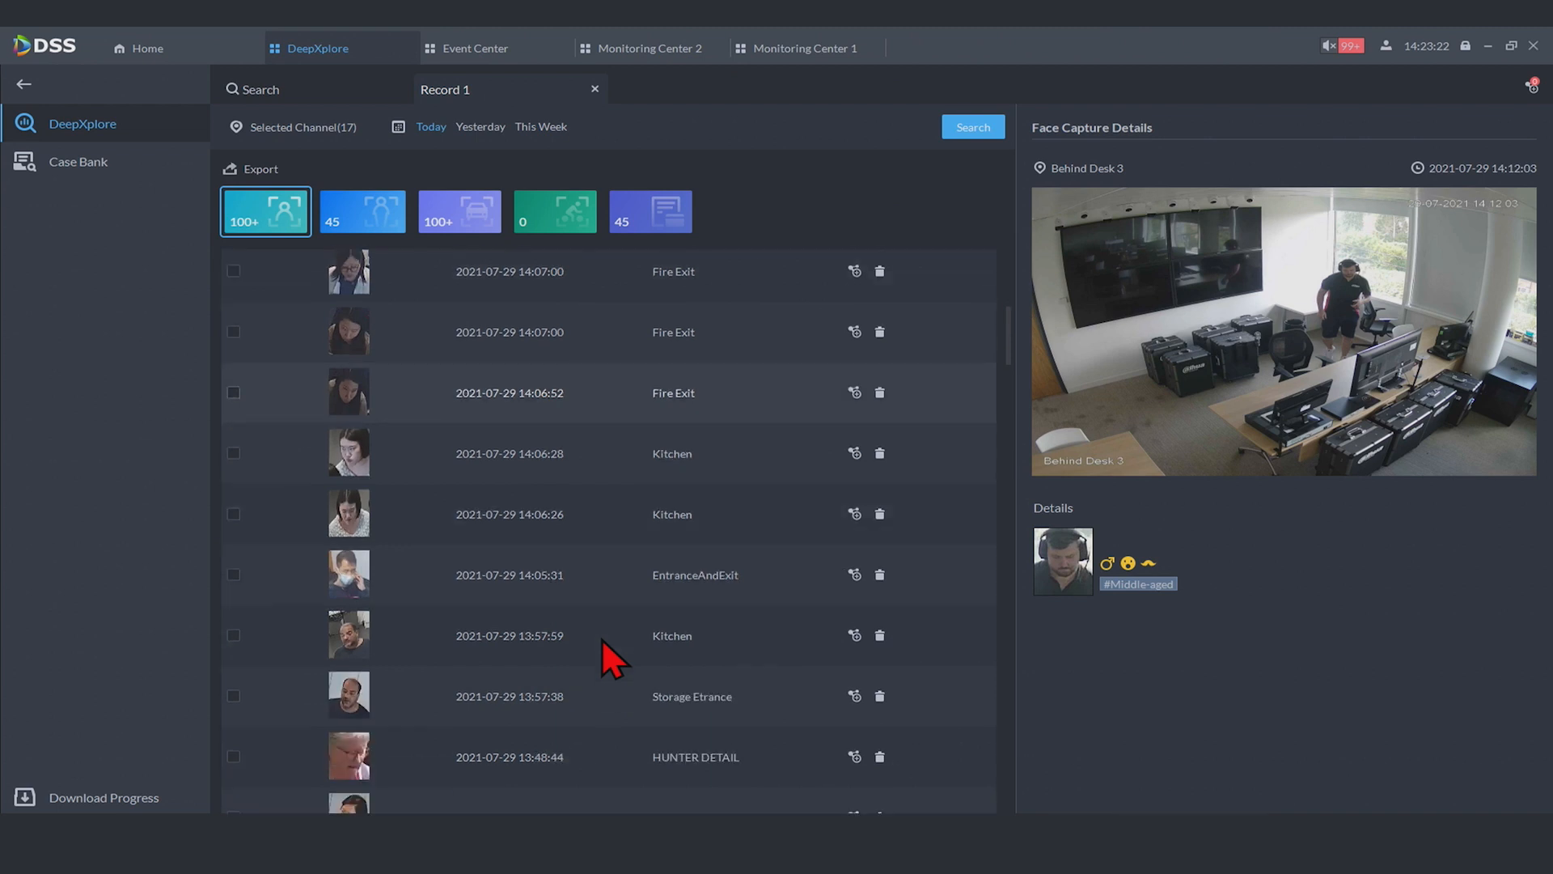
{"action": "scroll", "scroll_direction": "down", "scroll_amount": 3}
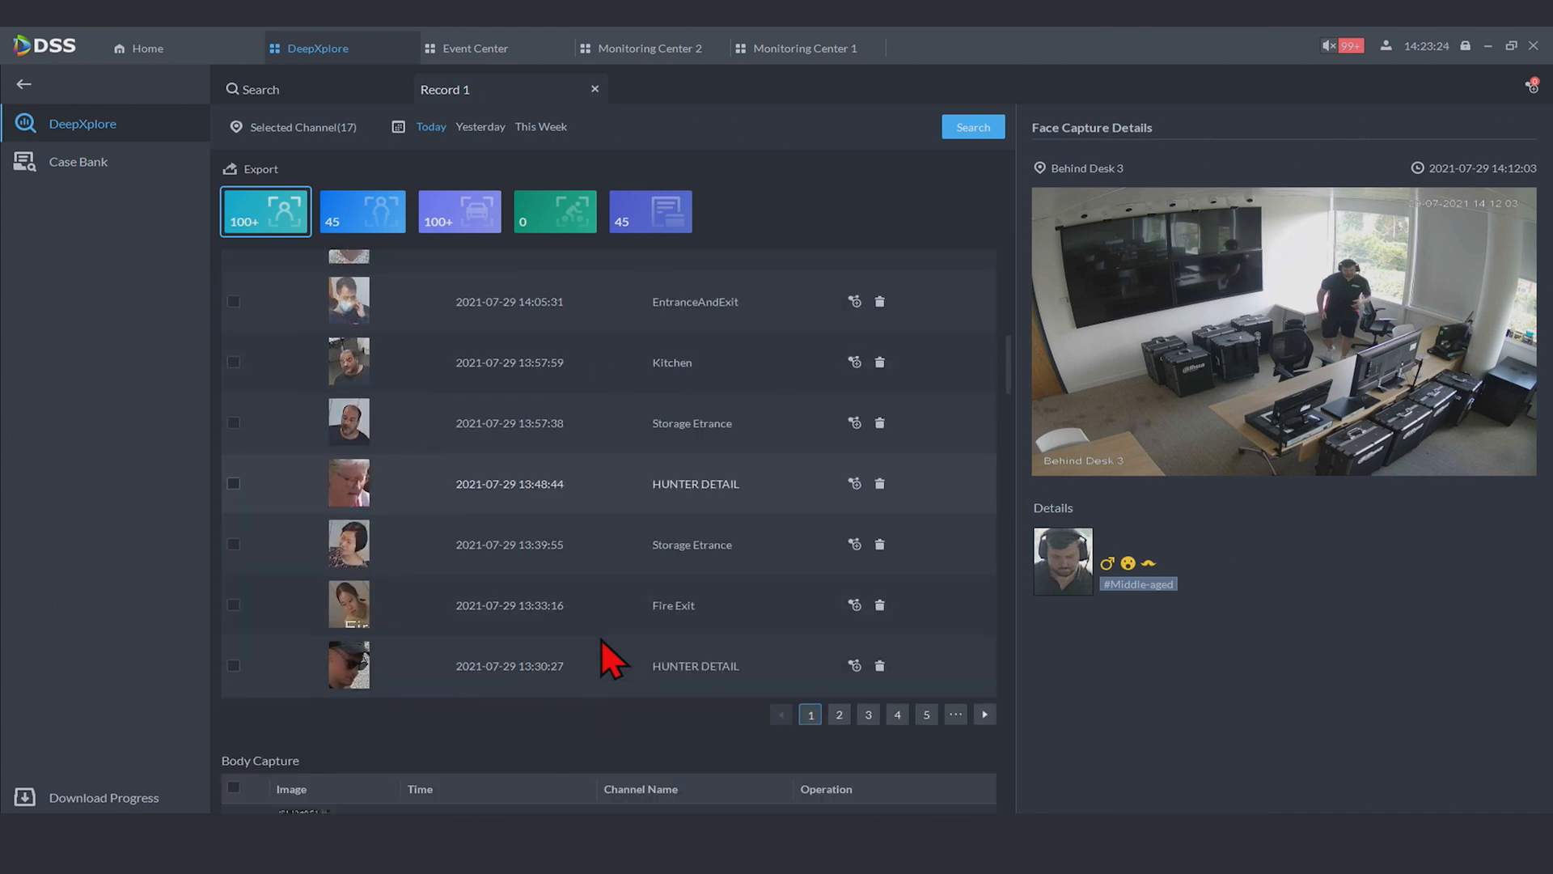
{"action": "scroll", "scroll_direction": "down", "scroll_amount": 3}
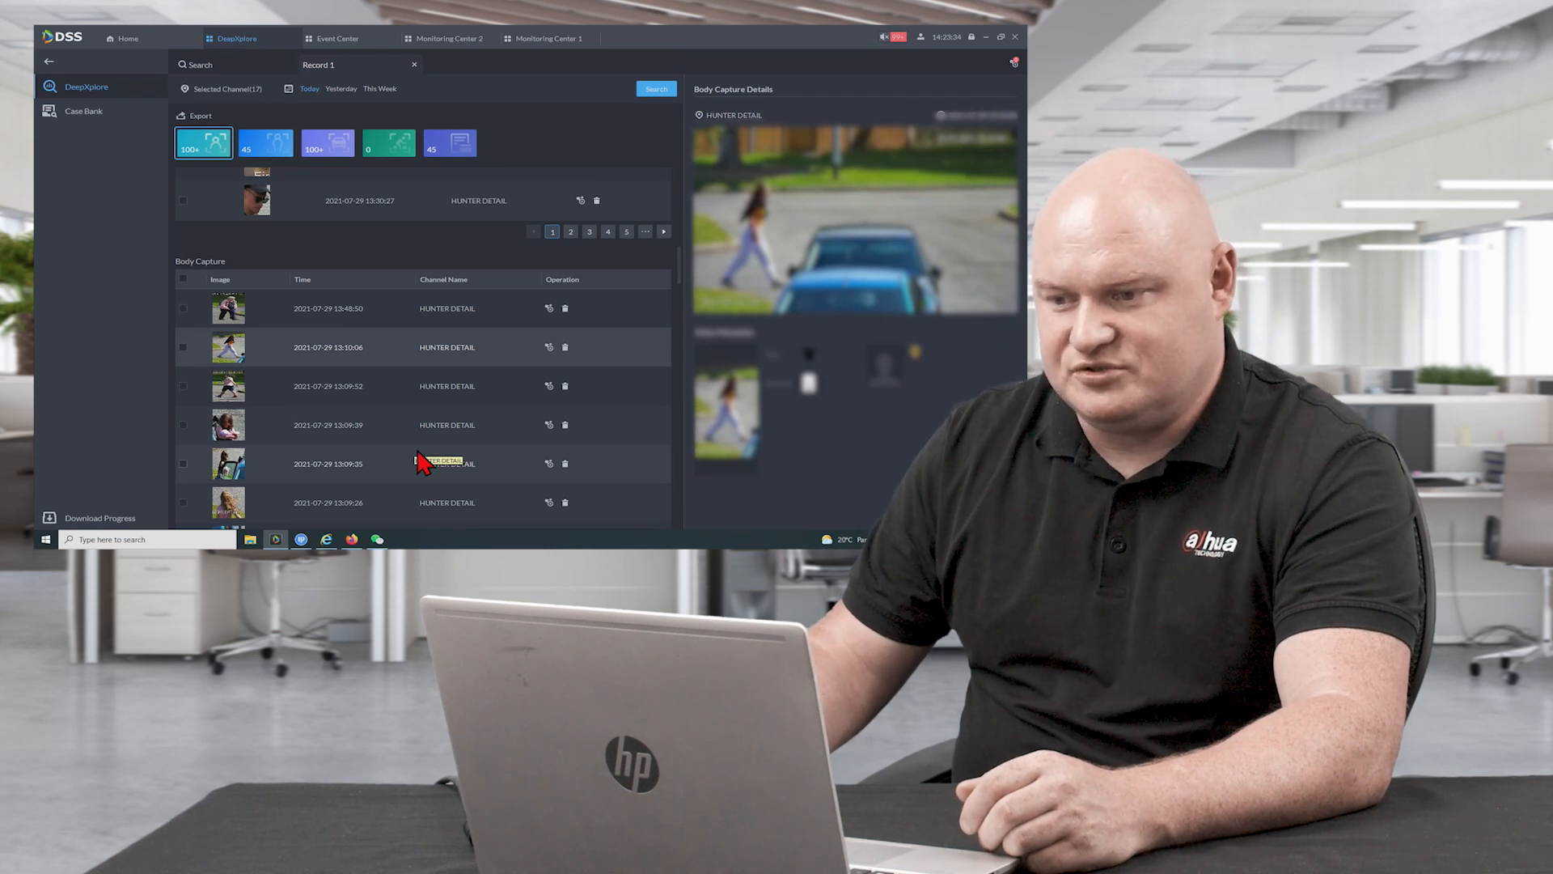
{"action": "mouse_move", "coordinate": [416, 435]}
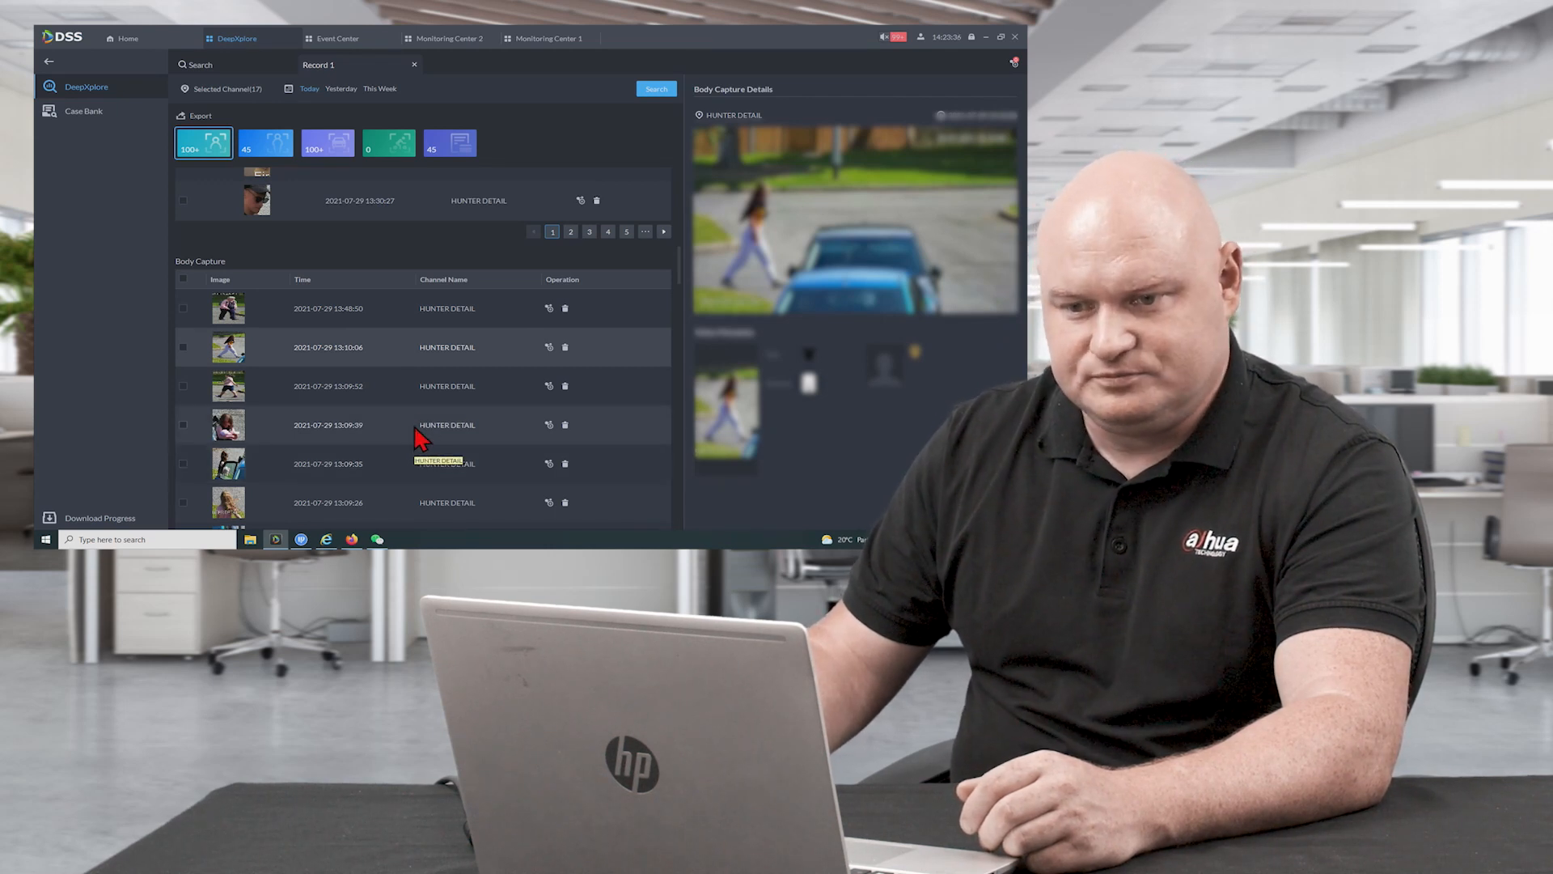
Jump to the 45 body capture results and browse down to the vehicle captures
{"action": "left_click", "coordinate": [264, 142]}
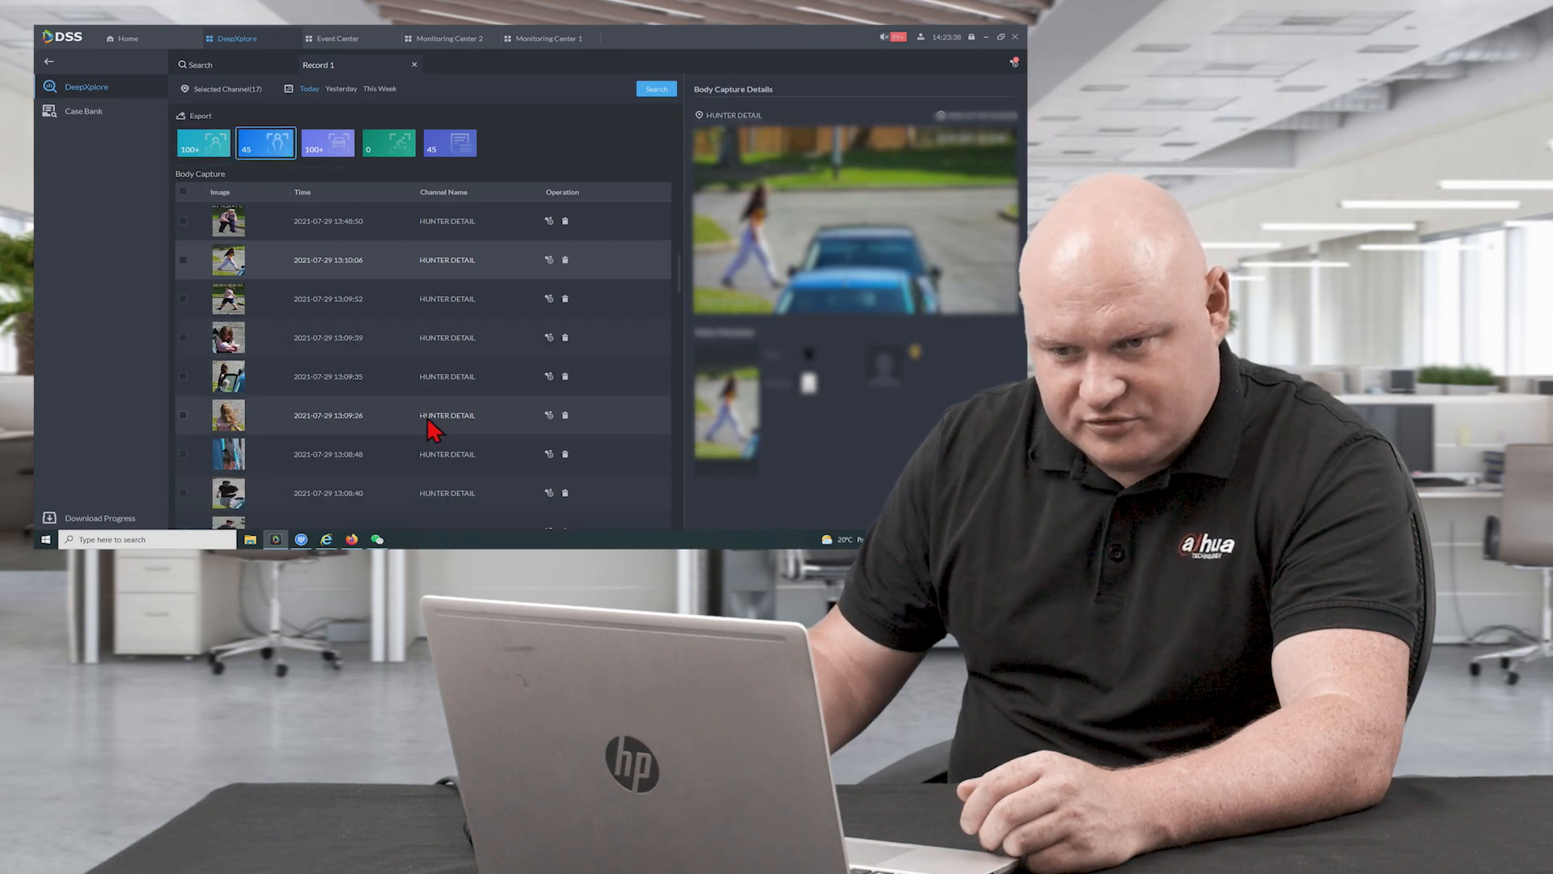
{"action": "scroll", "scroll_direction": "down", "scroll_amount": 3}
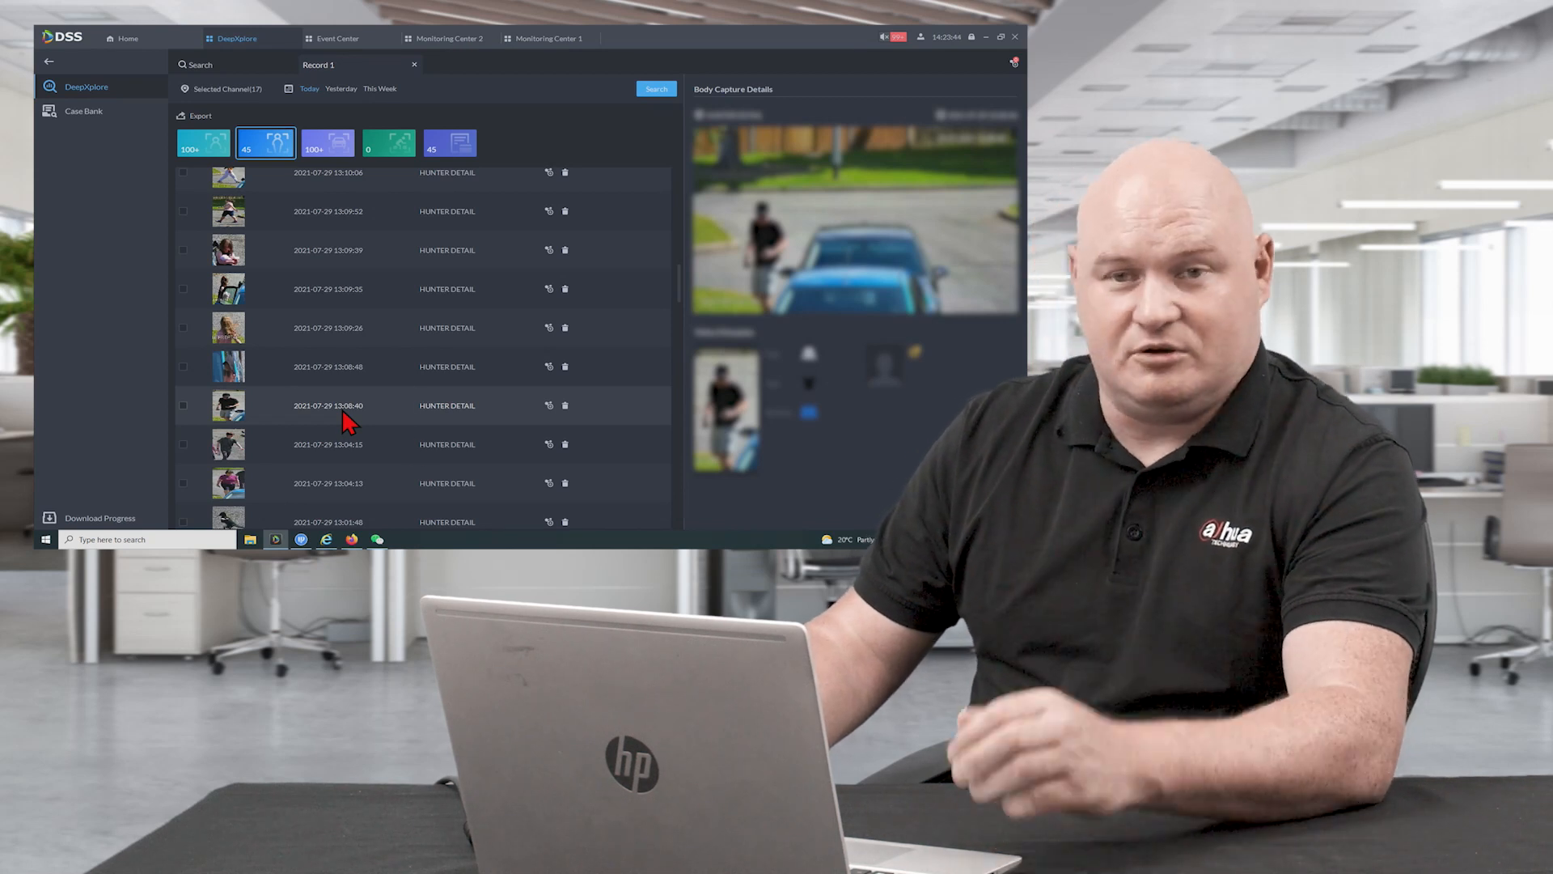
{"action": "mouse_move", "coordinate": [673, 406]}
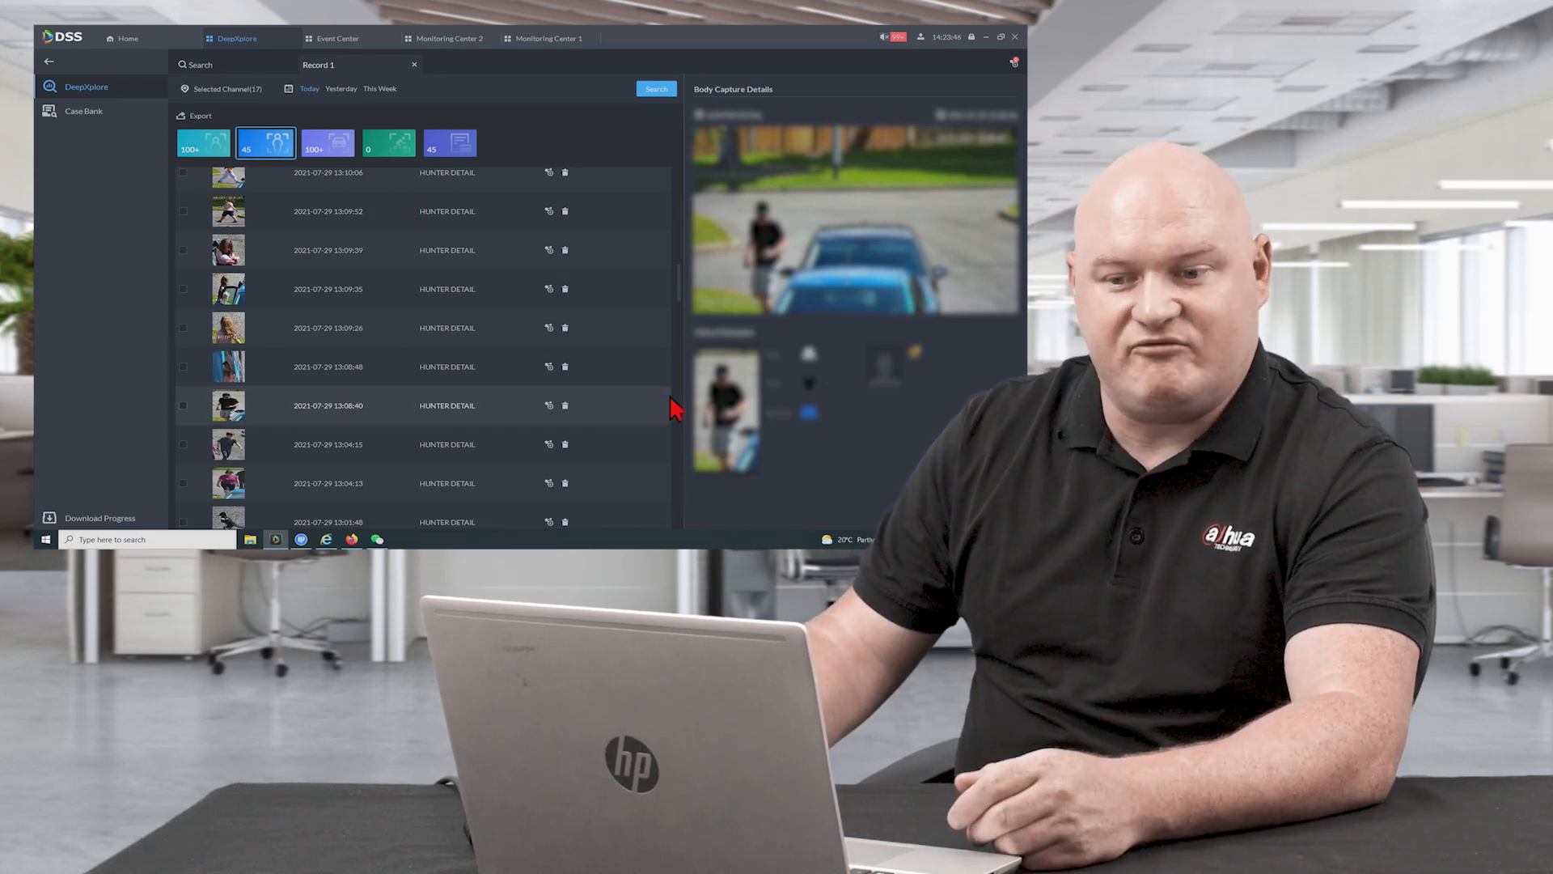
{"action": "mouse_move", "coordinate": [341, 411]}
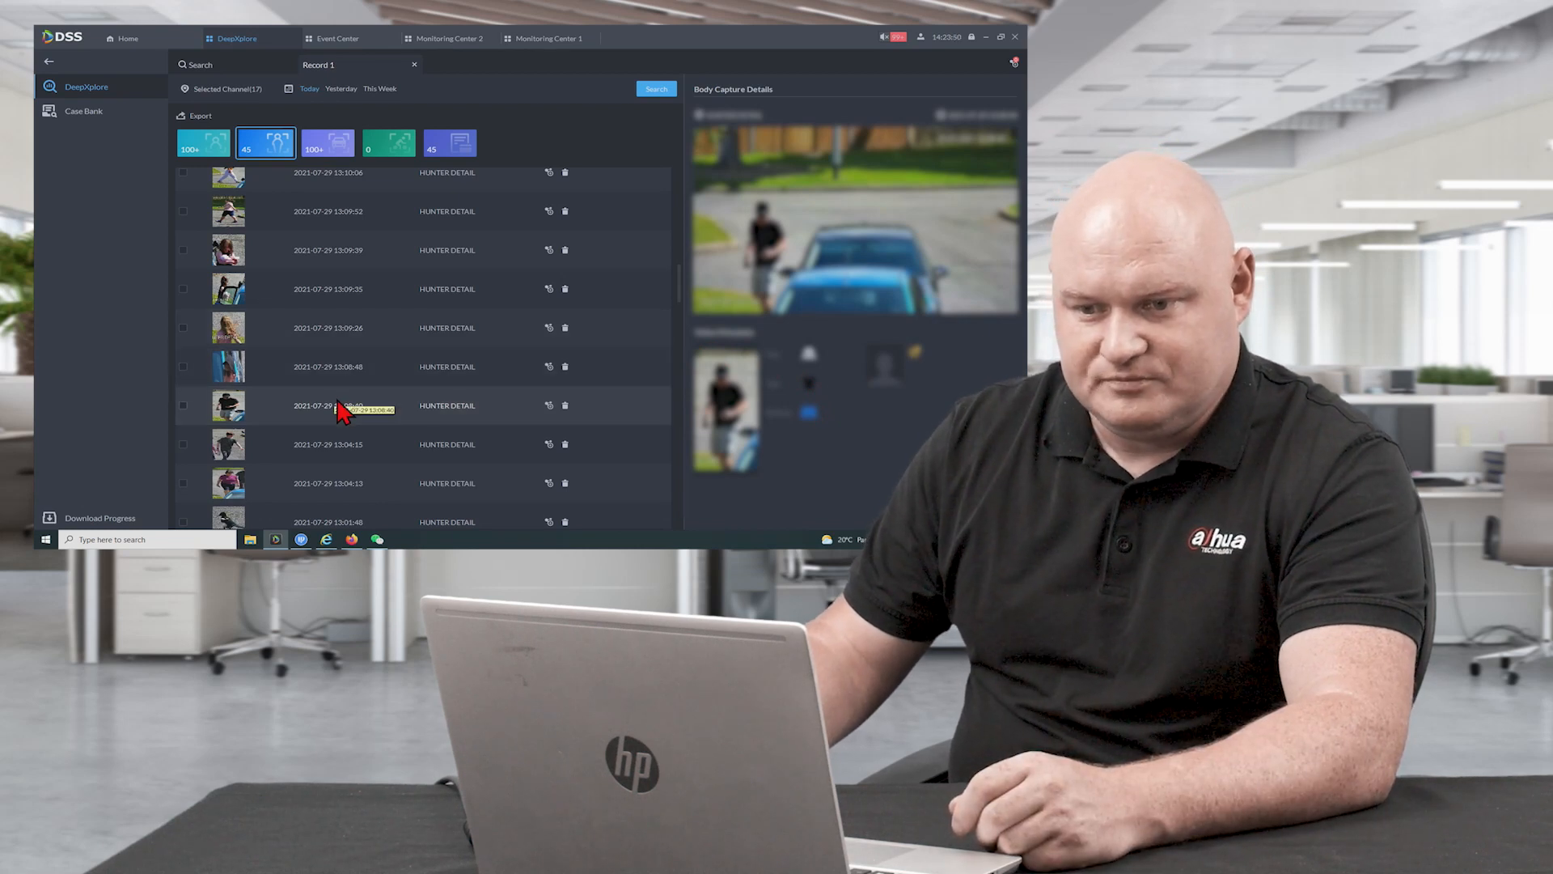
{"action": "scroll", "scroll_direction": "down", "scroll_amount": 3}
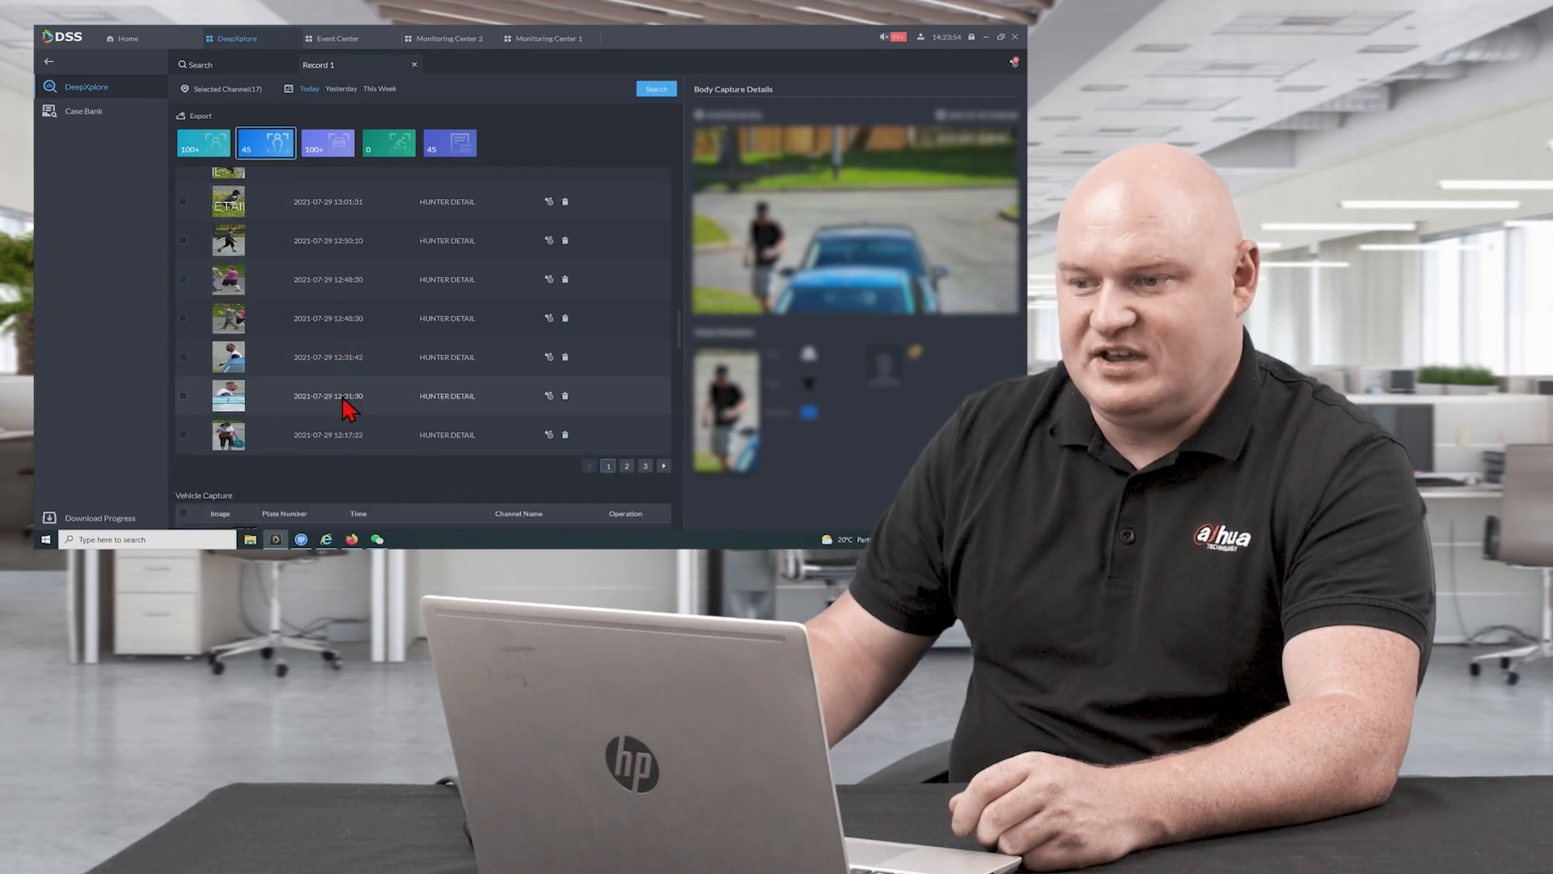
{"action": "scroll", "scroll_direction": "down", "scroll_amount": 3}
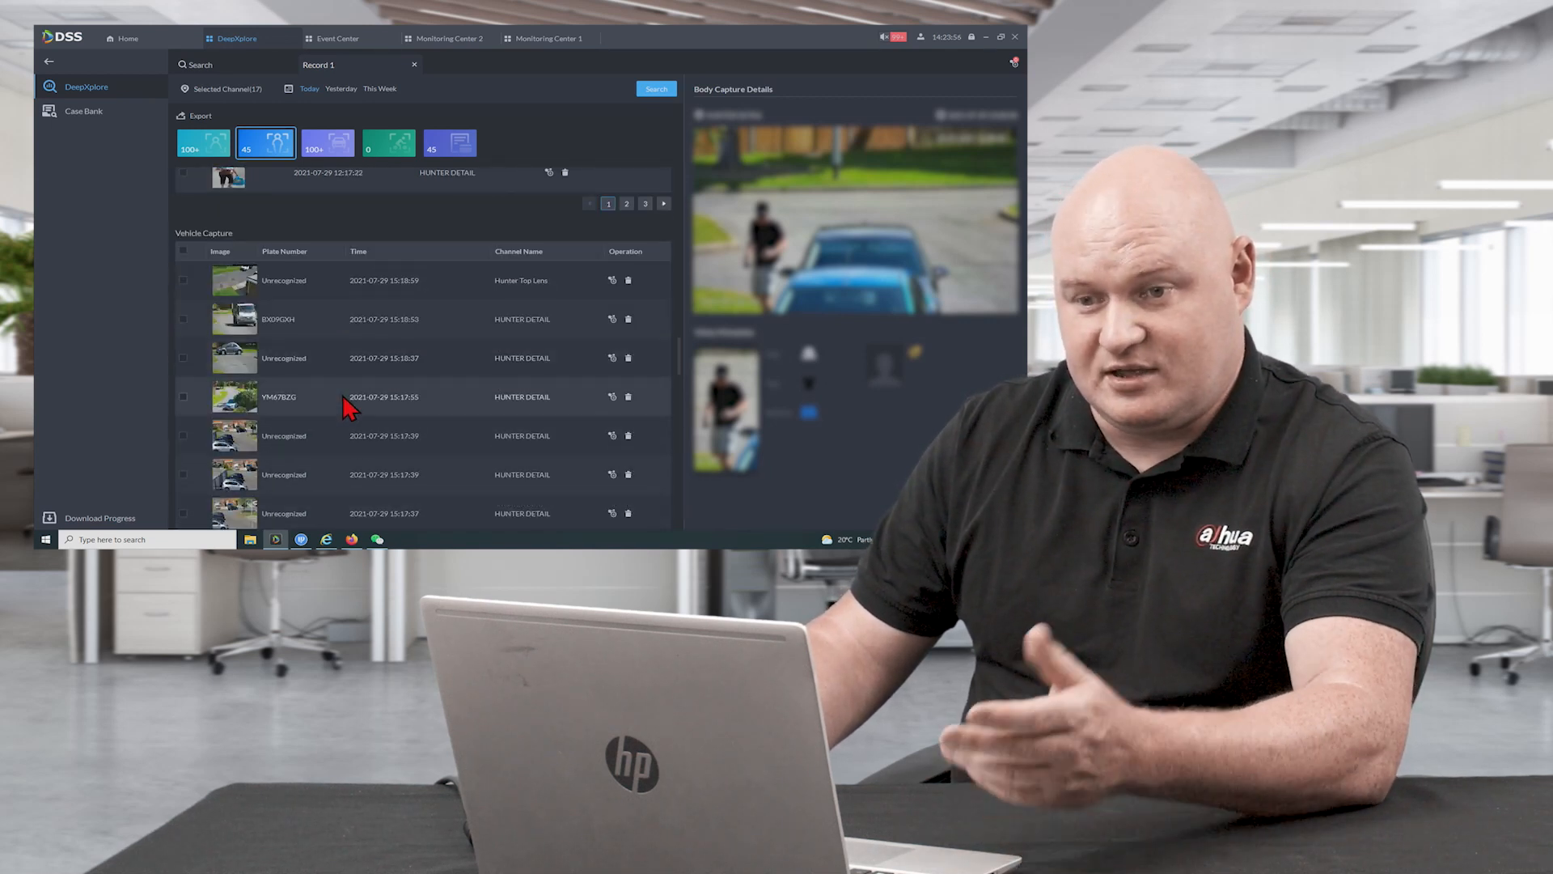
{"action": "left_click", "coordinate": [327, 142]}
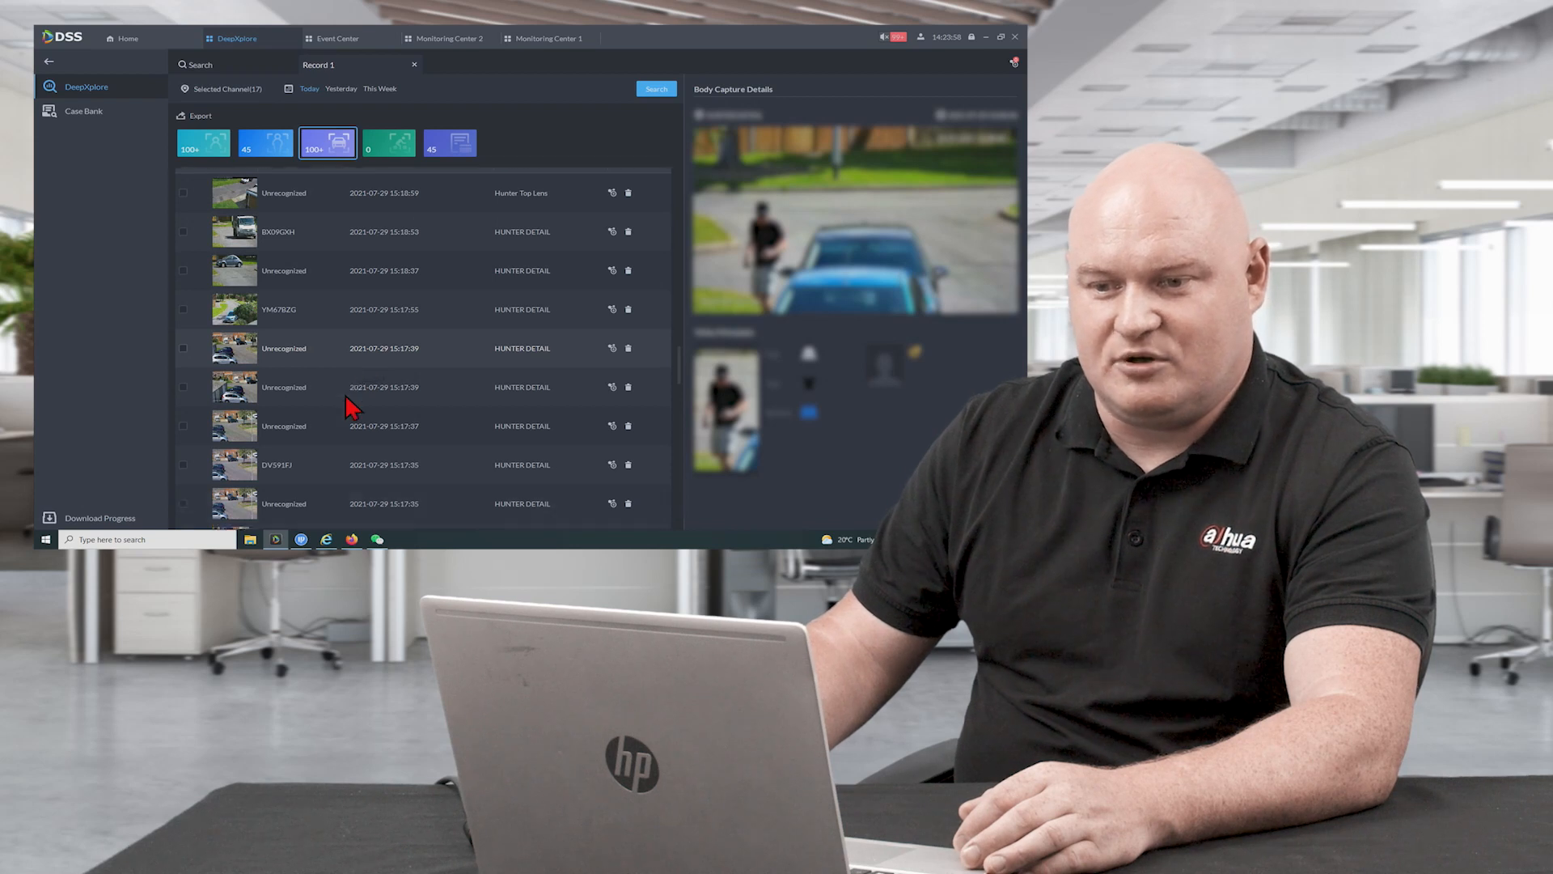
{"action": "left_click", "coordinate": [298, 307]}
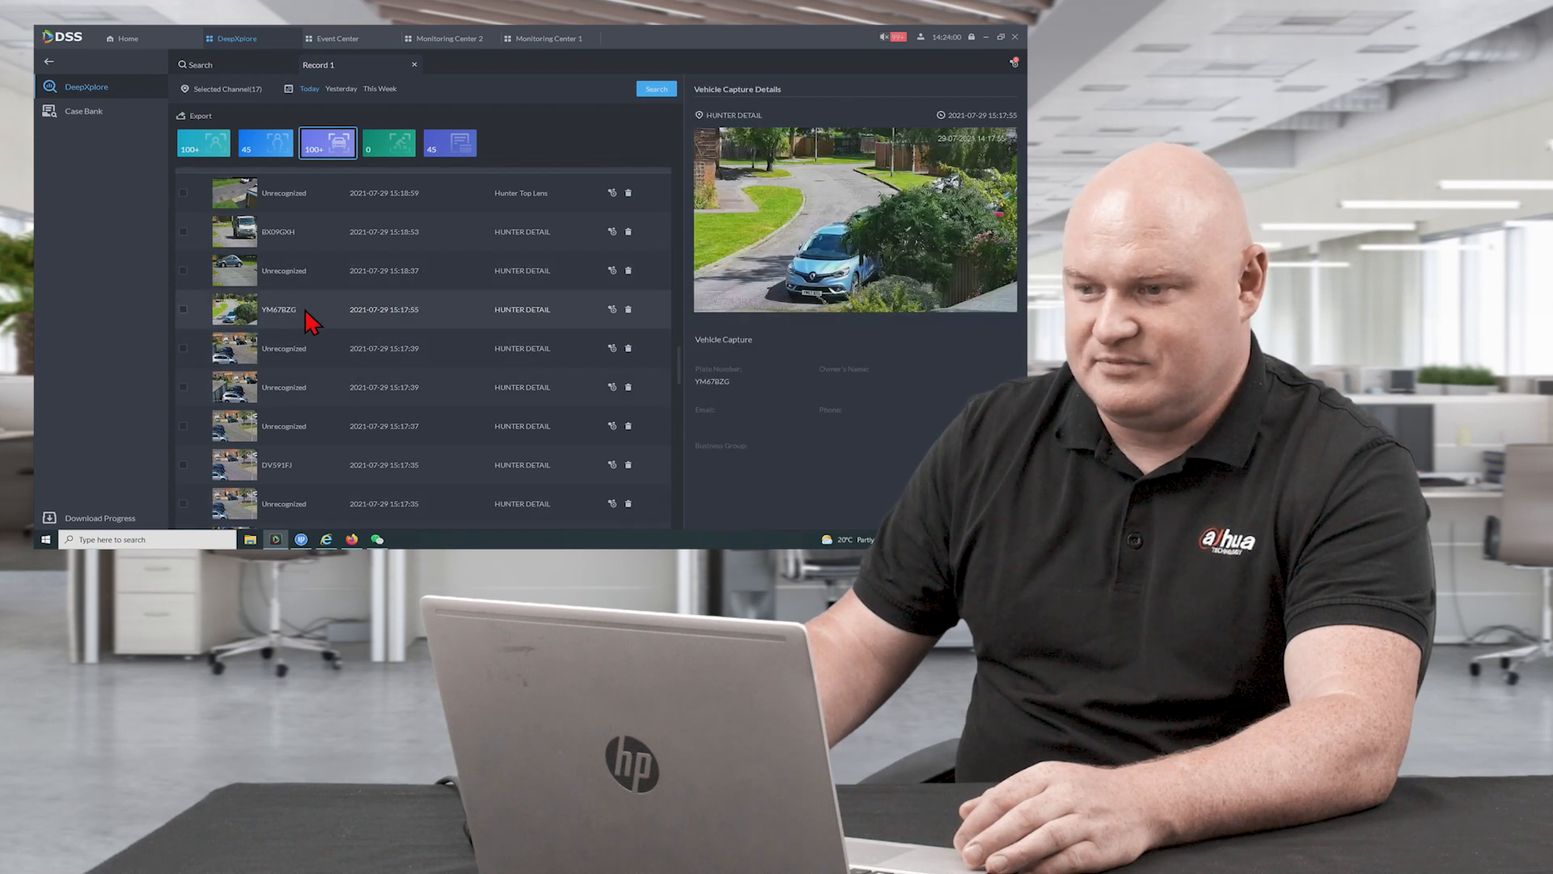
{"action": "scroll", "scroll_direction": "down", "scroll_amount": 3}
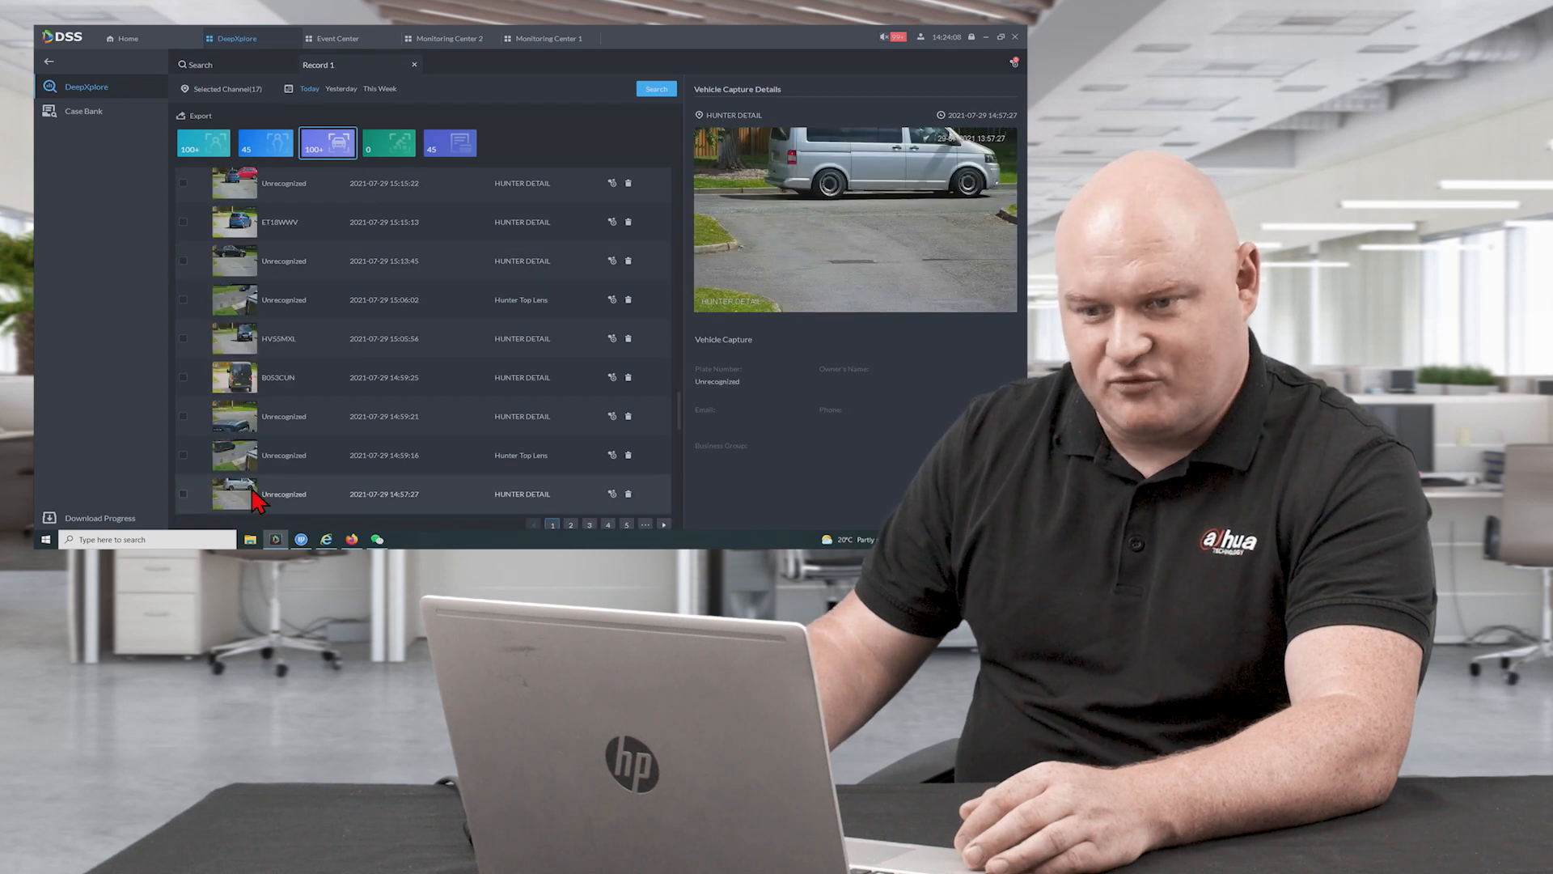
{"action": "scroll", "scroll_direction": "down", "scroll_amount": 3}
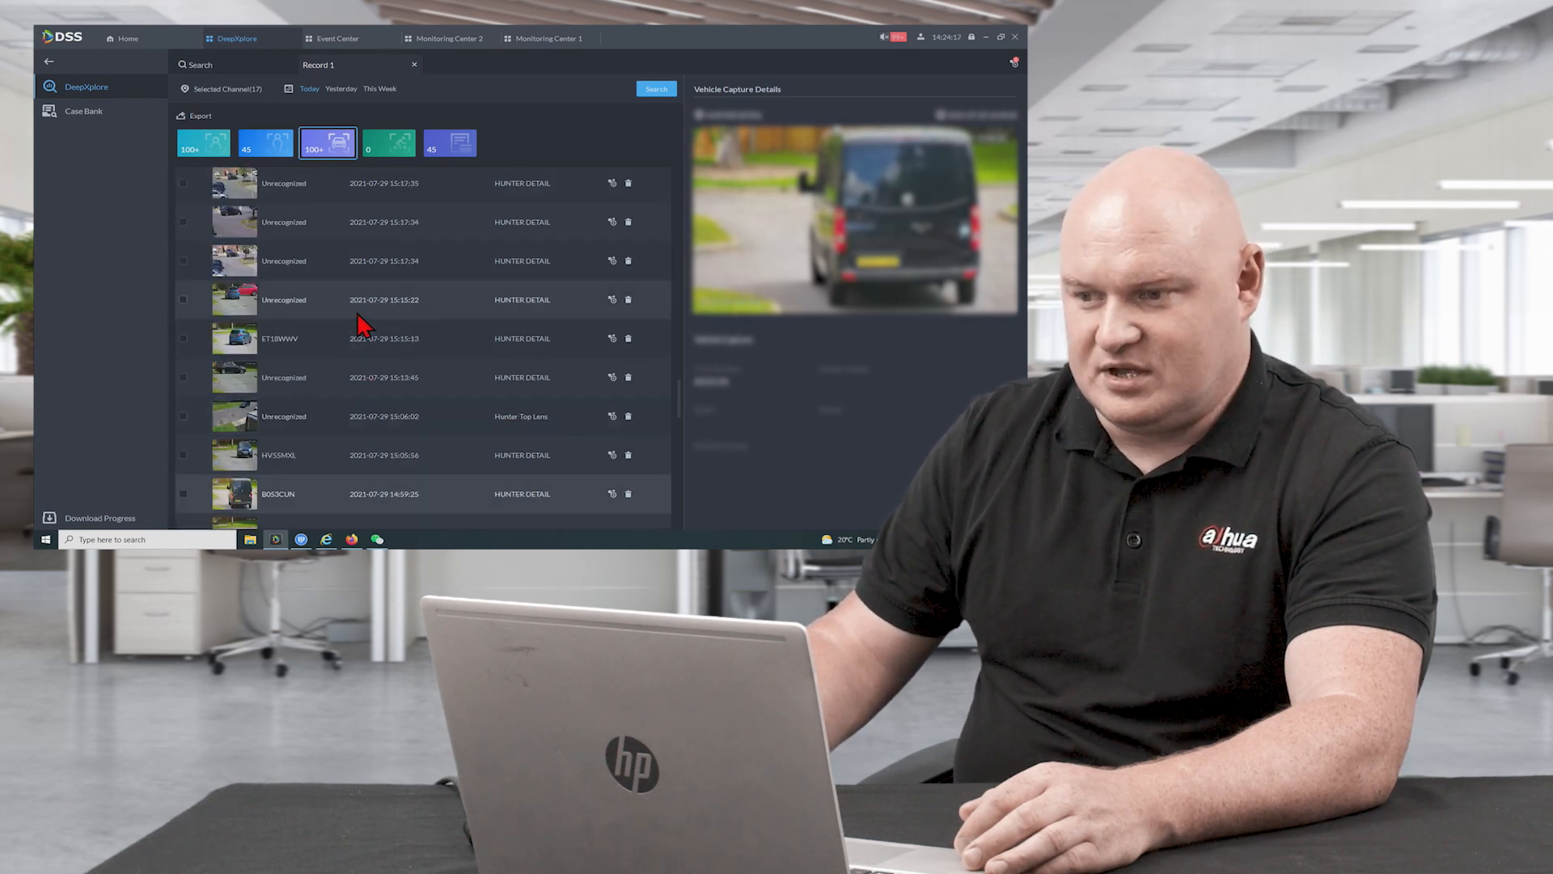
{"action": "scroll", "scroll_direction": "up", "scroll_amount": 3}
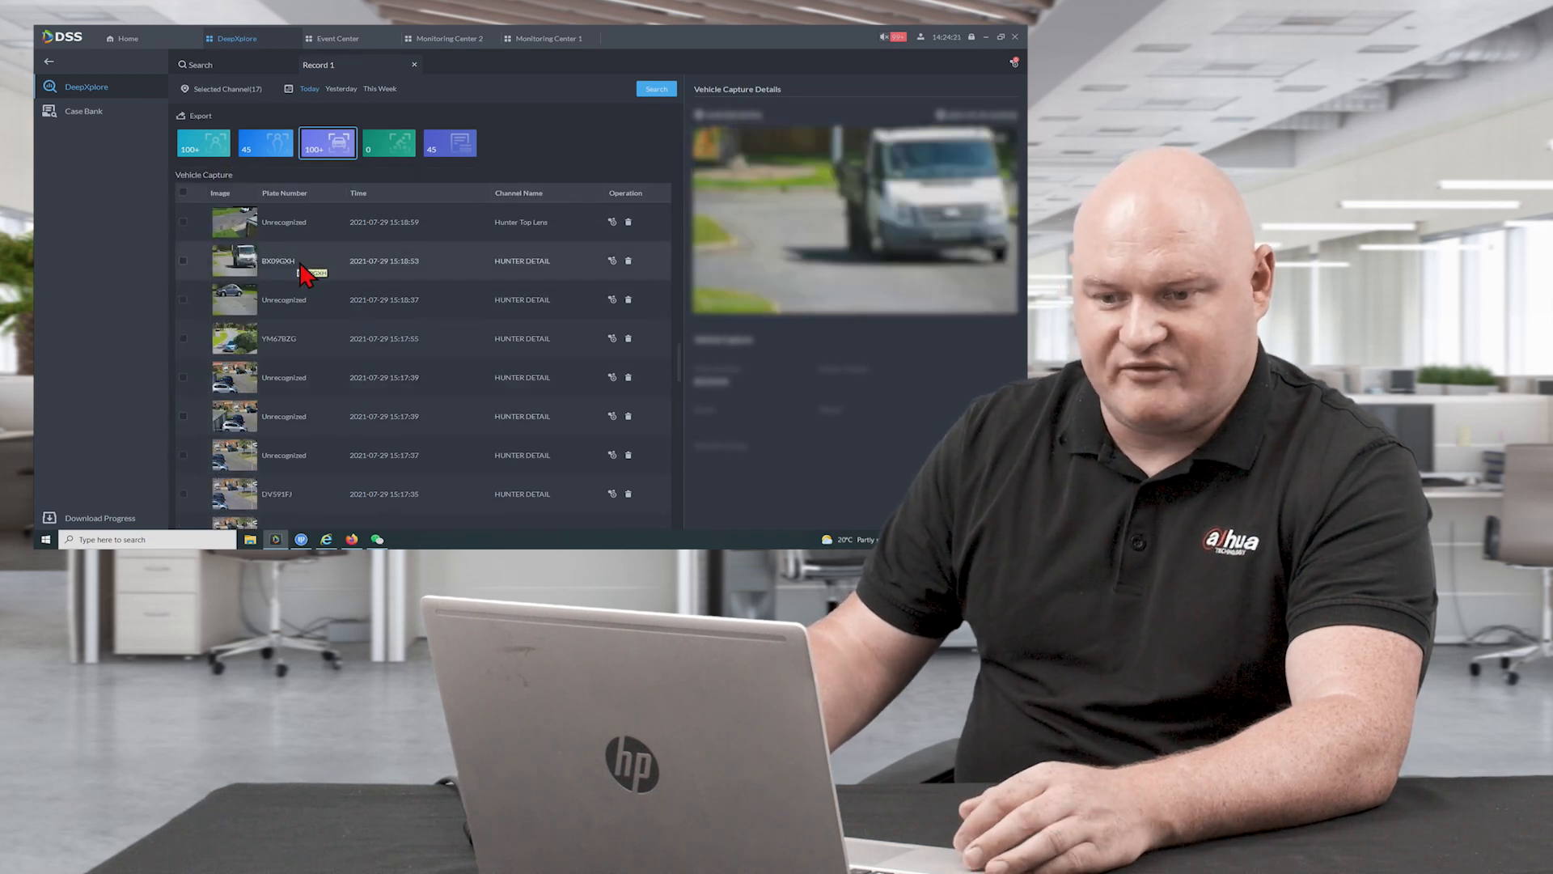
{"action": "scroll", "scroll_direction": "down", "scroll_amount": 3}
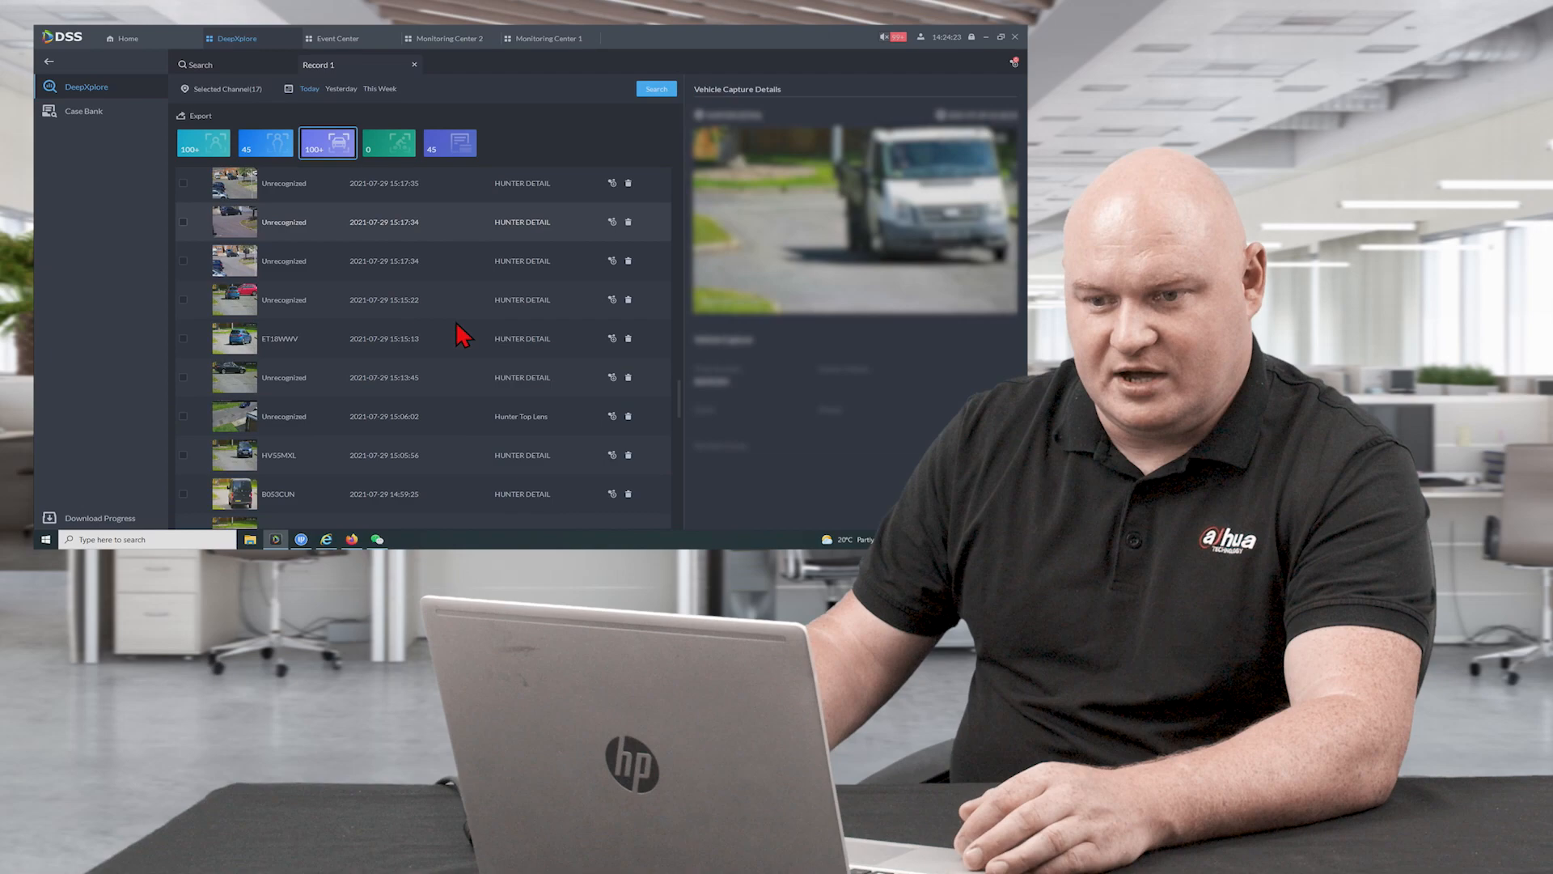
Jump through non-motor vehicle captures to the access records and browse them
{"action": "left_click", "coordinate": [999, 38]}
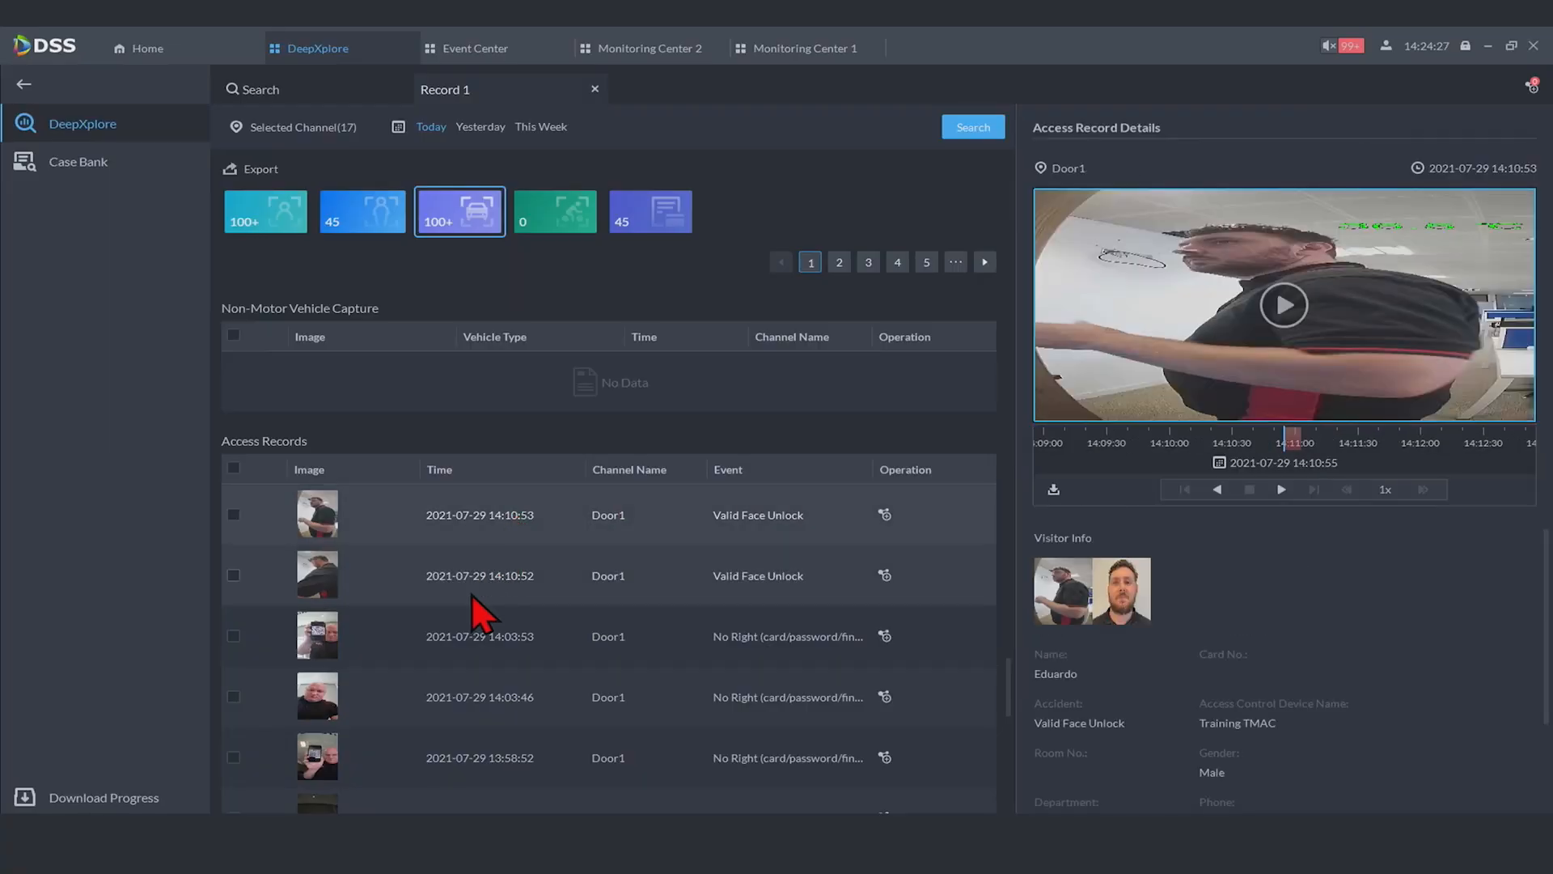
{"action": "left_click", "coordinate": [553, 210]}
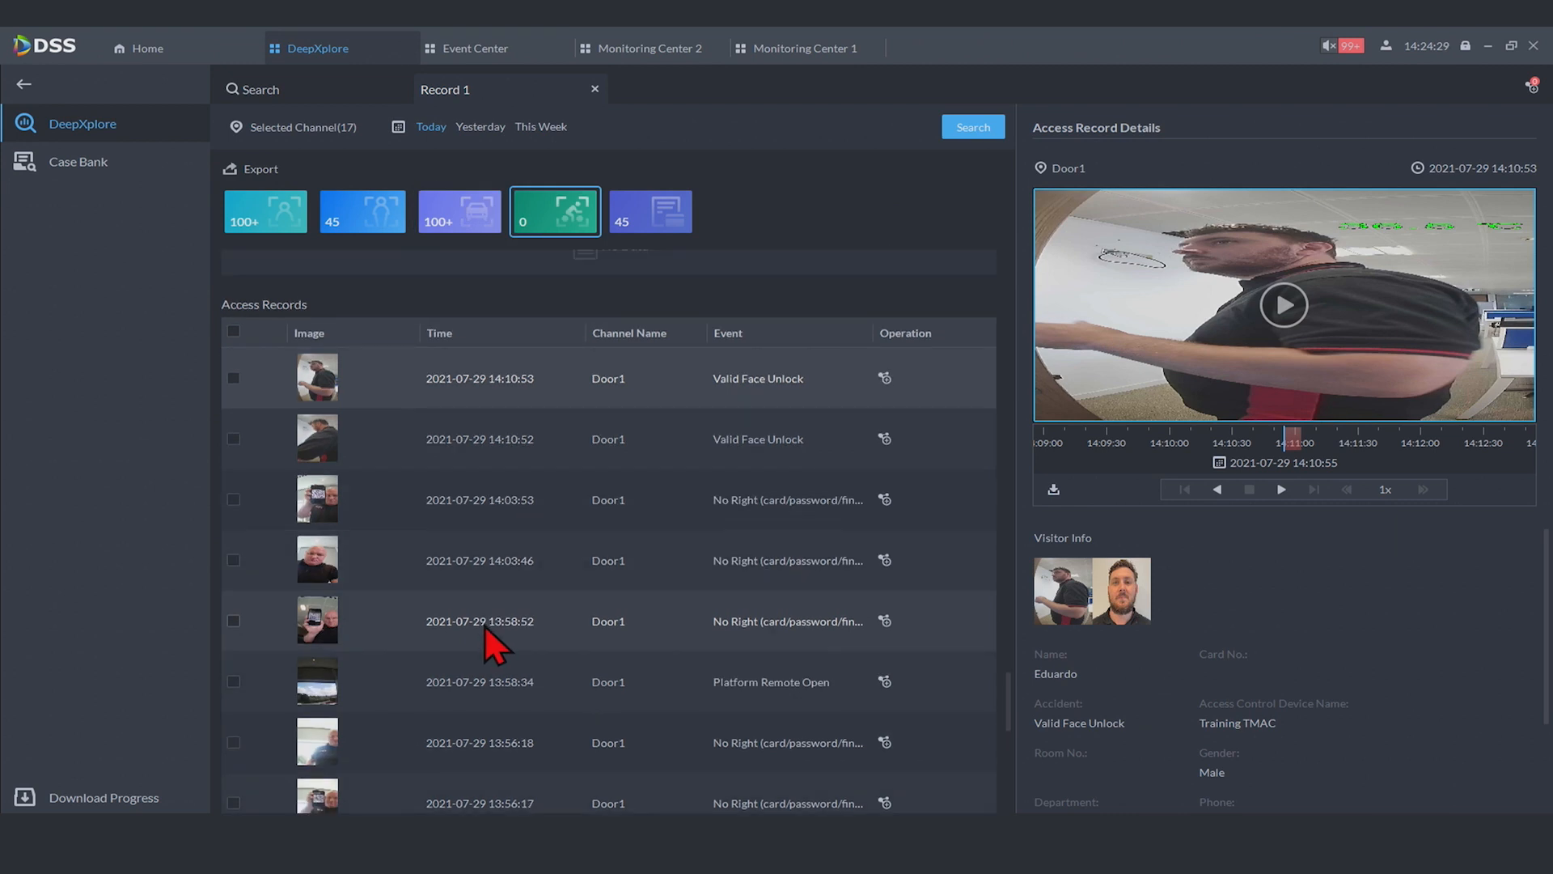
{"action": "left_click", "coordinate": [651, 210]}
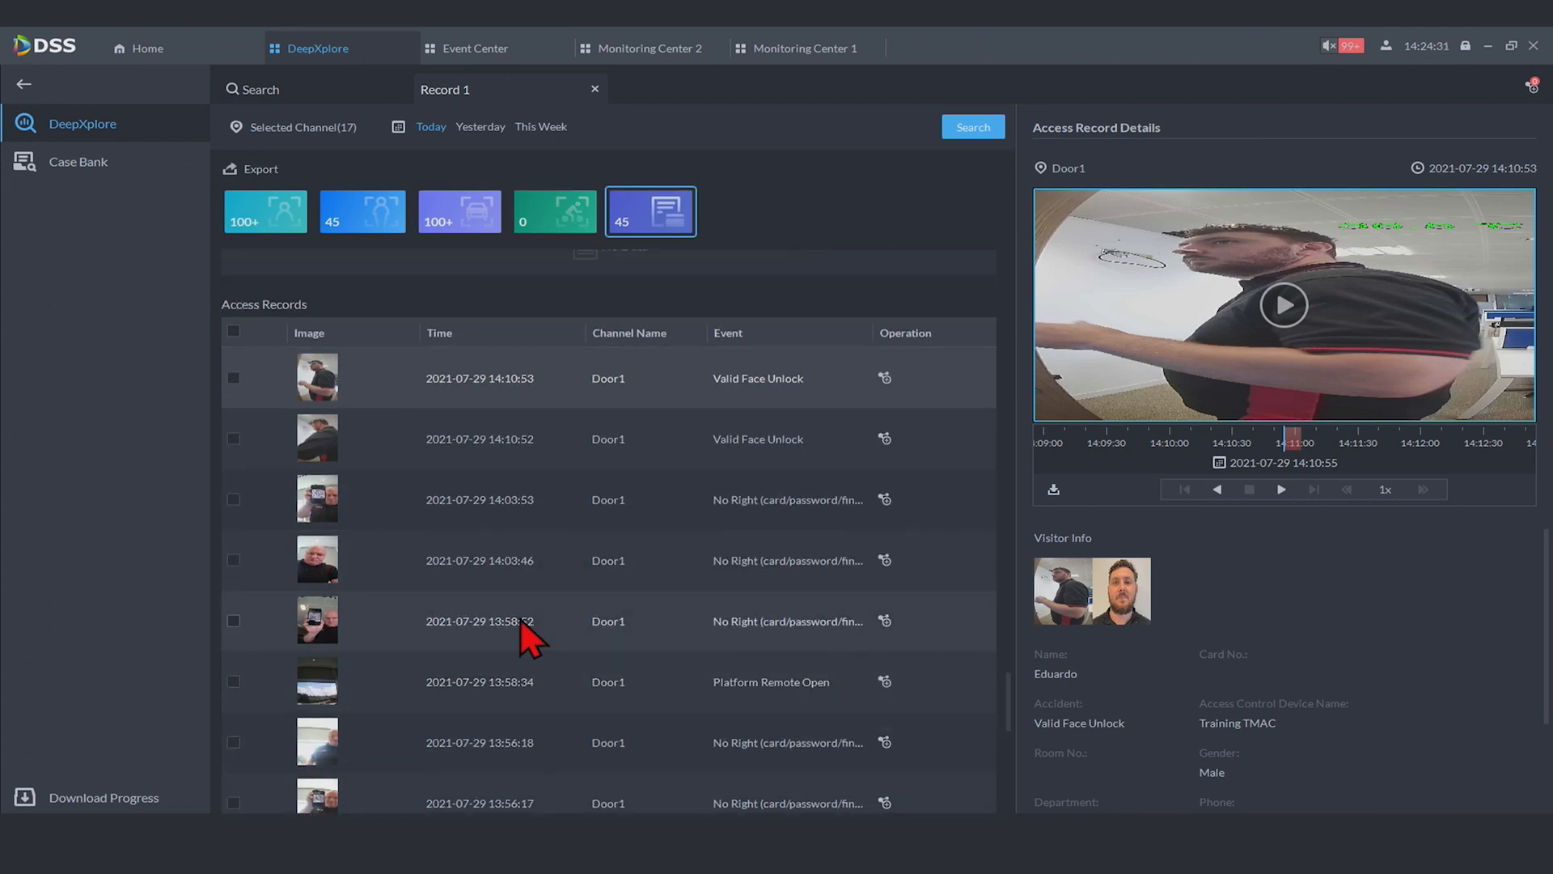
{"action": "scroll", "scroll_direction": "down", "scroll_amount": 3}
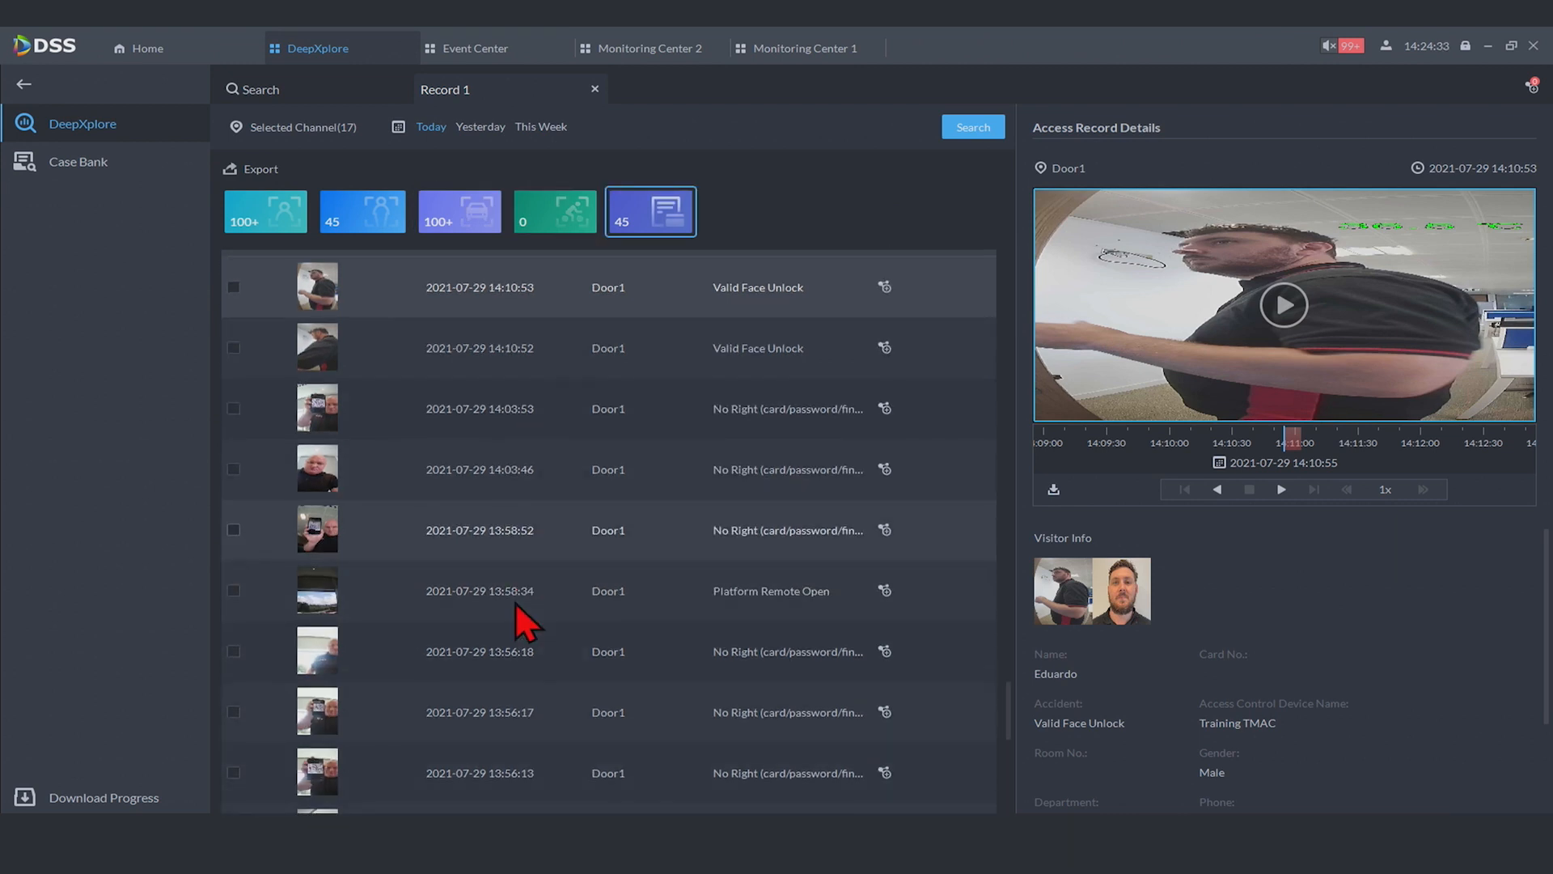
{"action": "scroll", "scroll_direction": "down", "scroll_amount": 3}
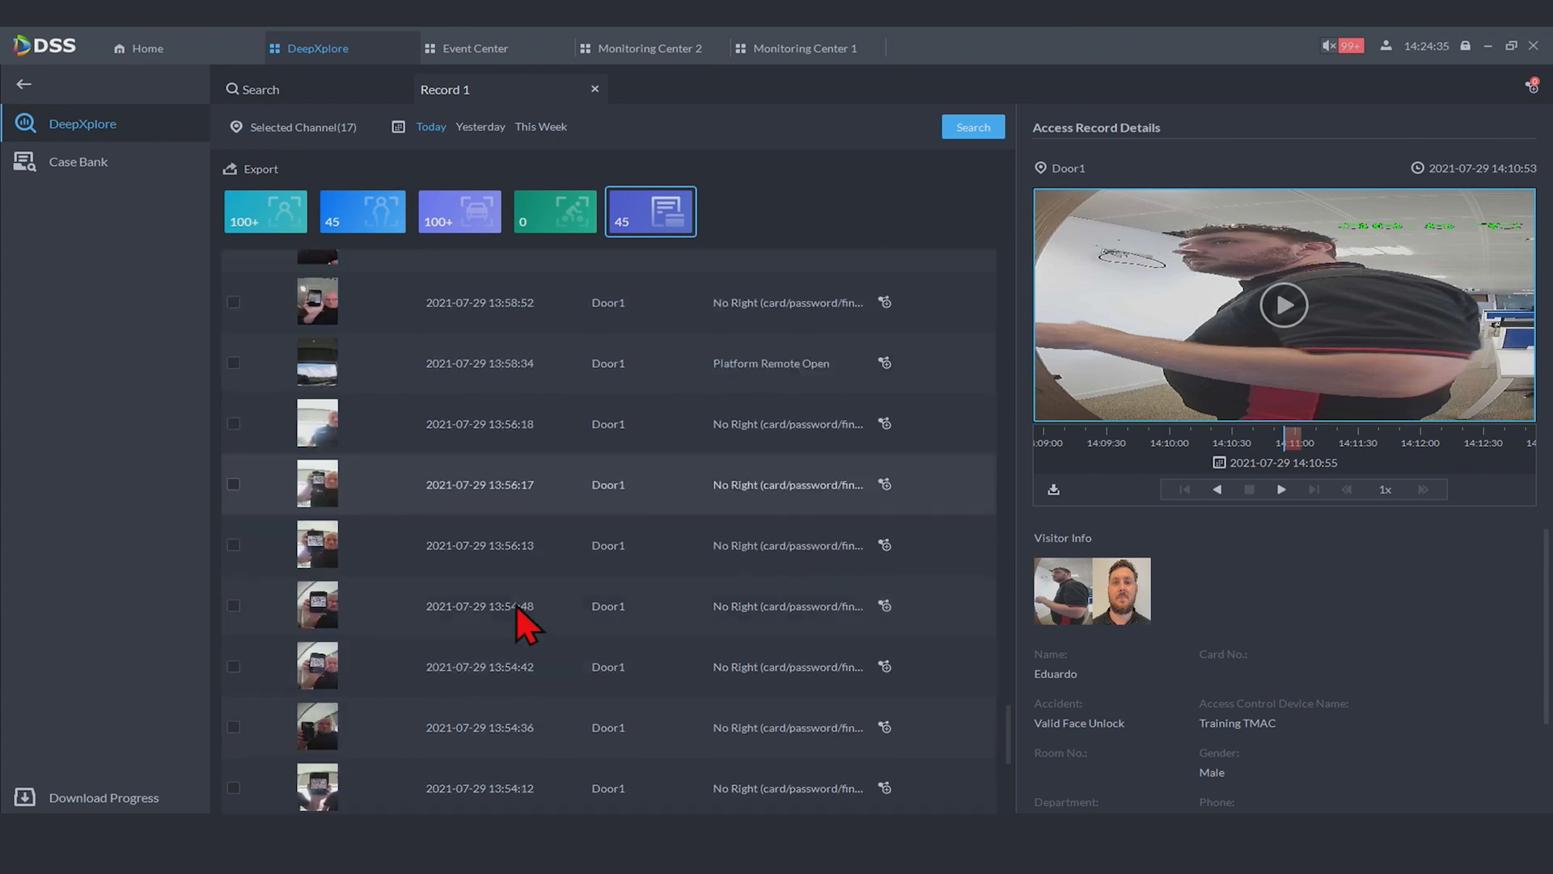
{"action": "scroll", "scroll_direction": "down", "scroll_amount": 3}
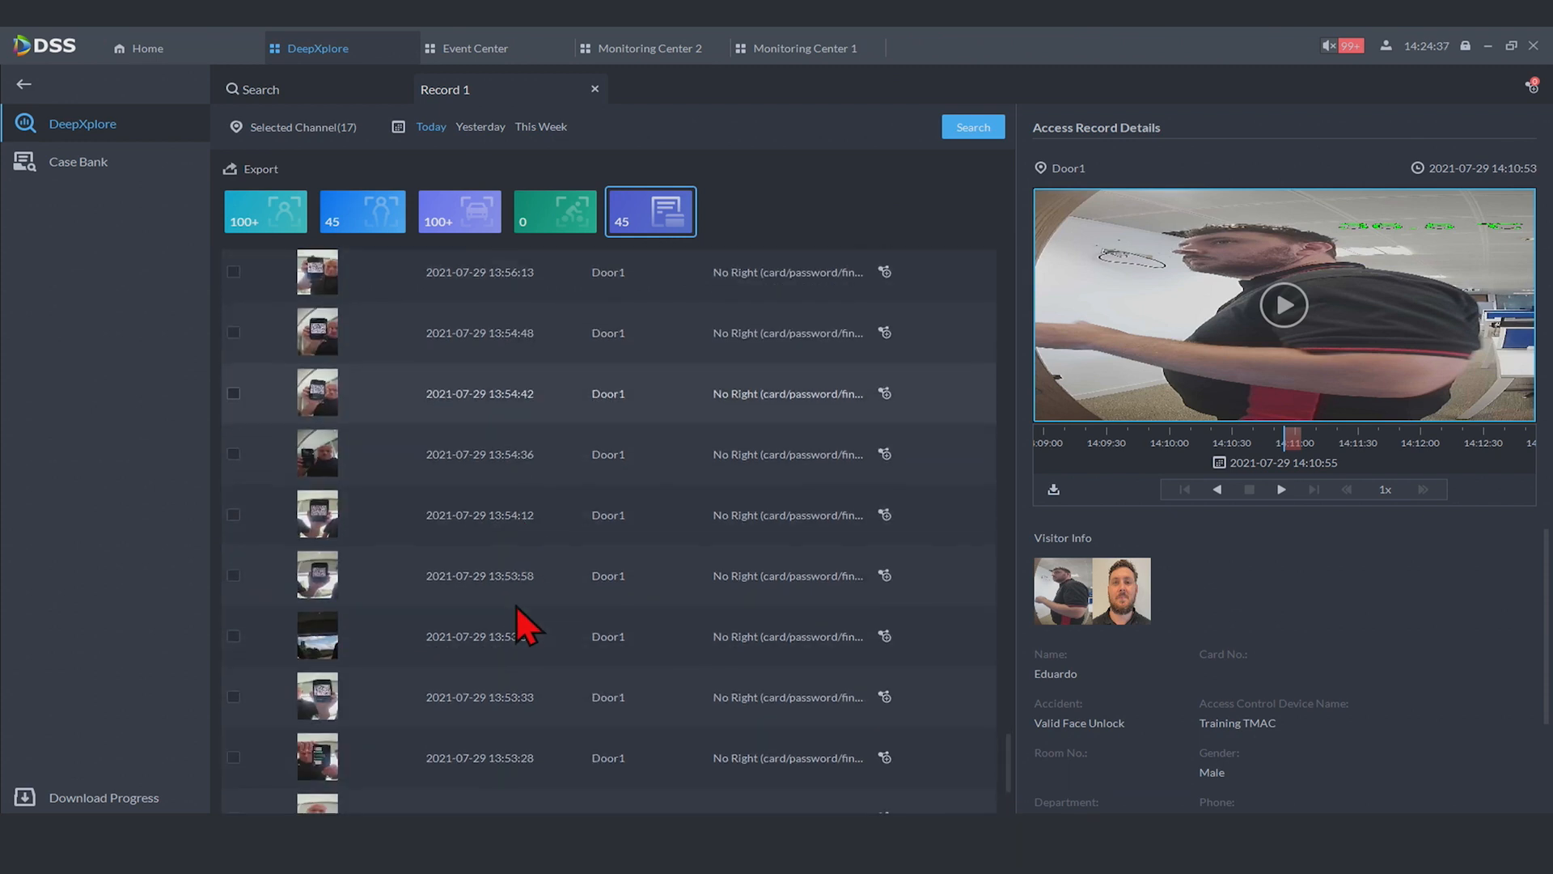
{"action": "scroll", "scroll_direction": "down", "scroll_amount": 3}
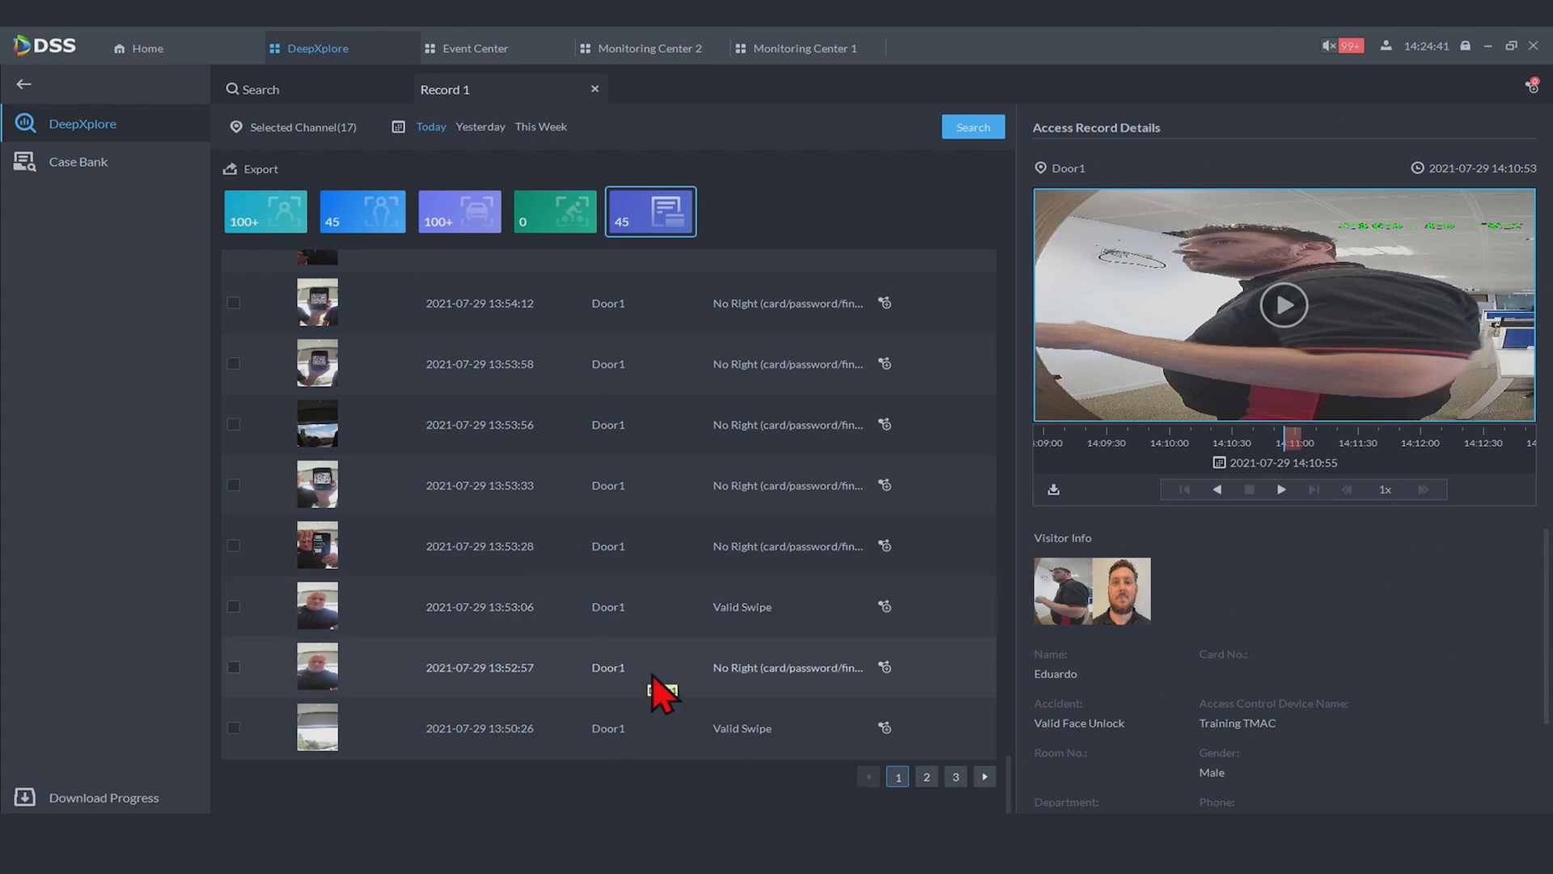
{"action": "mouse_move", "coordinate": [655, 683]}
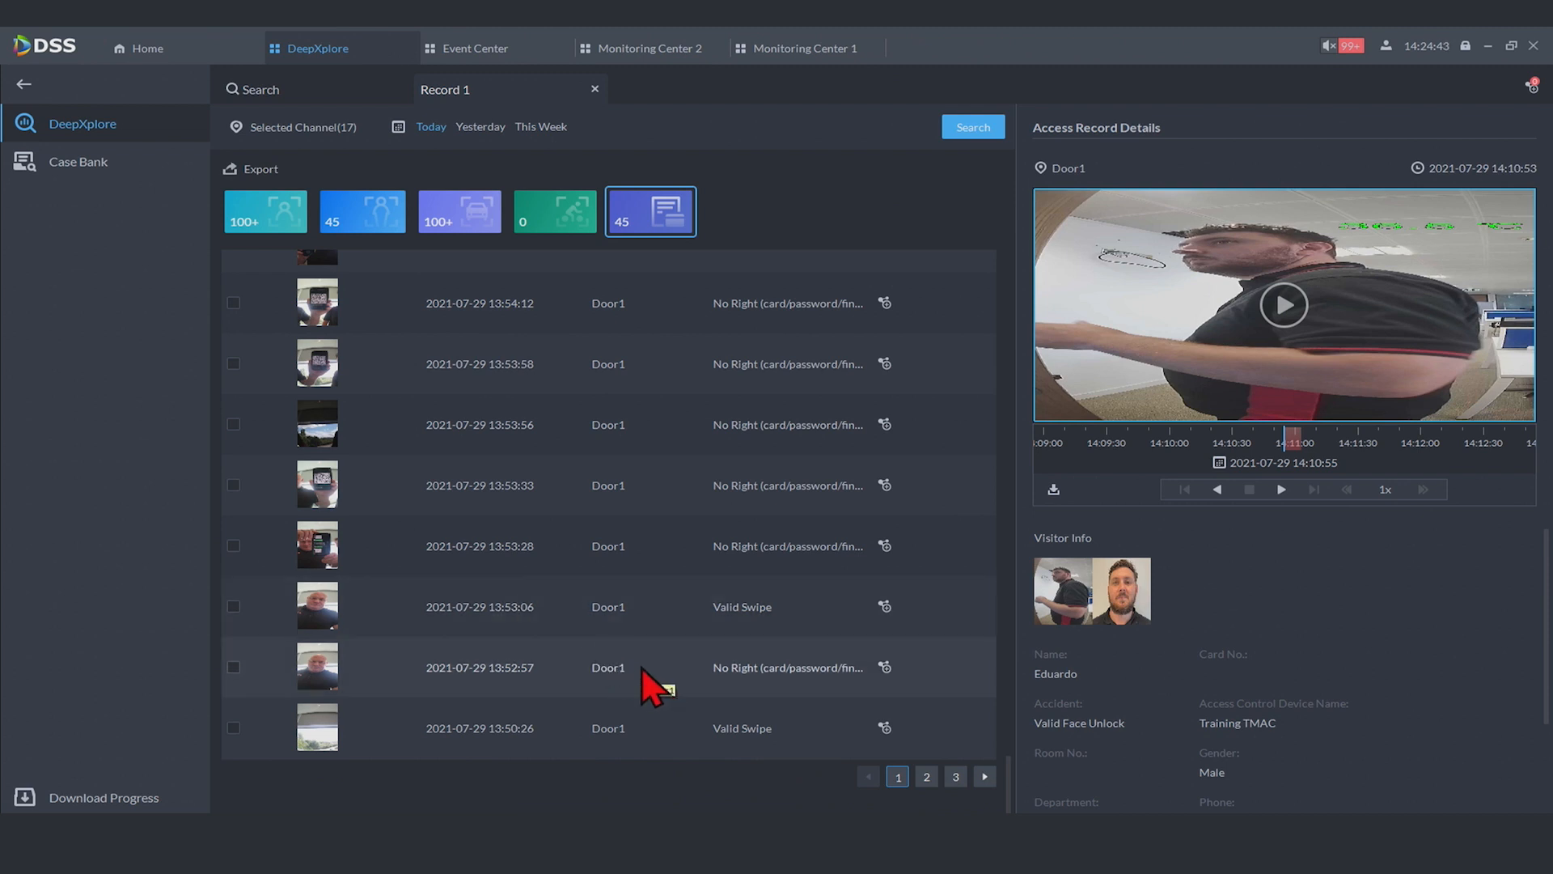
{"action": "mouse_move", "coordinate": [608, 634]}
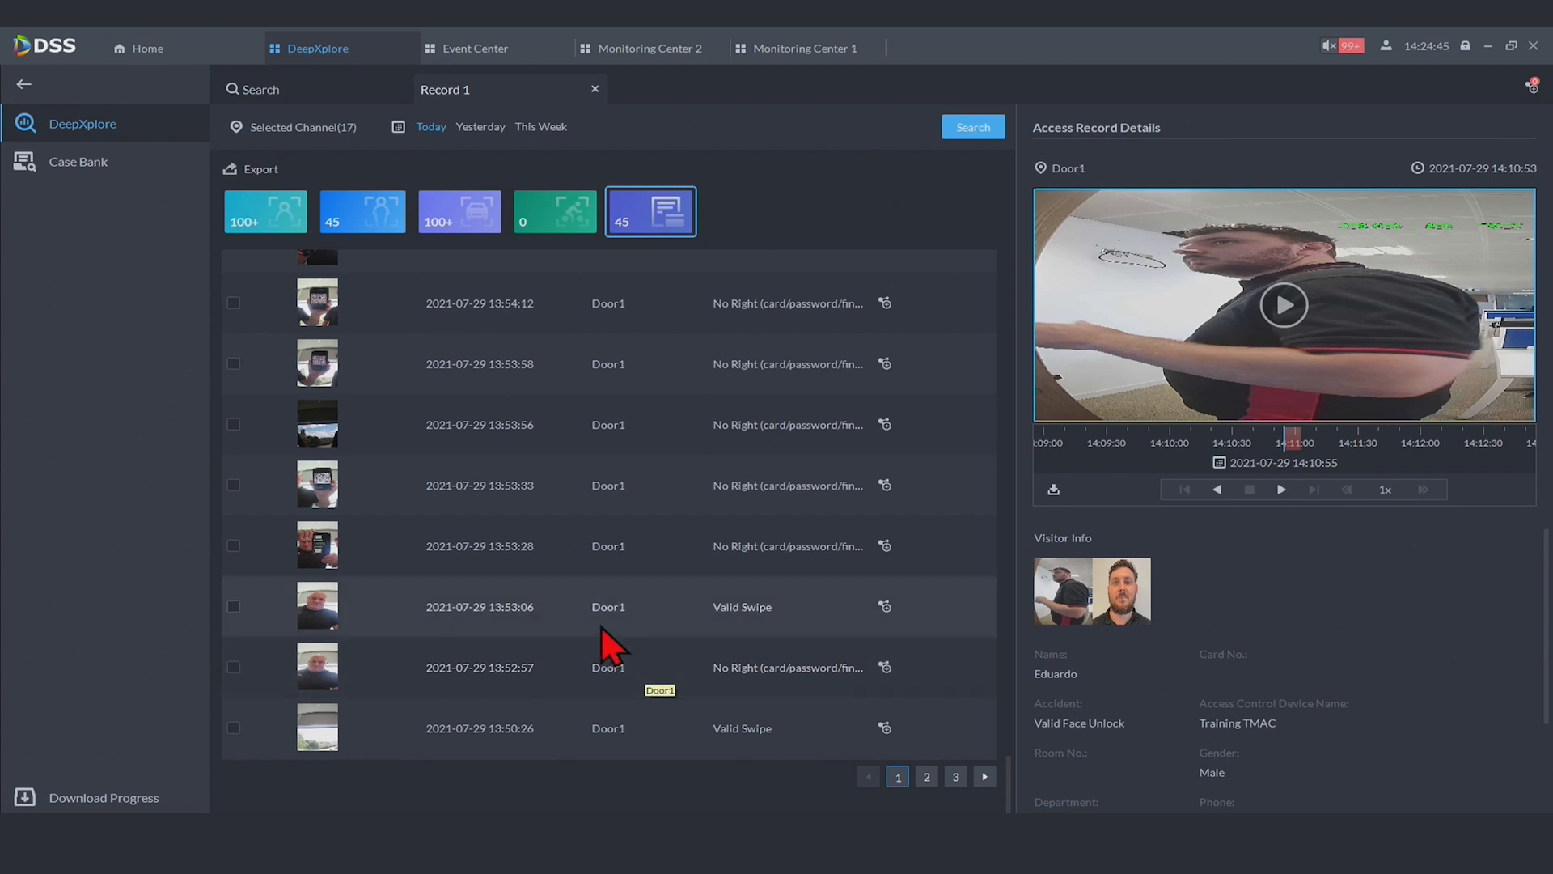
Show details of the 13:52:57 denied Door1 access record
{"action": "left_click", "coordinate": [479, 667]}
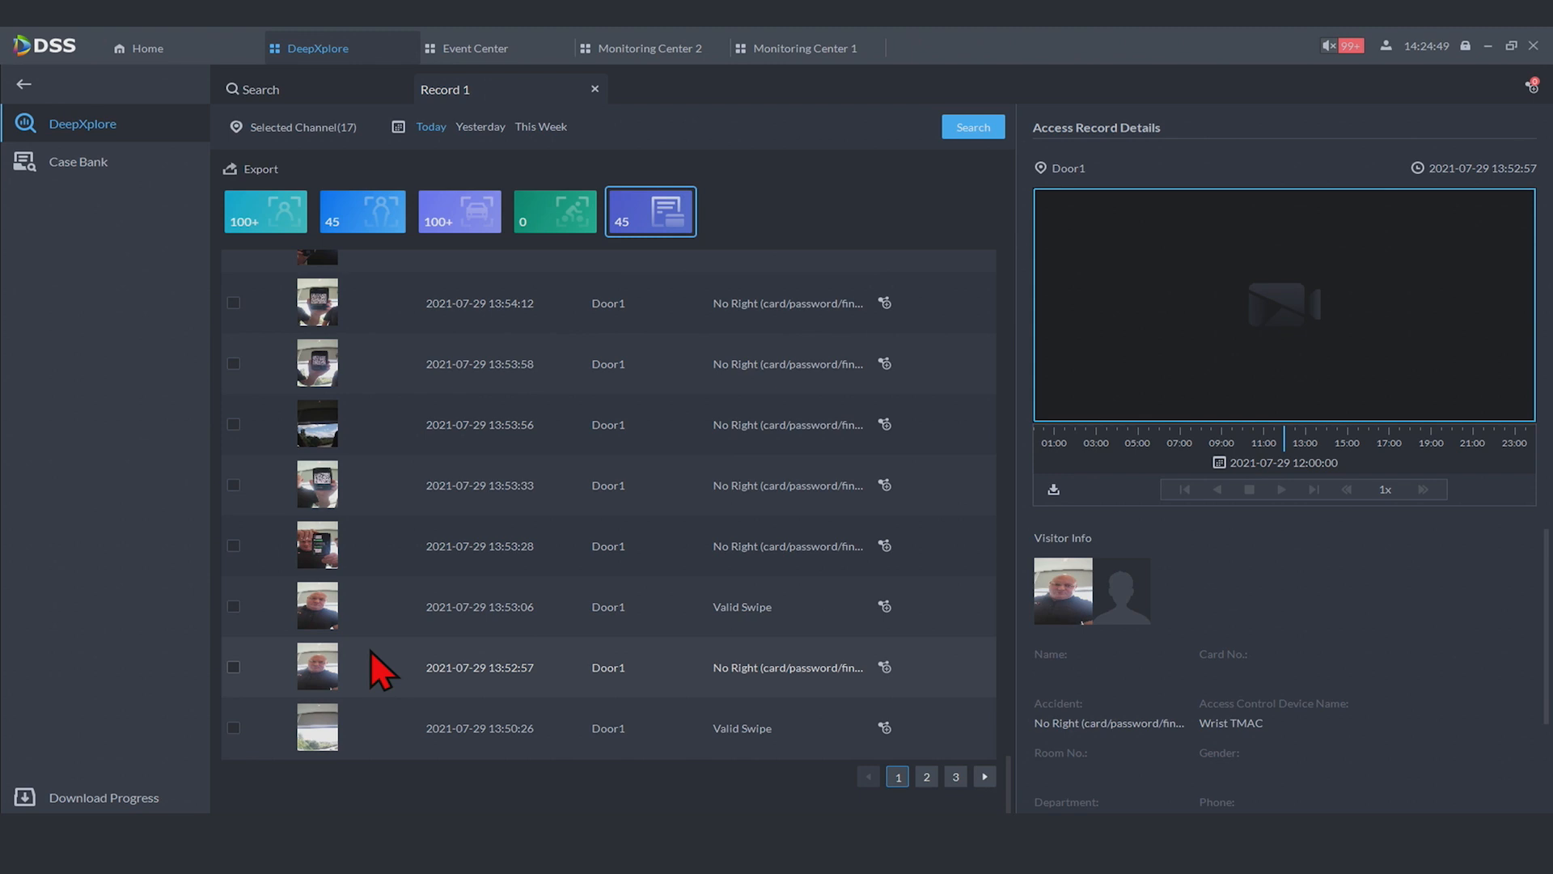
{"action": "mouse_move", "coordinate": [451, 678]}
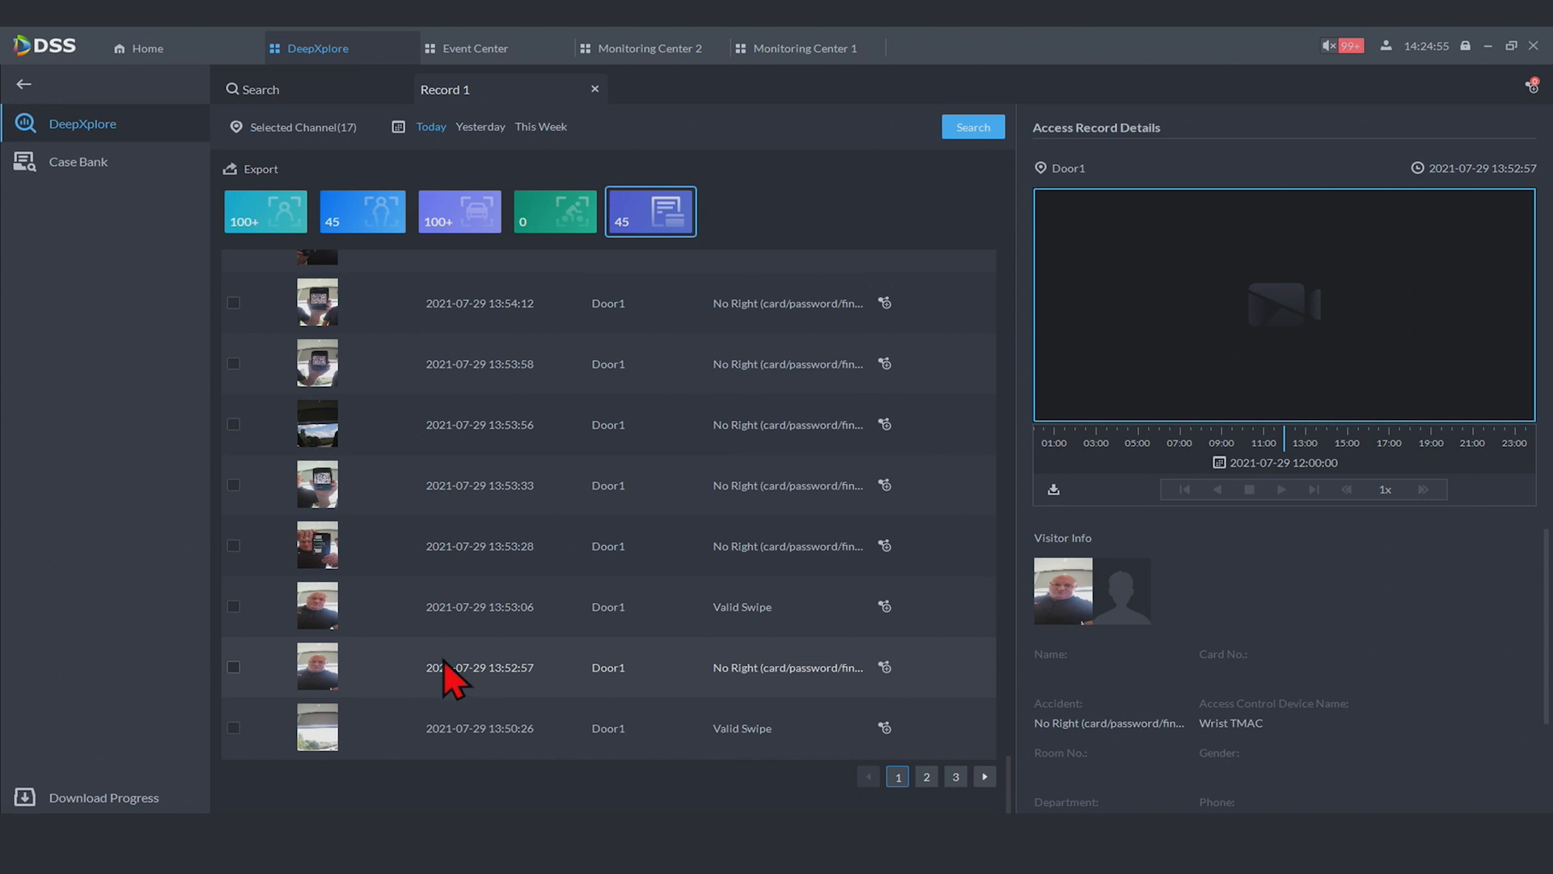
{"action": "mouse_move", "coordinate": [350, 107]}
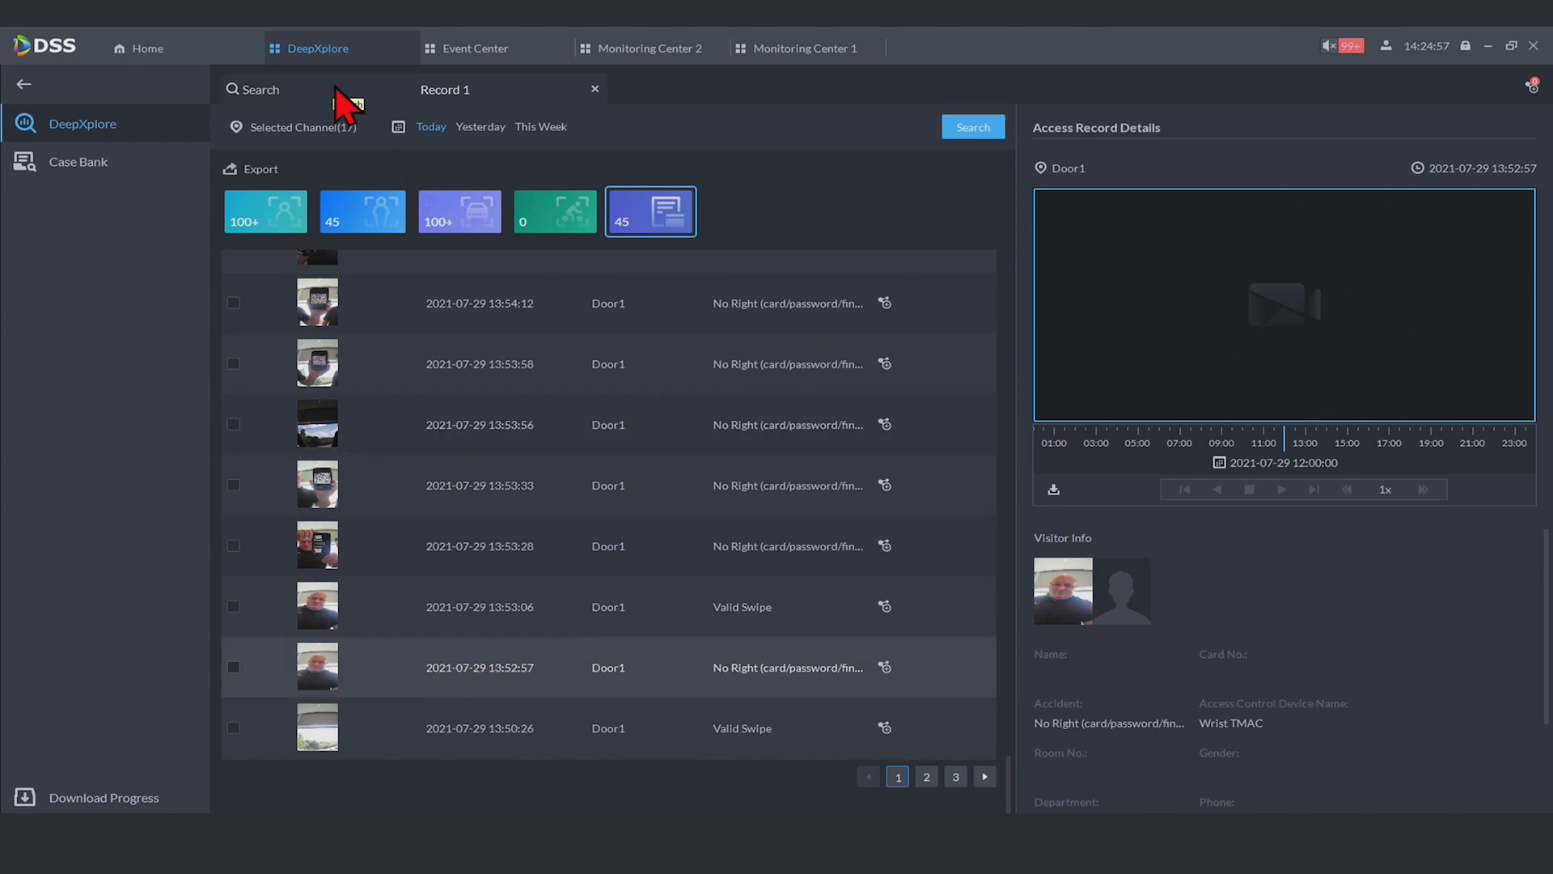
Run a Person search of type Face Capture from the search start page
{"action": "left_click", "coordinate": [261, 89]}
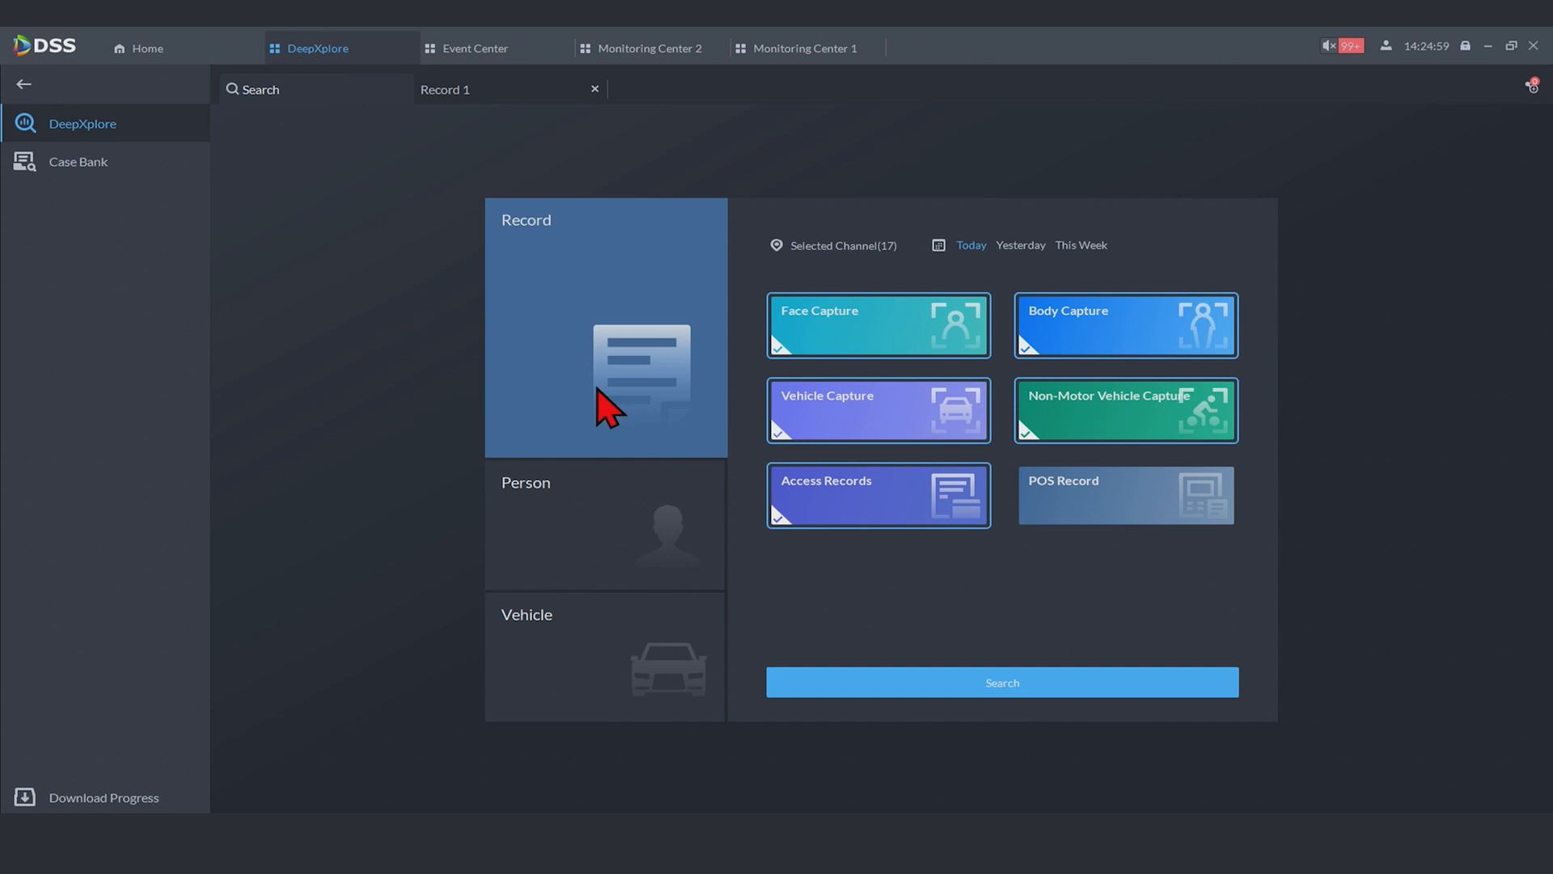
{"action": "mouse_move", "coordinate": [620, 492]}
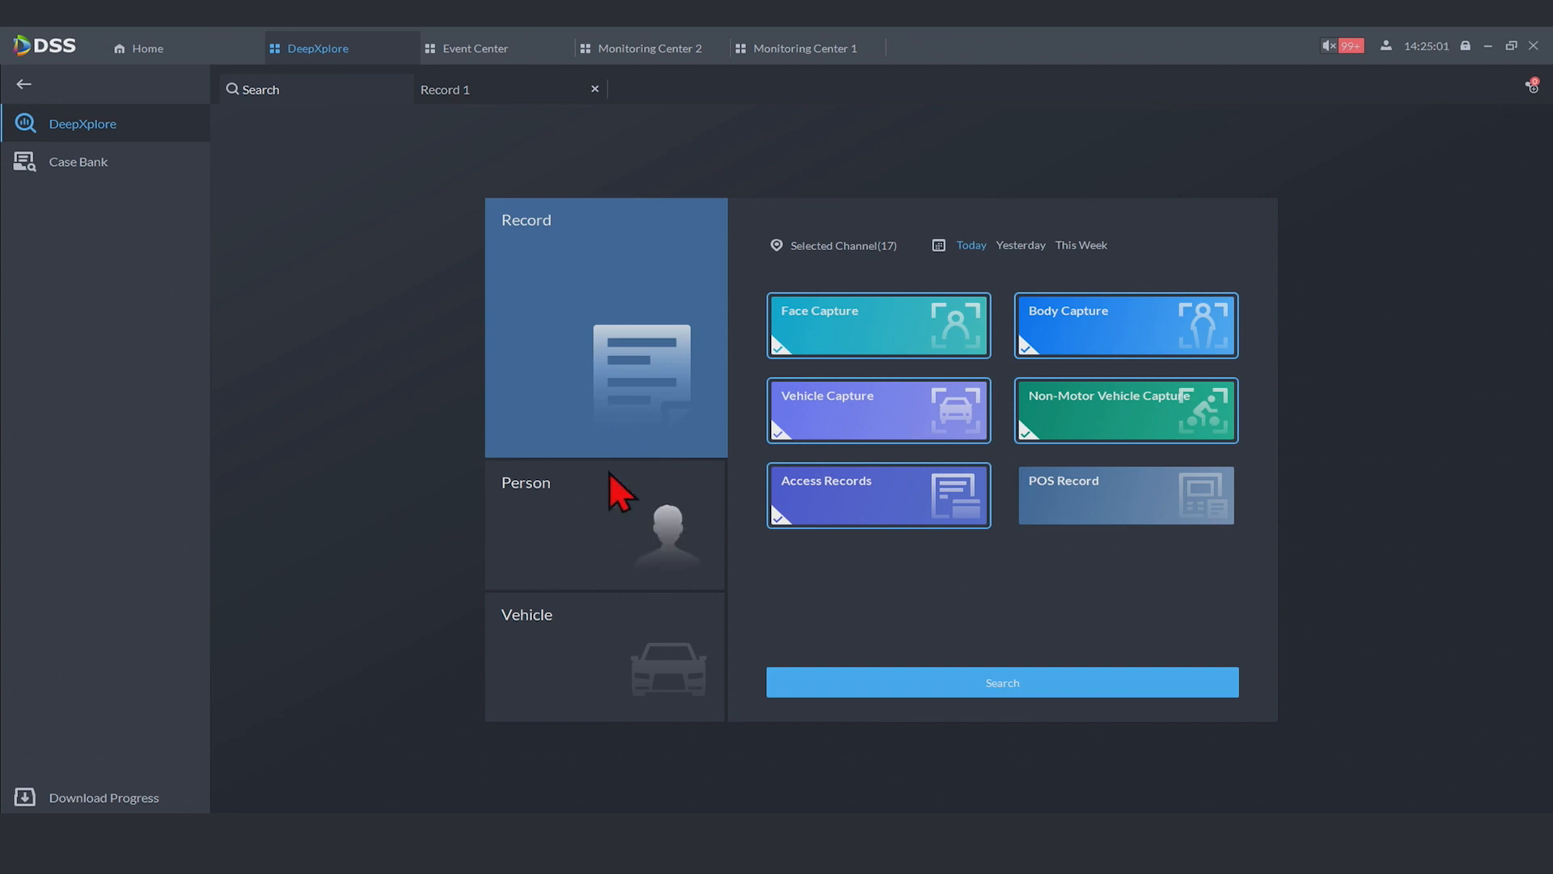
{"action": "left_click", "coordinate": [605, 524]}
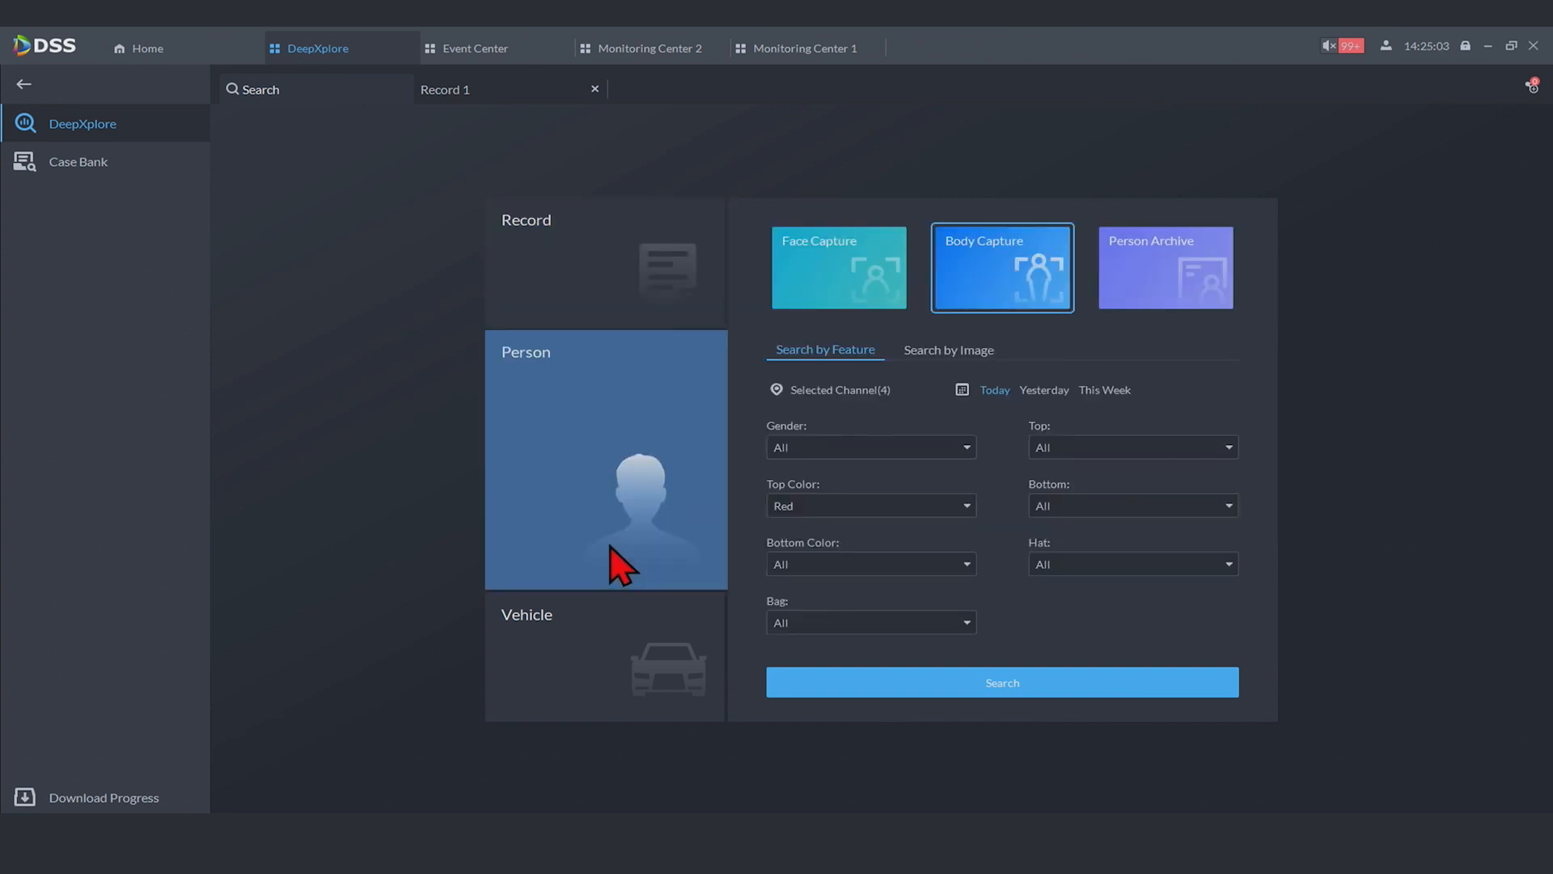
{"action": "left_click", "coordinate": [839, 267]}
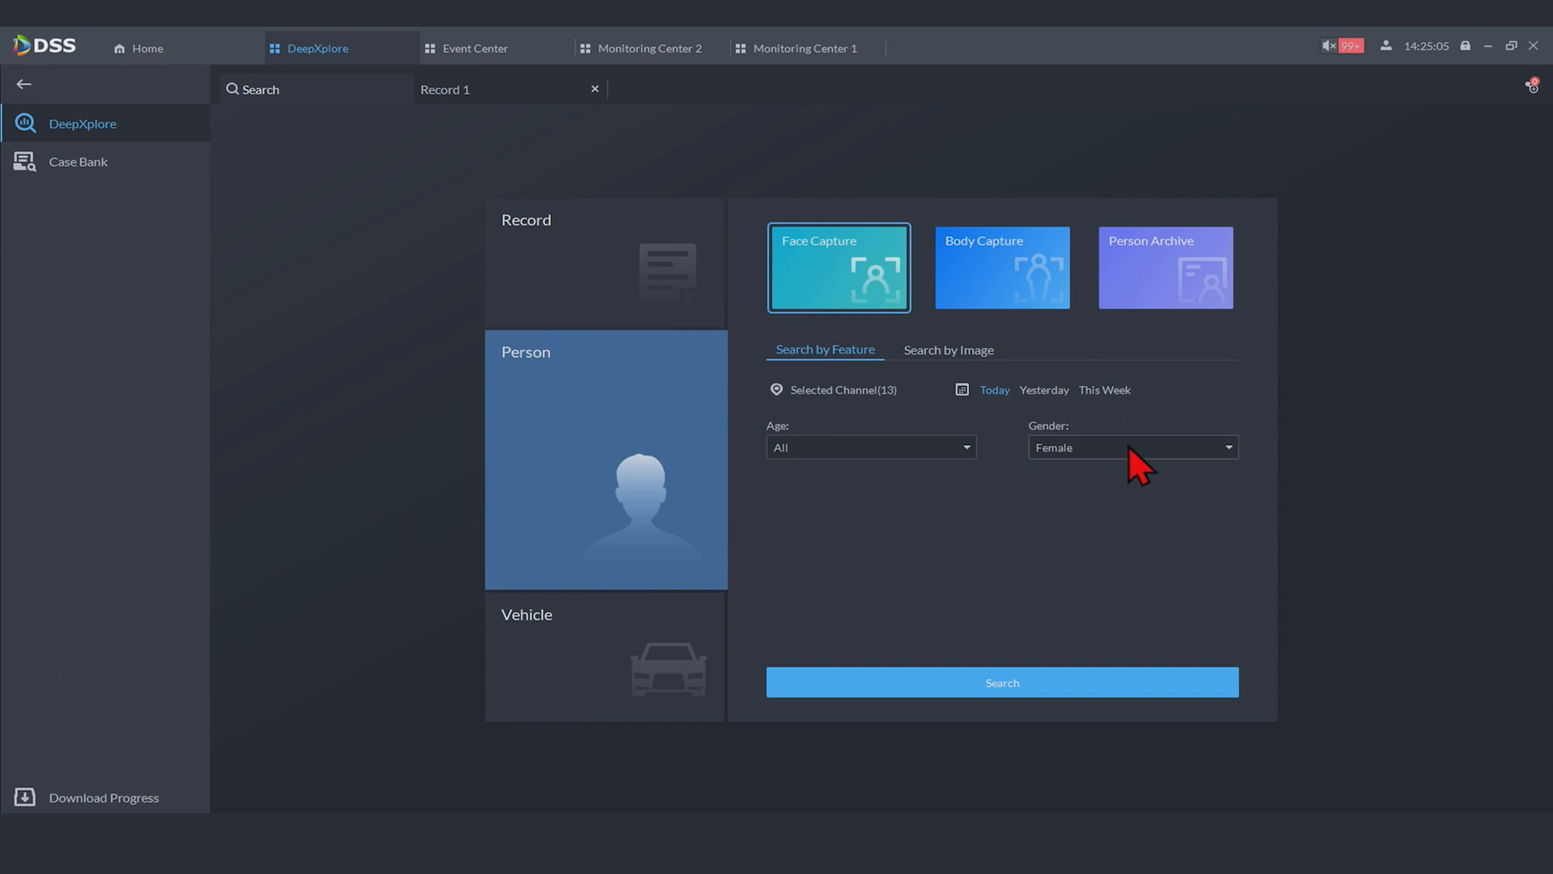
{"action": "left_click", "coordinate": [1002, 681]}
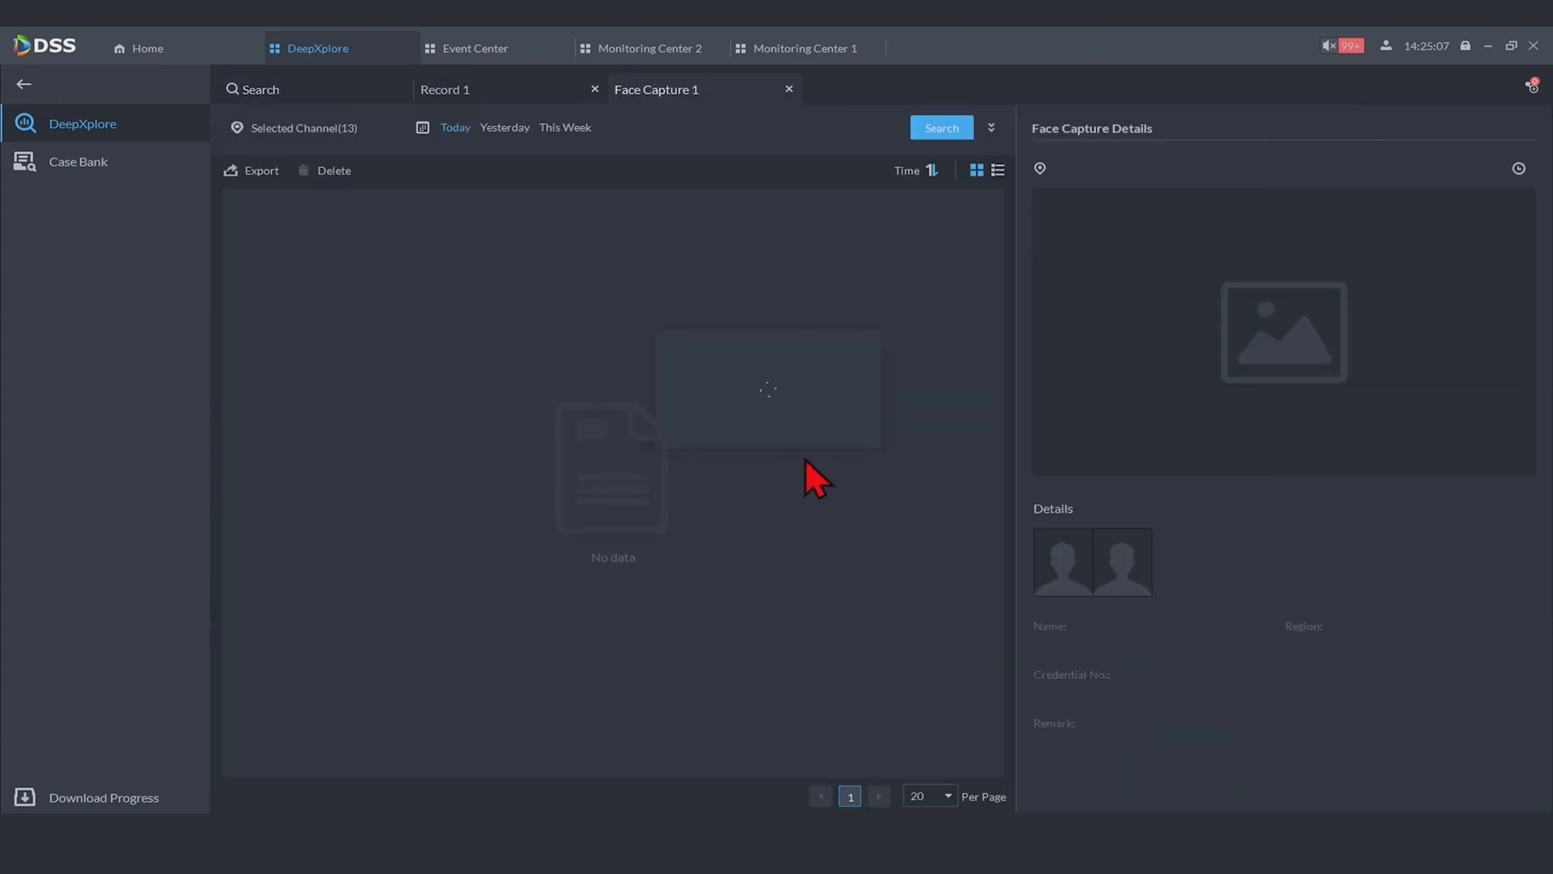
Return to the search page and choose the Person Archive search form
{"action": "left_click", "coordinate": [938, 127]}
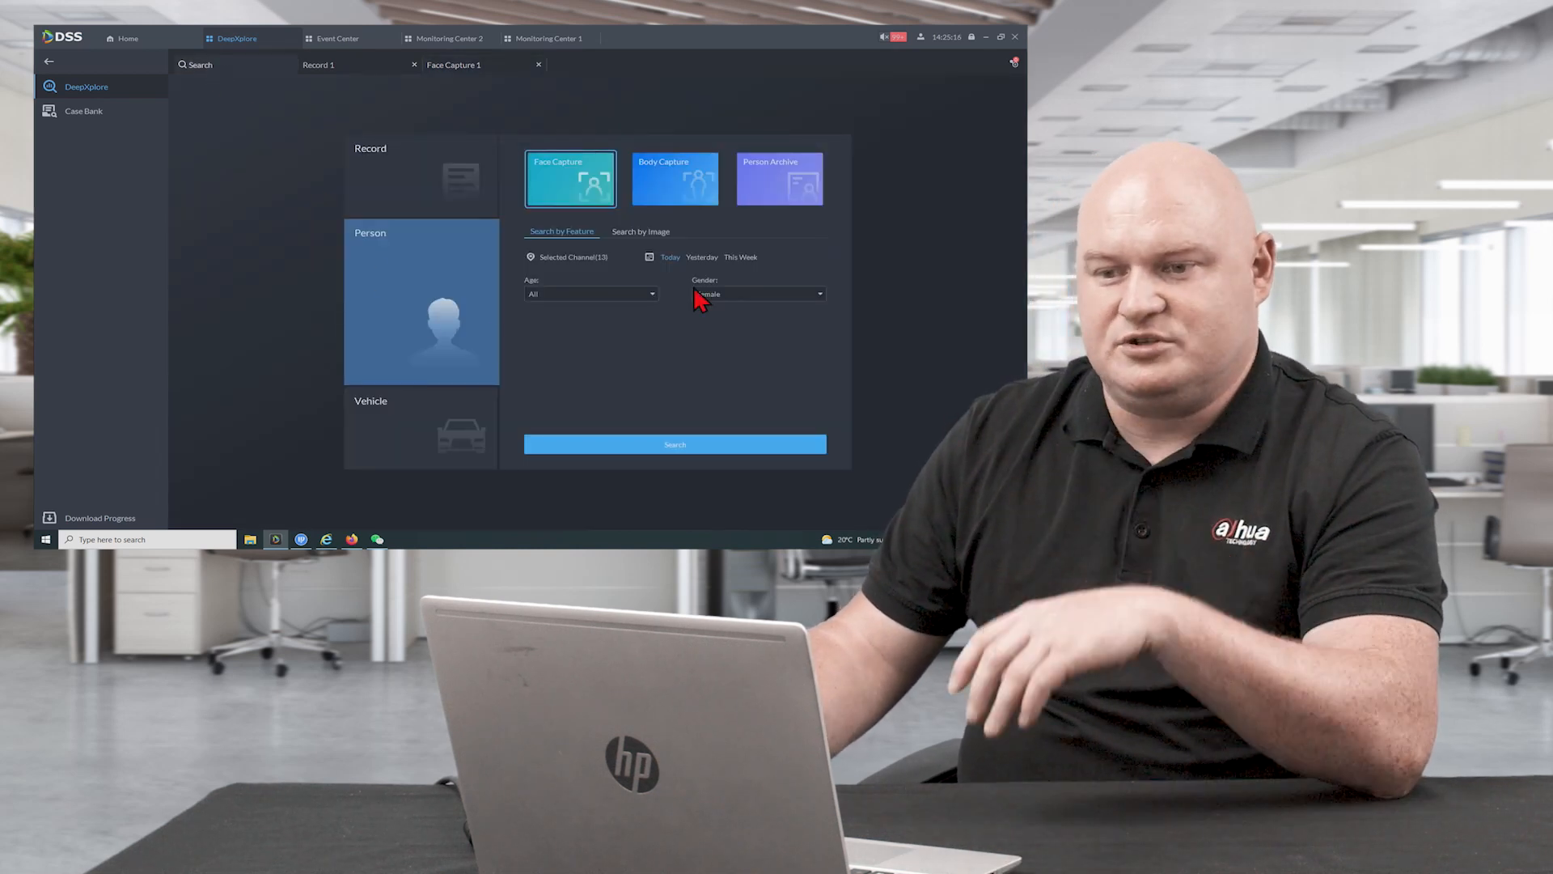
{"action": "left_click", "coordinate": [778, 178]}
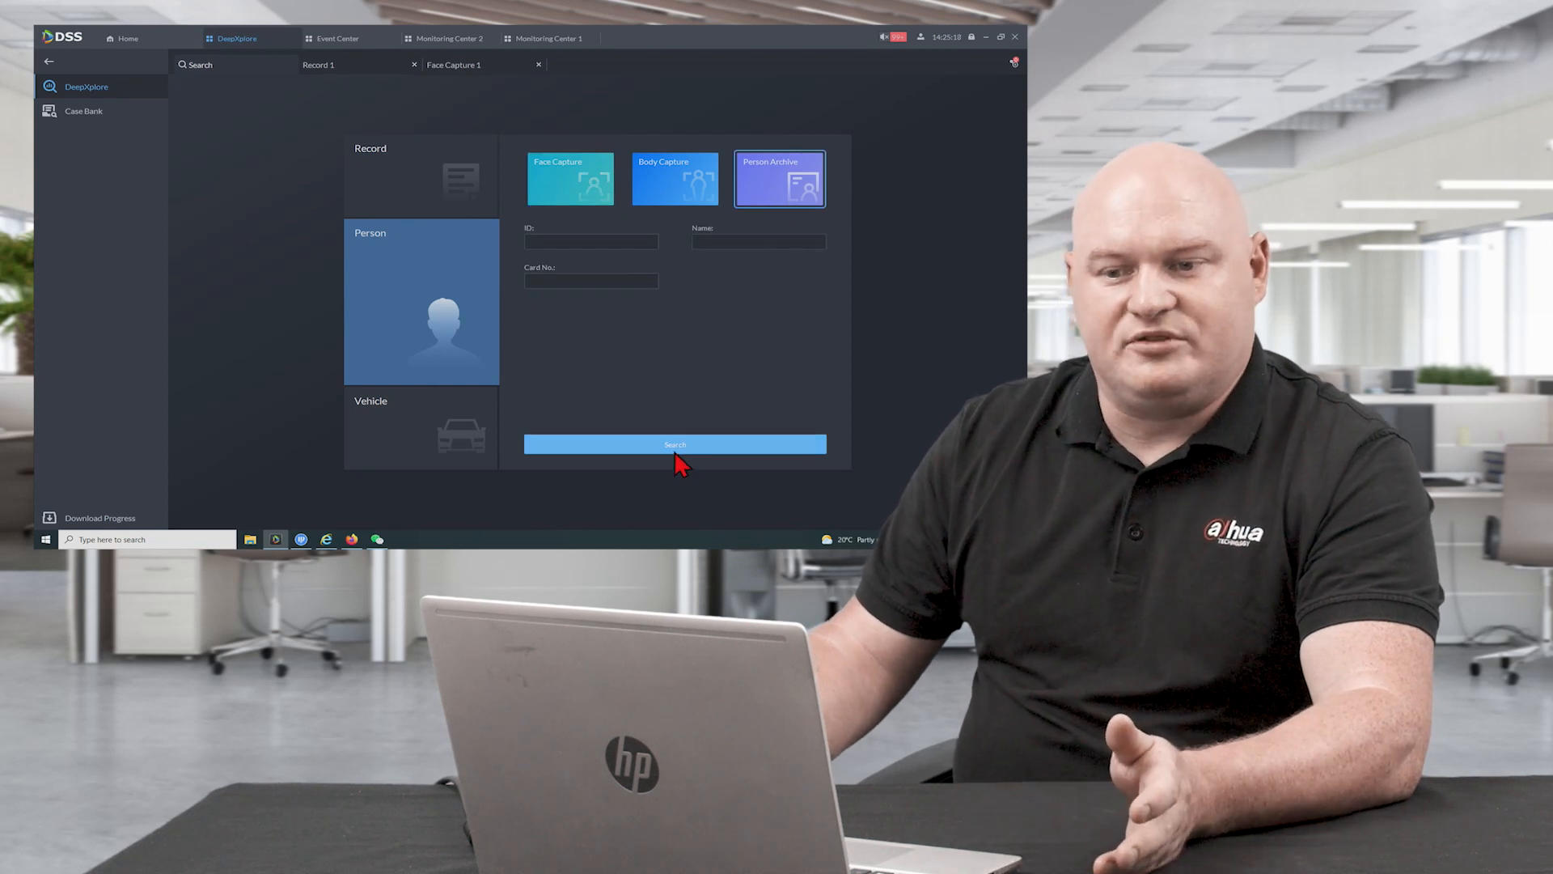
Run the person archive search and view the fifth archived person's profile
{"action": "left_click", "coordinate": [674, 443]}
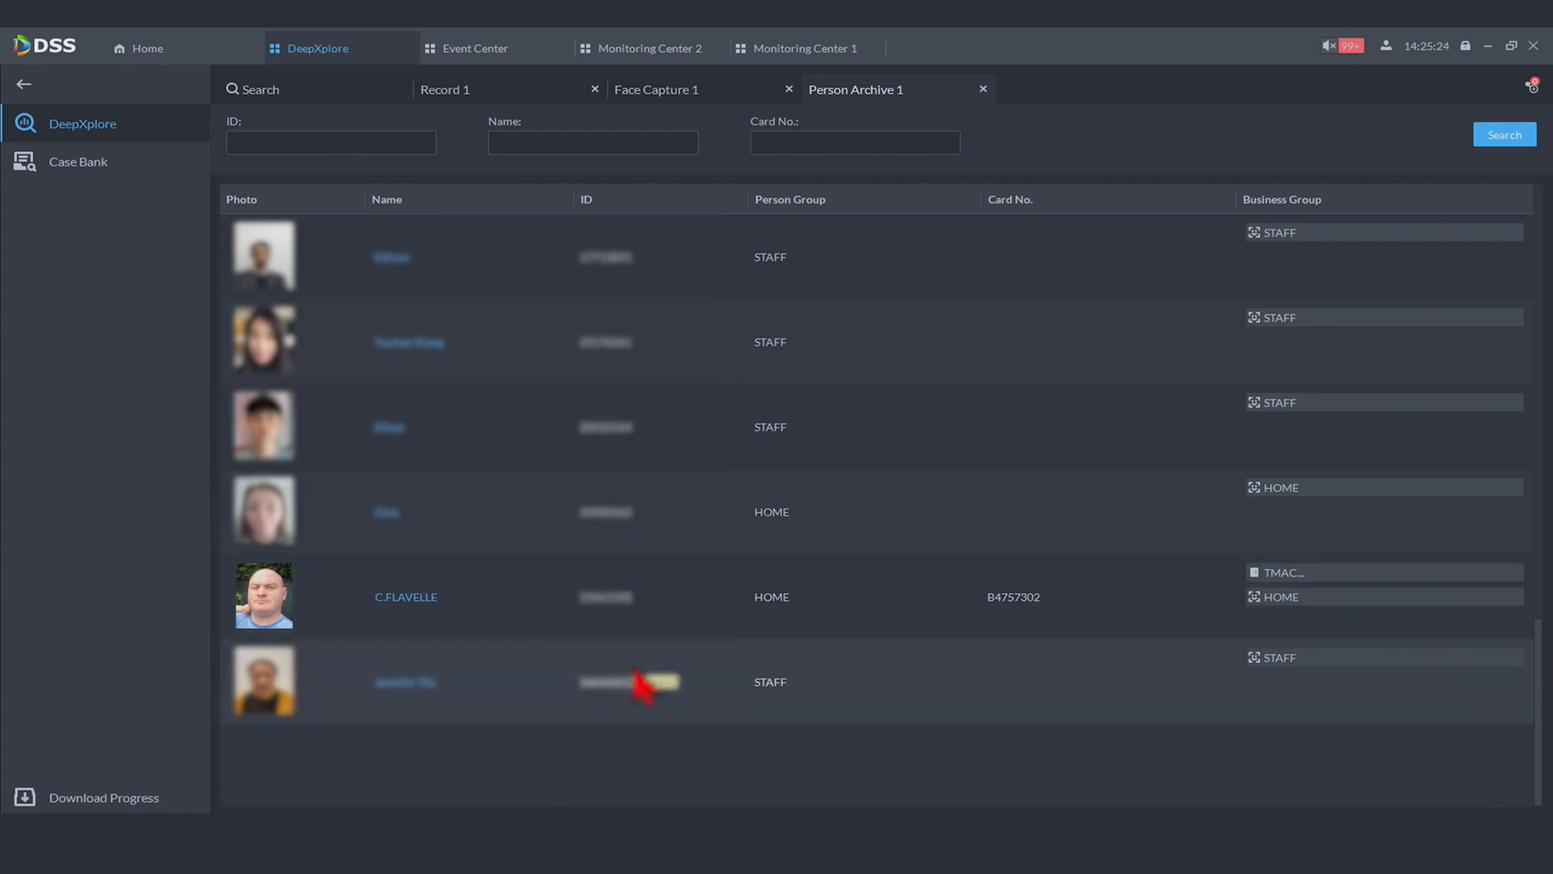
{"action": "mouse_move", "coordinate": [986, 447]}
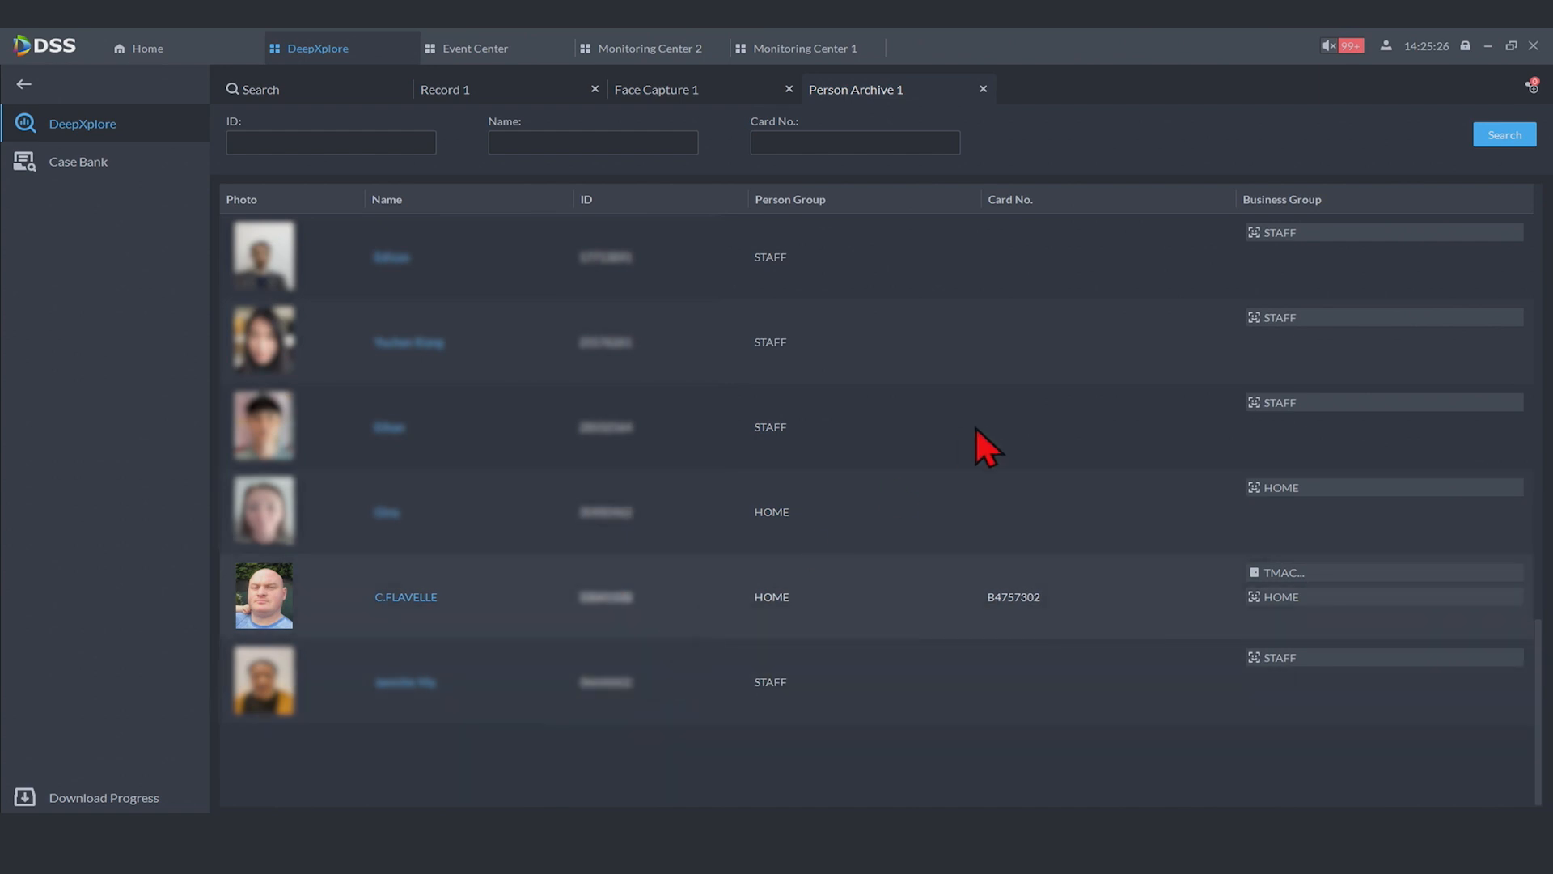
{"action": "left_click", "coordinate": [405, 597]}
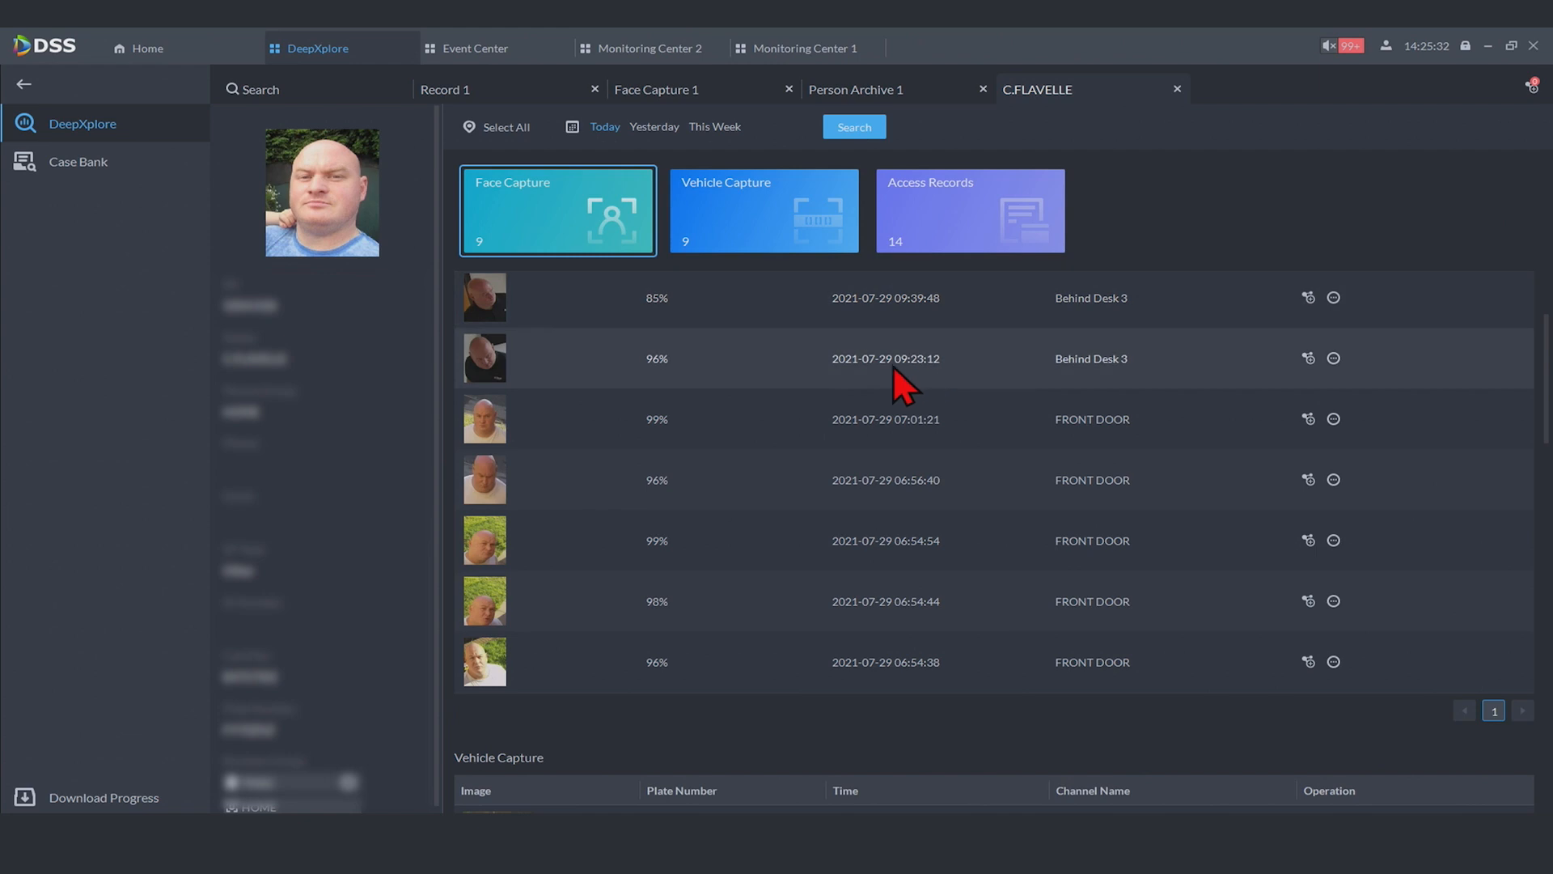
{"action": "mouse_move", "coordinate": [495, 506]}
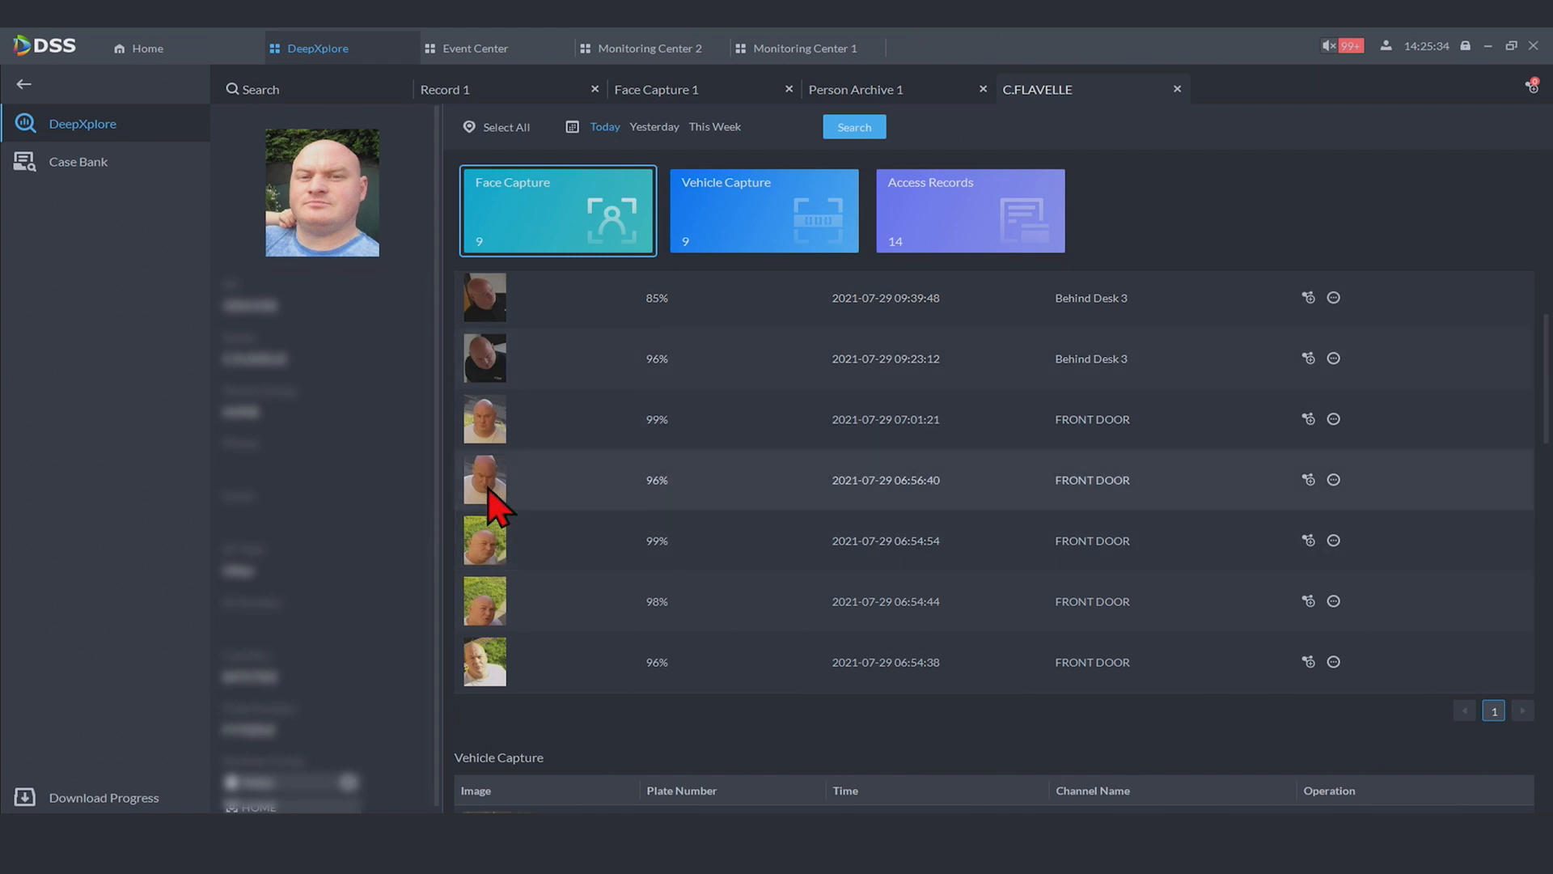
{"action": "mouse_move", "coordinate": [1332, 492]}
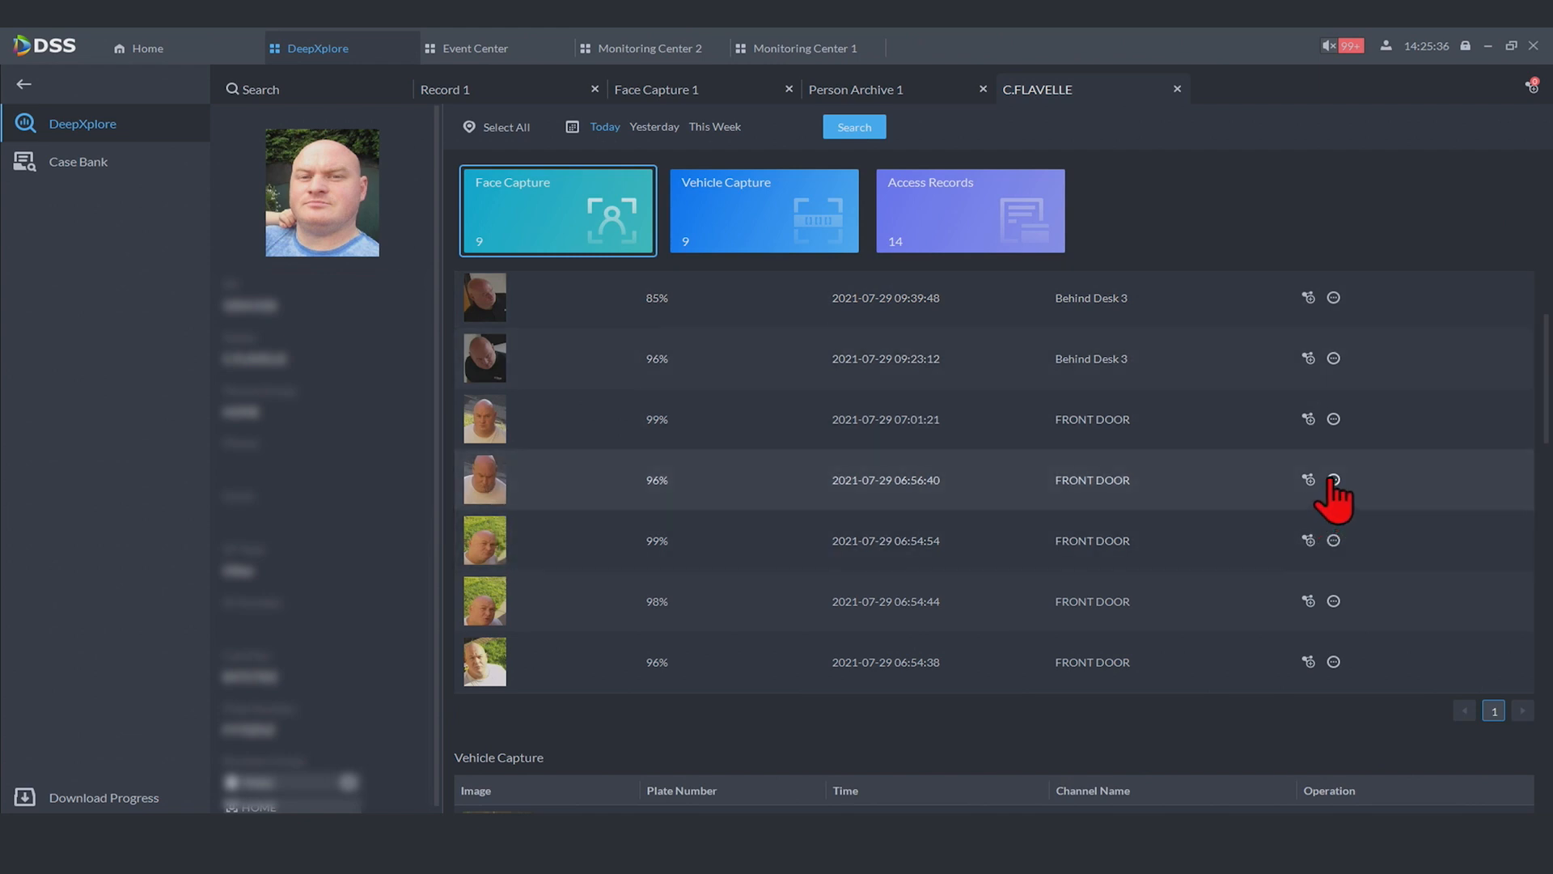
{"action": "mouse_move", "coordinate": [1335, 369]}
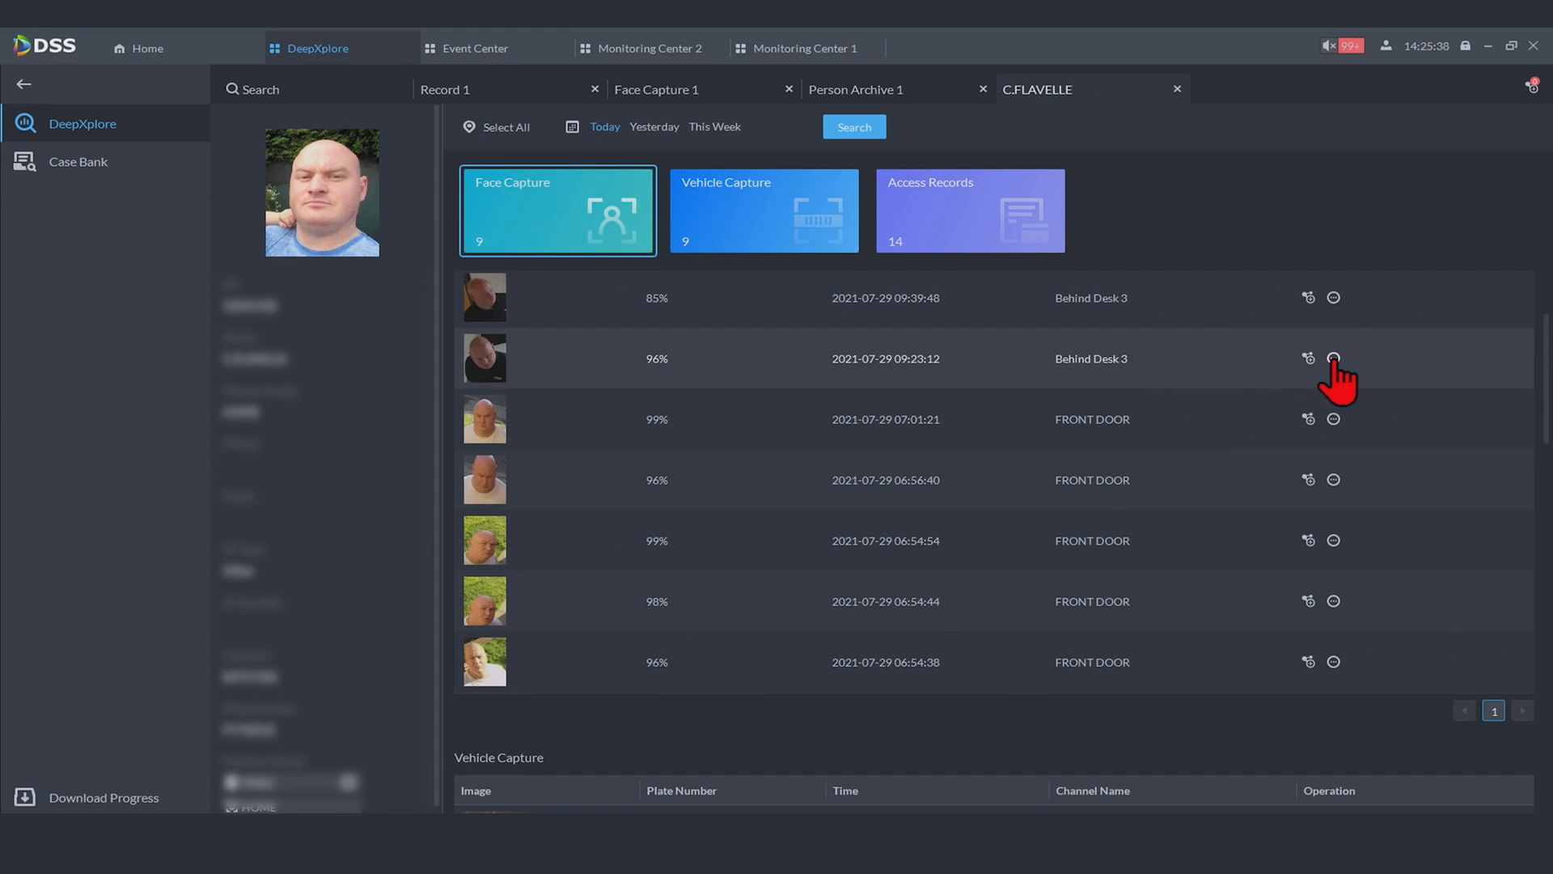
View the 09:23:12 Behind Desk 3 face capture details with its scene snapshot and comparison match
{"action": "left_click", "coordinate": [1308, 359]}
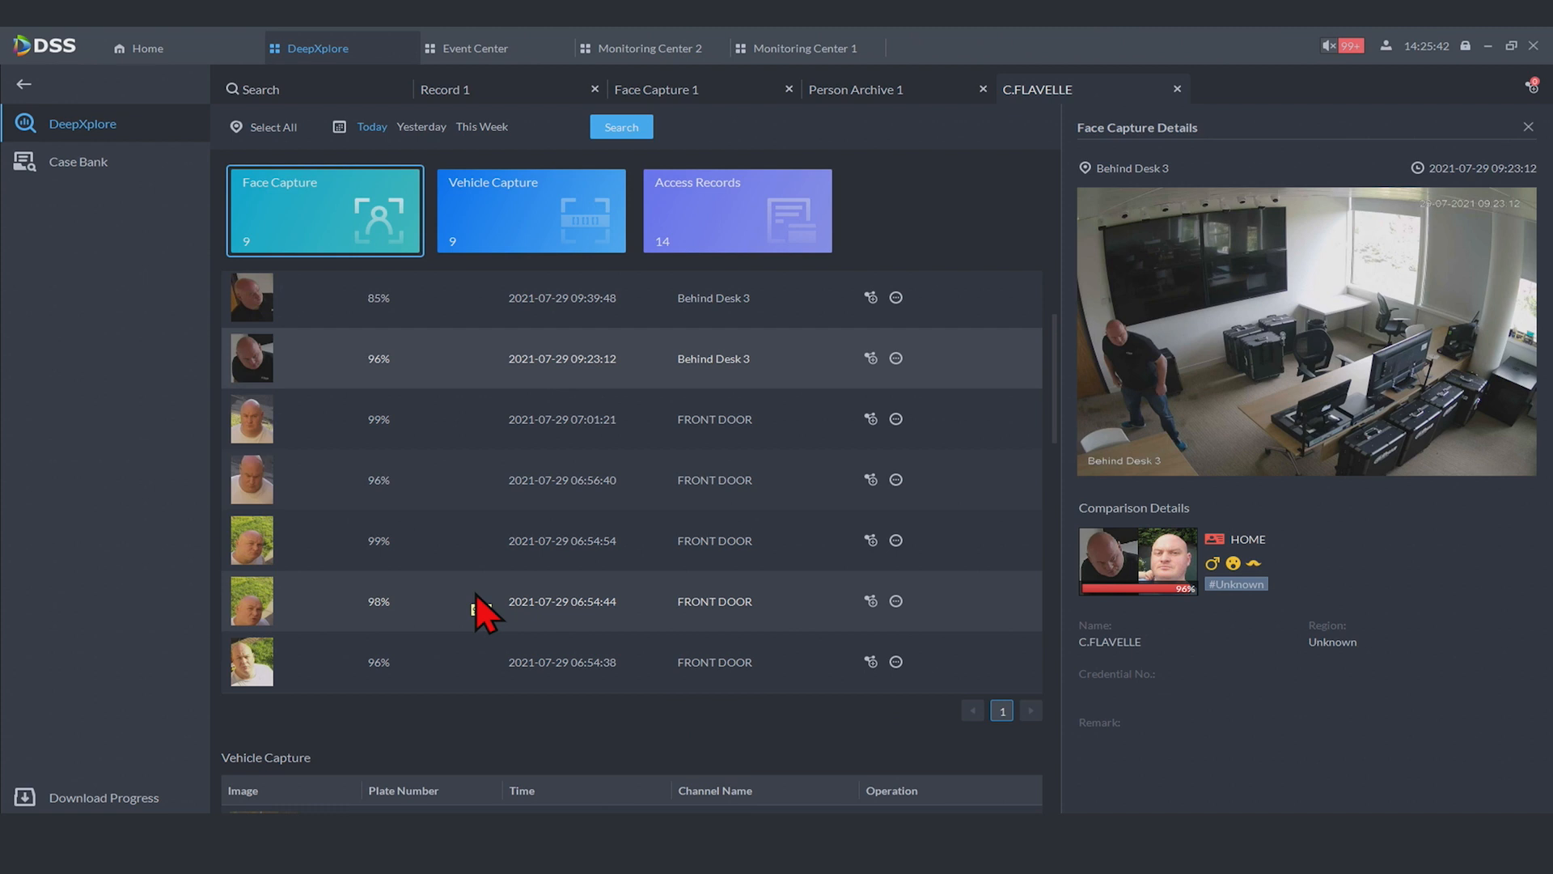
{"action": "scroll", "scroll_direction": "up", "scroll_amount": 3}
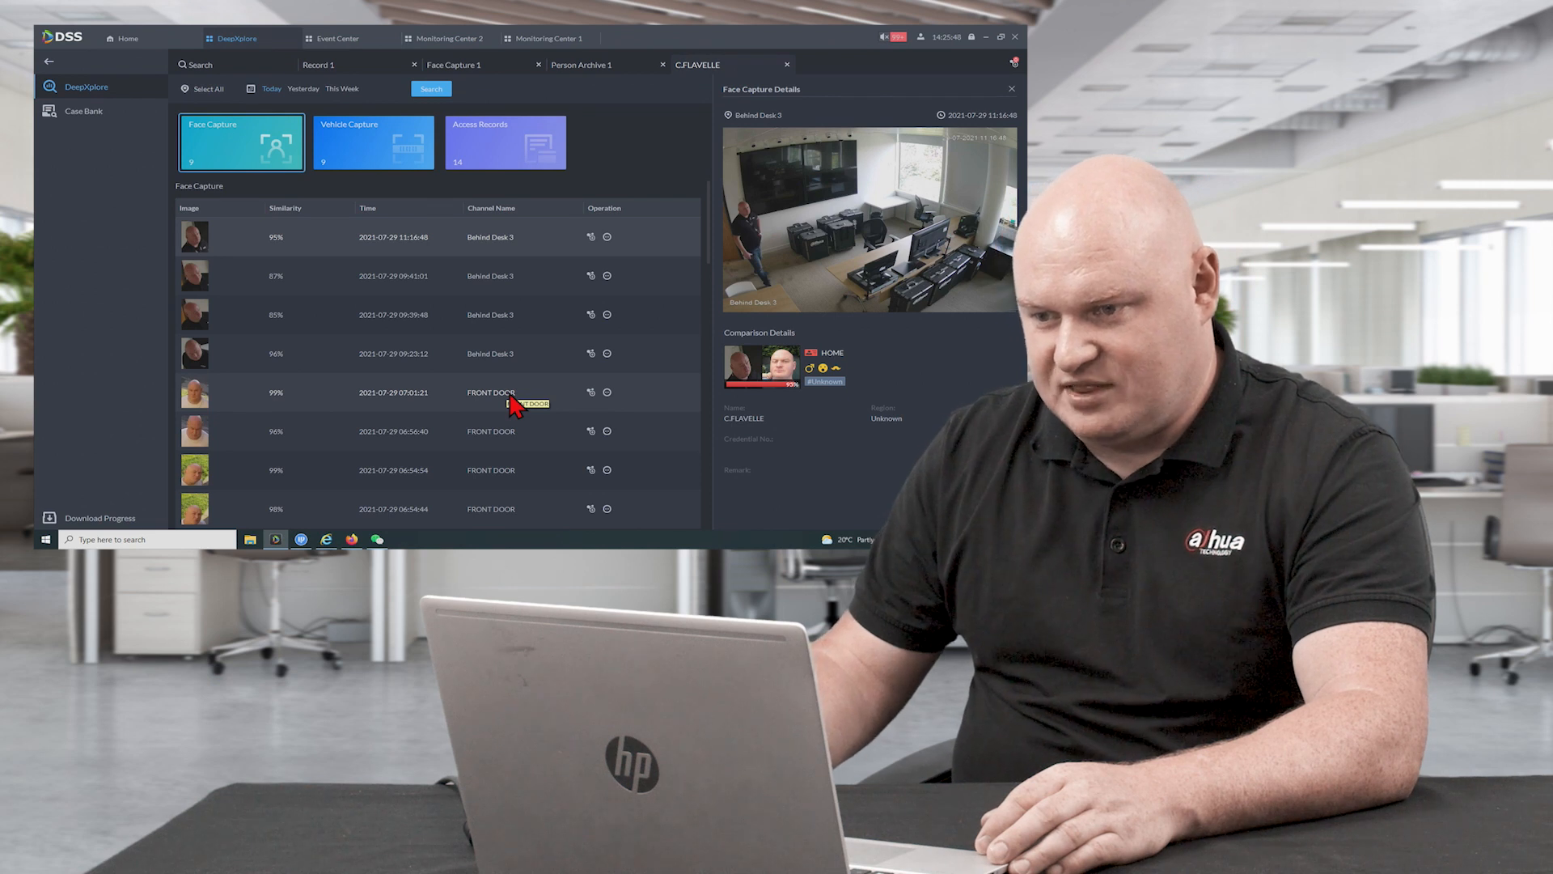
{"action": "mouse_move", "coordinate": [626, 410]}
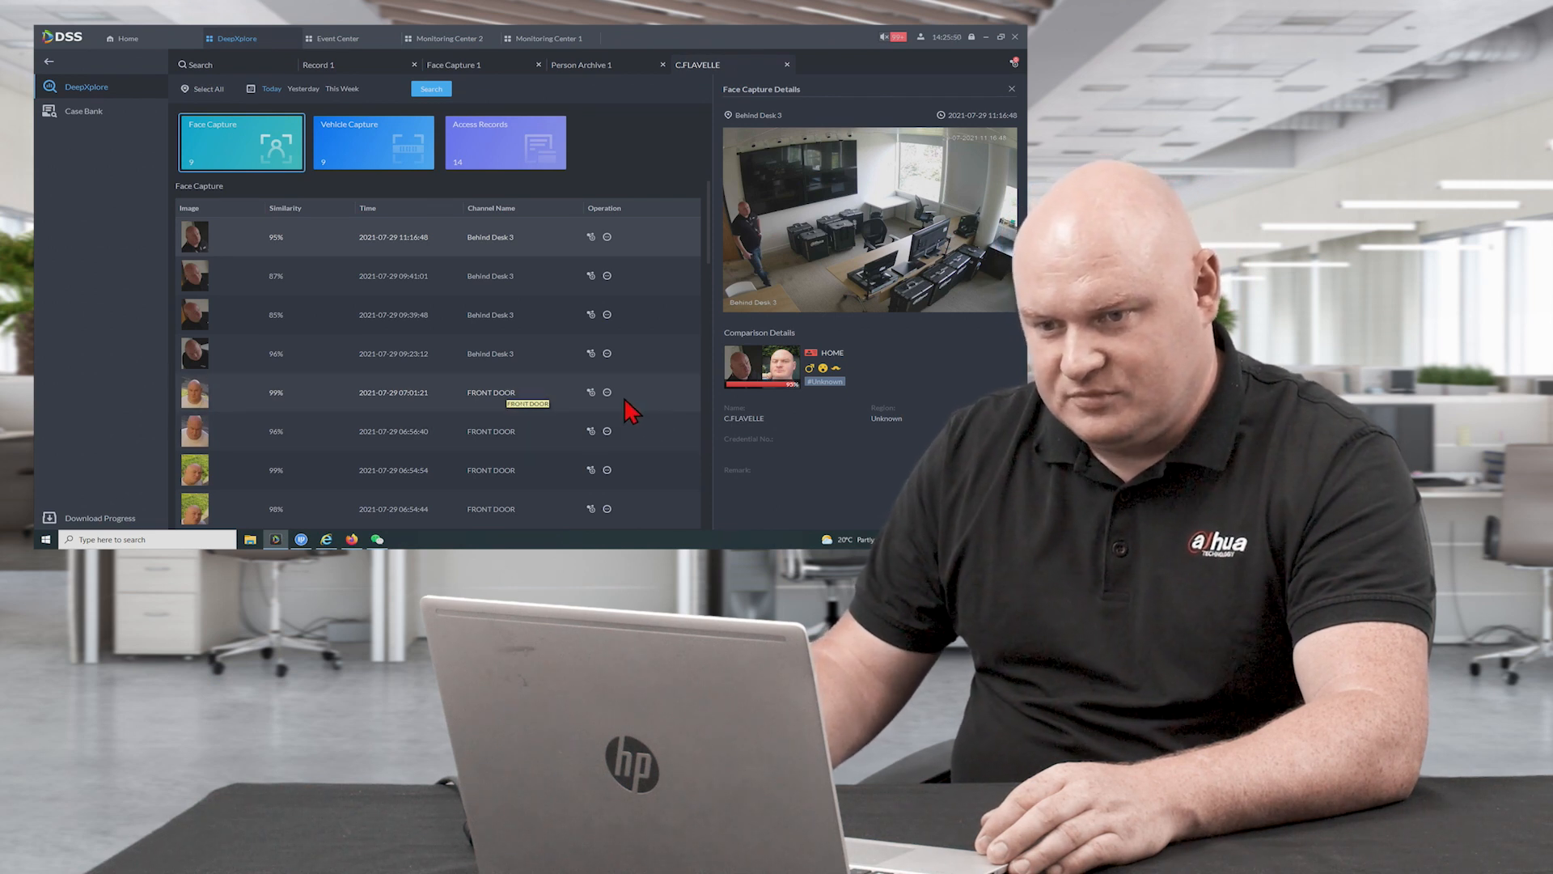
{"action": "mouse_move", "coordinate": [615, 456]}
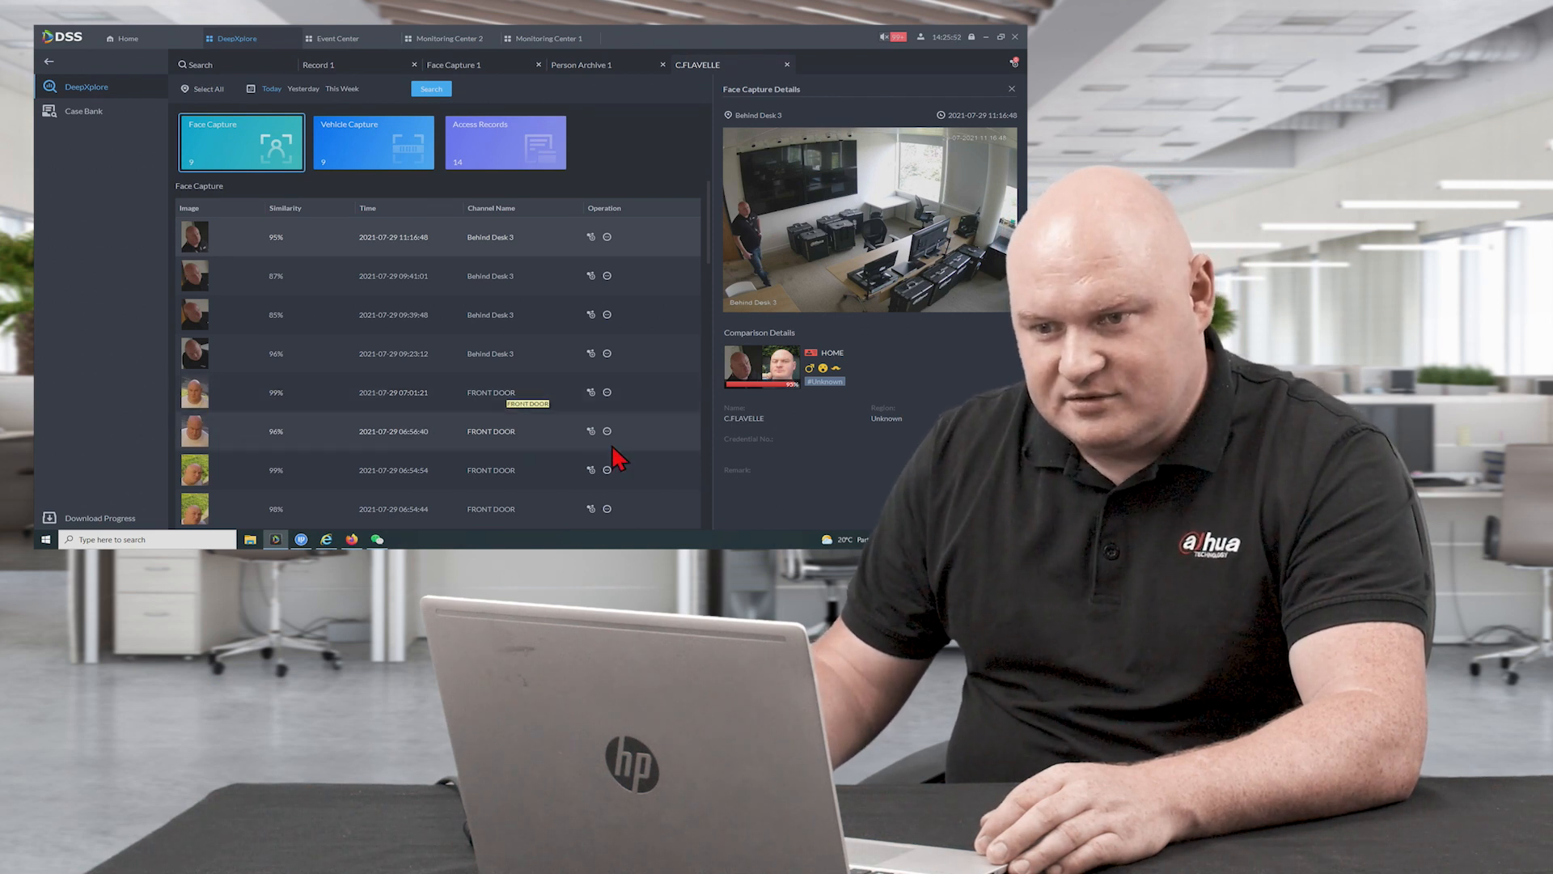
{"action": "left_click", "coordinate": [998, 37]}
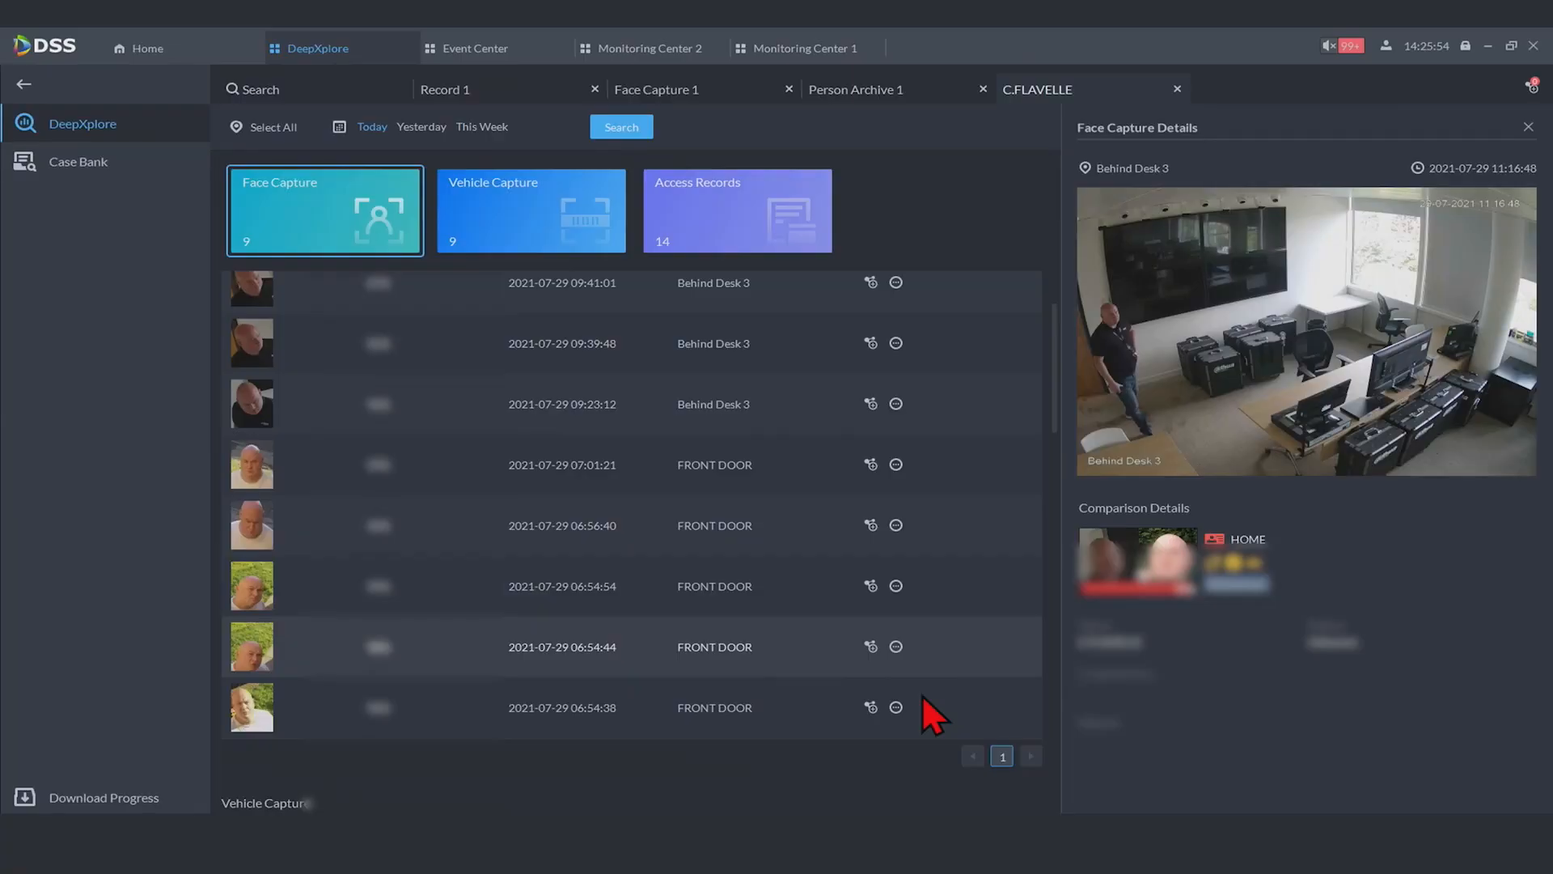
{"action": "scroll", "scroll_direction": "down", "scroll_amount": 3}
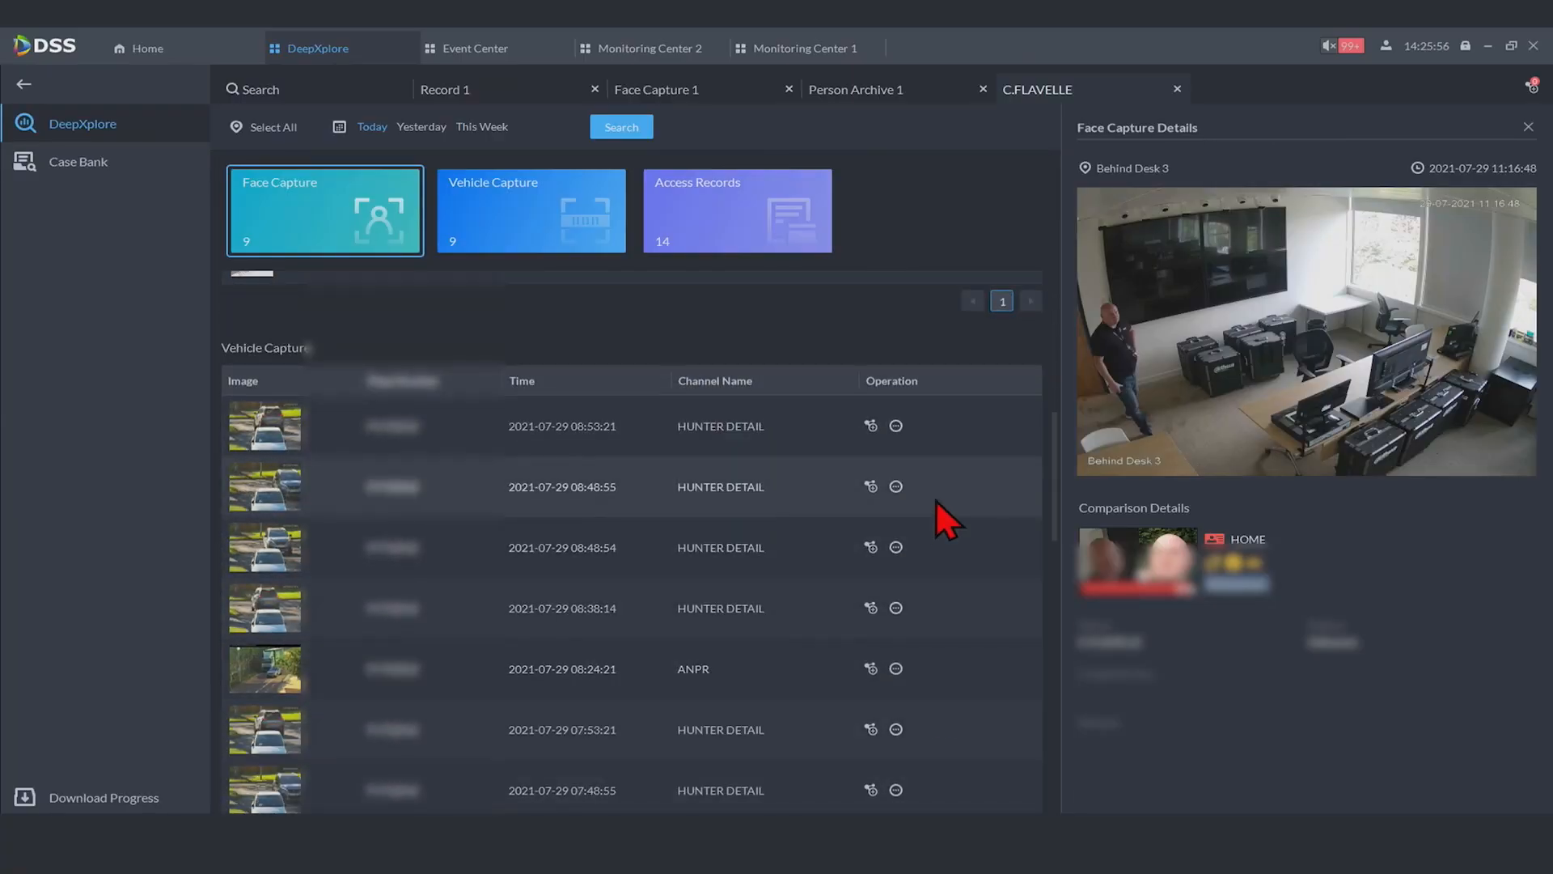
Filter to vehicle captures, inspect the ANPR capture's details, then return to the search start page
{"action": "left_click", "coordinate": [871, 425]}
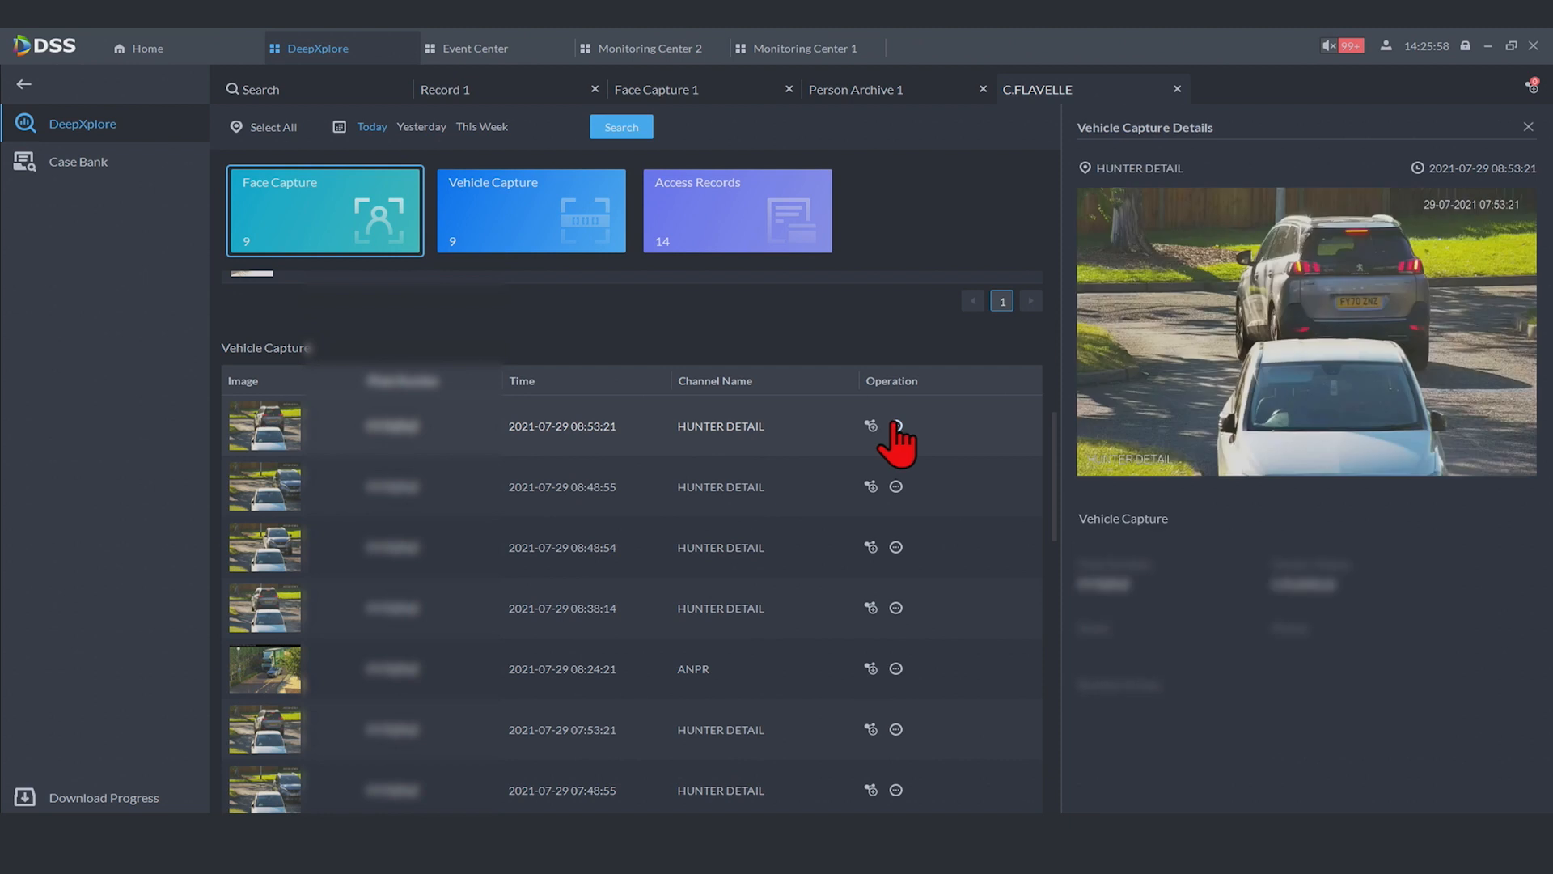
{"action": "left_click", "coordinate": [531, 210]}
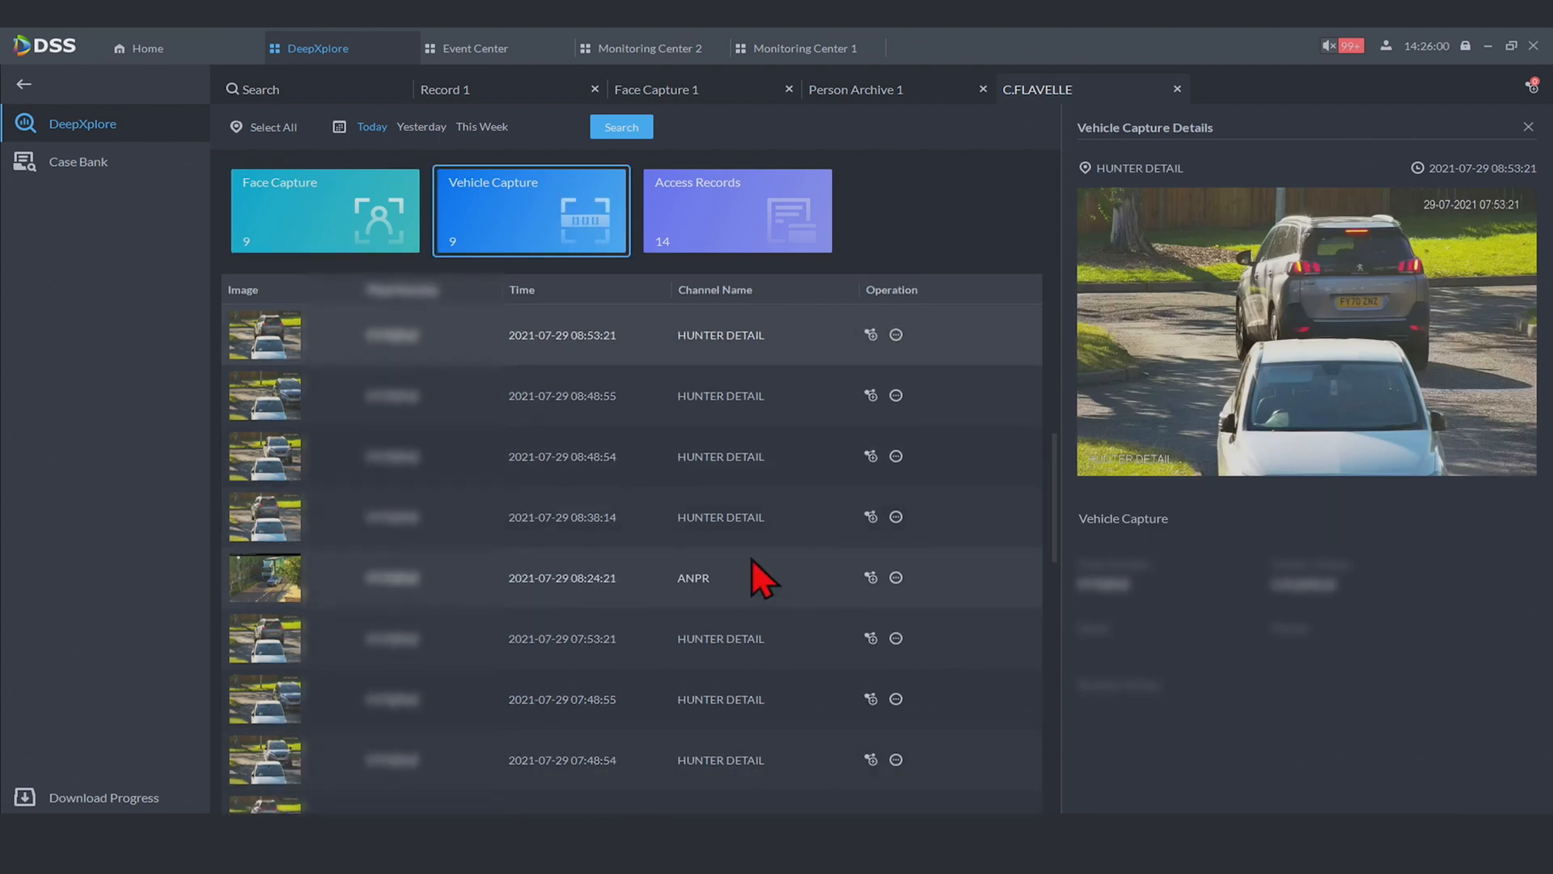
{"action": "mouse_move", "coordinate": [793, 683]}
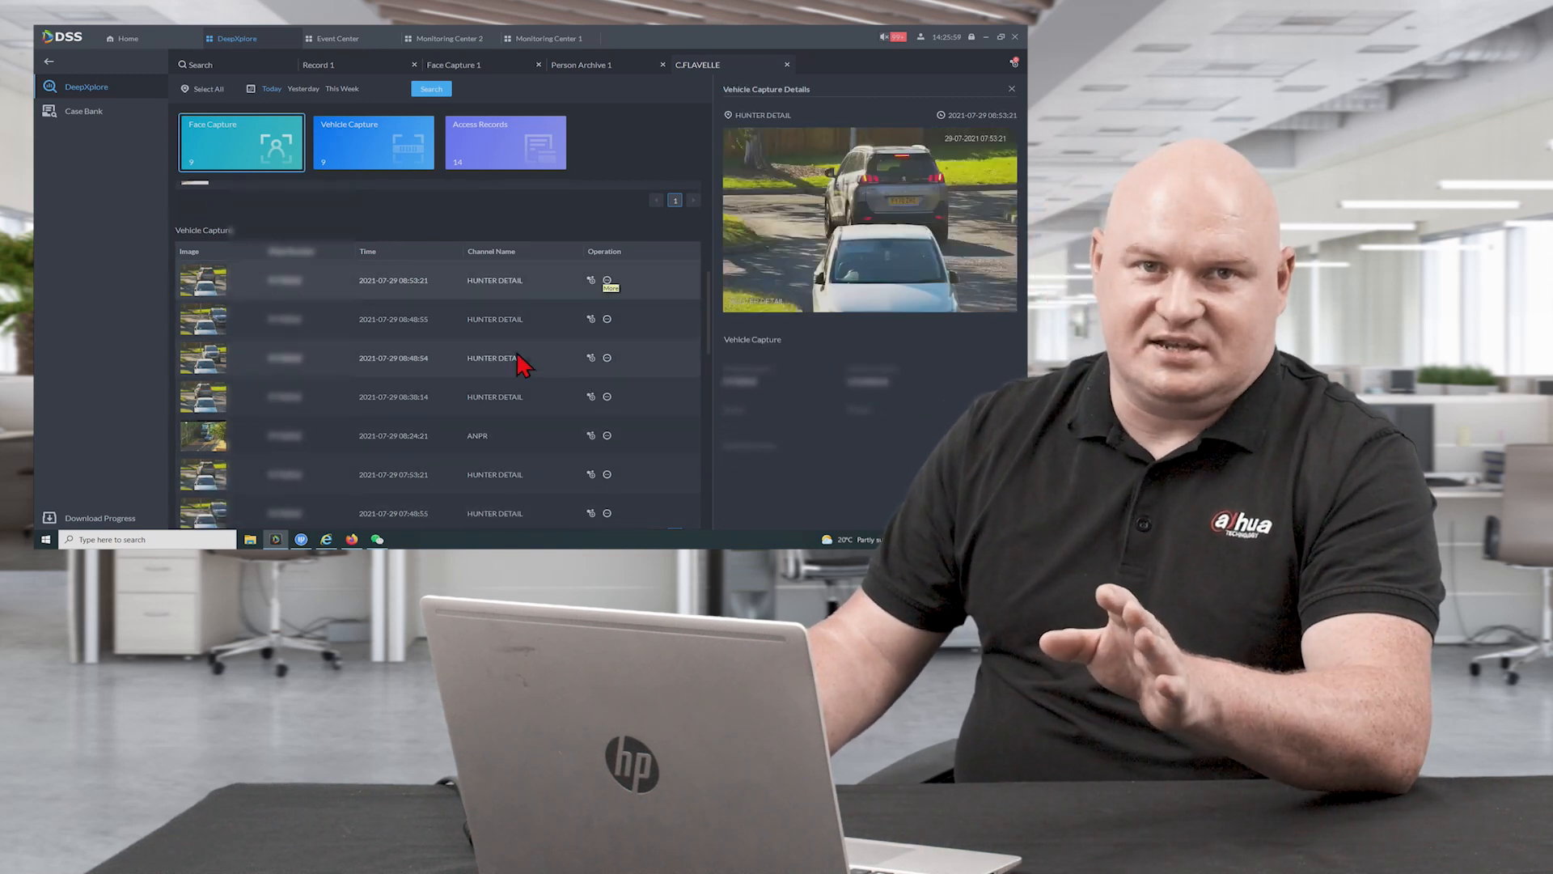
{"action": "left_click", "coordinate": [372, 143]}
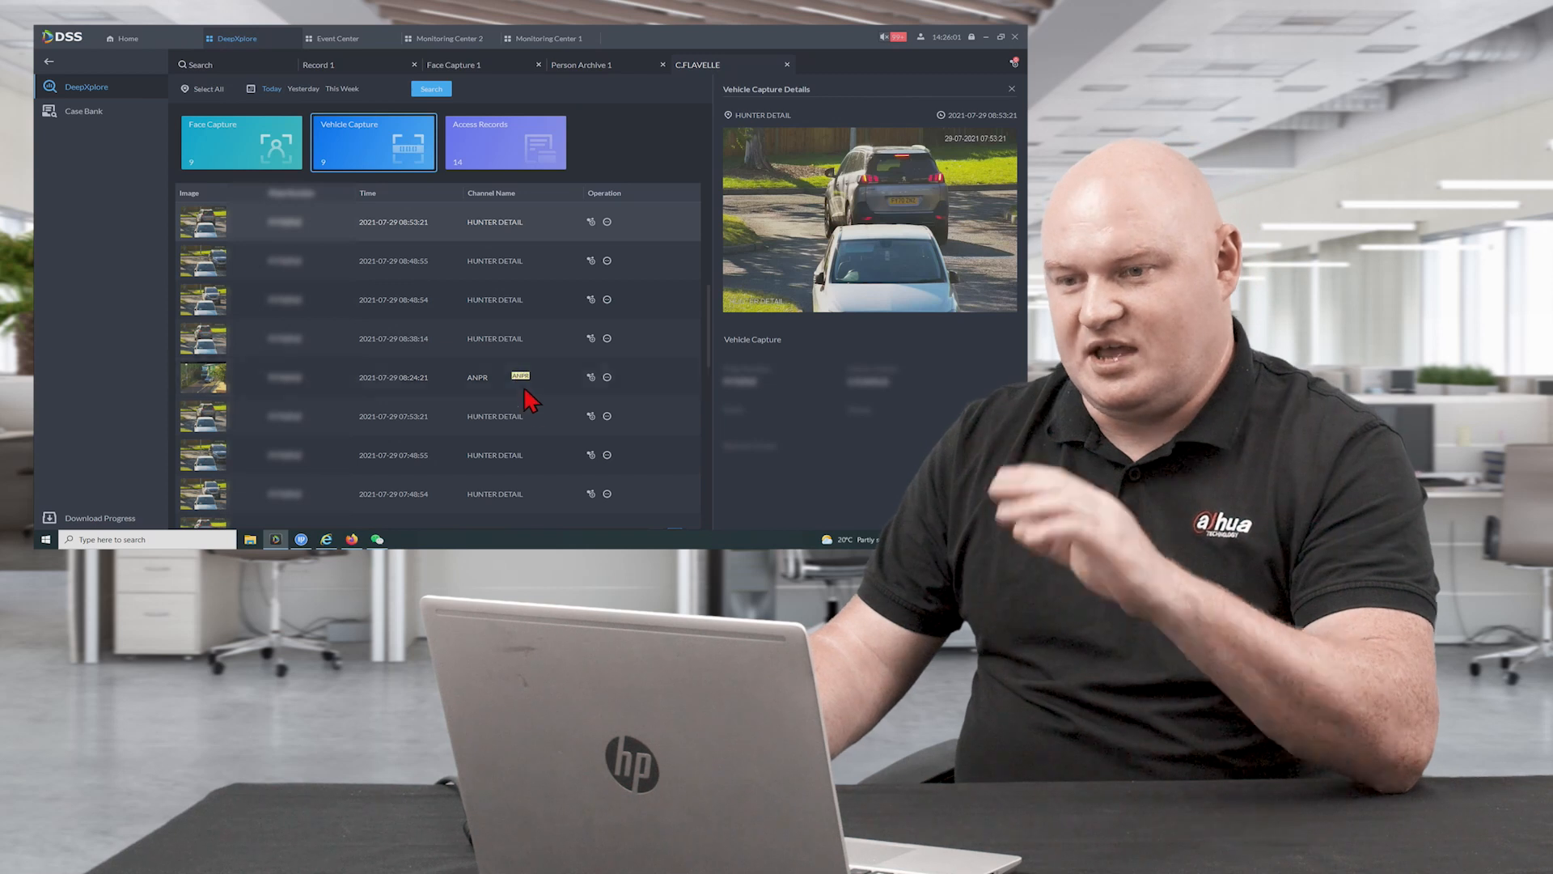
{"action": "mouse_move", "coordinate": [541, 443]}
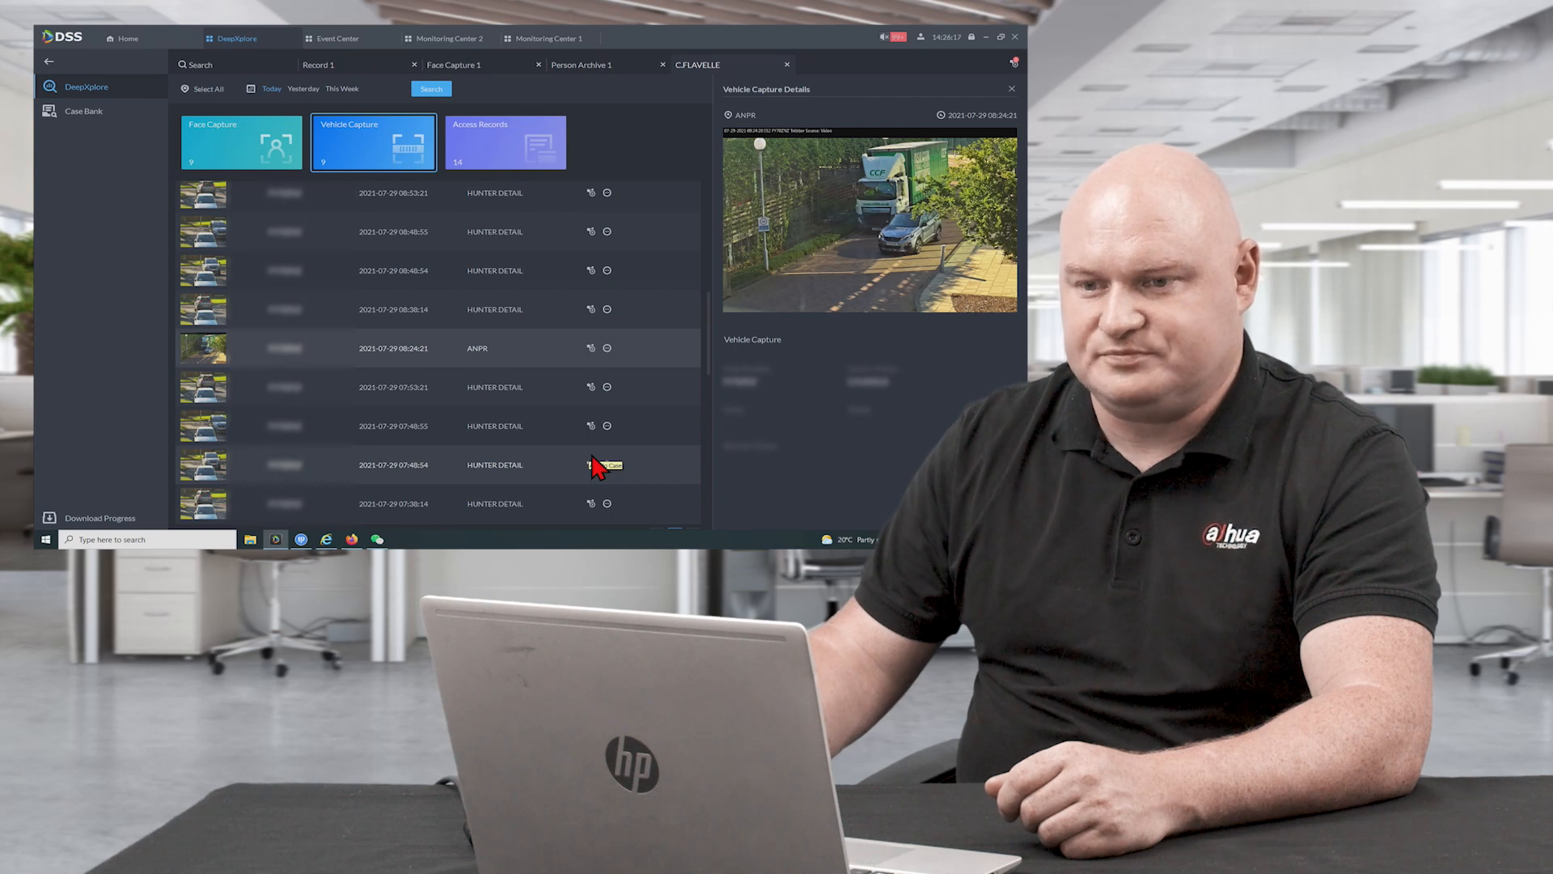
{"action": "left_click", "coordinate": [1000, 37]}
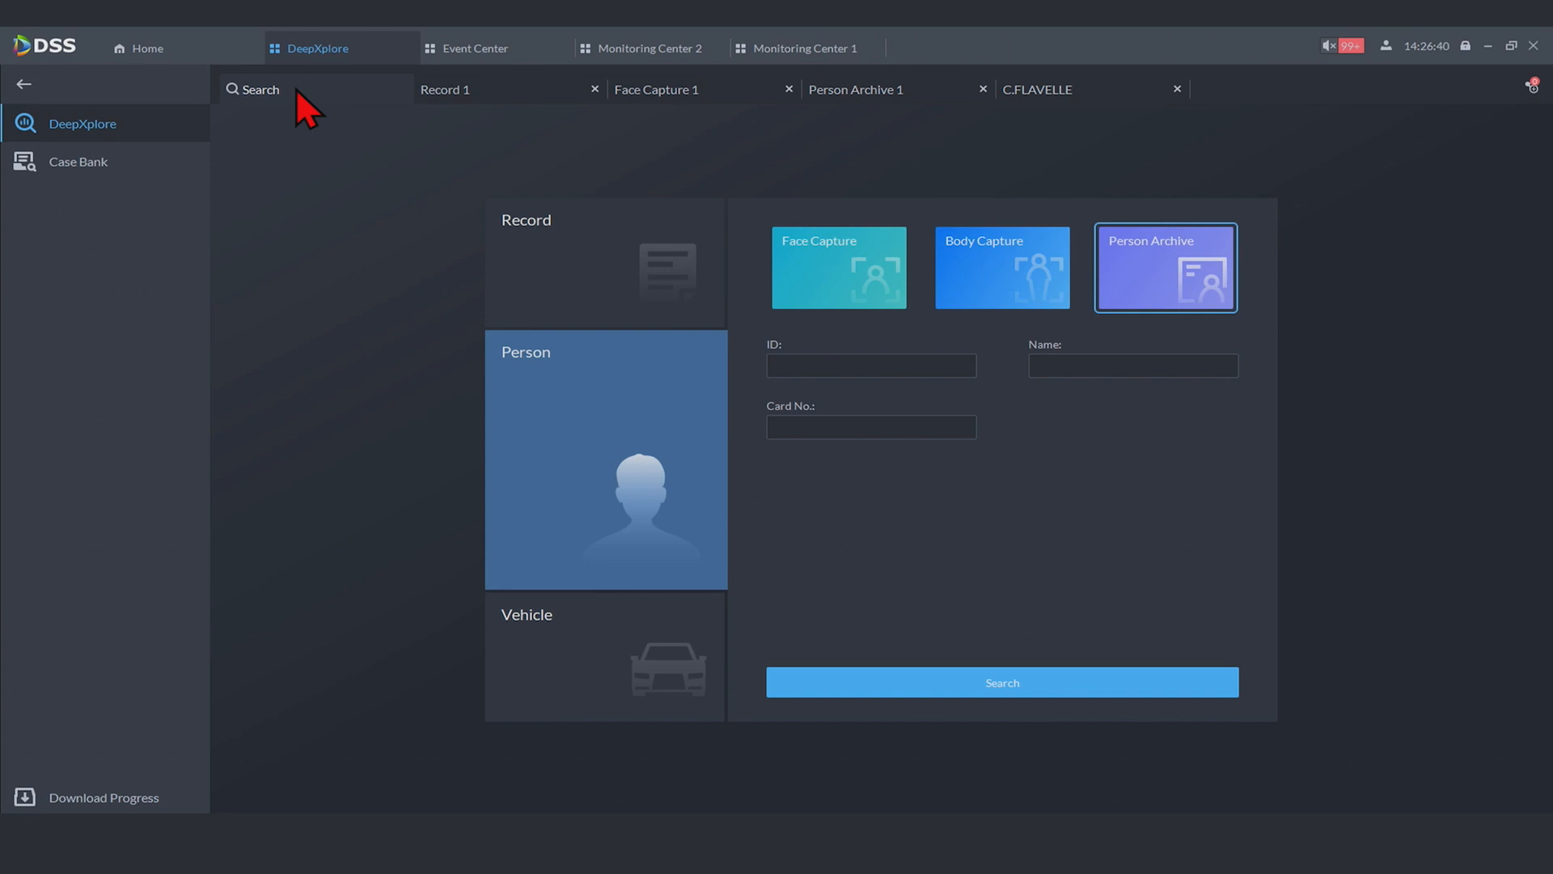
{"action": "mouse_move", "coordinate": [718, 500]}
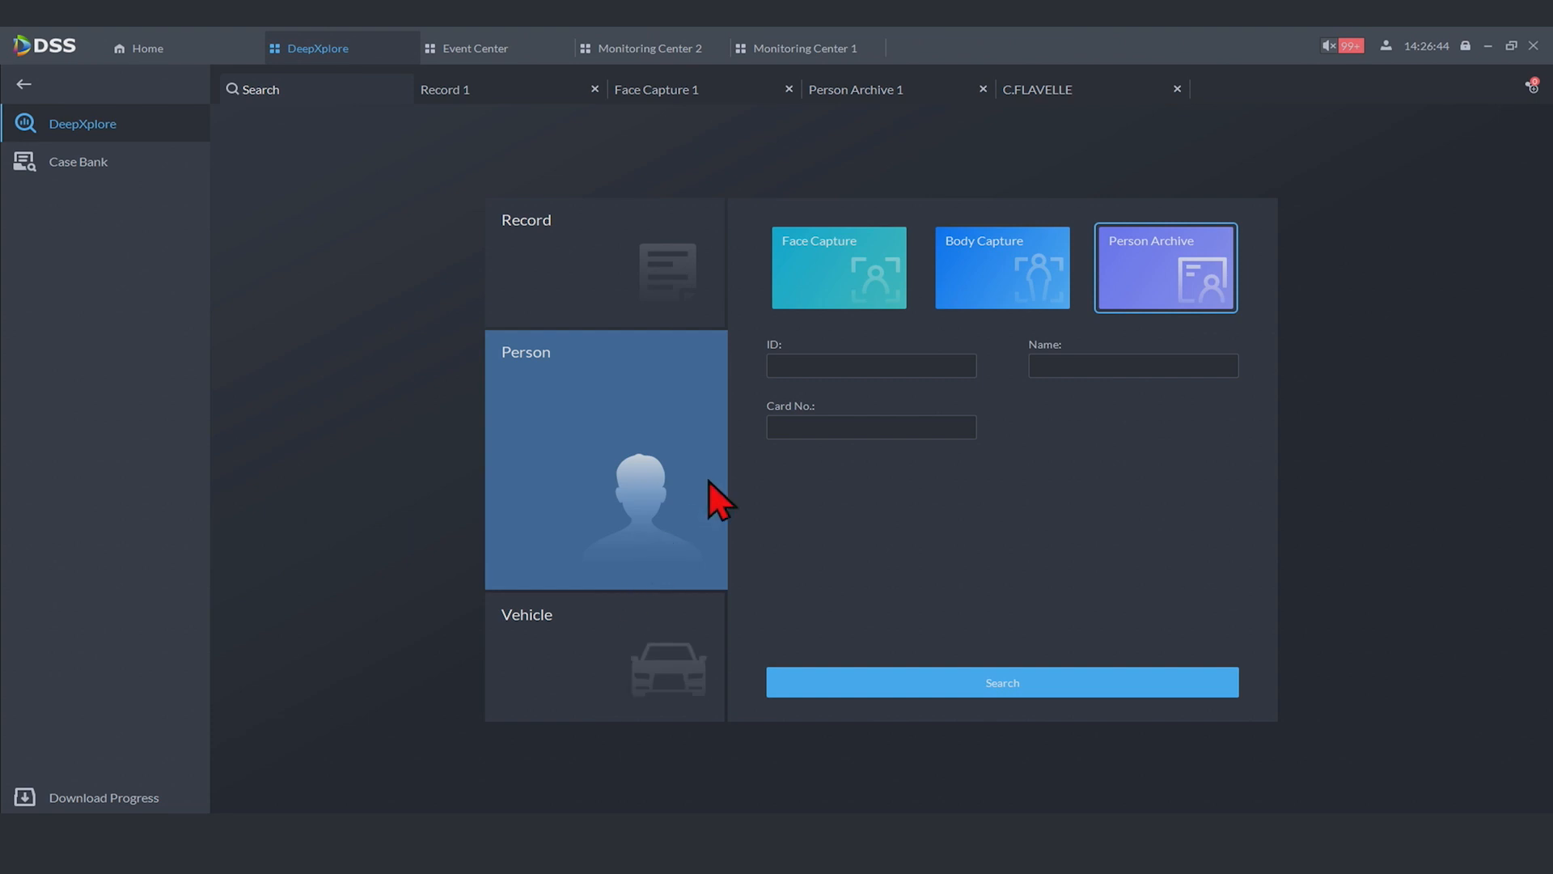
Search today's body captures with Top Color set to Red
{"action": "left_click", "coordinate": [1000, 267]}
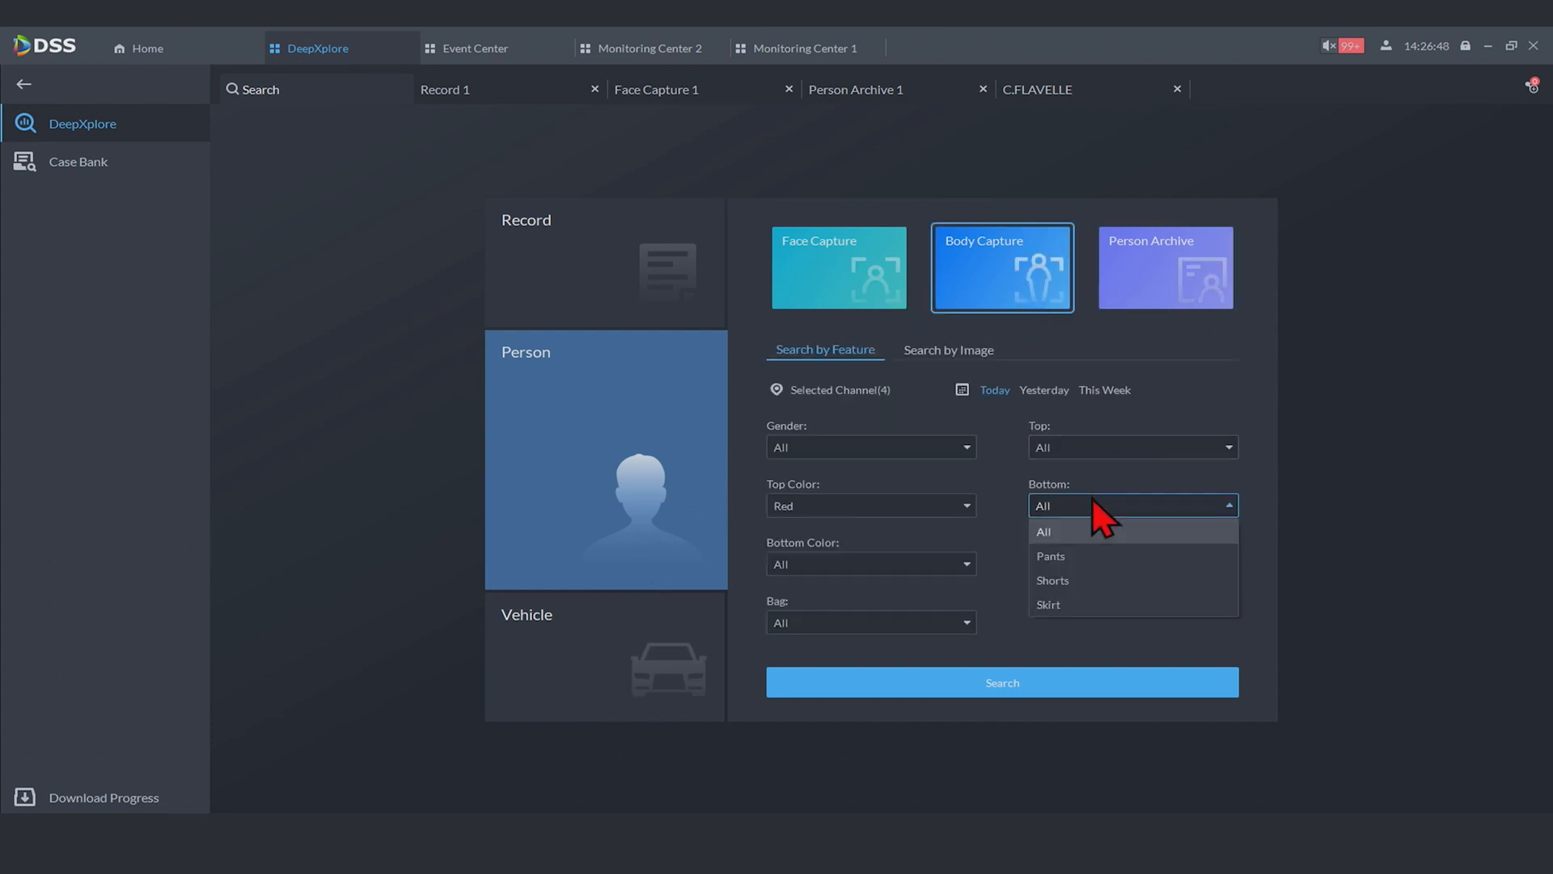
{"action": "left_click", "coordinate": [871, 505]}
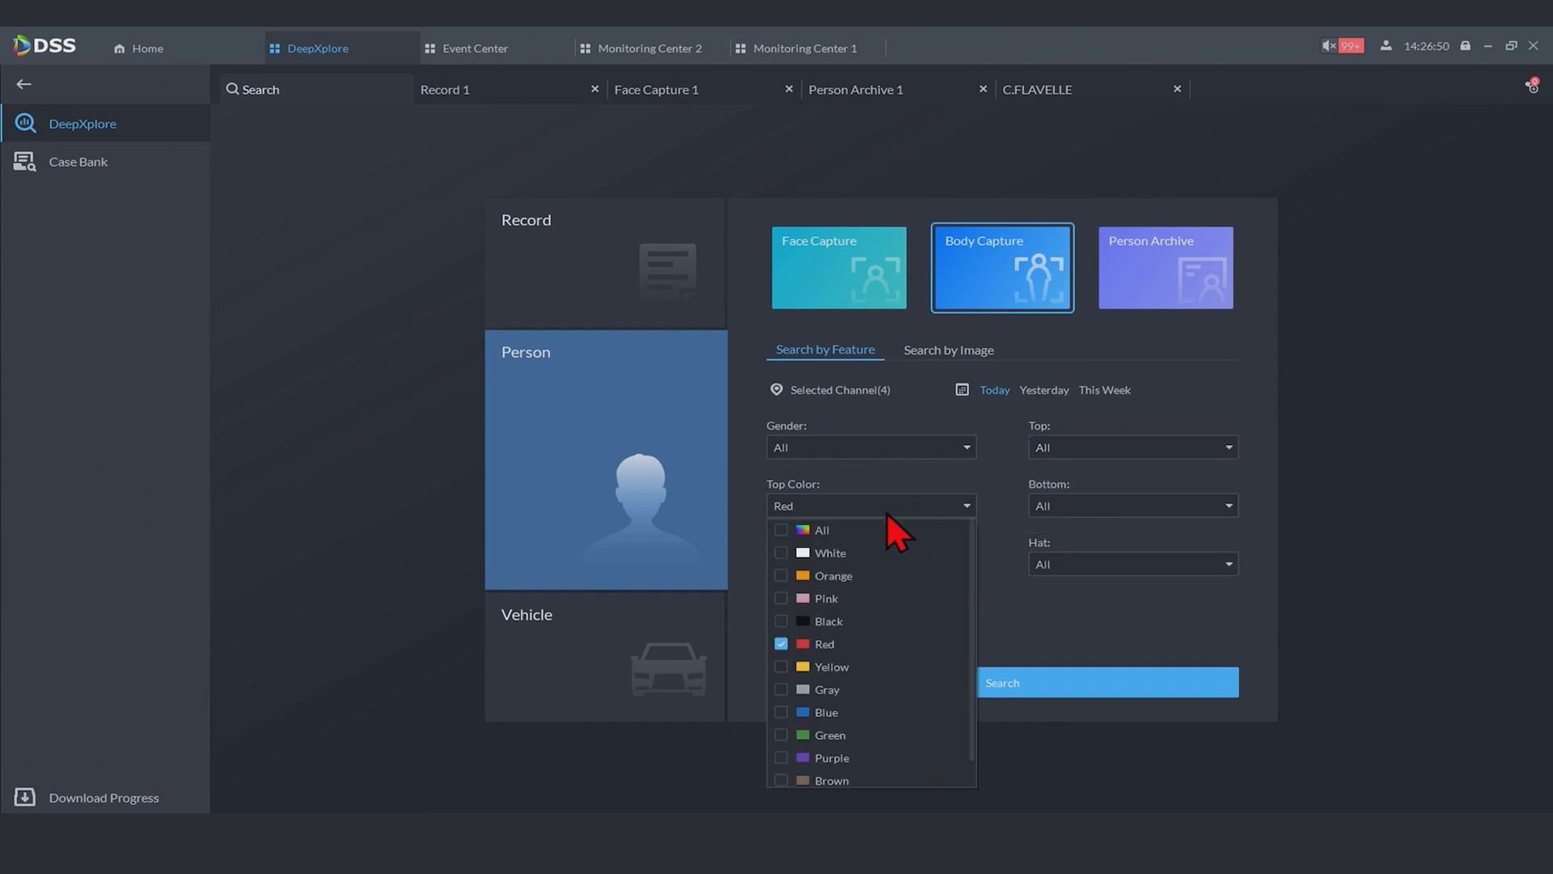
{"action": "mouse_move", "coordinate": [788, 654]}
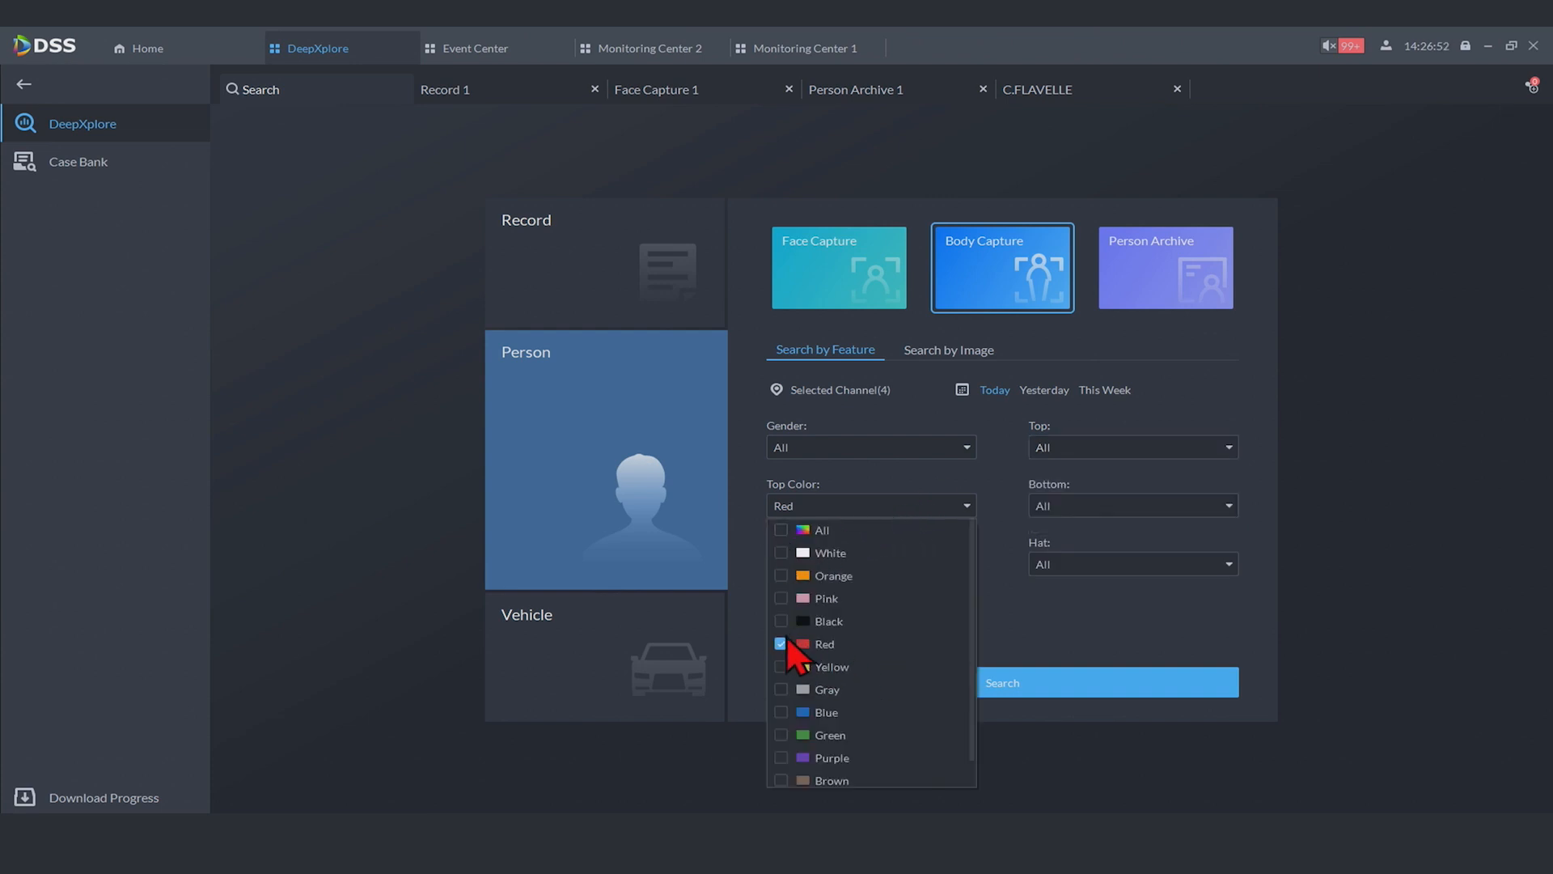
{"action": "left_click", "coordinate": [1107, 683]}
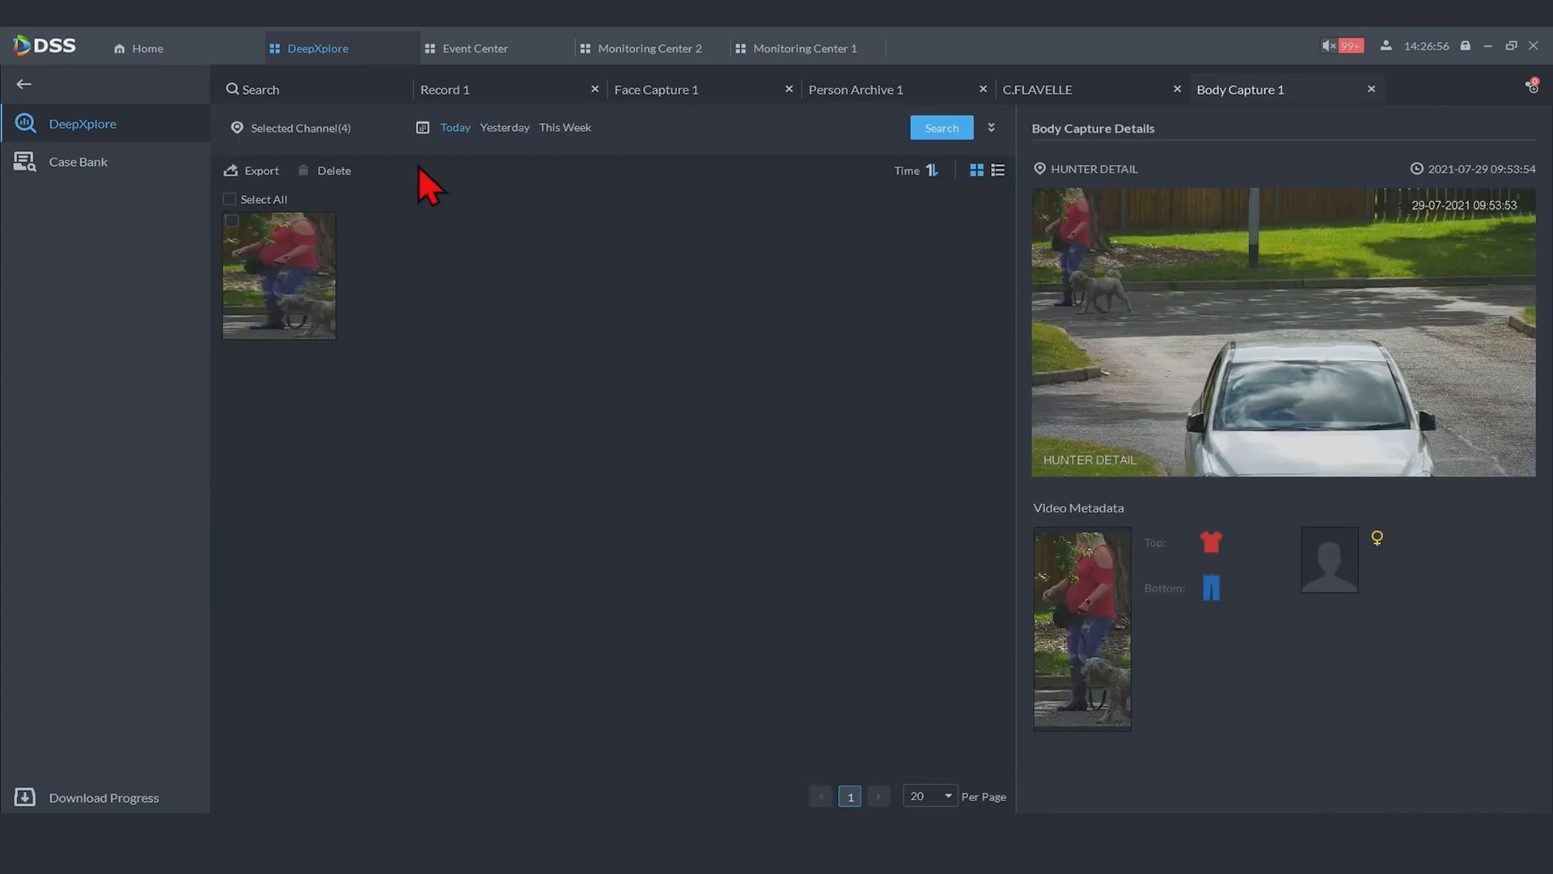
{"action": "mouse_move", "coordinate": [313, 288]}
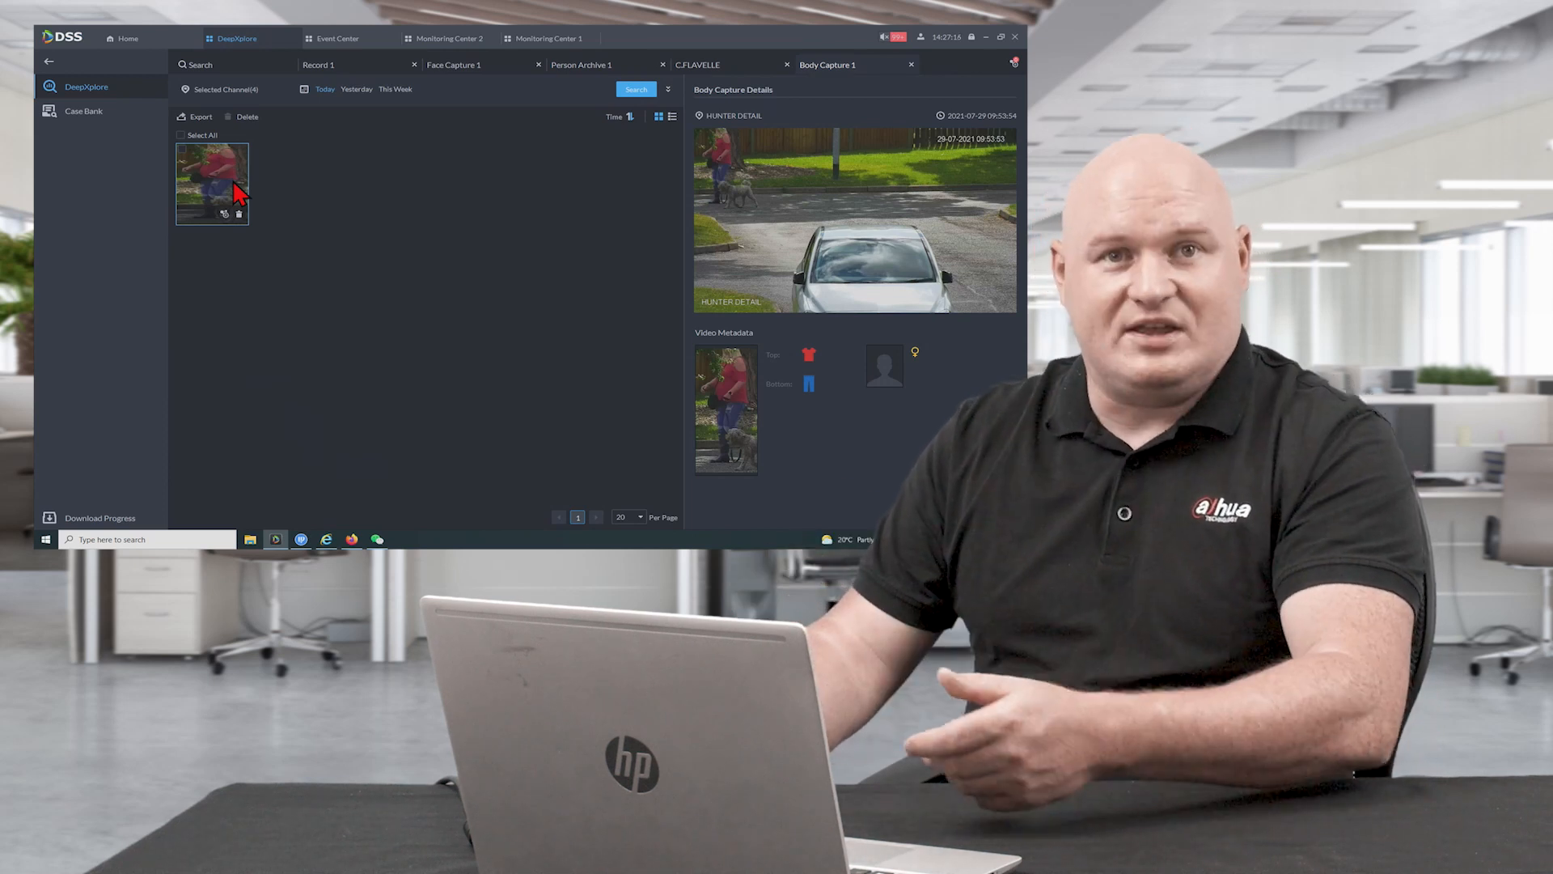
Return to the home screen and enter the Maintenance Center module
{"action": "left_click", "coordinate": [121, 37]}
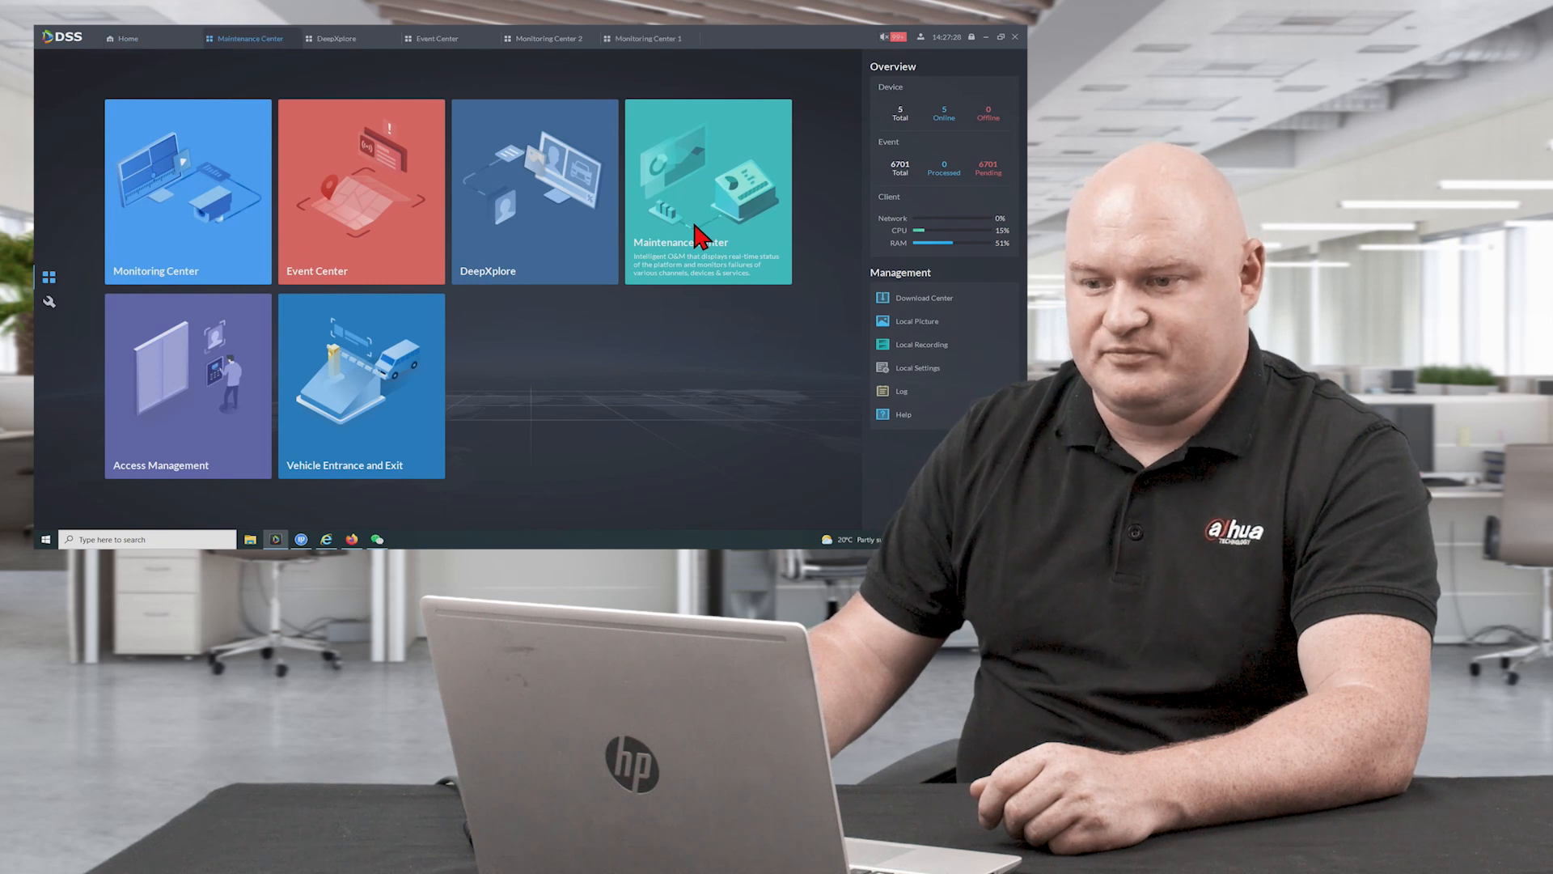
{"action": "left_click", "coordinate": [1000, 37]}
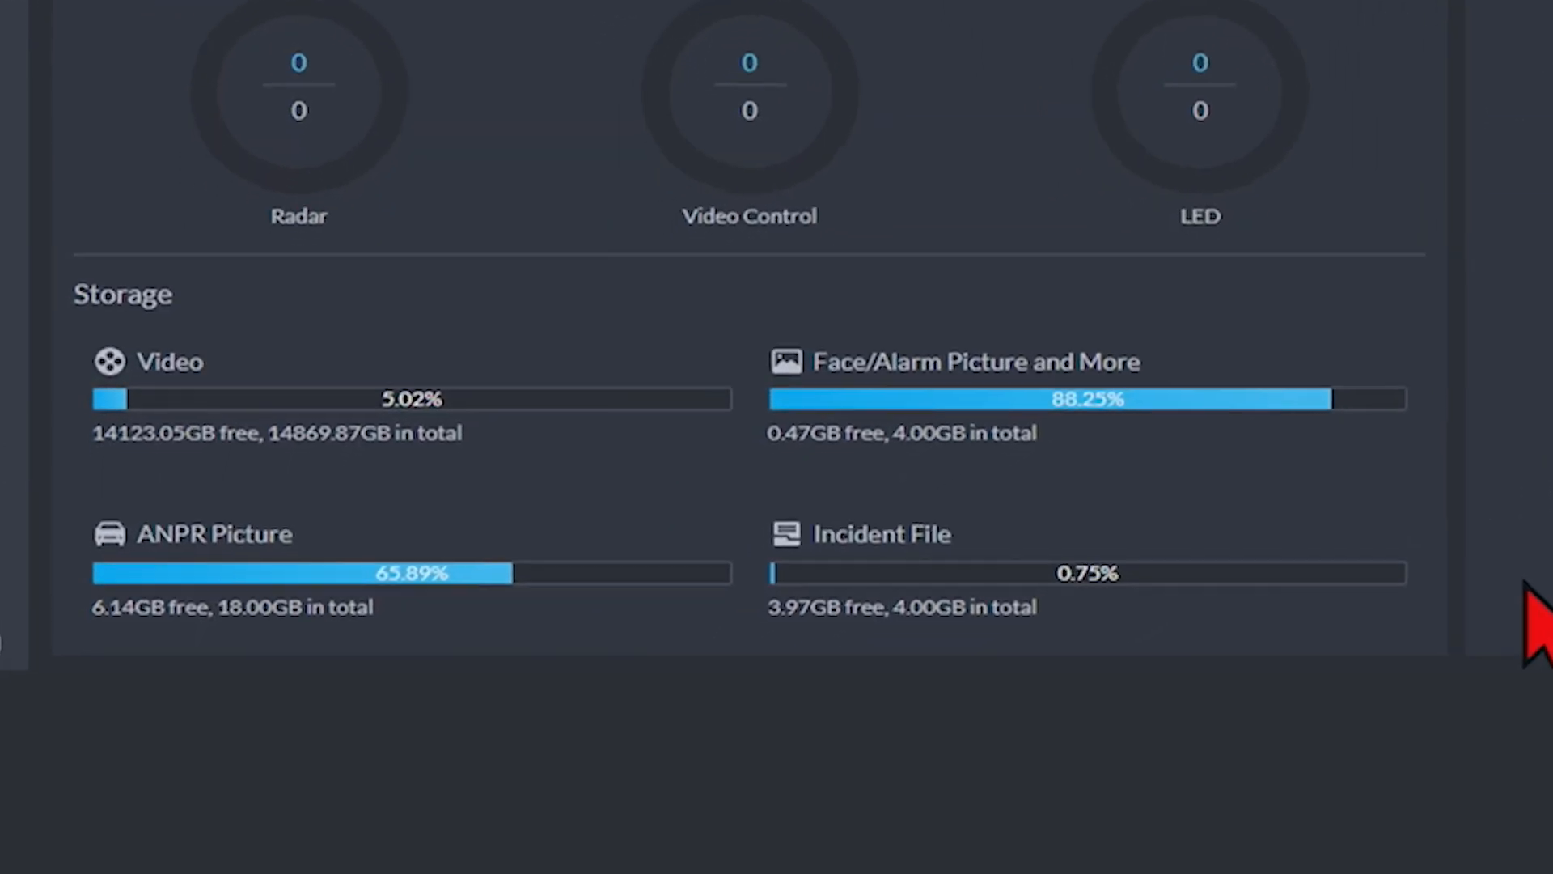
Scroll through the Maintenance Center overview of device status and storage usage
{"action": "scroll", "scroll_direction": "up", "scroll_amount": 3}
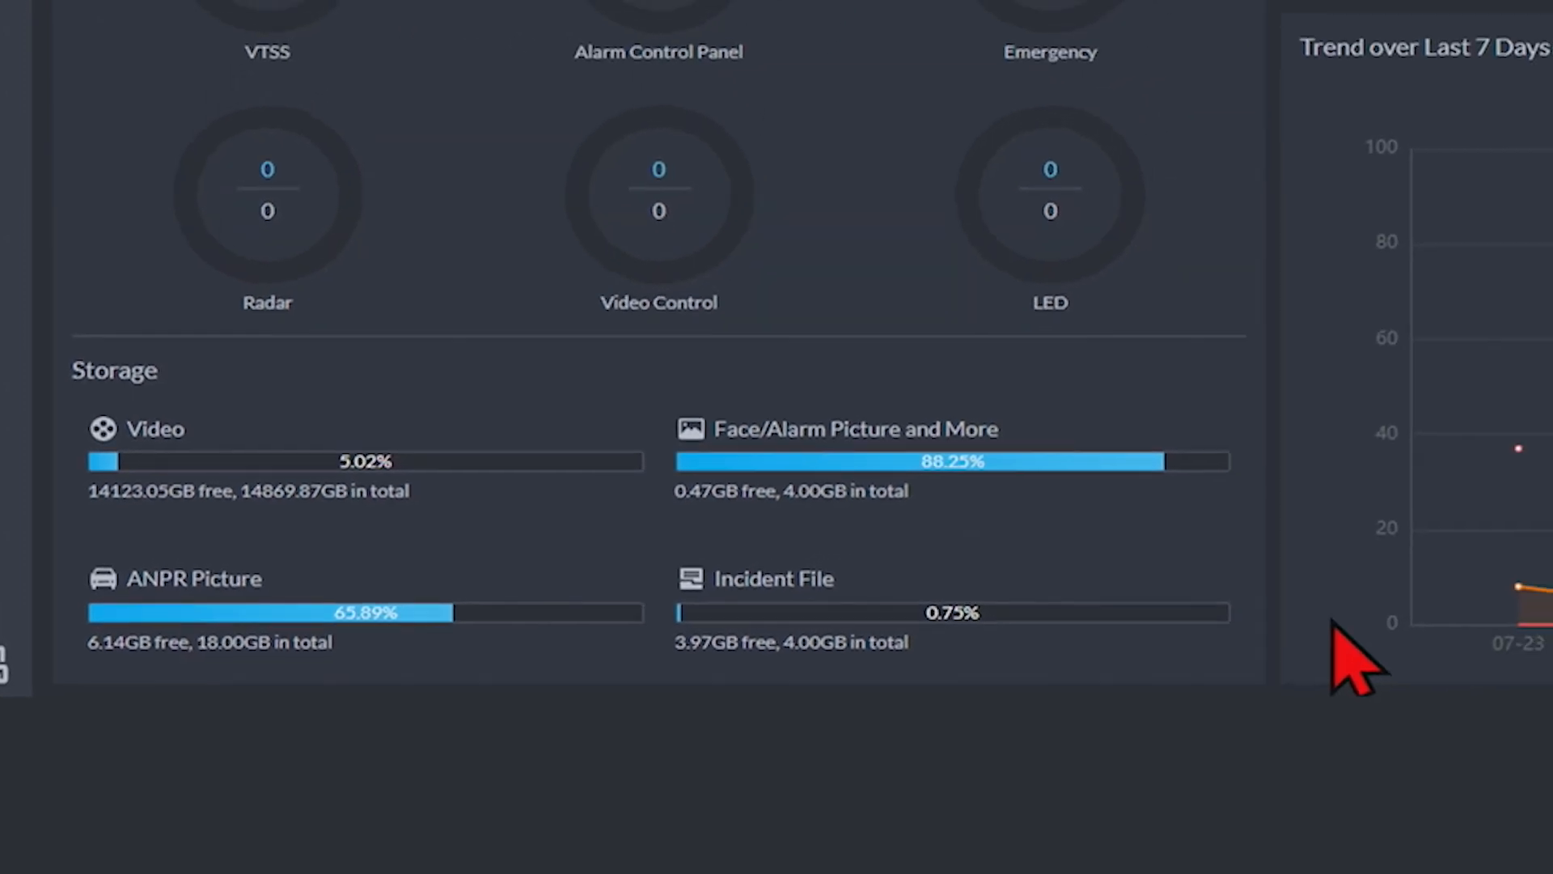
{"action": "scroll", "scroll_direction": "up", "scroll_amount": 3}
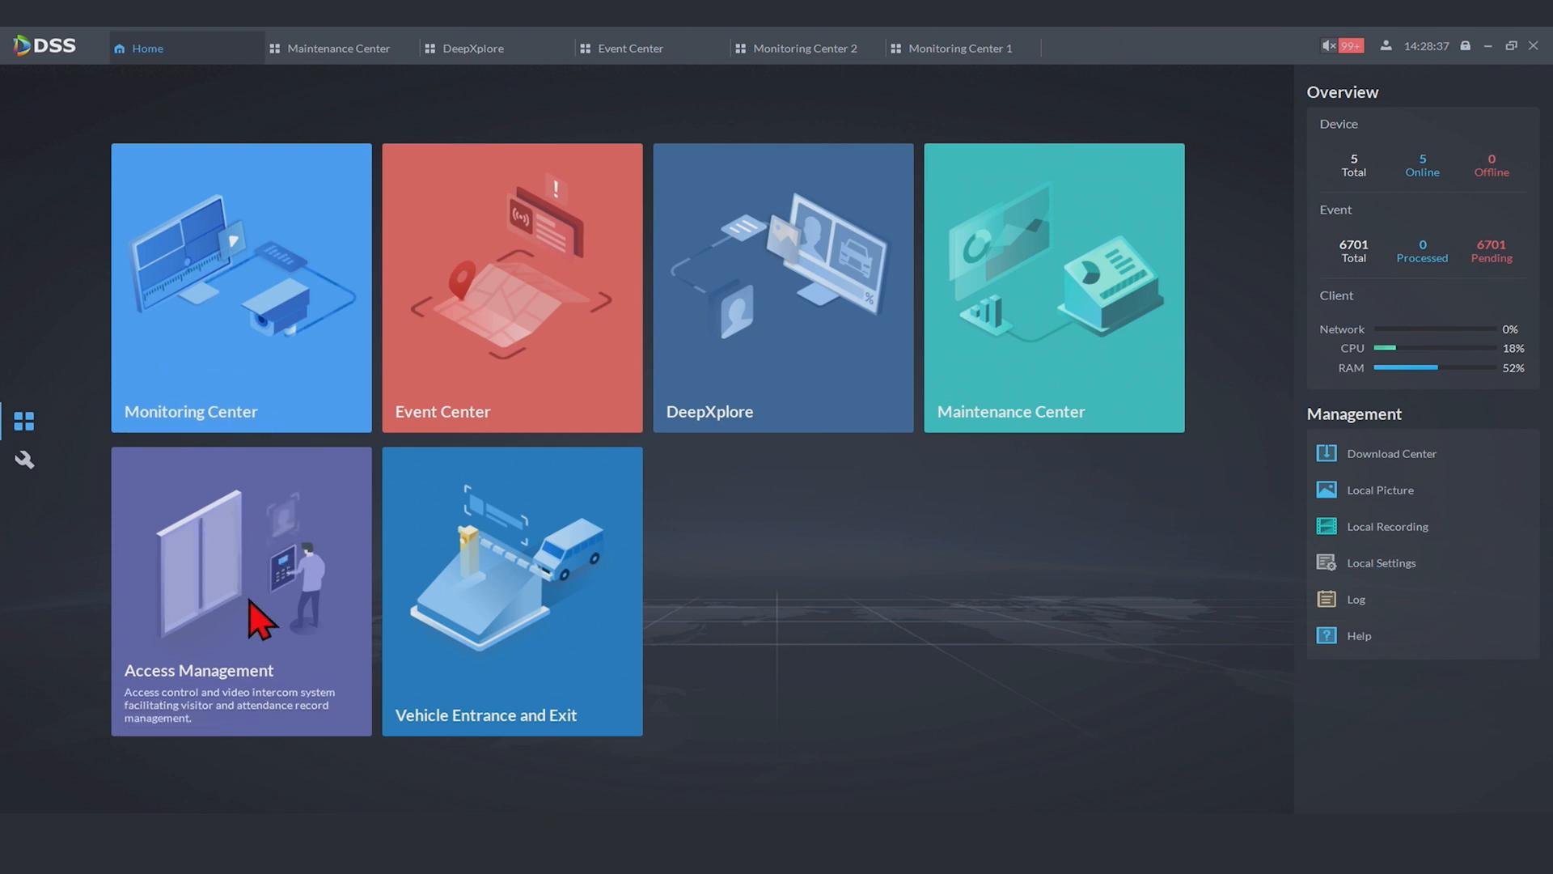
Enter Access Management and try the Global Control door actions without a door chosen
{"action": "left_click", "coordinate": [241, 589]}
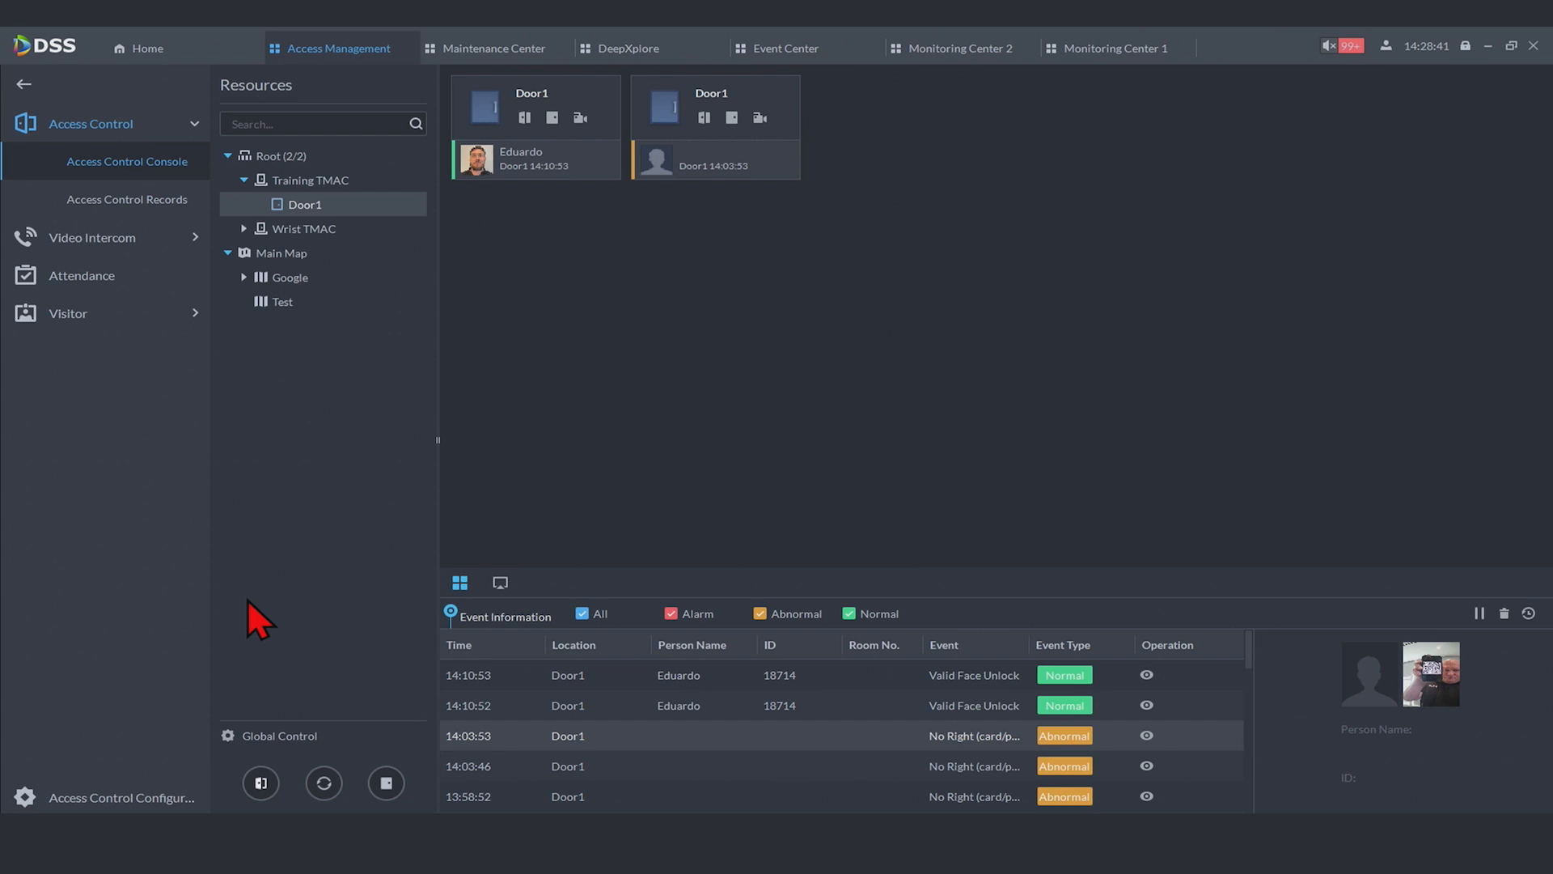
{"action": "mouse_move", "coordinate": [276, 621]}
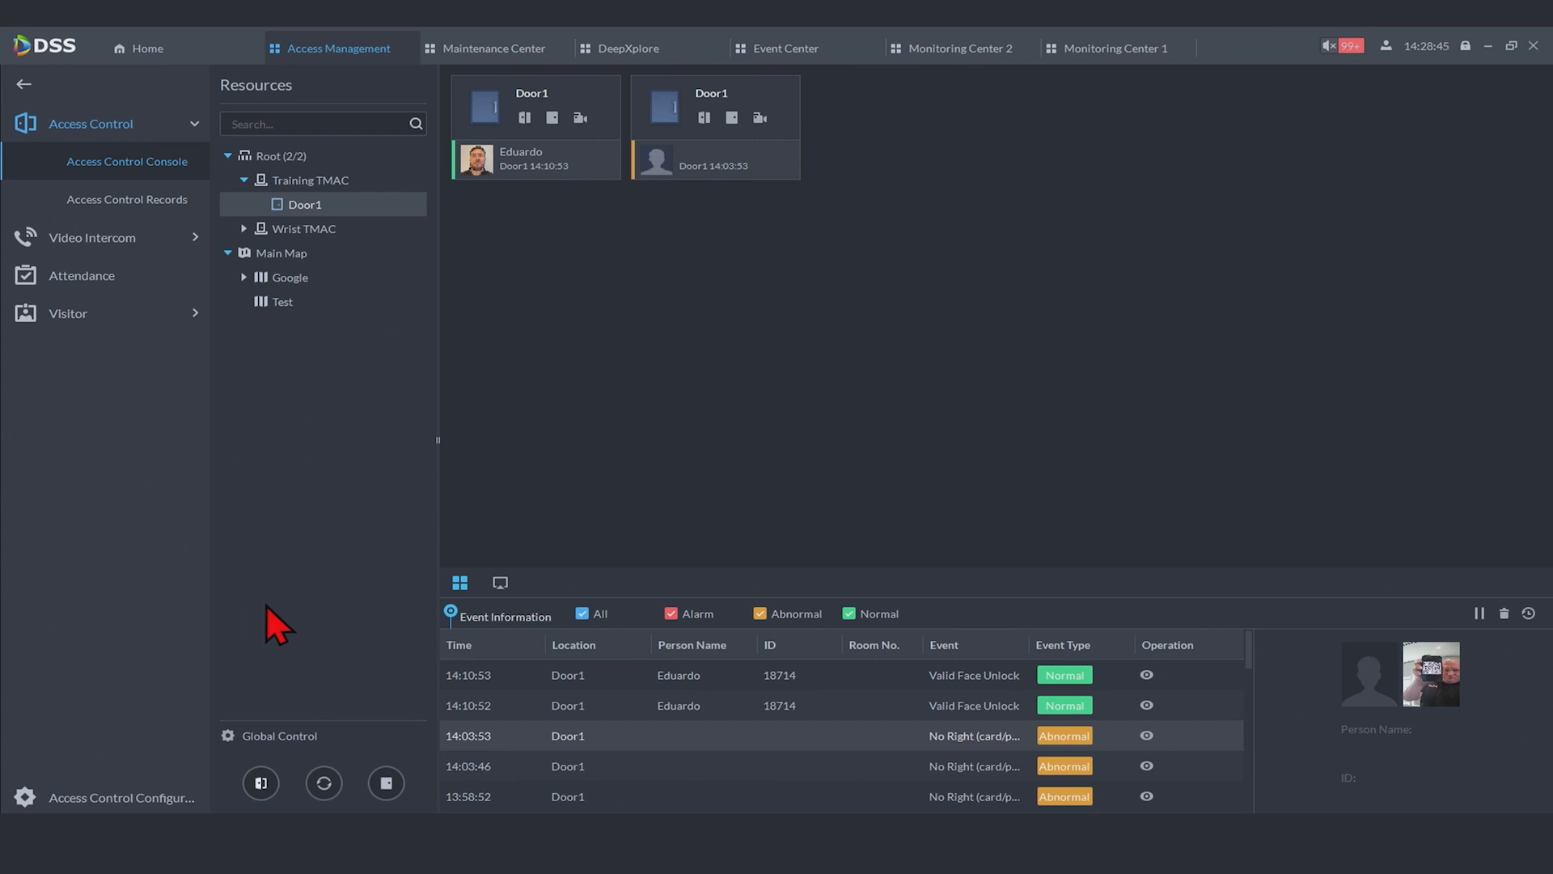
{"action": "mouse_move", "coordinate": [1018, 791]}
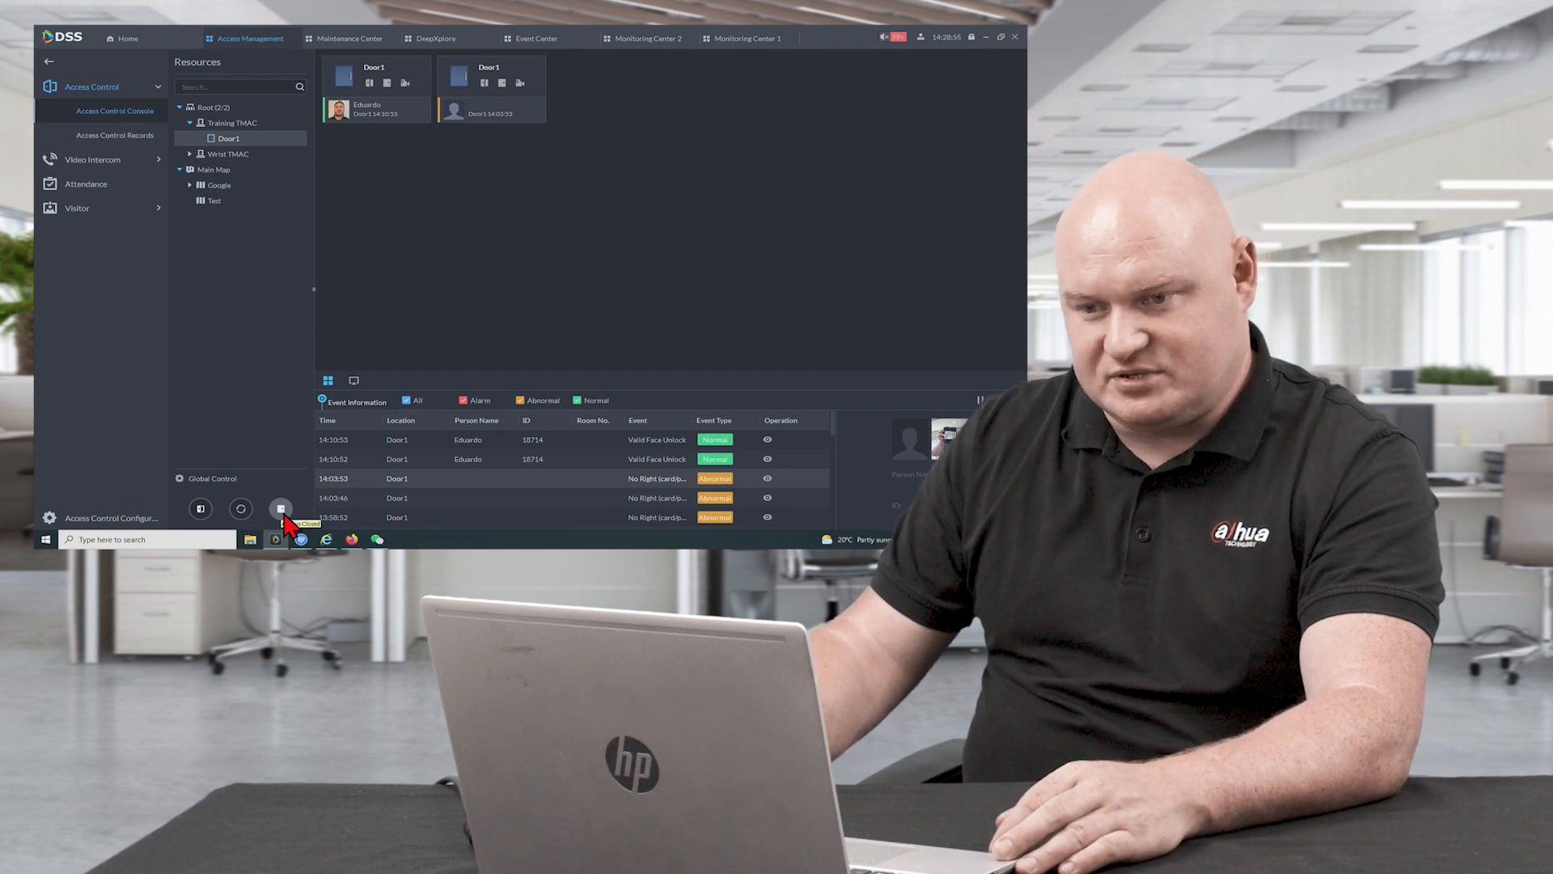
{"action": "left_click", "coordinate": [1000, 38]}
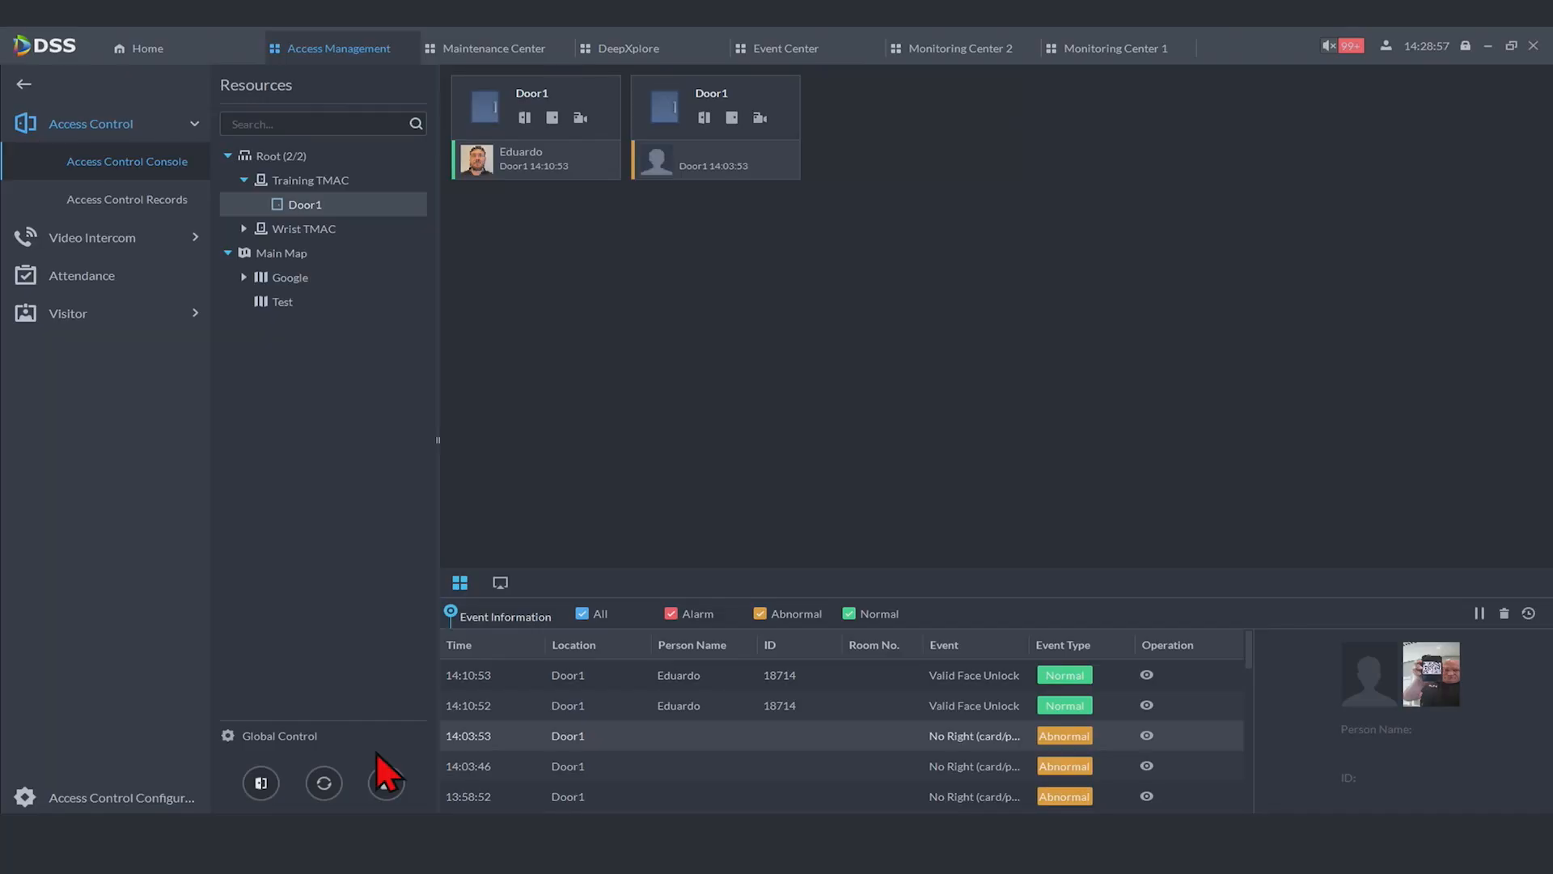
{"action": "mouse_move", "coordinate": [895, 716]}
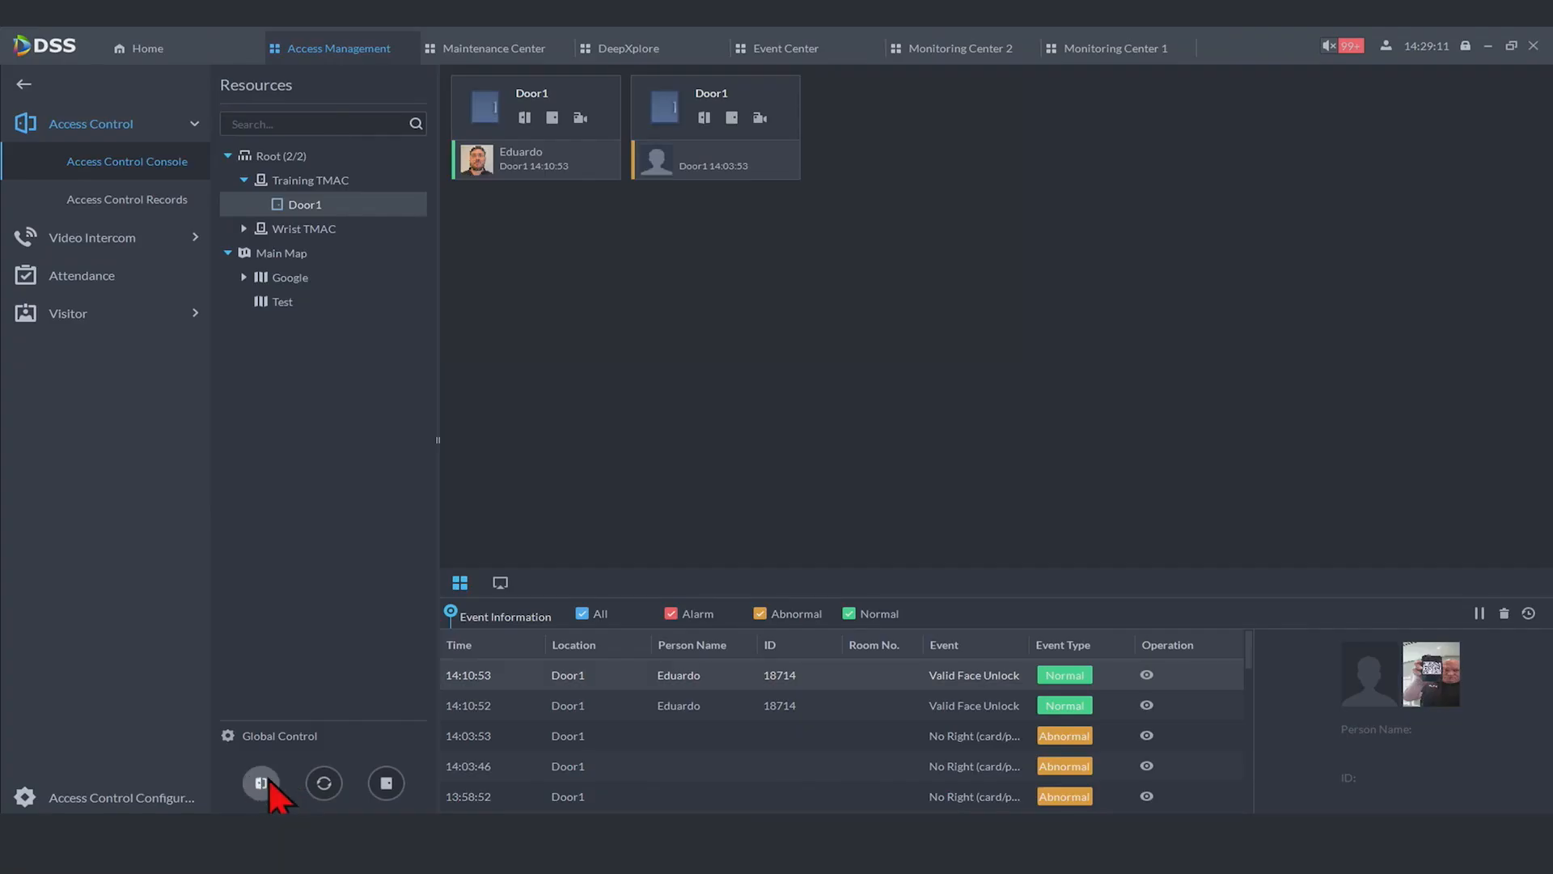
{"action": "left_click", "coordinate": [261, 783]}
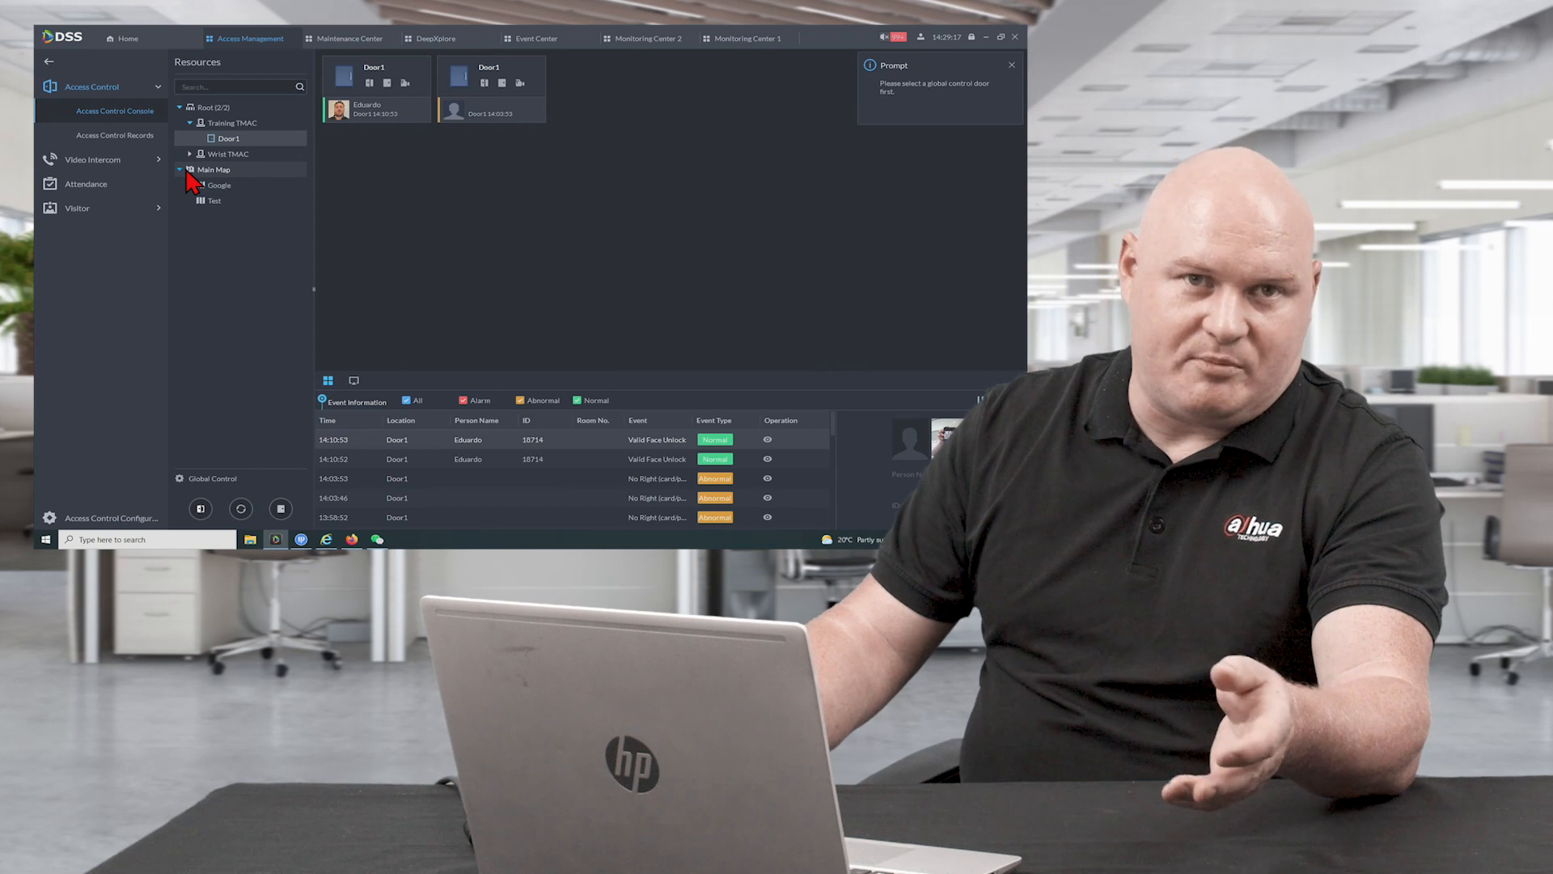
{"action": "left_click", "coordinate": [1011, 65]}
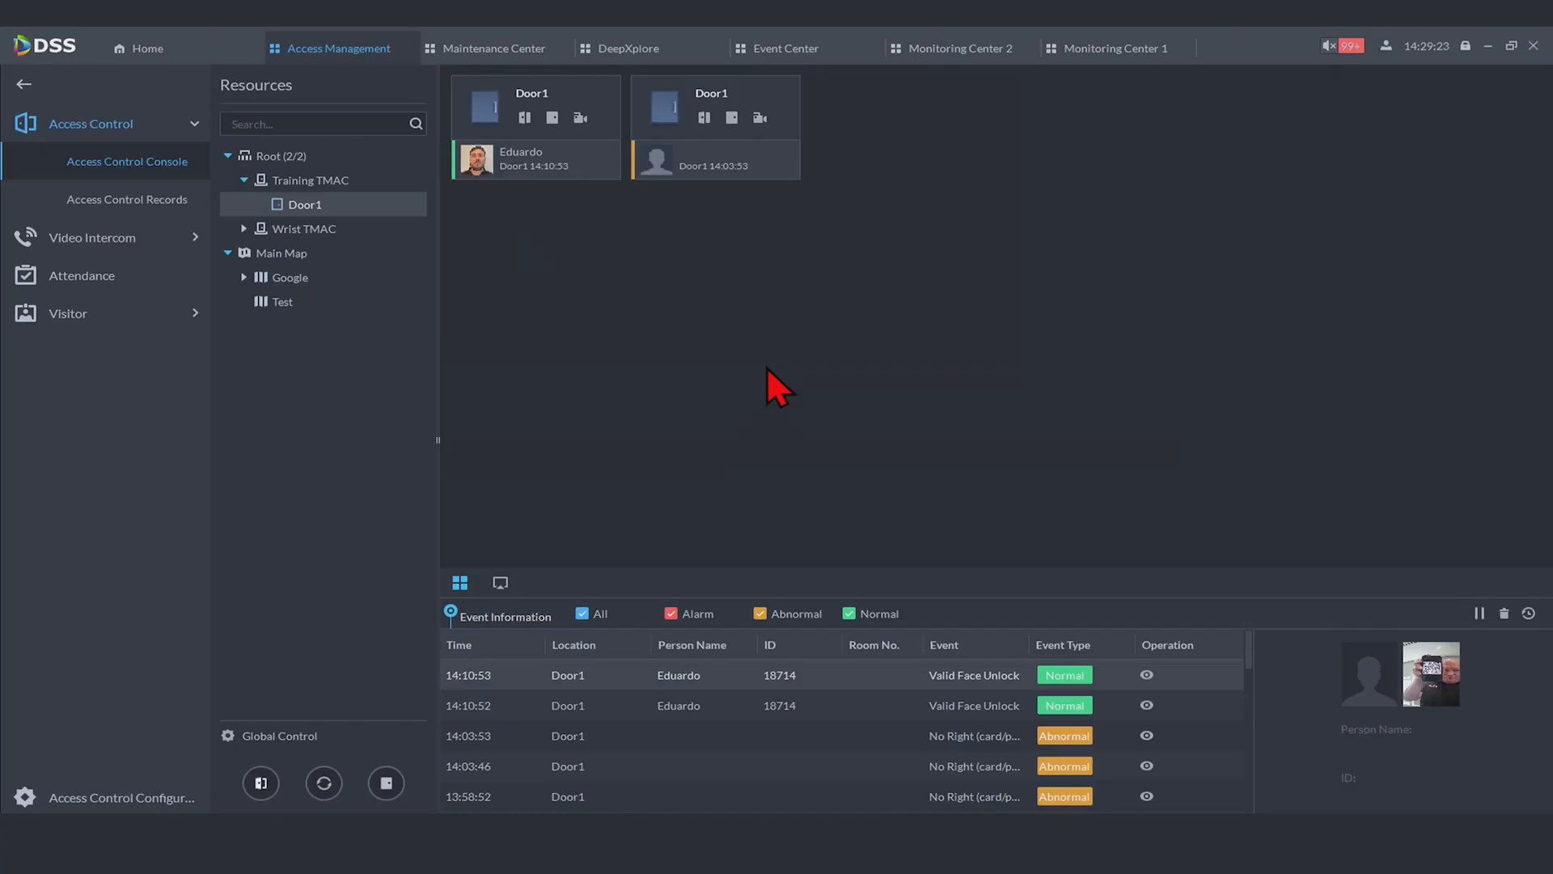
{"action": "mouse_move", "coordinate": [770, 388]}
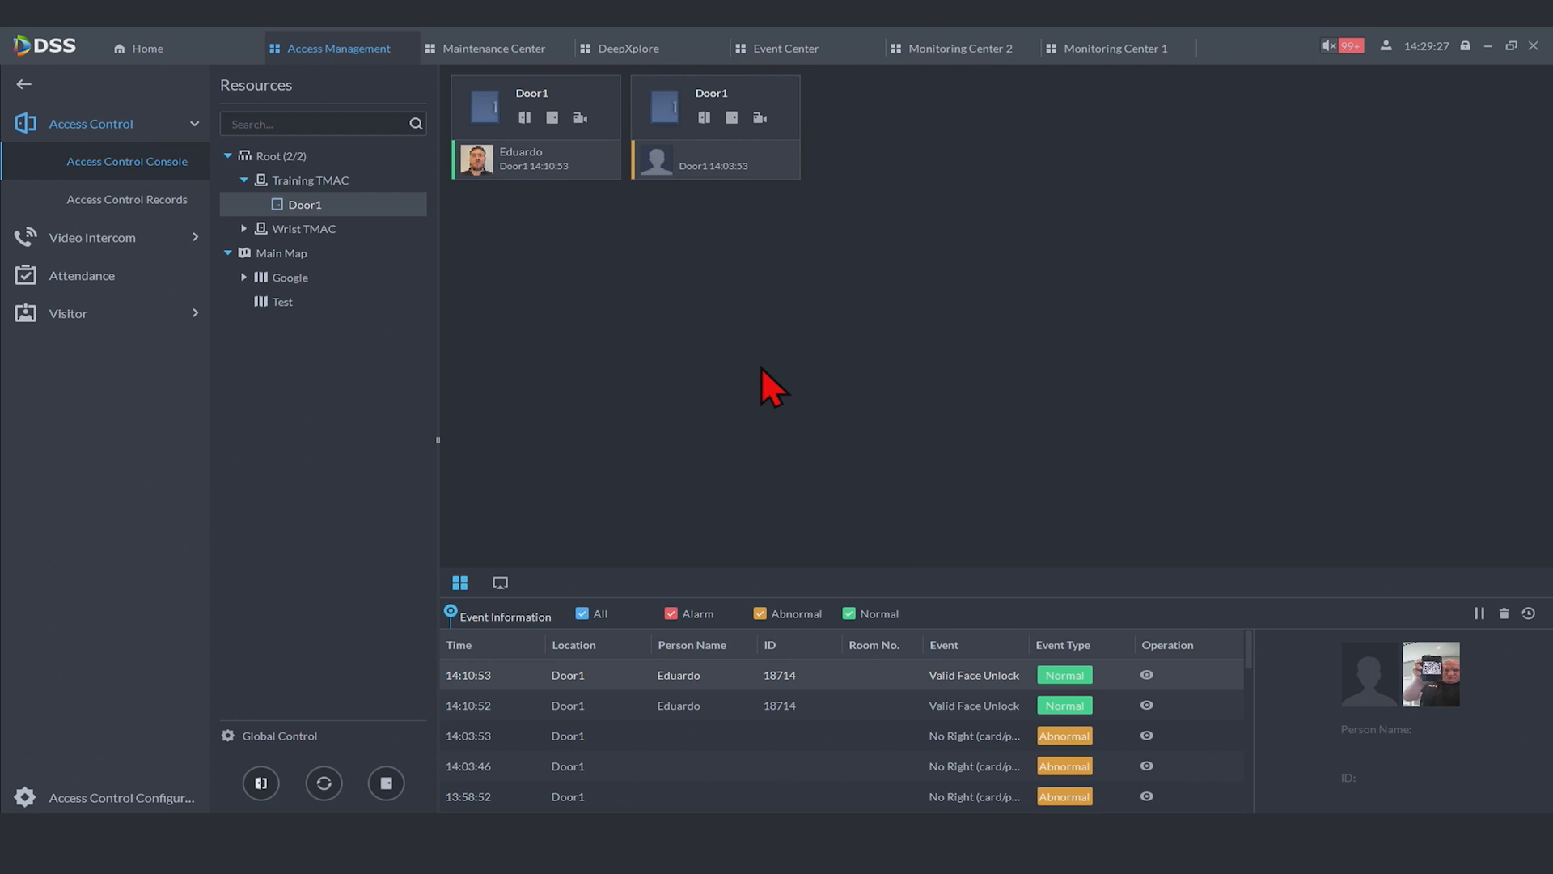
{"action": "mouse_move", "coordinate": [81, 275]}
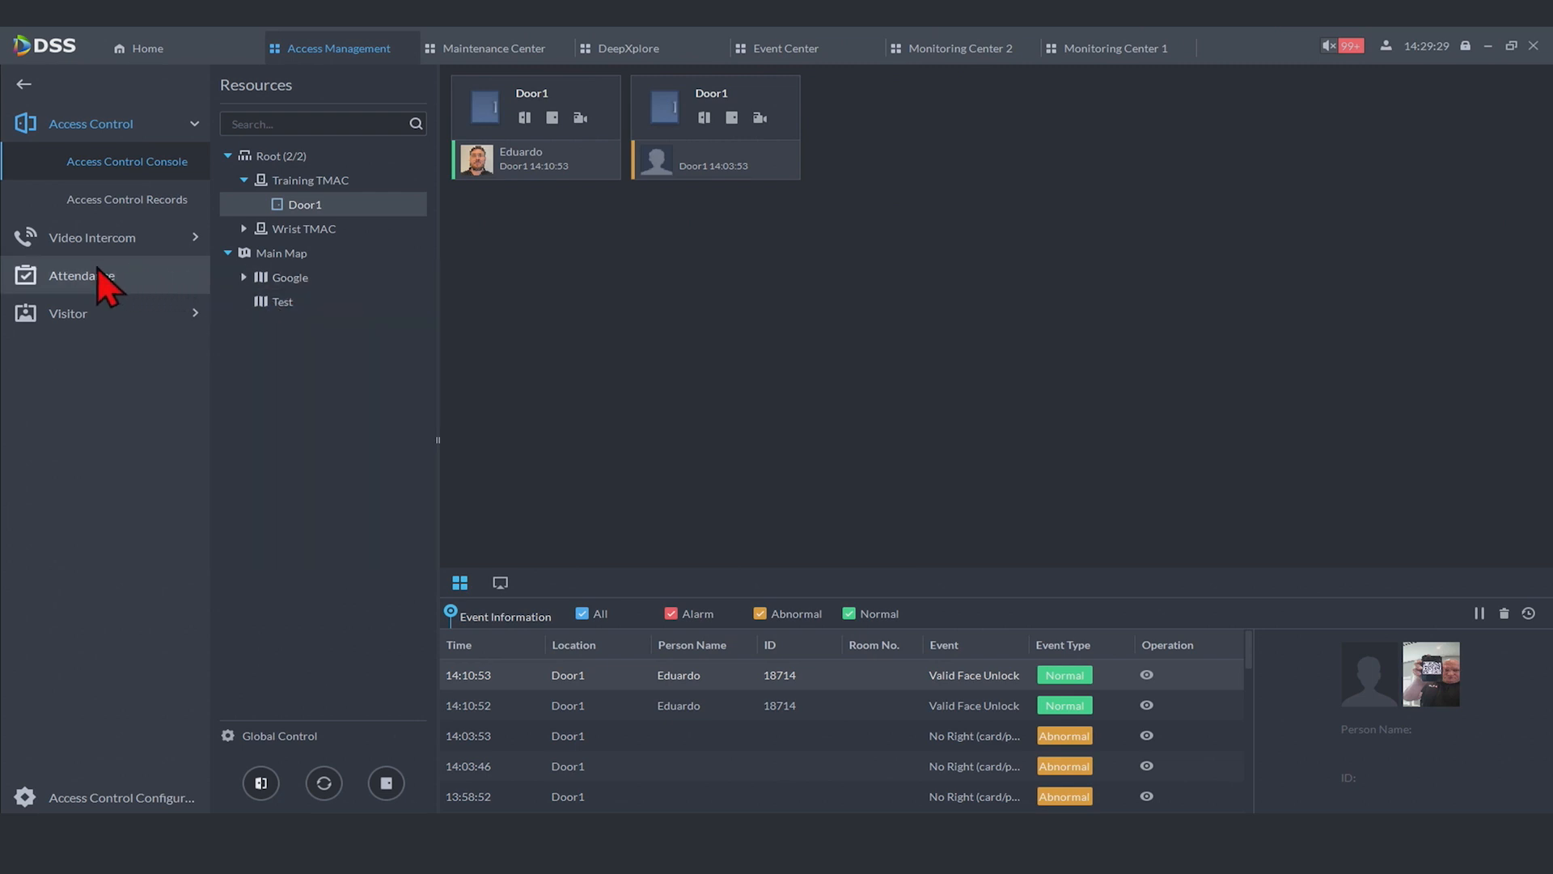
Browse the Attendance and Visitor Record pages, then return to the home page
{"action": "left_click", "coordinate": [81, 275]}
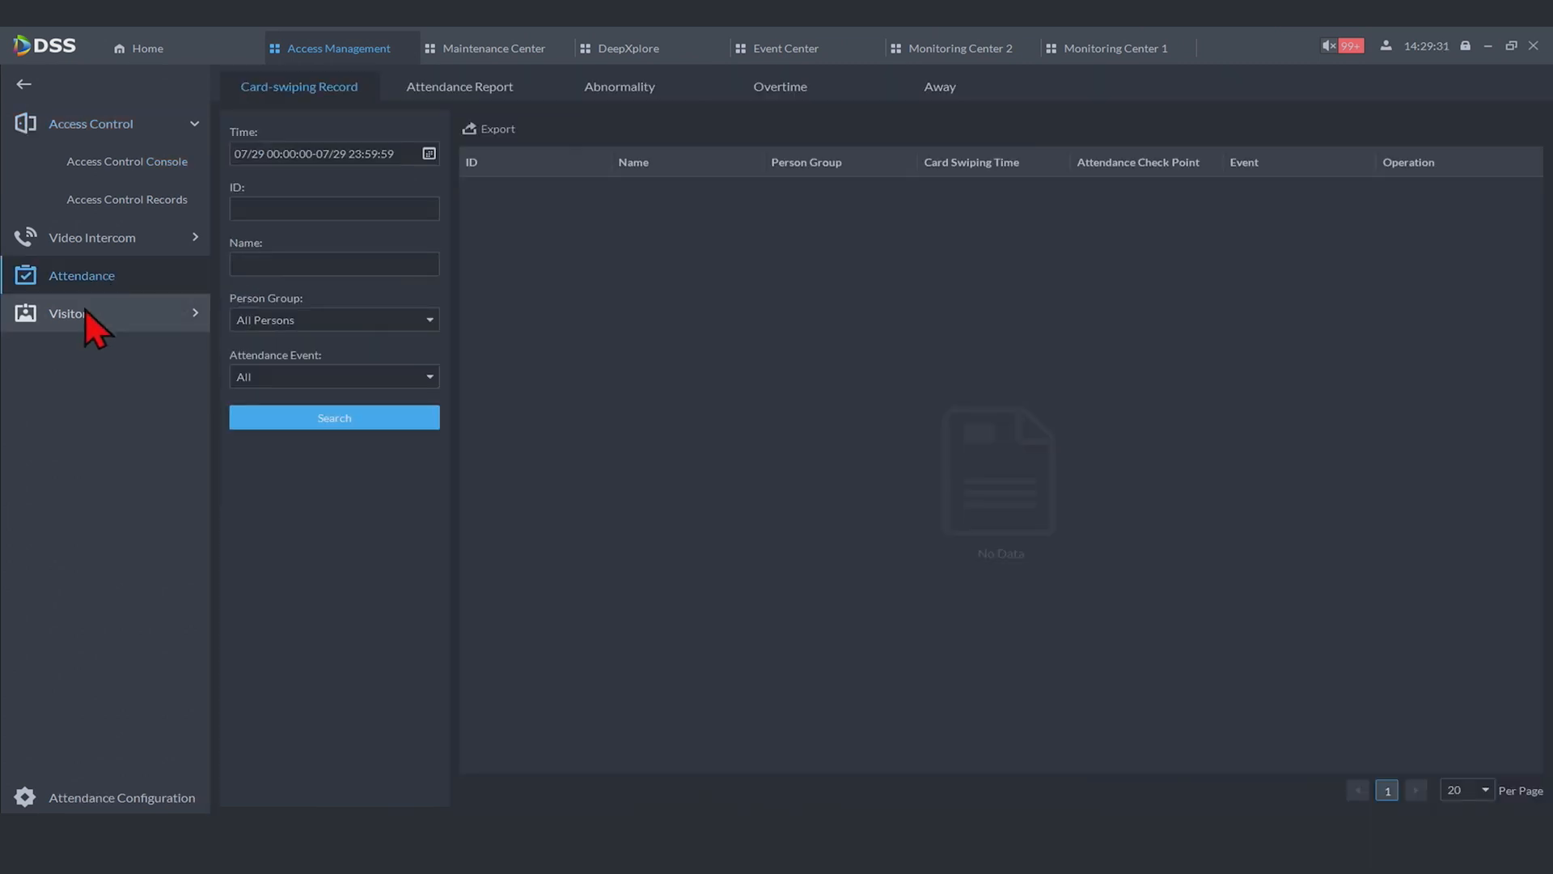
{"action": "left_click", "coordinate": [68, 313]}
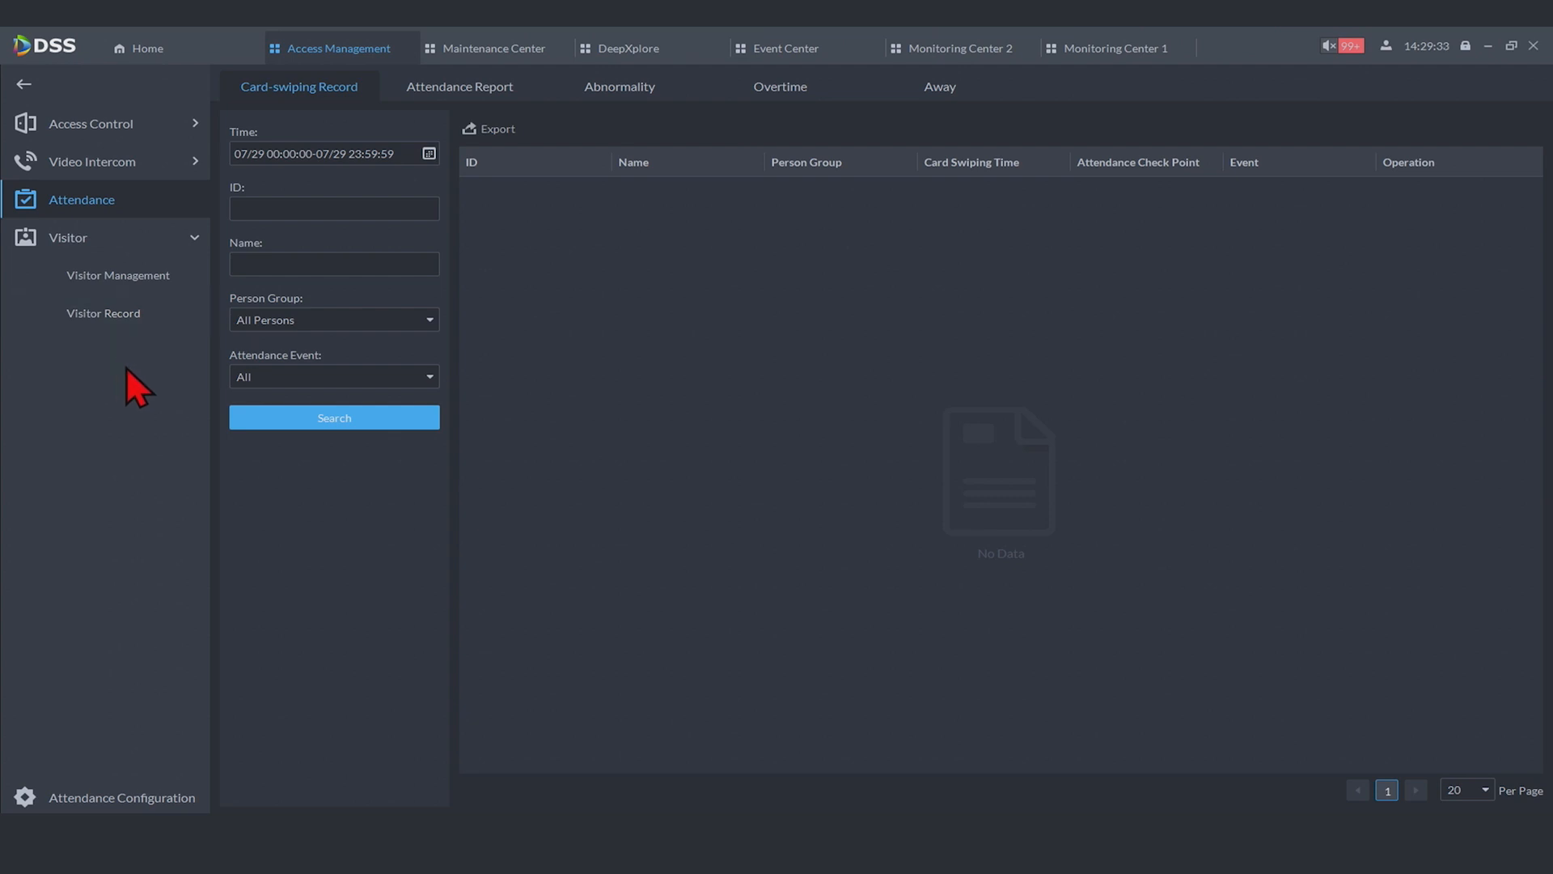
{"action": "left_click", "coordinate": [102, 312]}
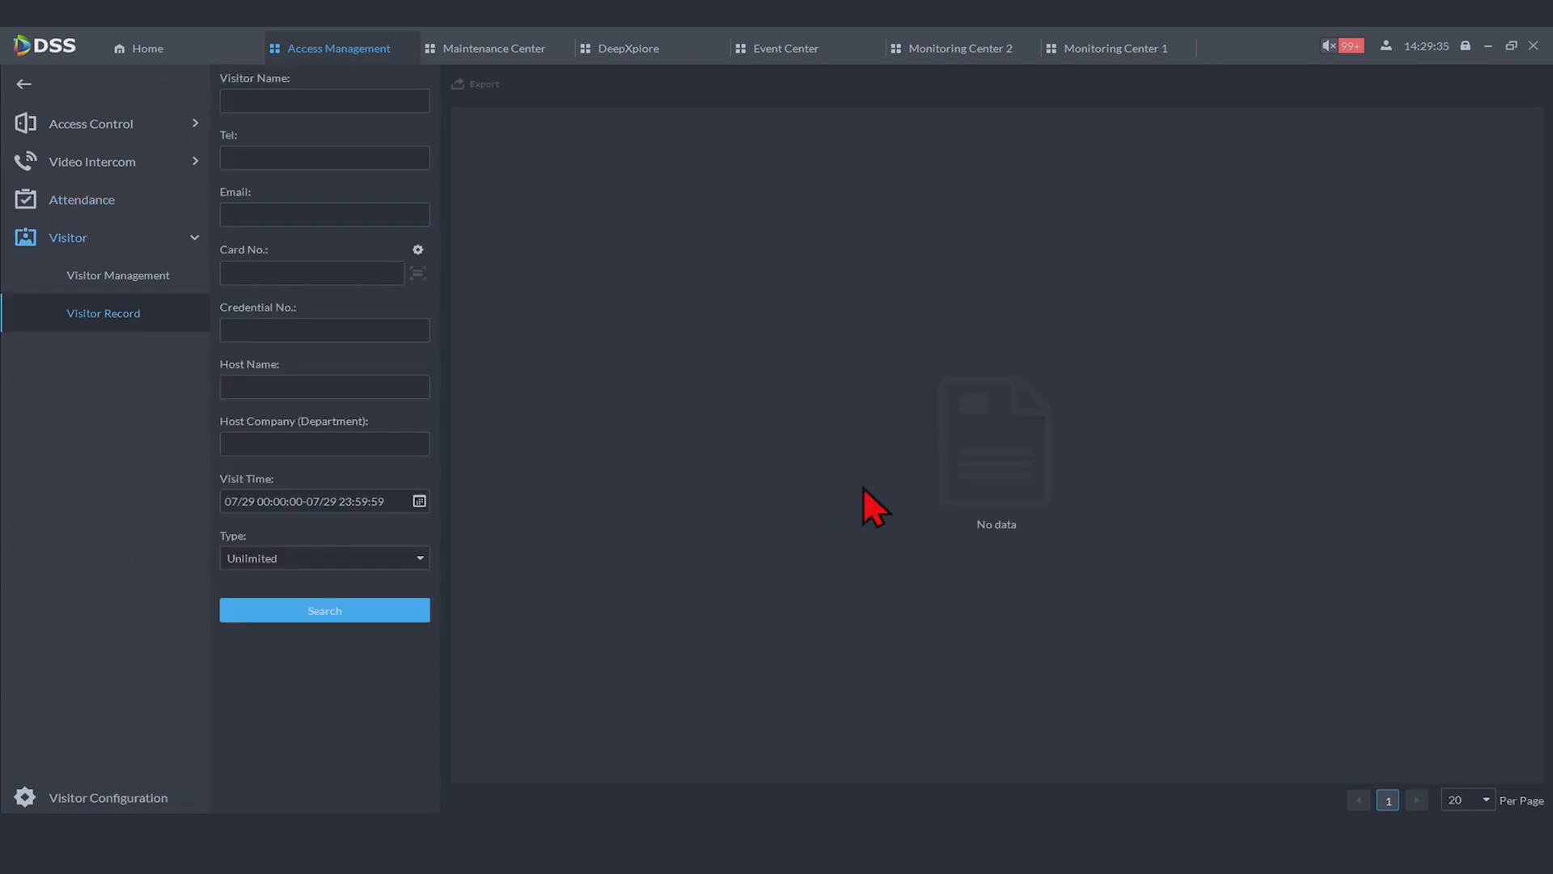
{"action": "left_click", "coordinate": [323, 100]}
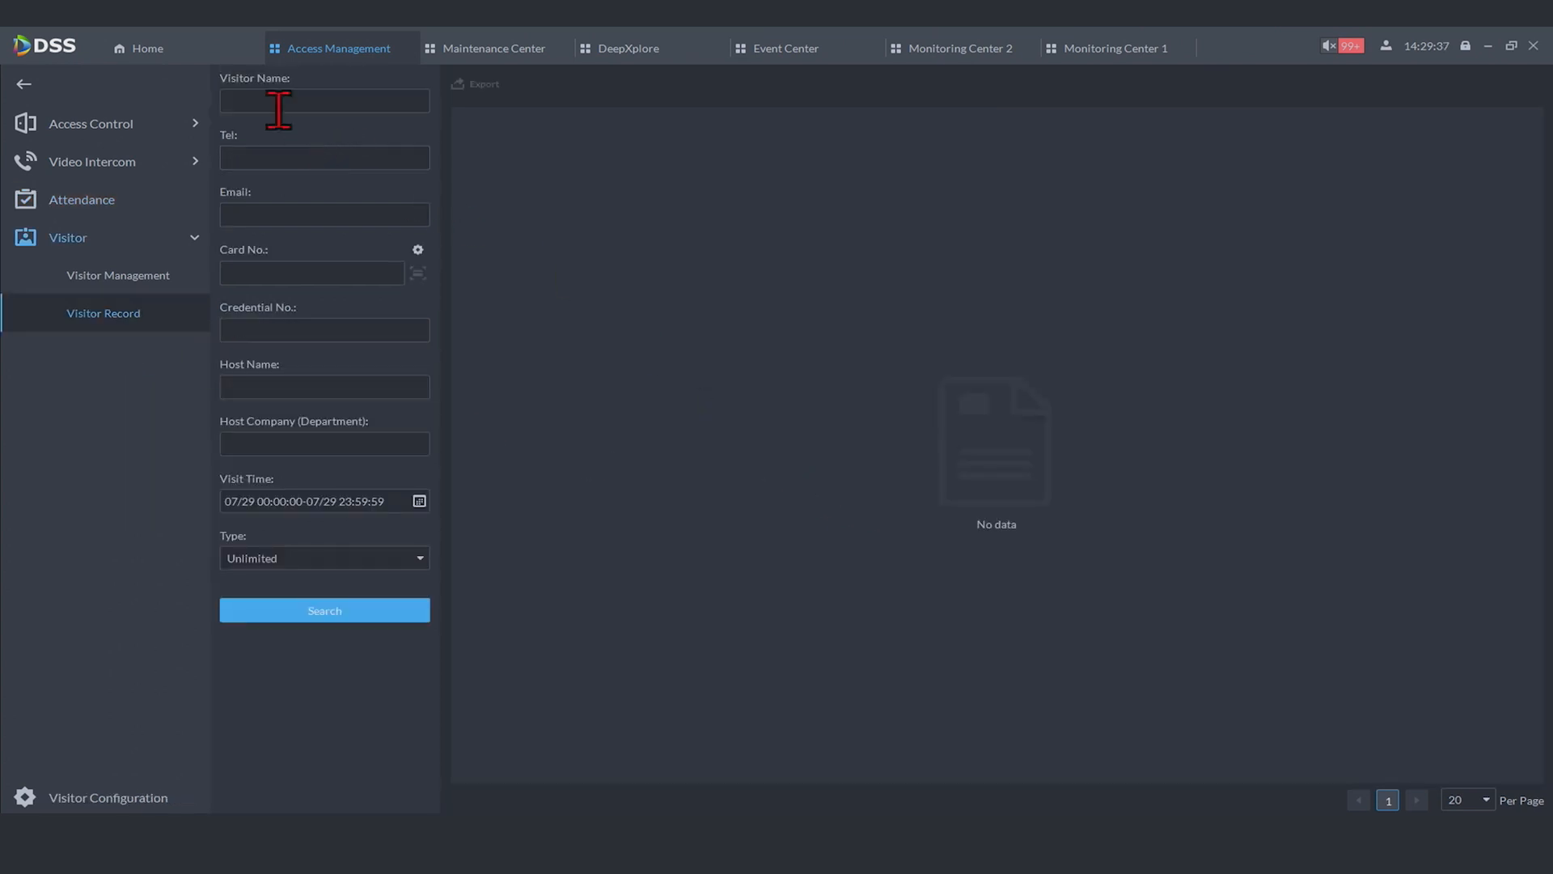
{"action": "left_click", "coordinate": [147, 47]}
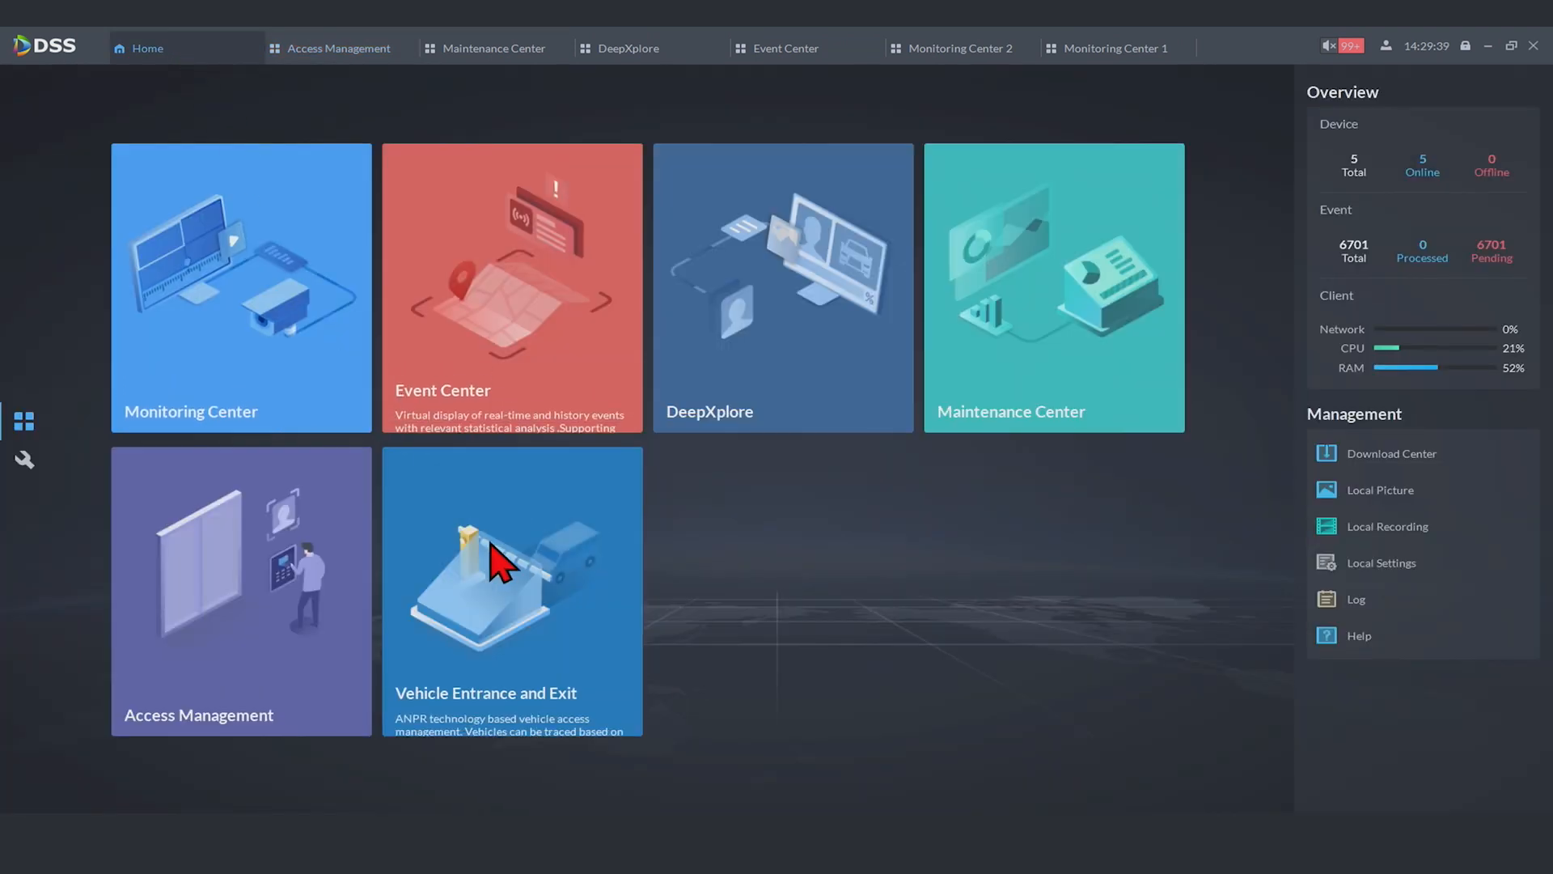
Browse Vehicle Entrance records, view the Dahua Office live entrance camera, then return to the records
{"action": "left_click", "coordinate": [511, 589]}
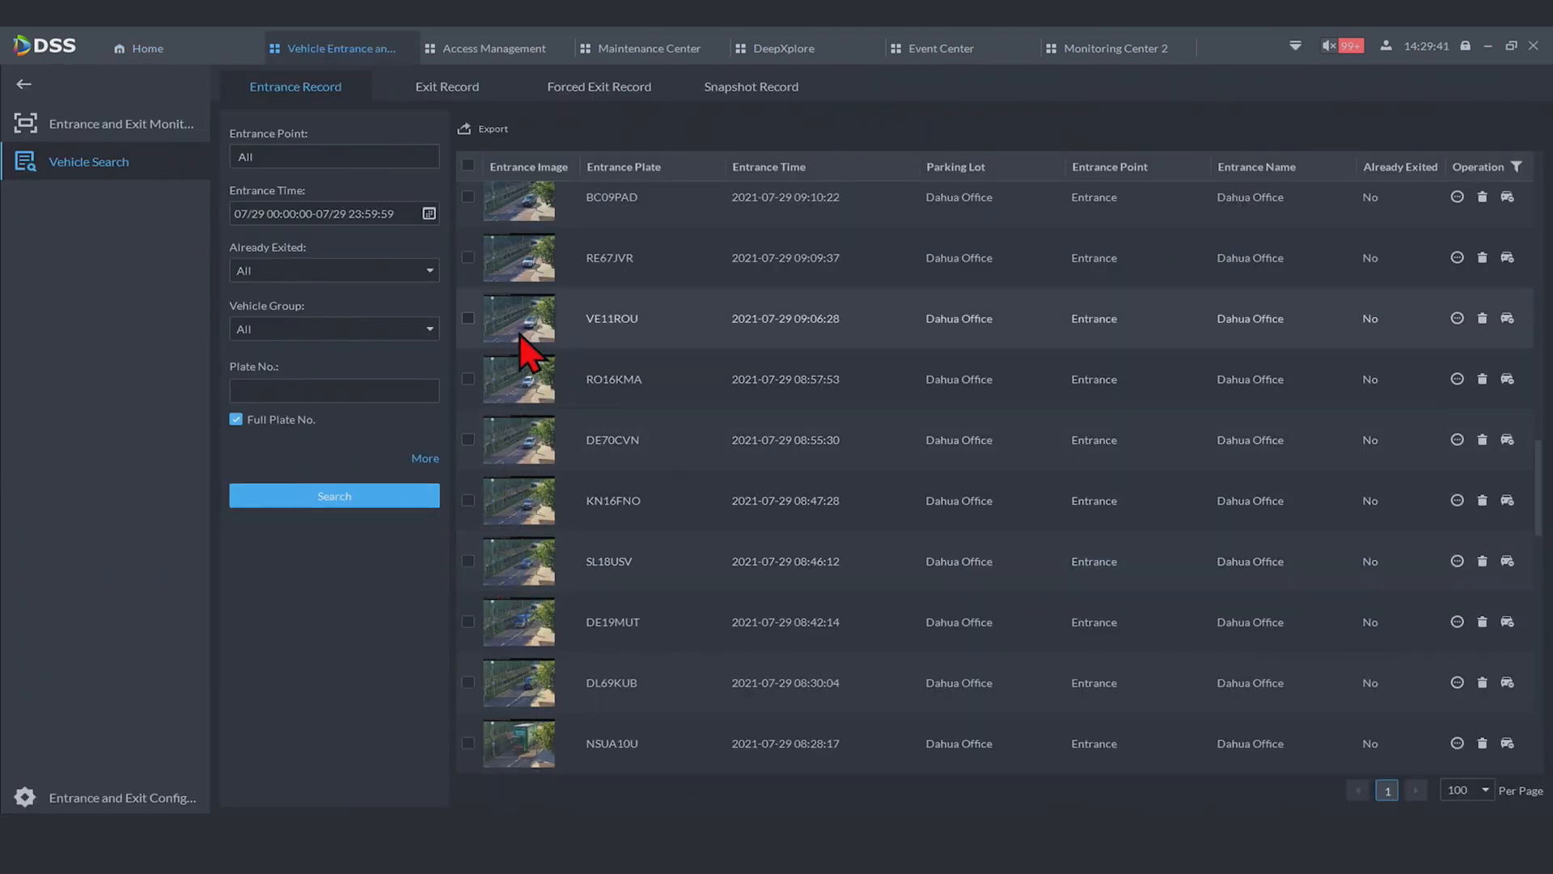
{"action": "scroll", "scroll_direction": "down", "scroll_amount": 3}
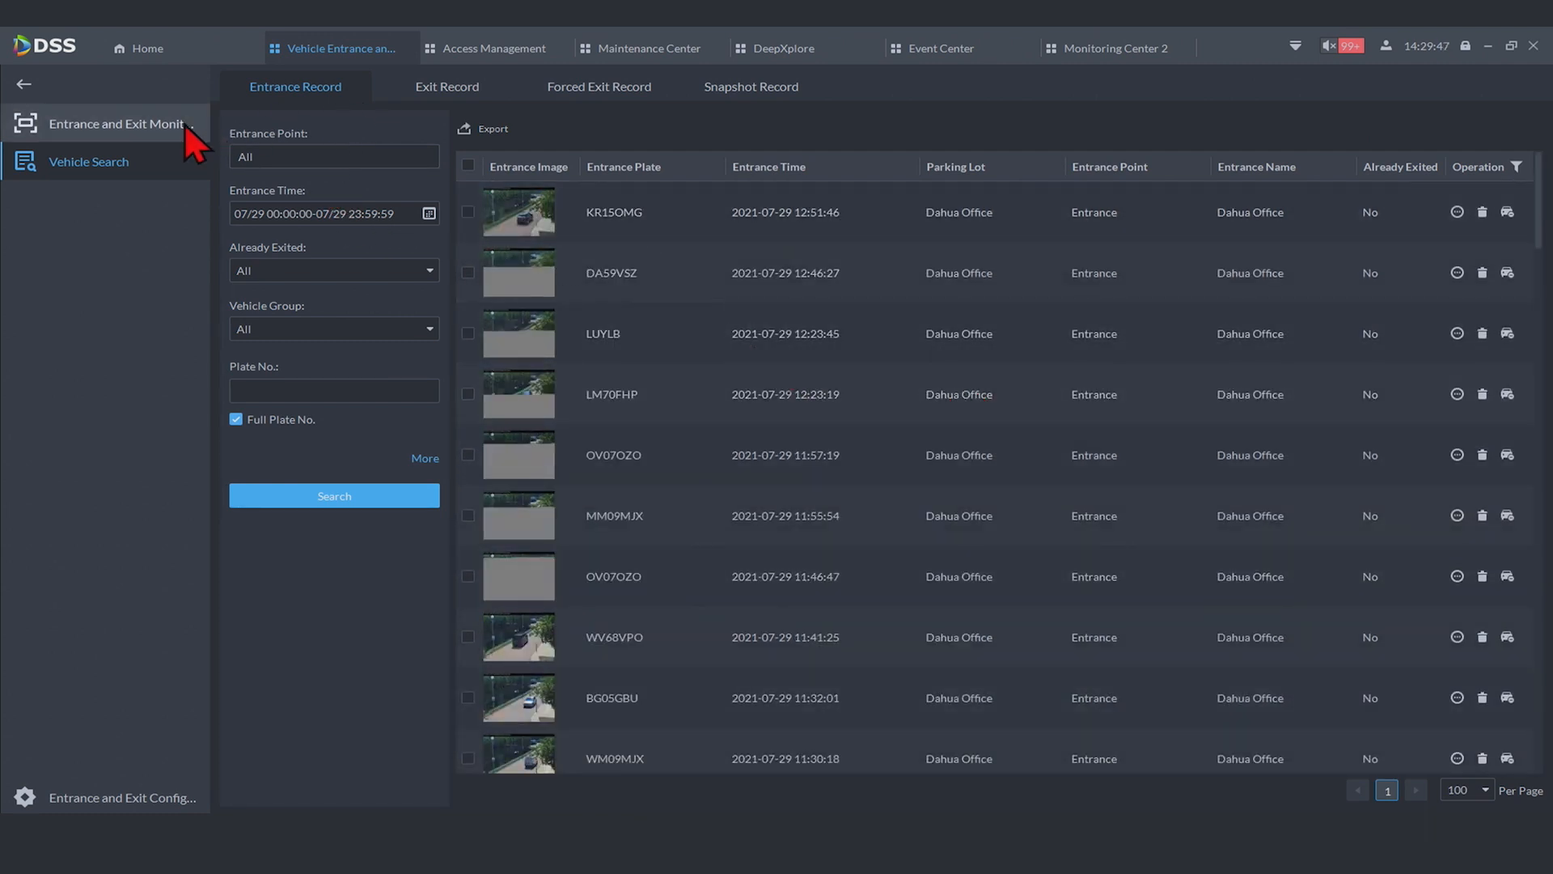
{"action": "left_click", "coordinate": [118, 123]}
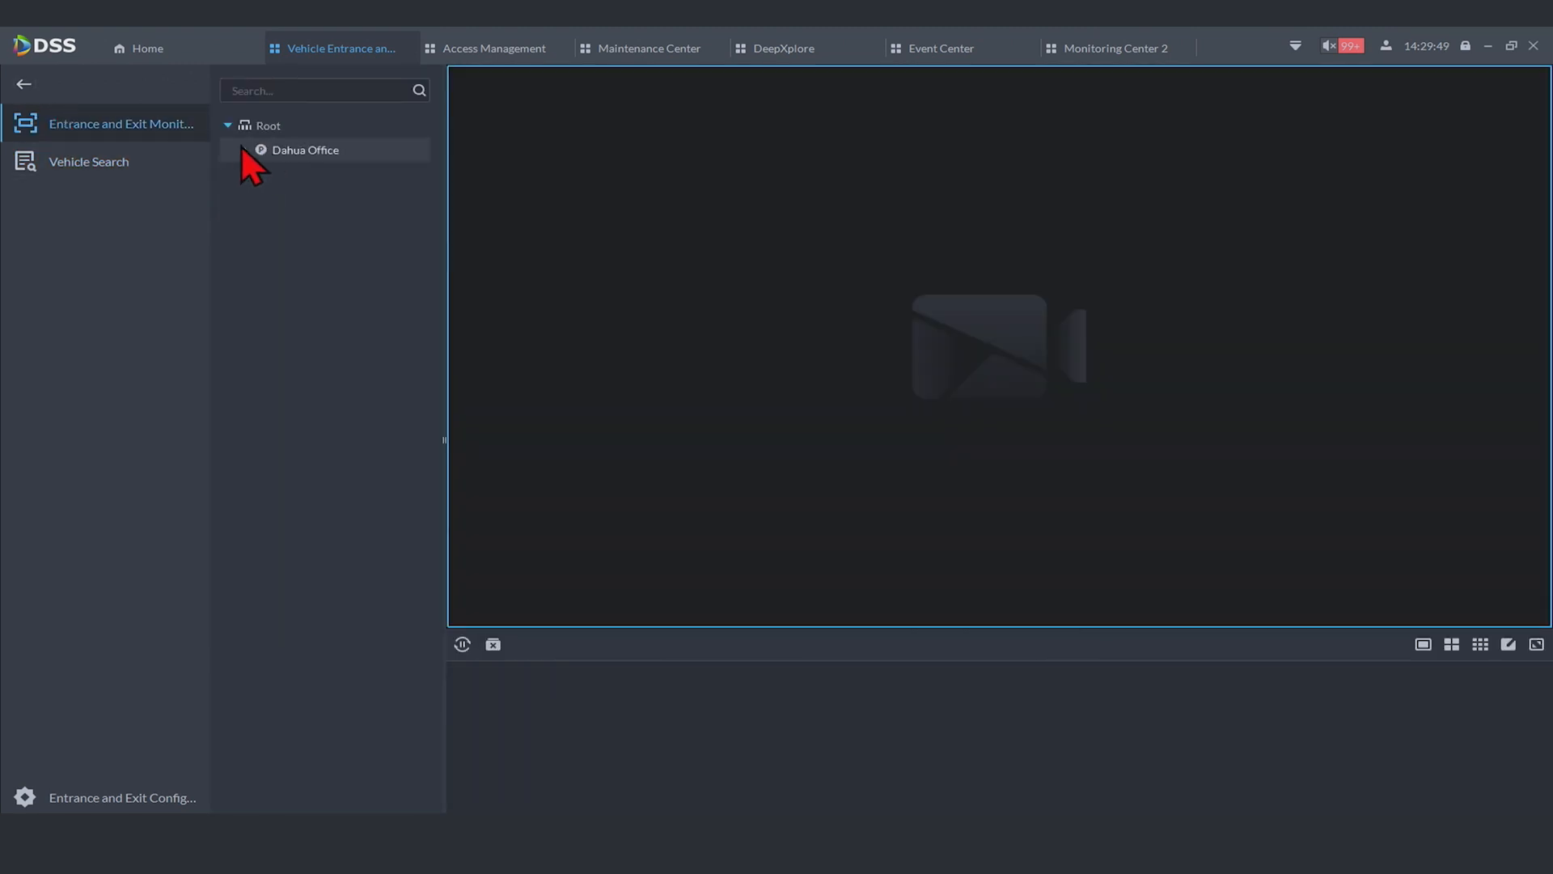
{"action": "left_click", "coordinate": [306, 149]}
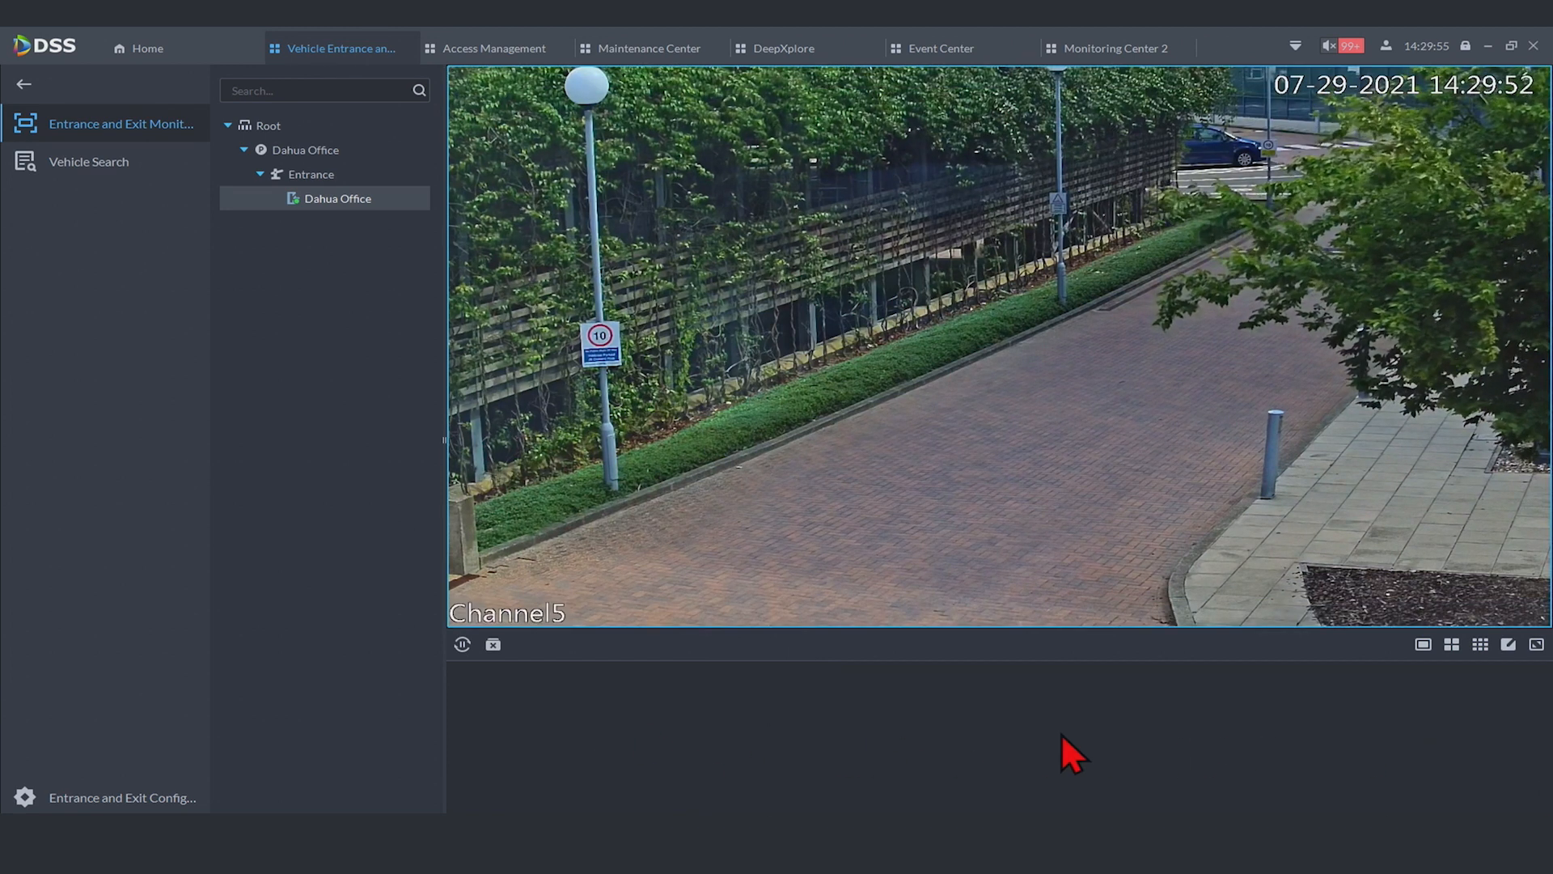
{"action": "mouse_move", "coordinate": [713, 737]}
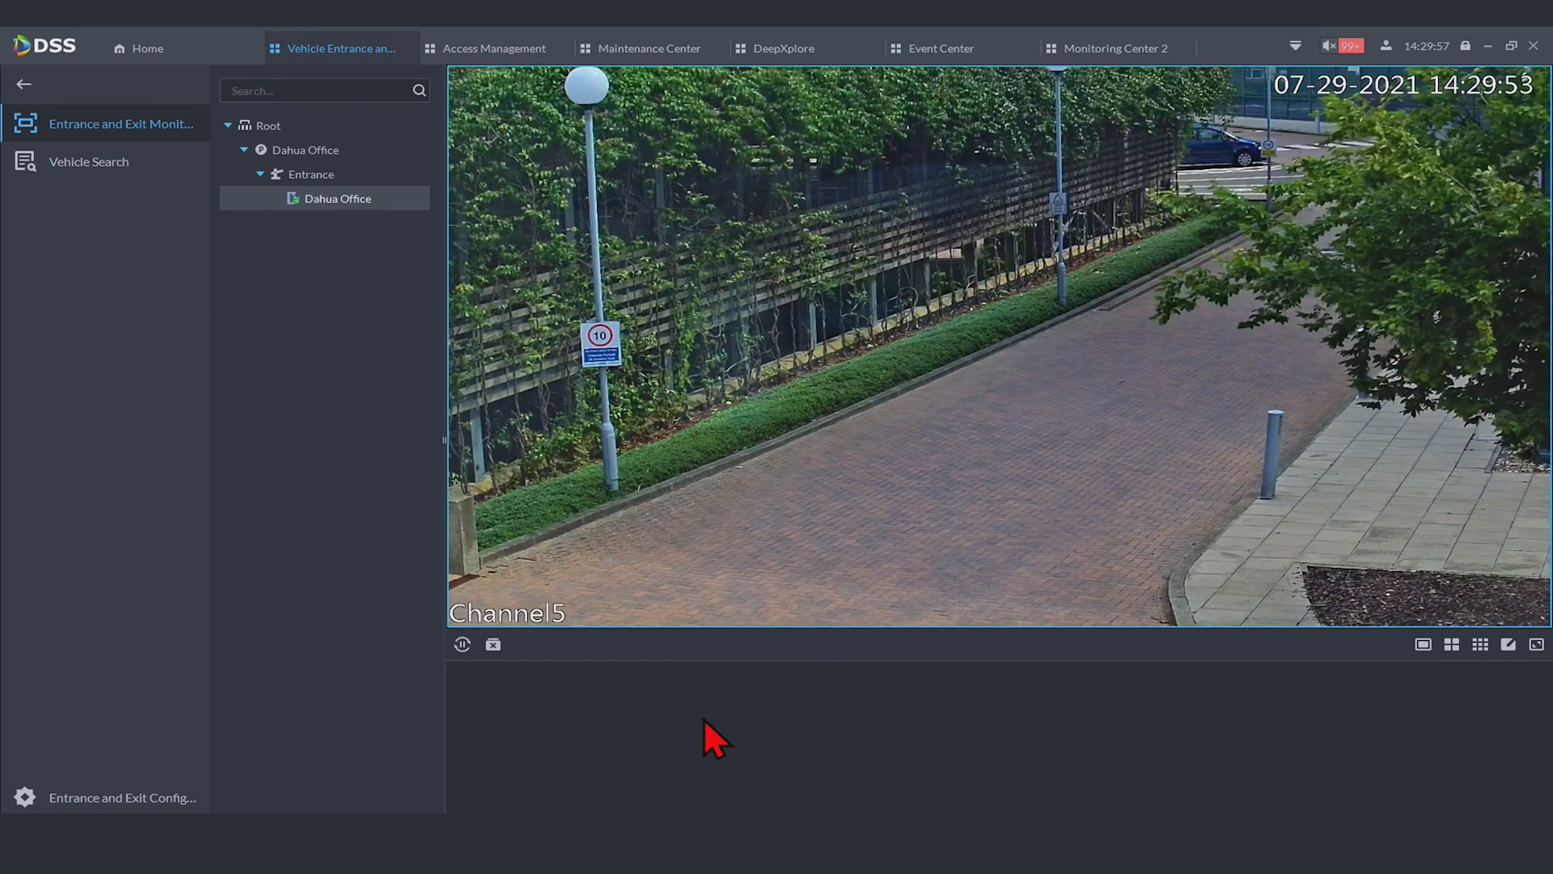
{"action": "left_click", "coordinate": [88, 161]}
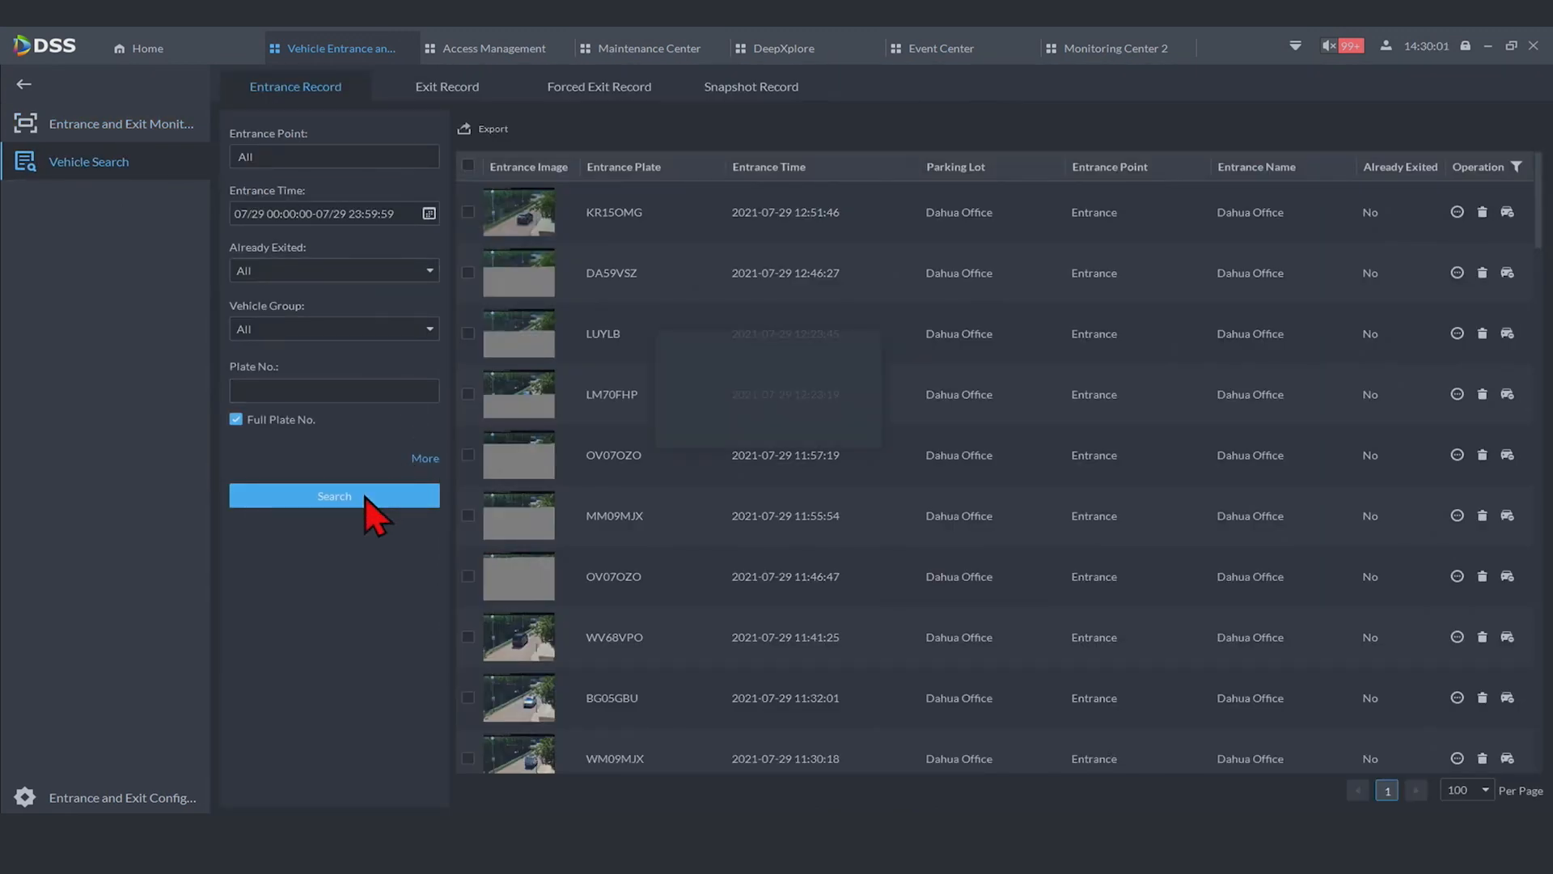
{"action": "mouse_move", "coordinate": [950, 353]}
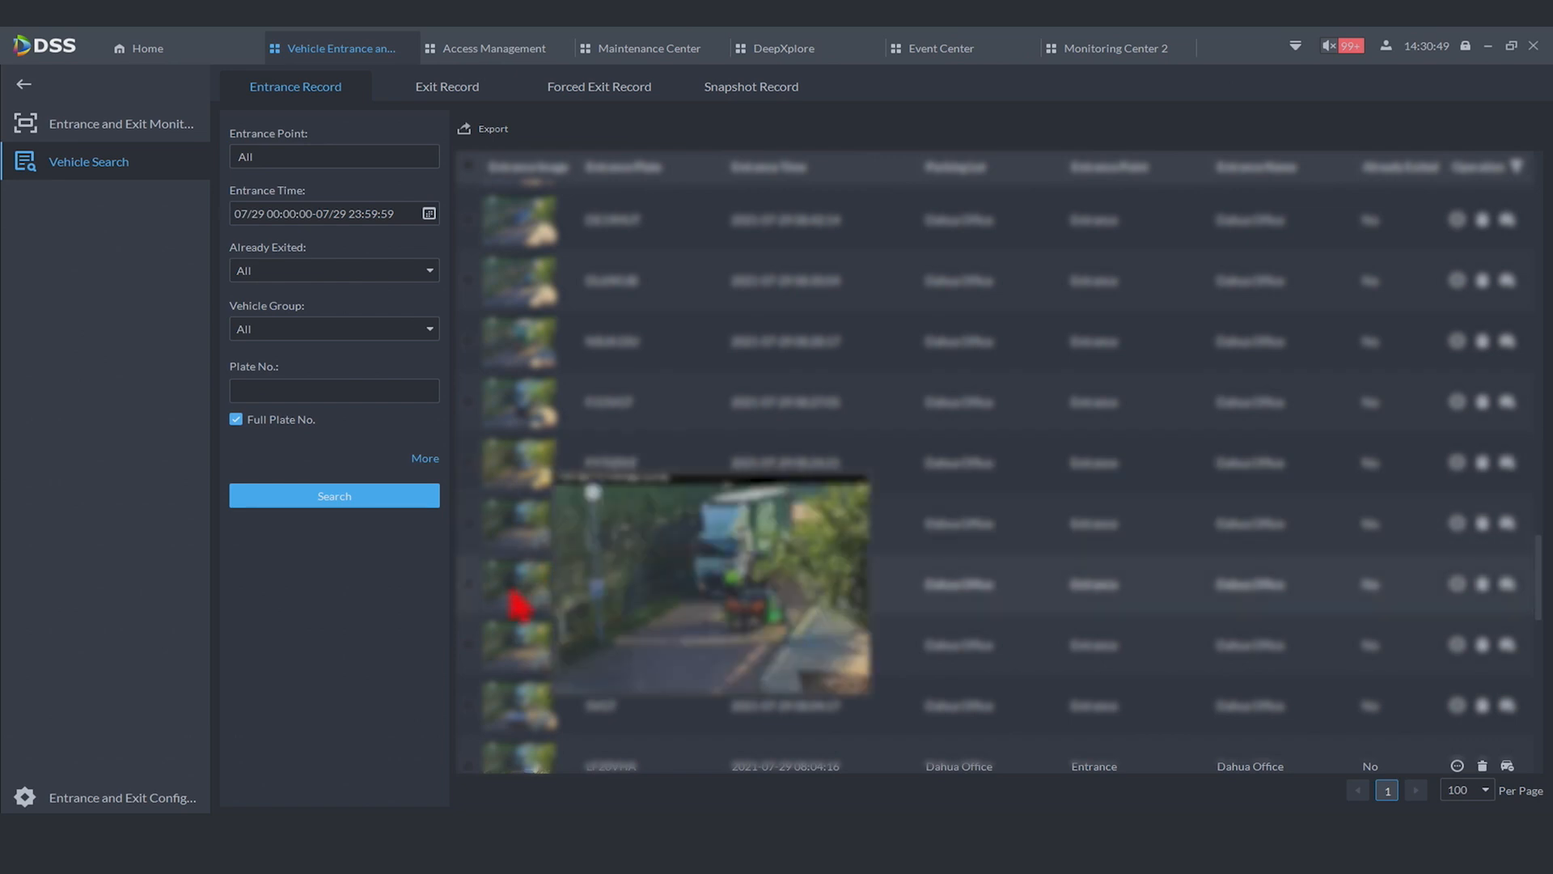
{"action": "mouse_move", "coordinate": [540, 369]}
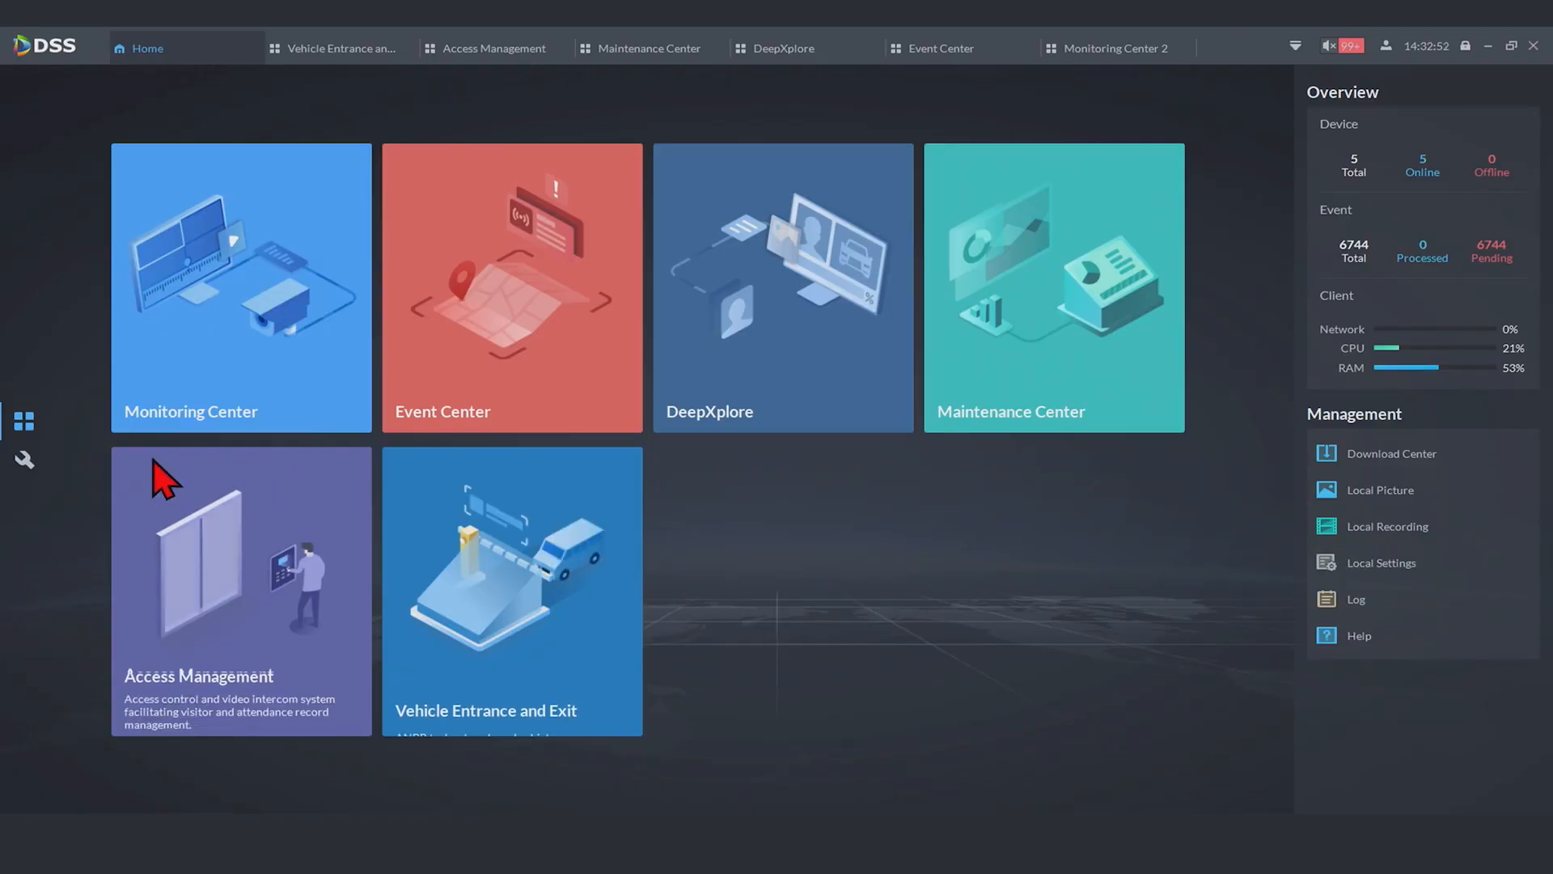
Switch to Configurations and show Person and Vehicle Info with the HOME group's people
{"action": "left_click", "coordinate": [22, 458]}
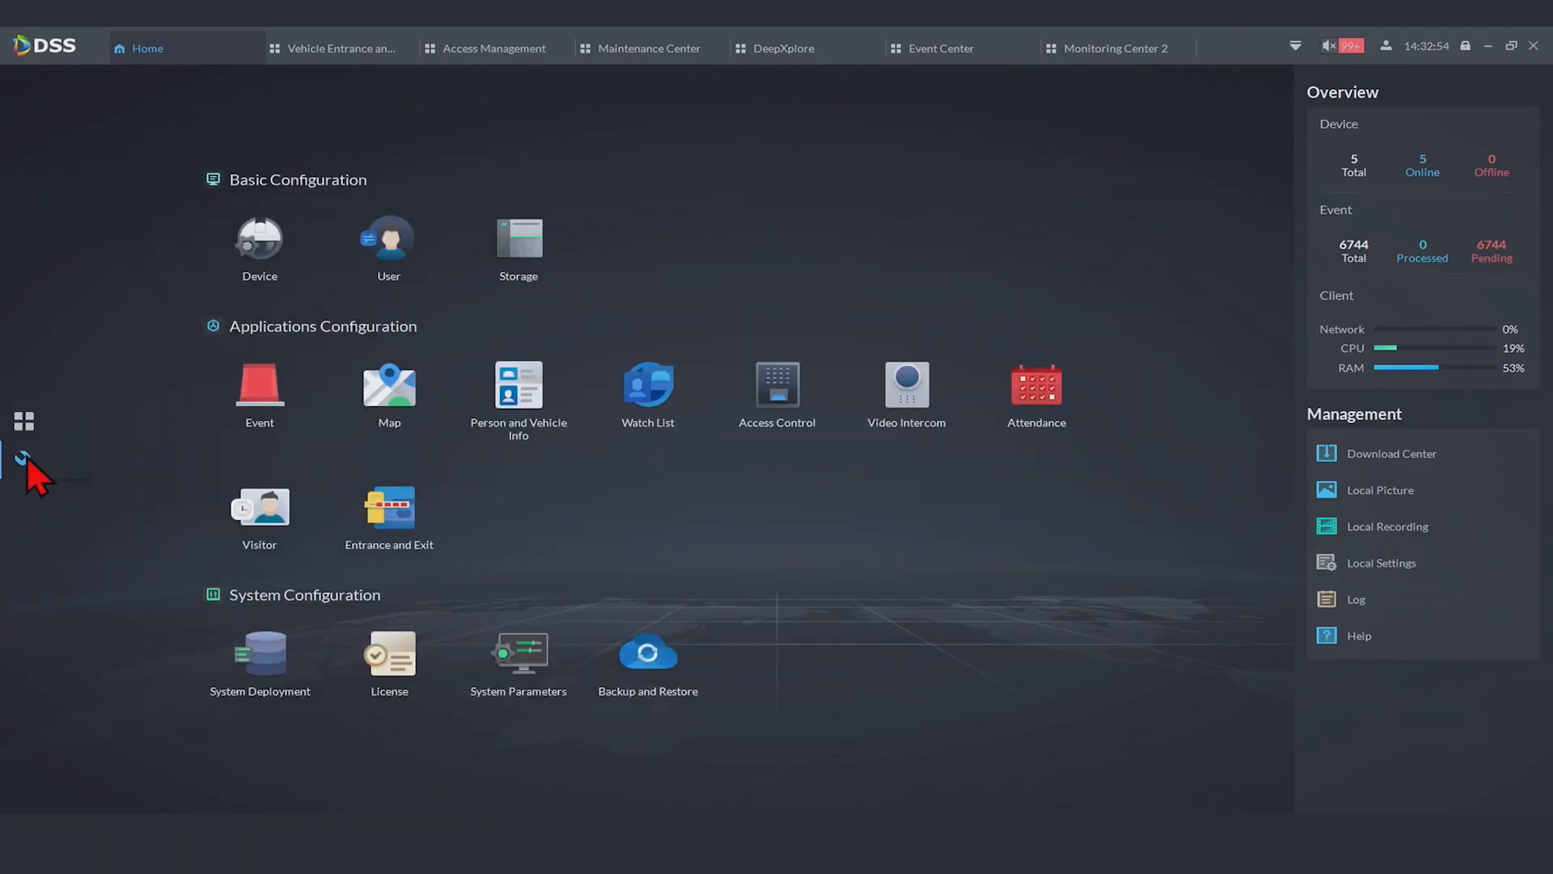
{"action": "mouse_move", "coordinate": [21, 458]}
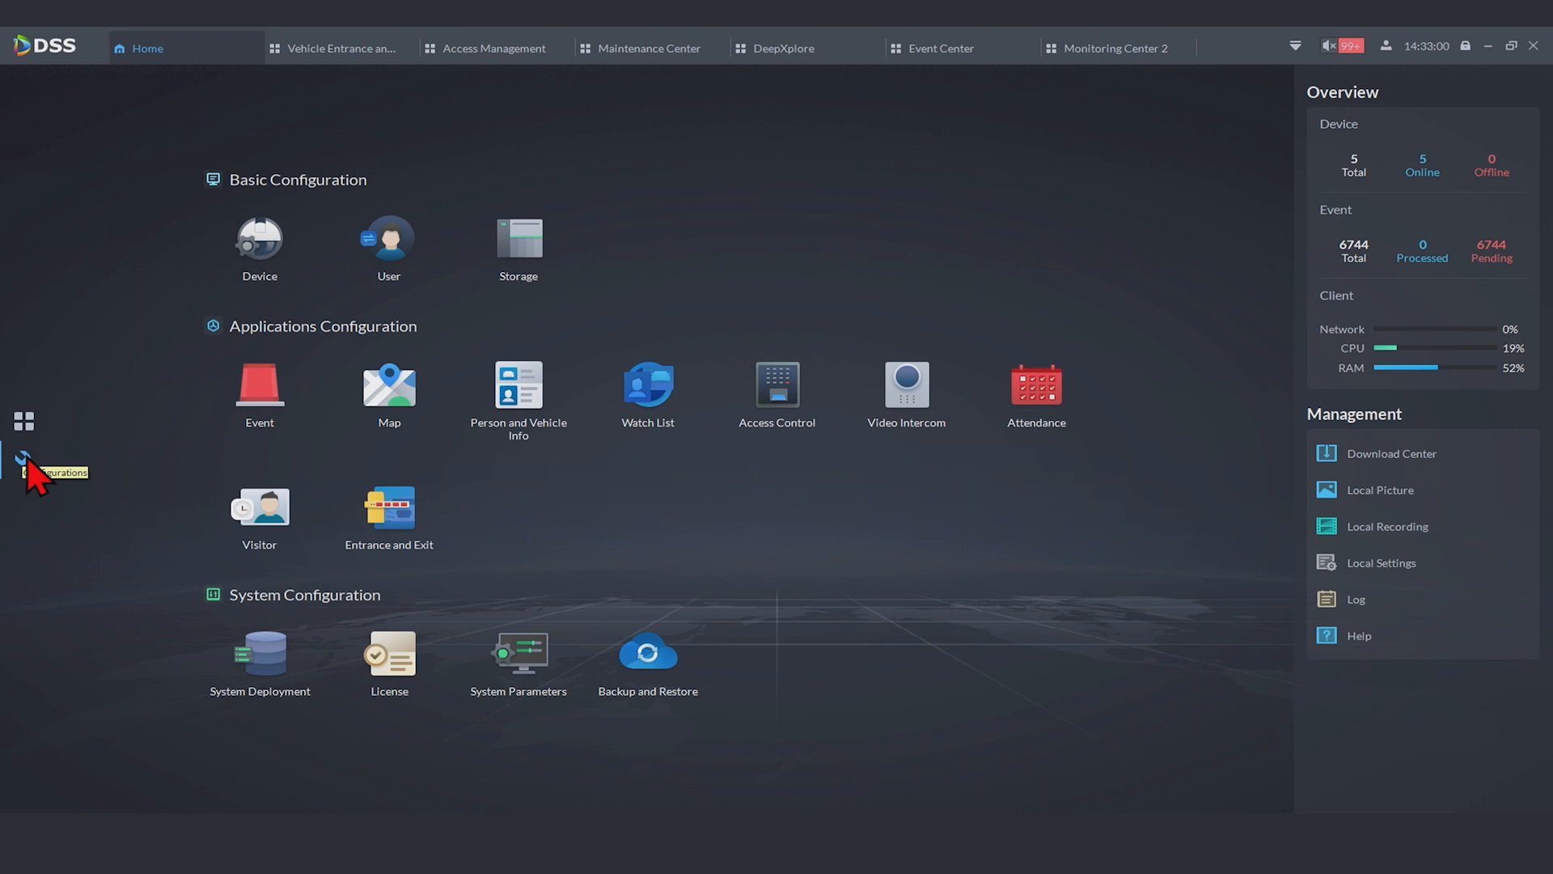
{"action": "mouse_move", "coordinate": [259, 474]}
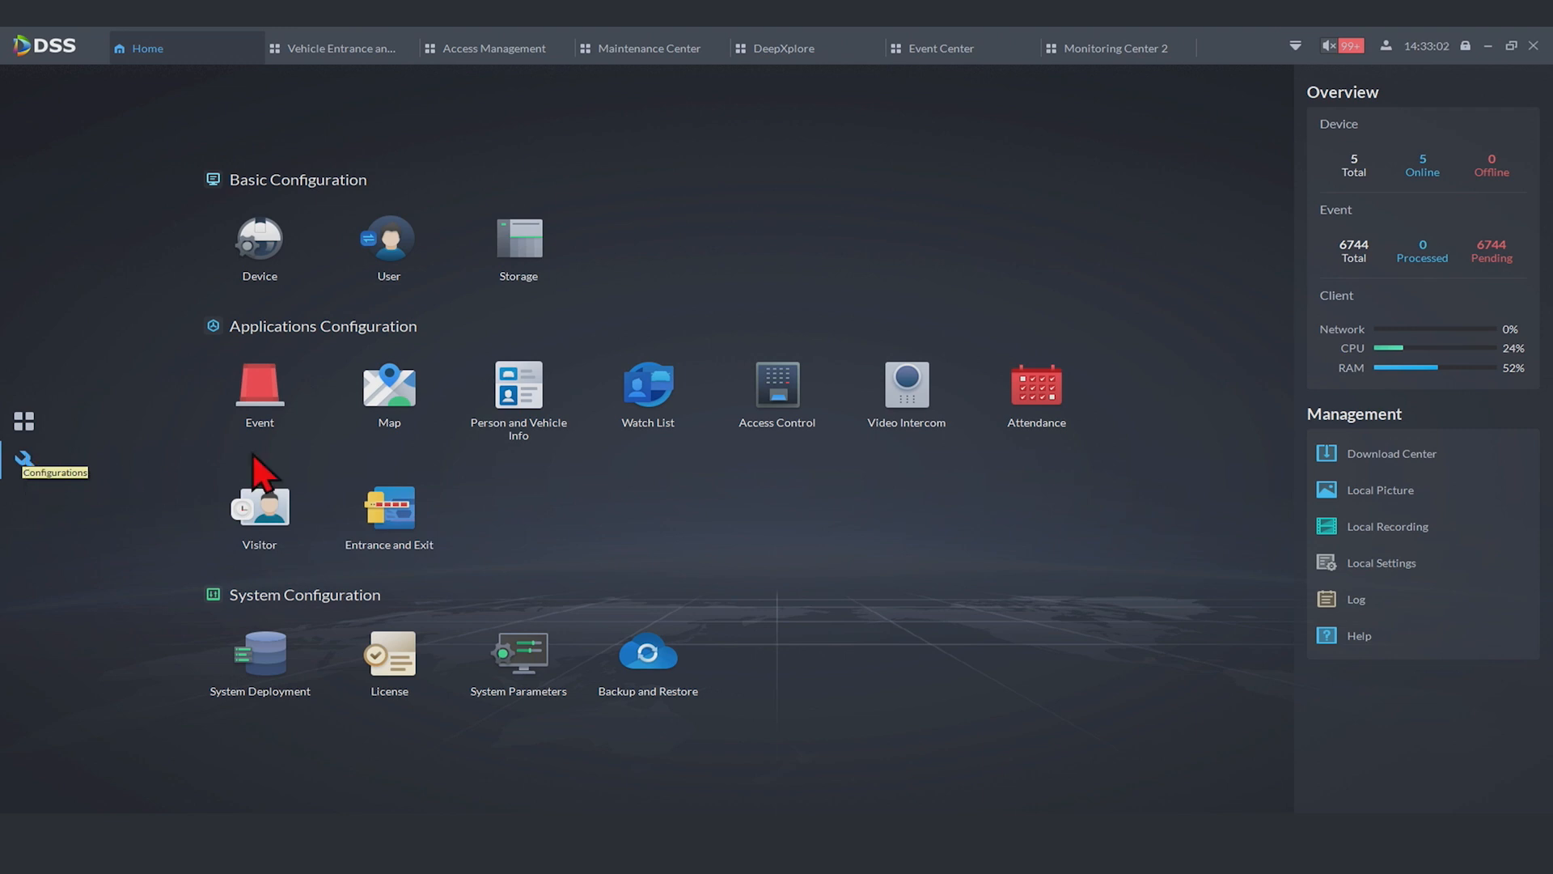
{"action": "left_click", "coordinate": [518, 387]}
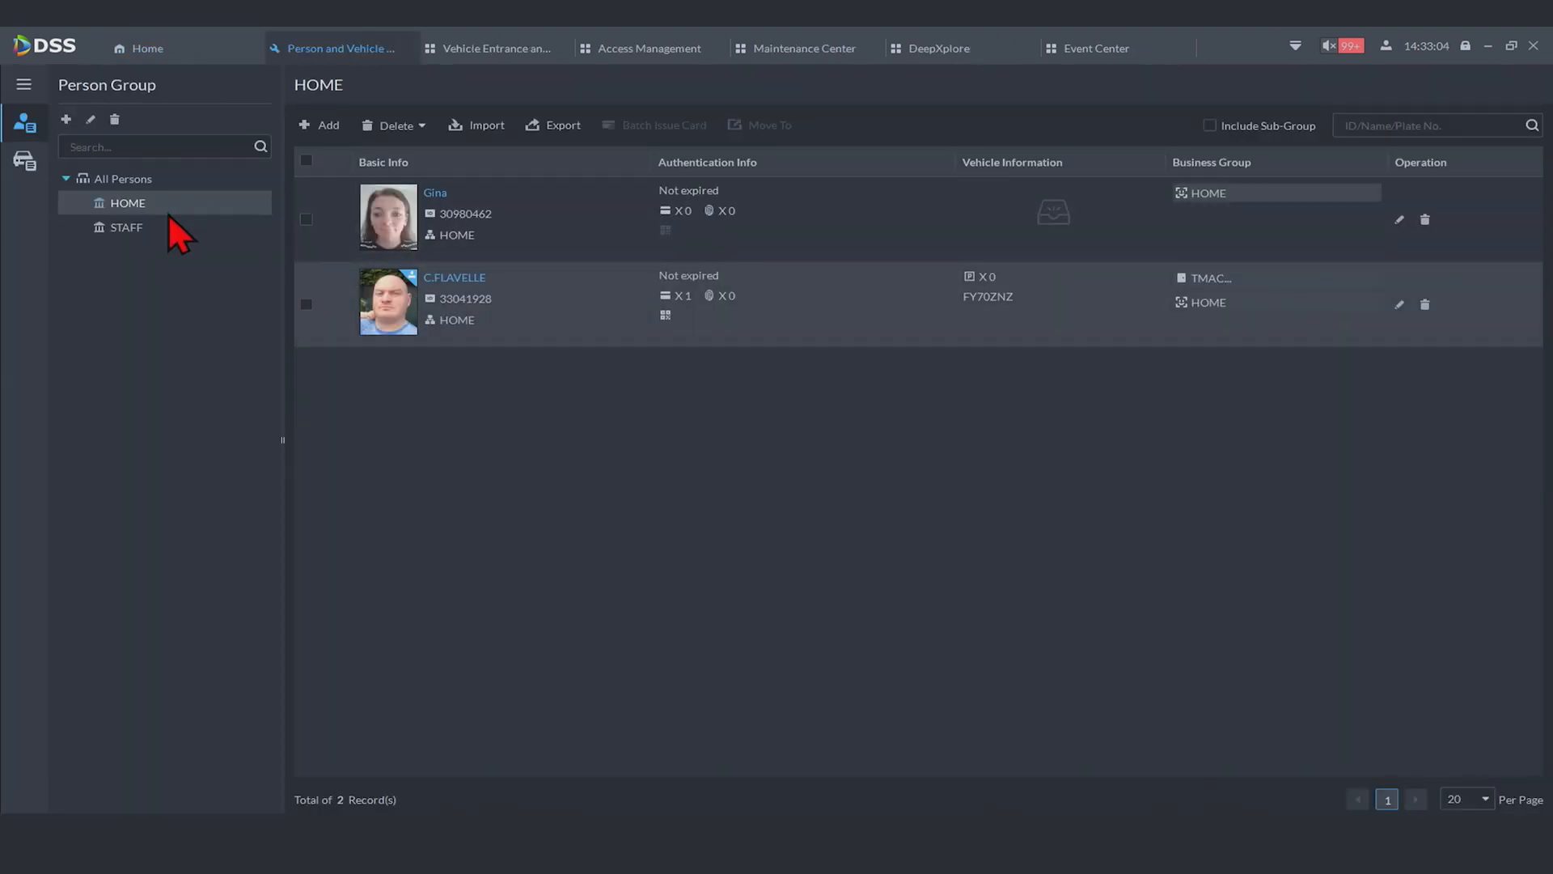
View the STAFF group's people, then show the face watch lists for STAFF and HOME
{"action": "left_click", "coordinate": [126, 226]}
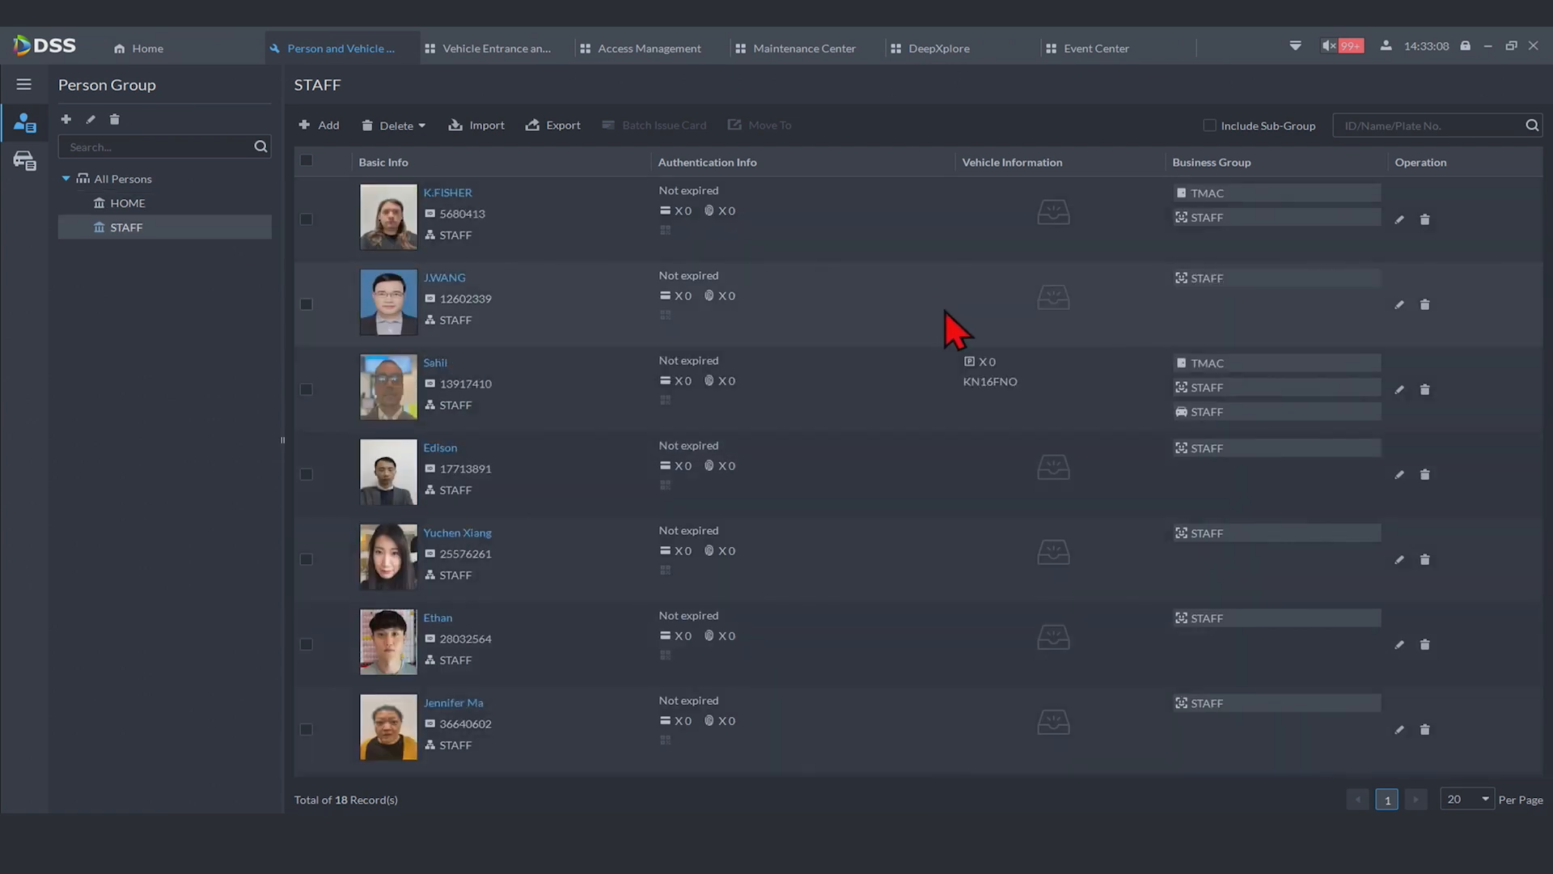
{"action": "mouse_move", "coordinate": [906, 322]}
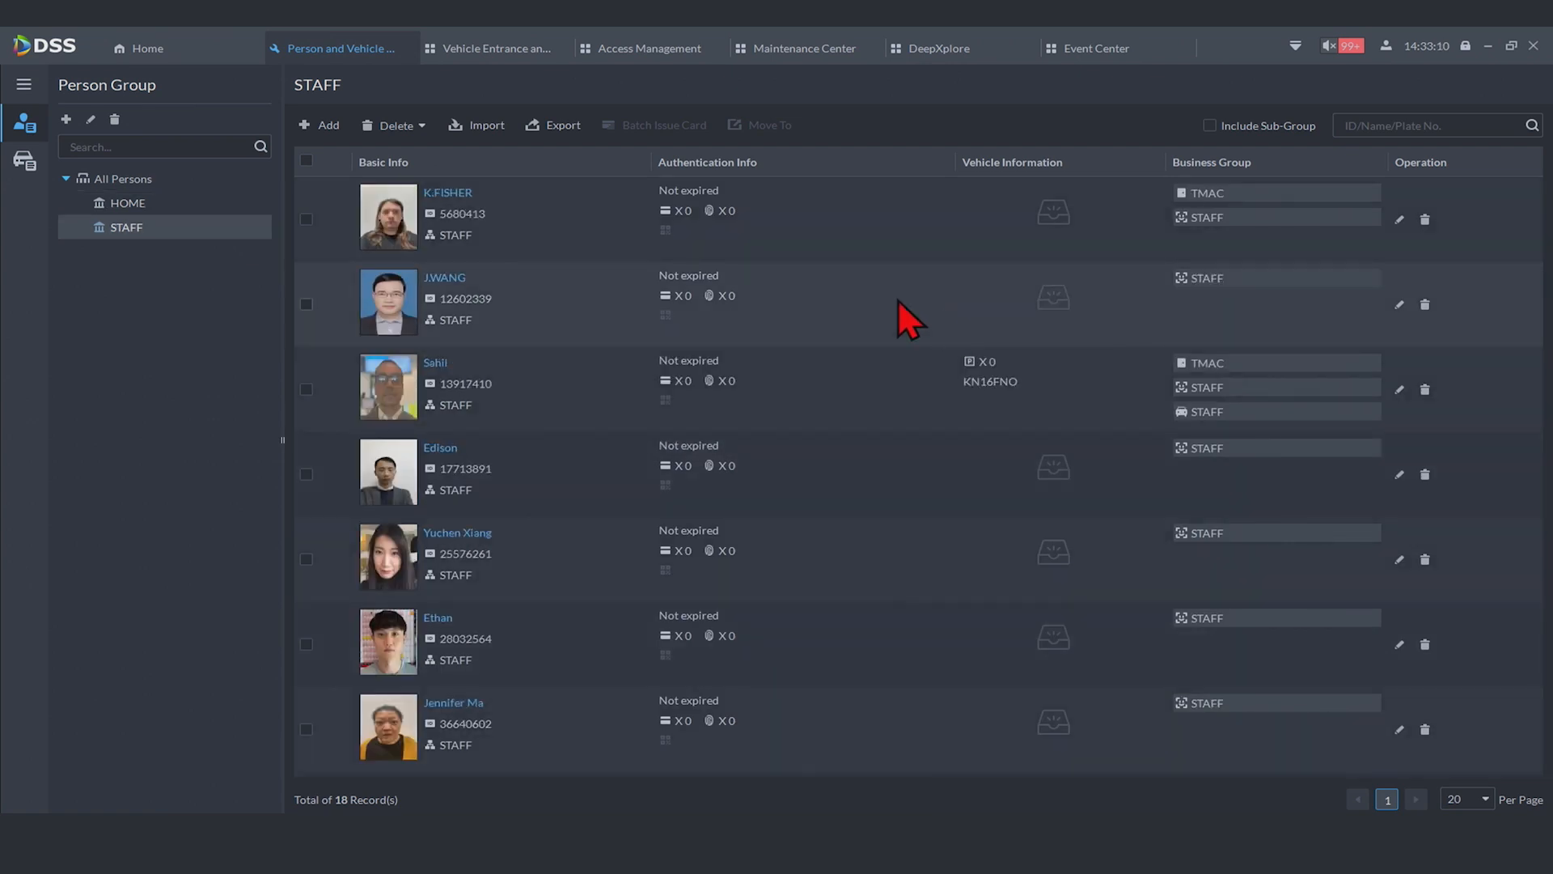
{"action": "mouse_move", "coordinate": [147, 47]}
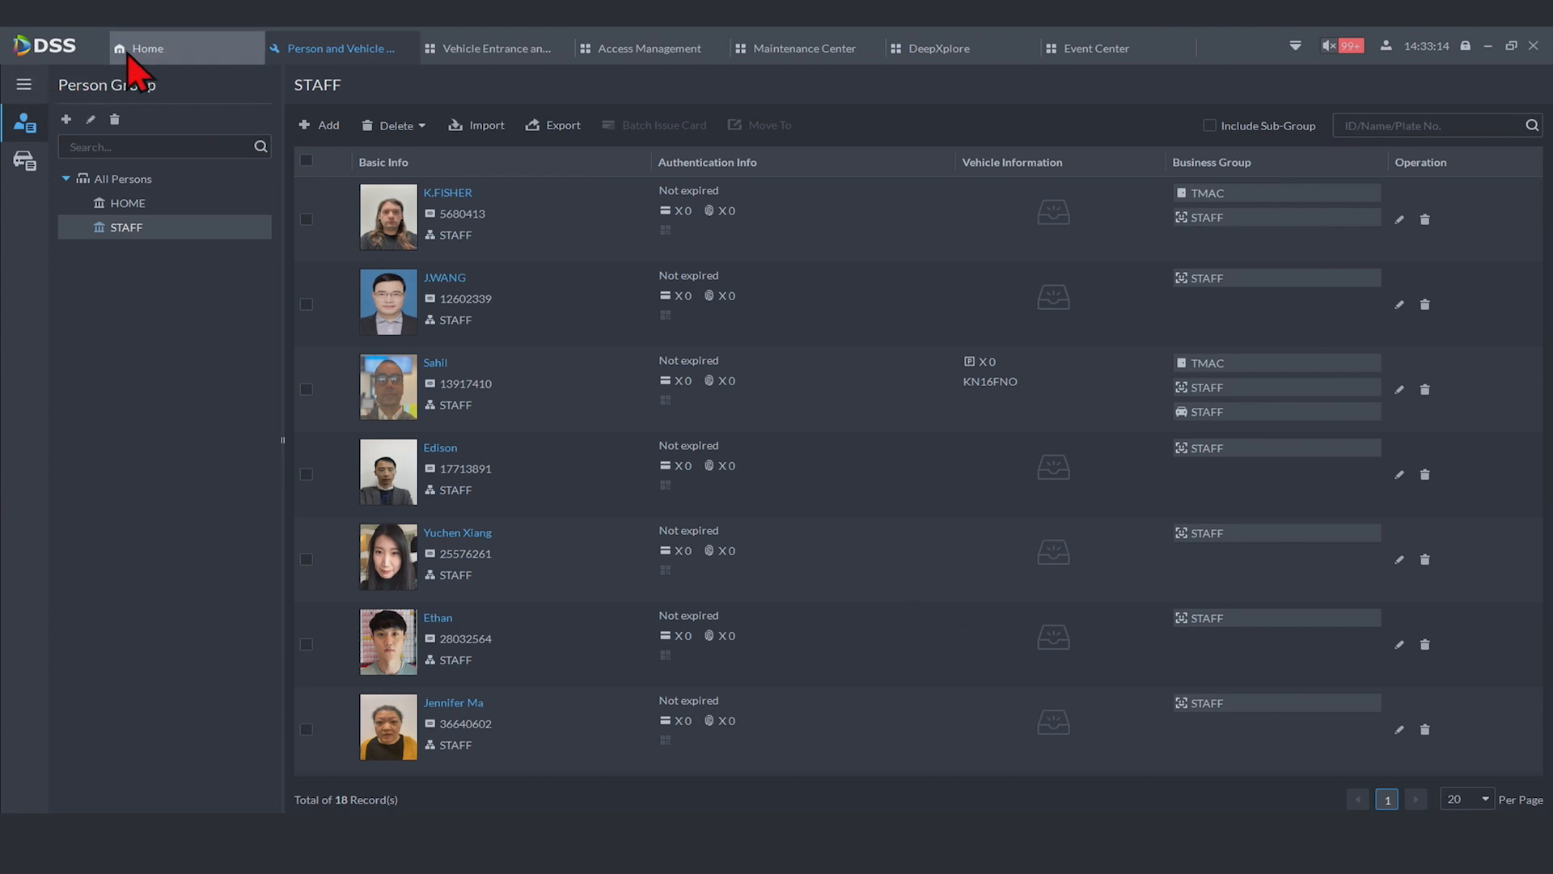
{"action": "left_click", "coordinate": [147, 47]}
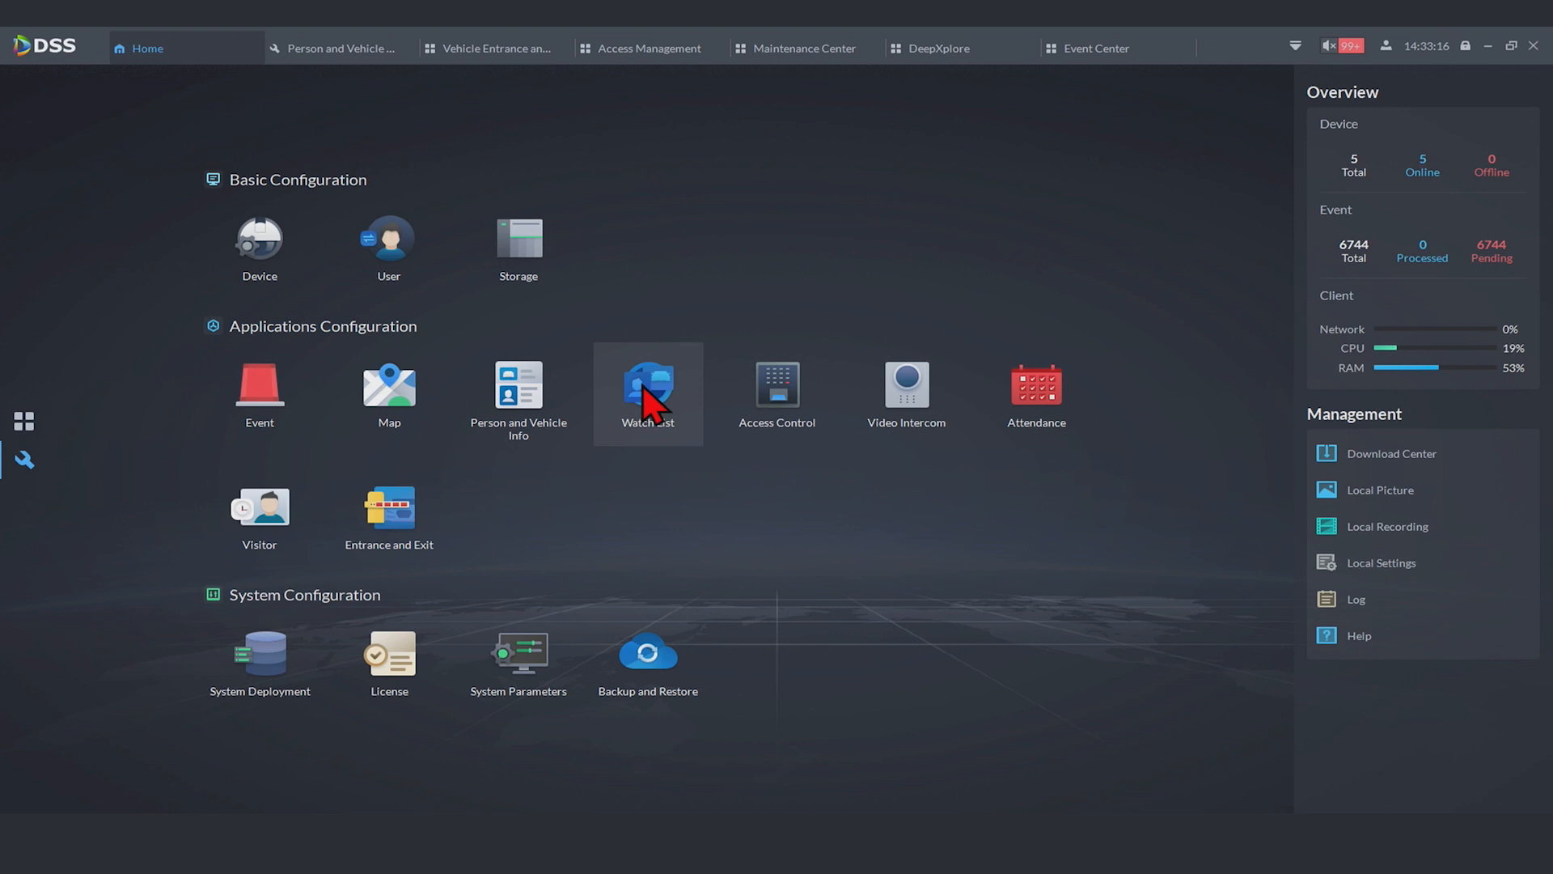
{"action": "left_click", "coordinate": [648, 386]}
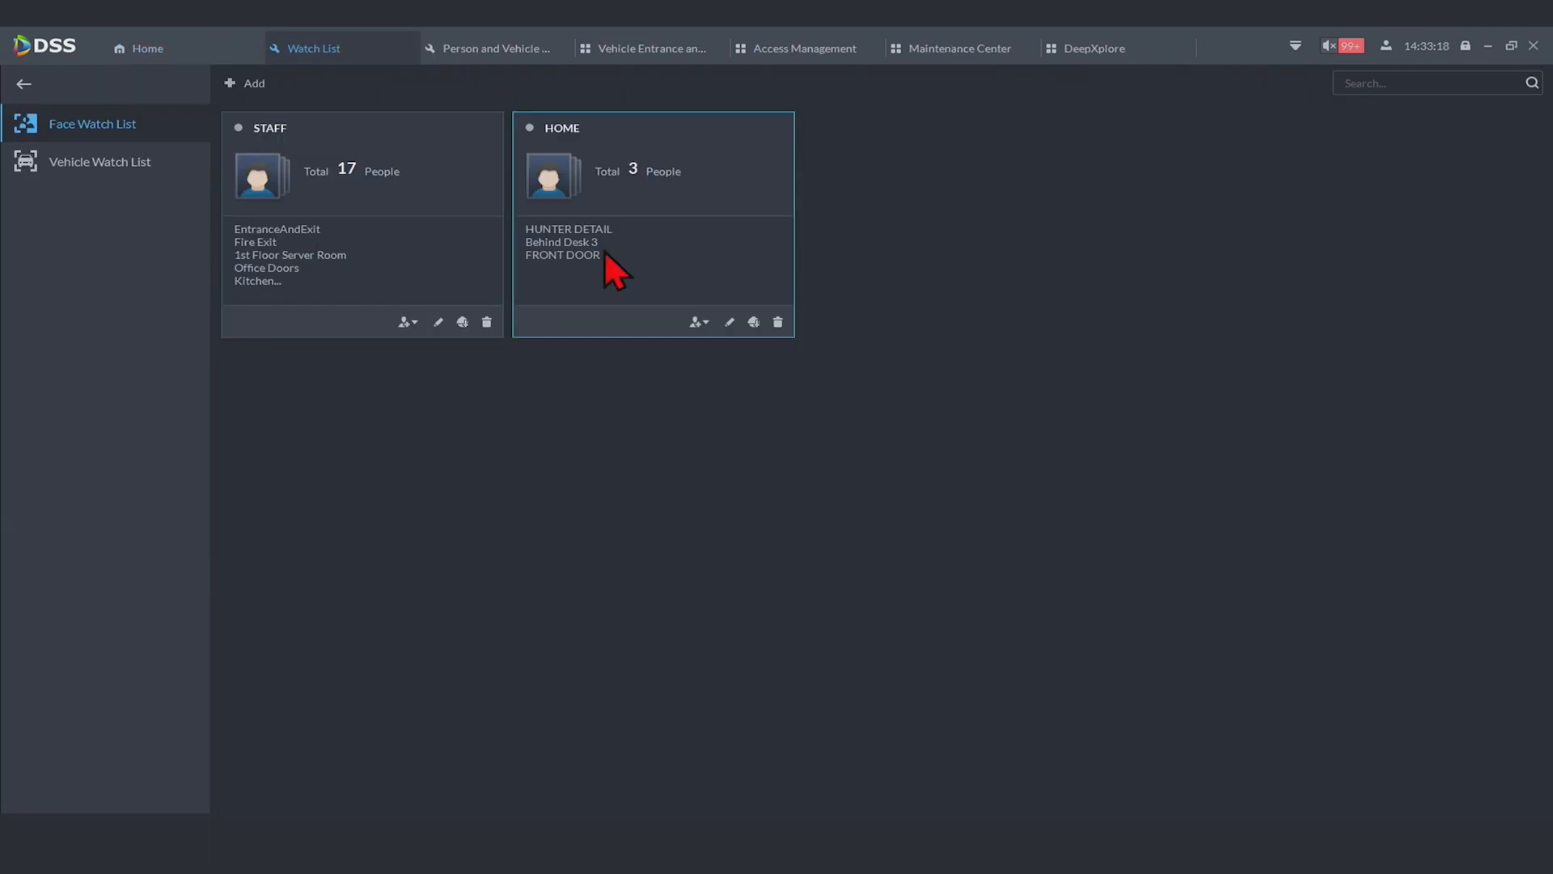
{"action": "mouse_move", "coordinate": [152, 89]}
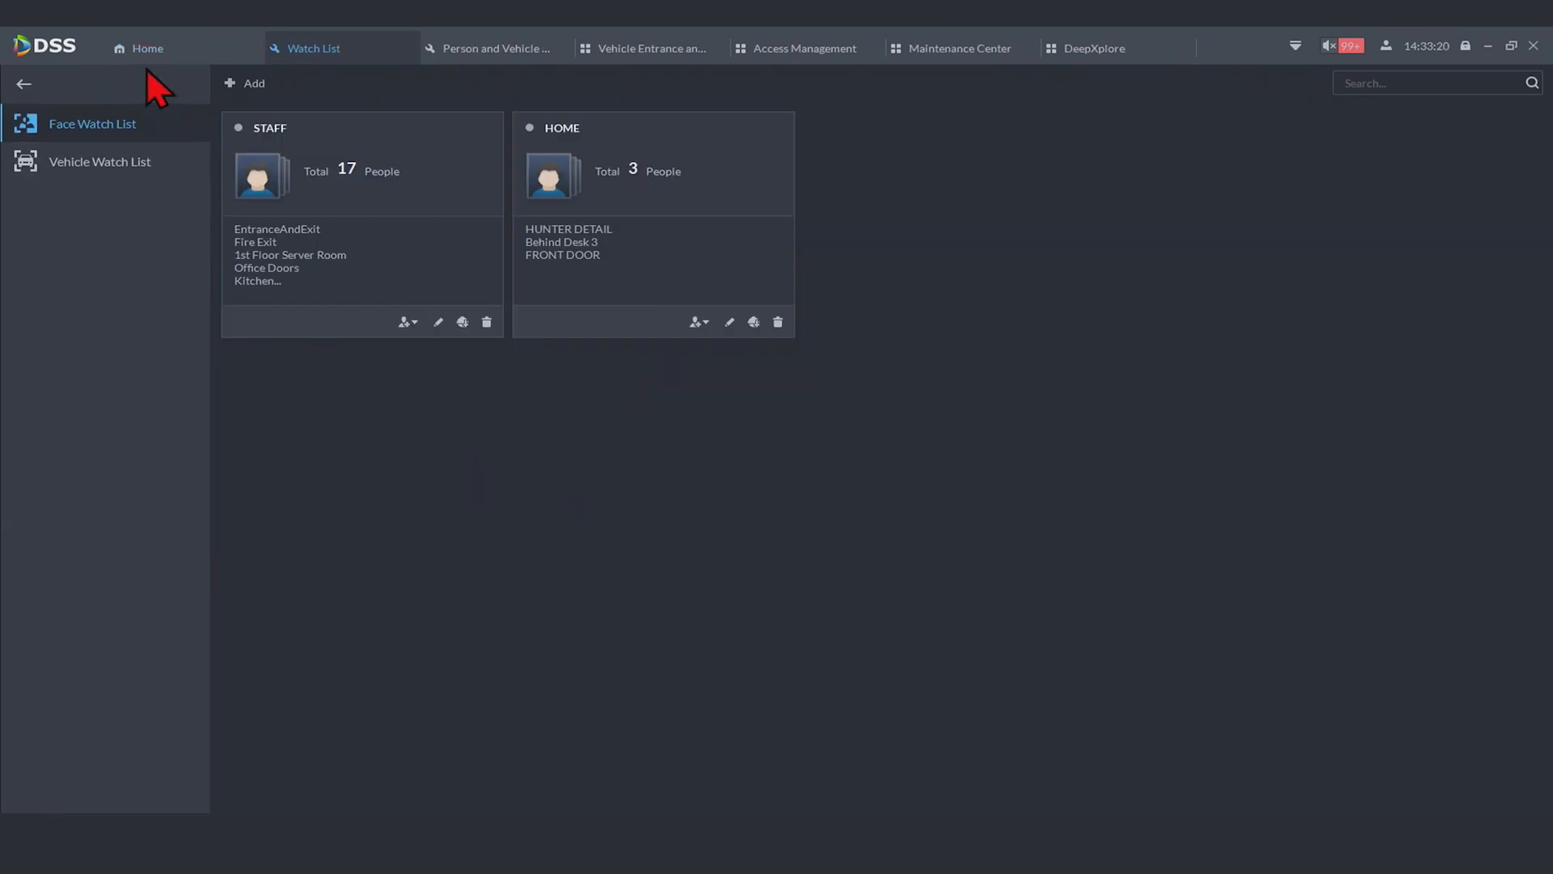
Return to the configuration home page listing basic, application and system areas
{"action": "left_click", "coordinate": [147, 47]}
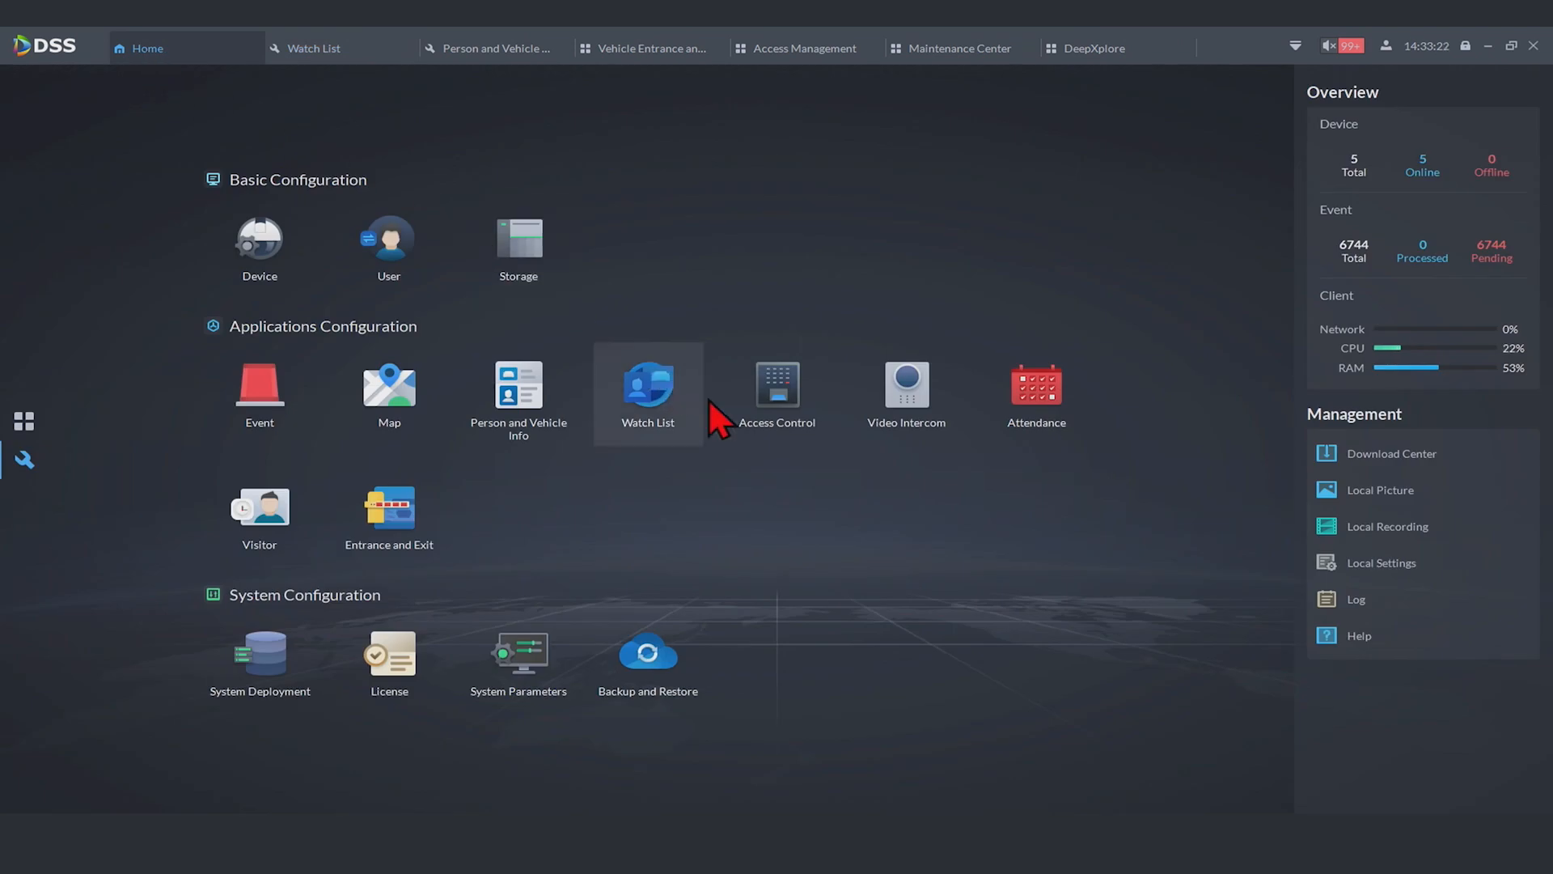
{"action": "mouse_move", "coordinate": [1036, 482]}
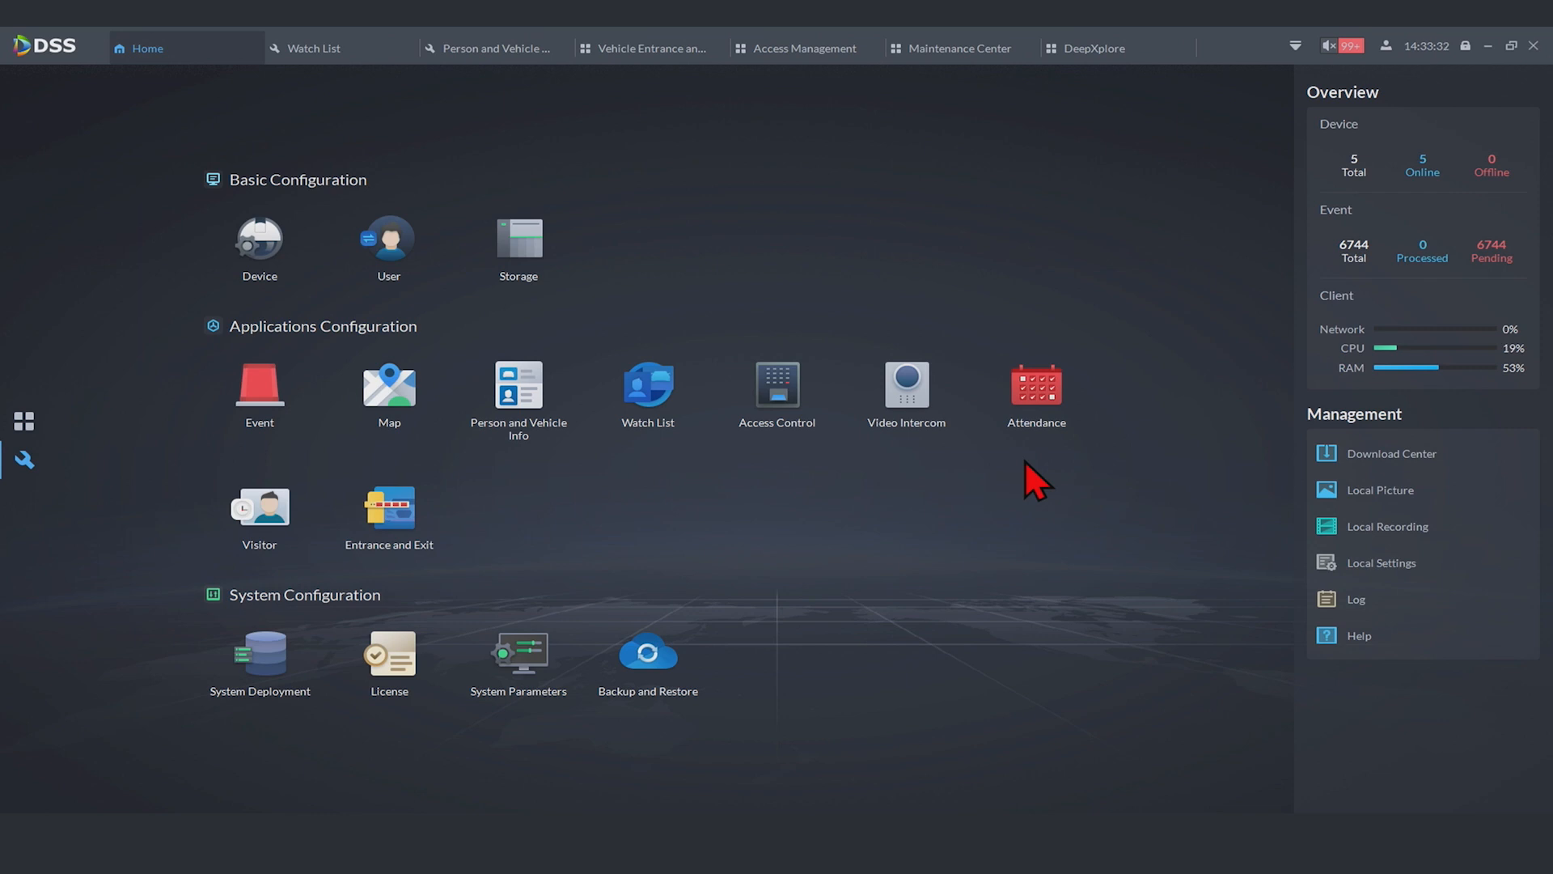
{"action": "mouse_move", "coordinate": [187, 121]}
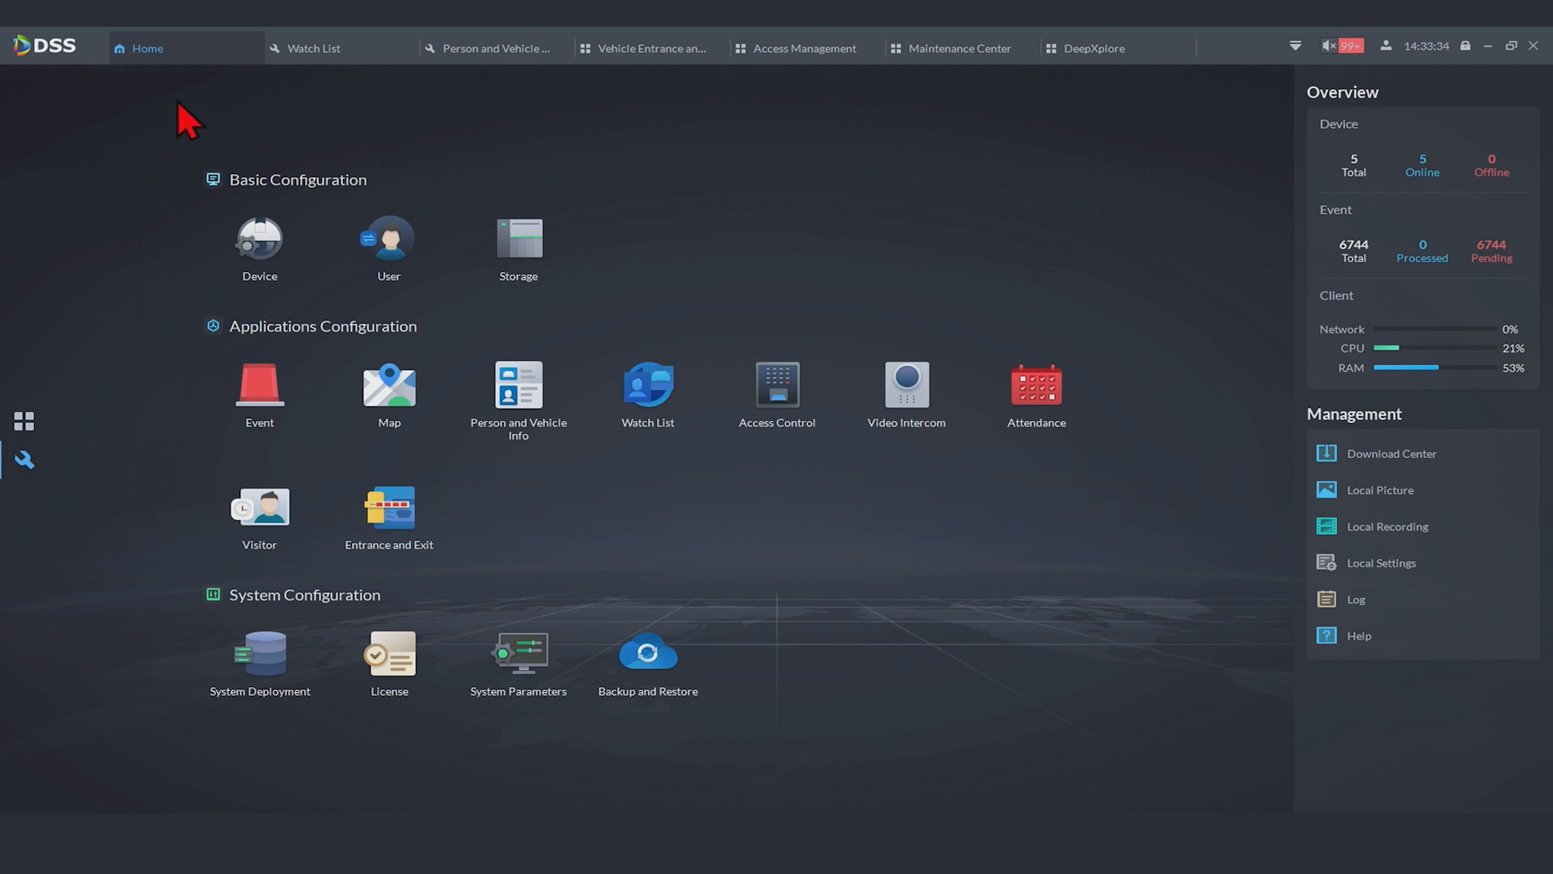